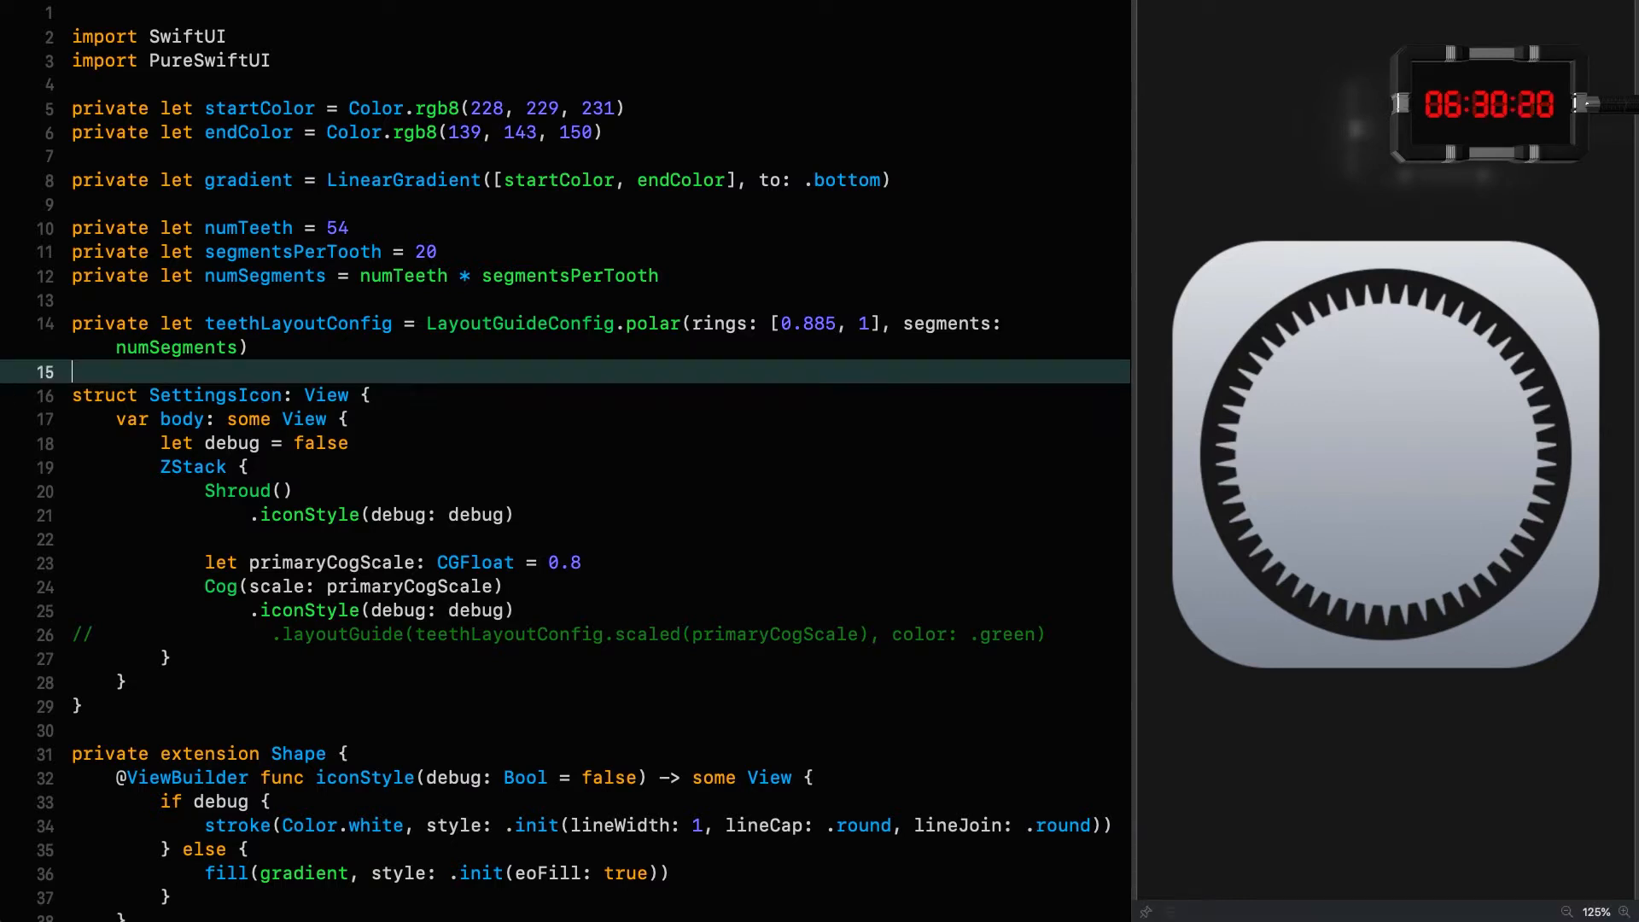
Define a private halfSpokeWidth CGFloat constant of 0.025.
text(private)
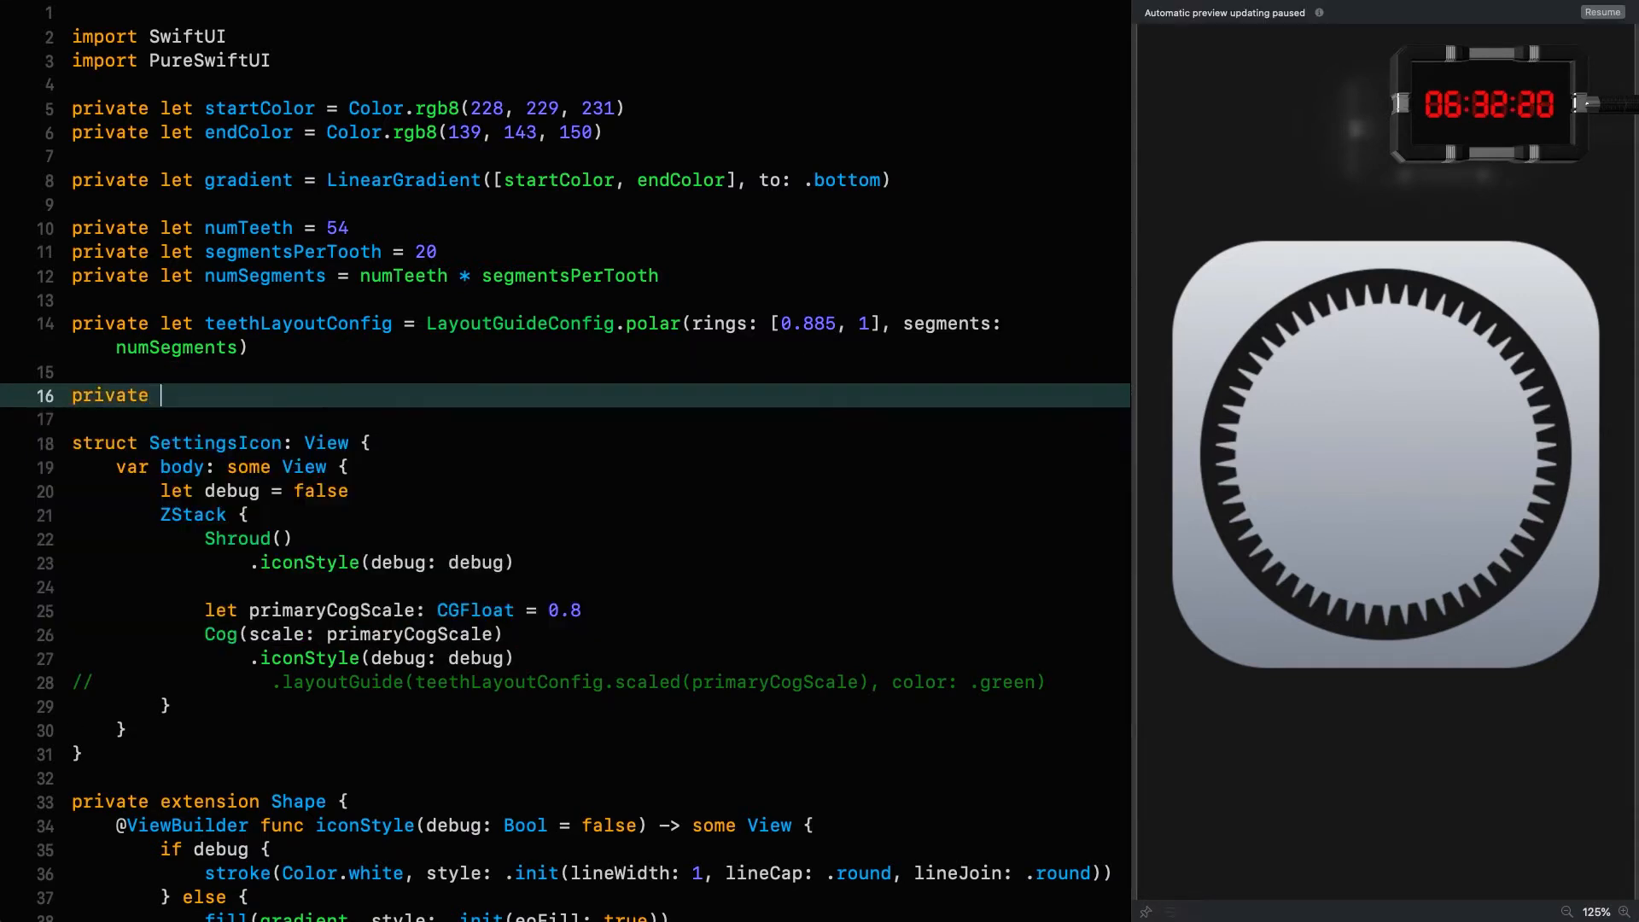
text(let halfS)
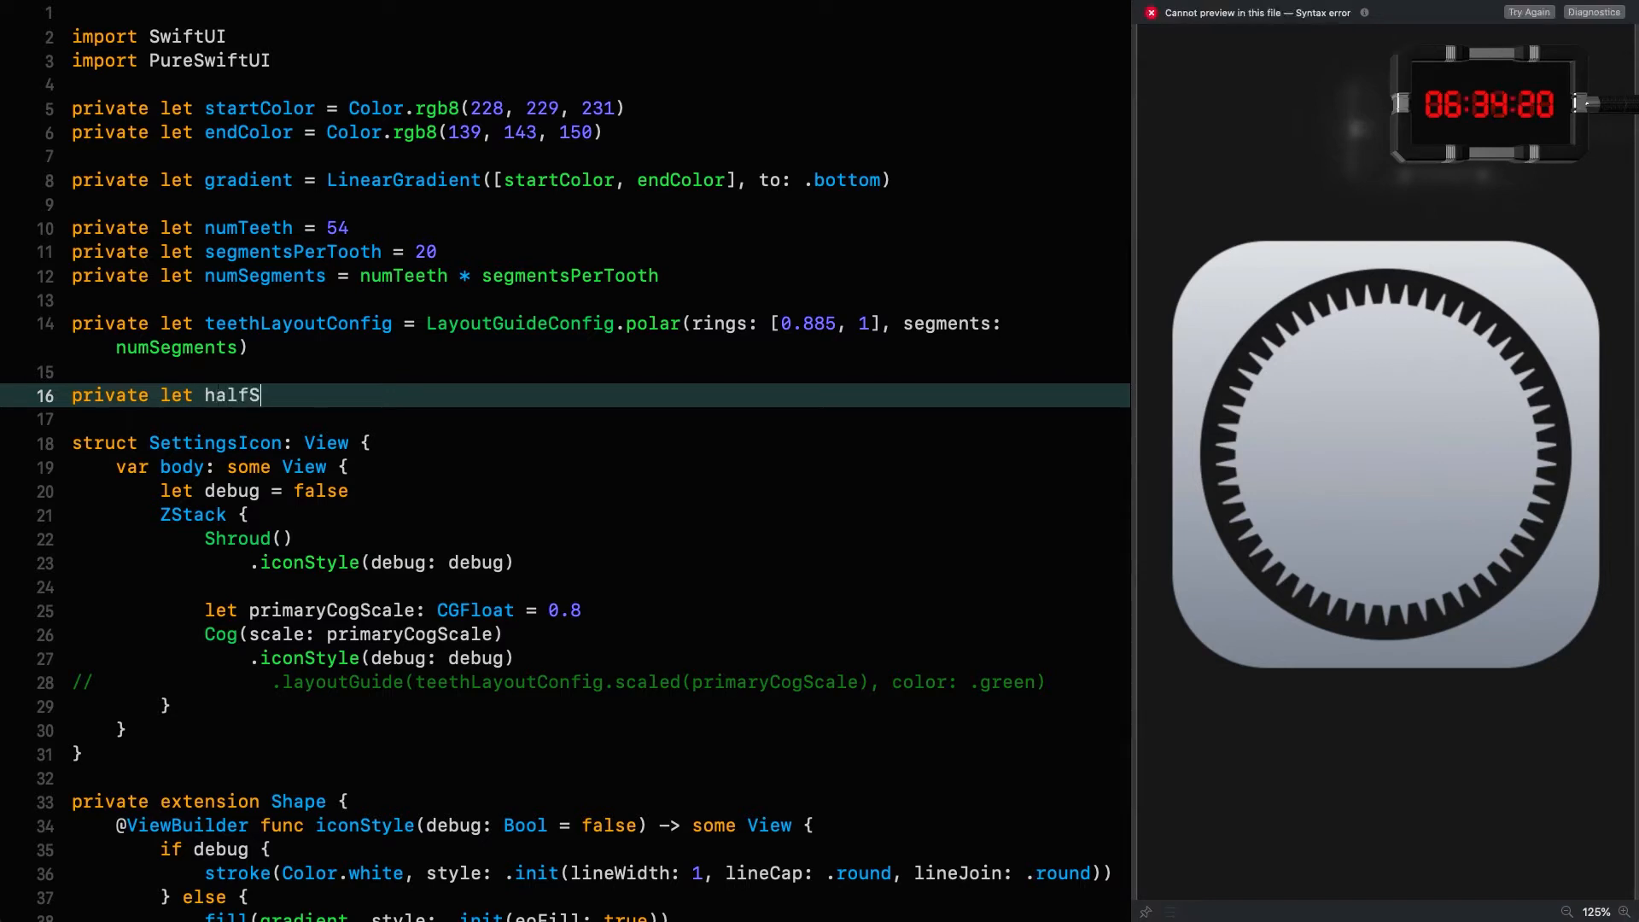
text(pokeWidth: C)
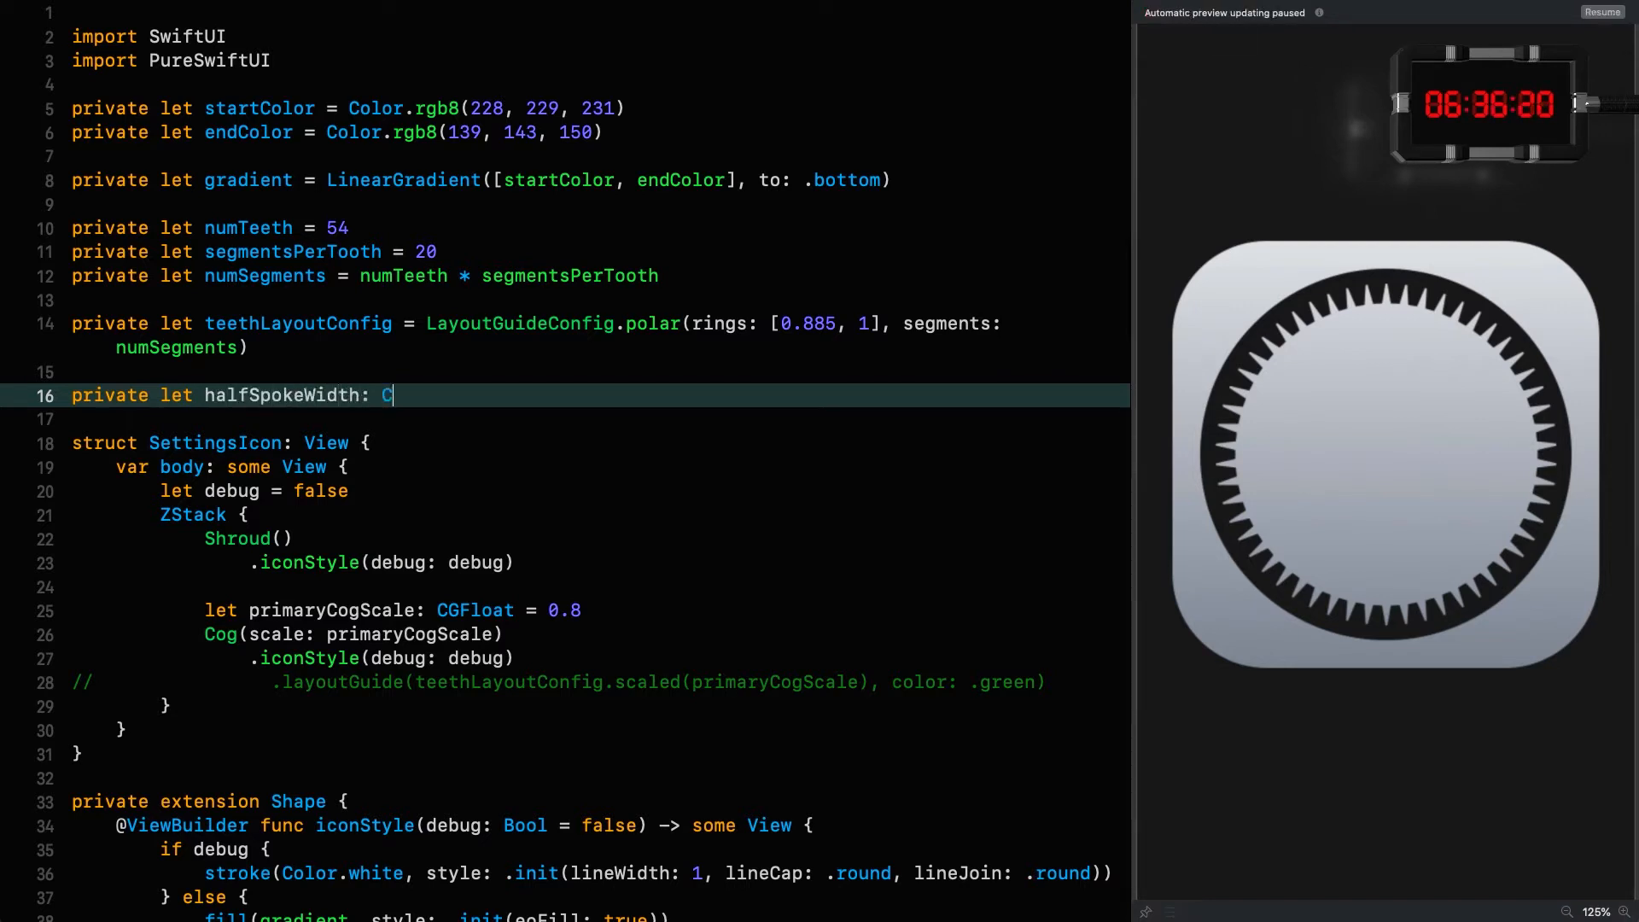
text(GFloat = 0.025)
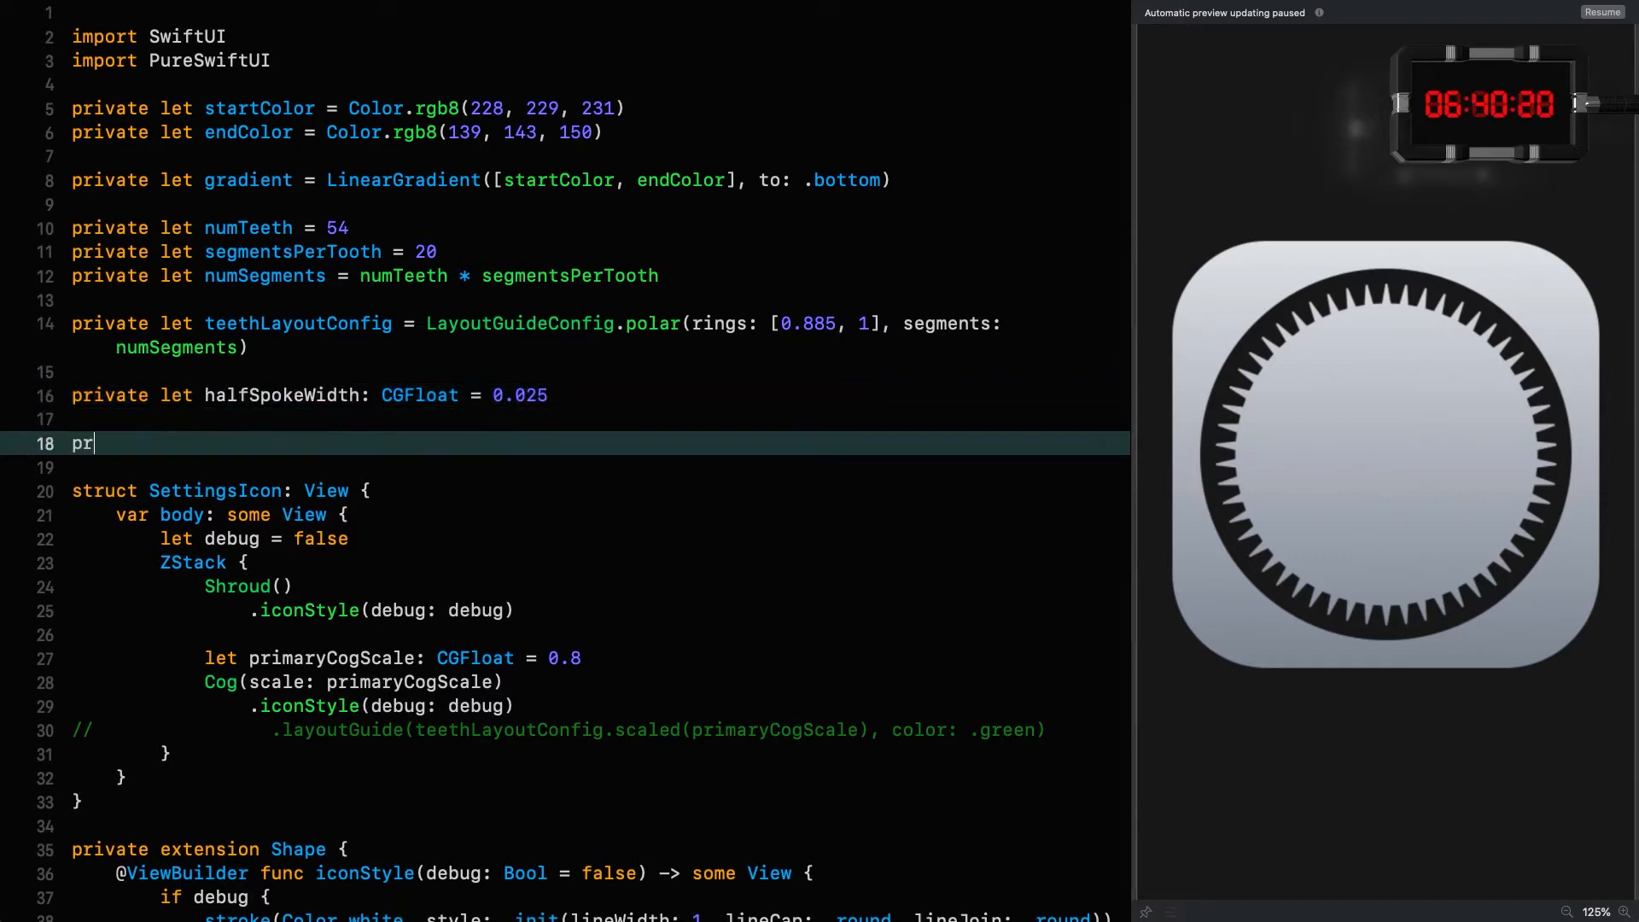
Define spokePolarConfig as a polar LayoutGuideConfig with rings [0.78] and 60 segments.
text(ivate let spo)
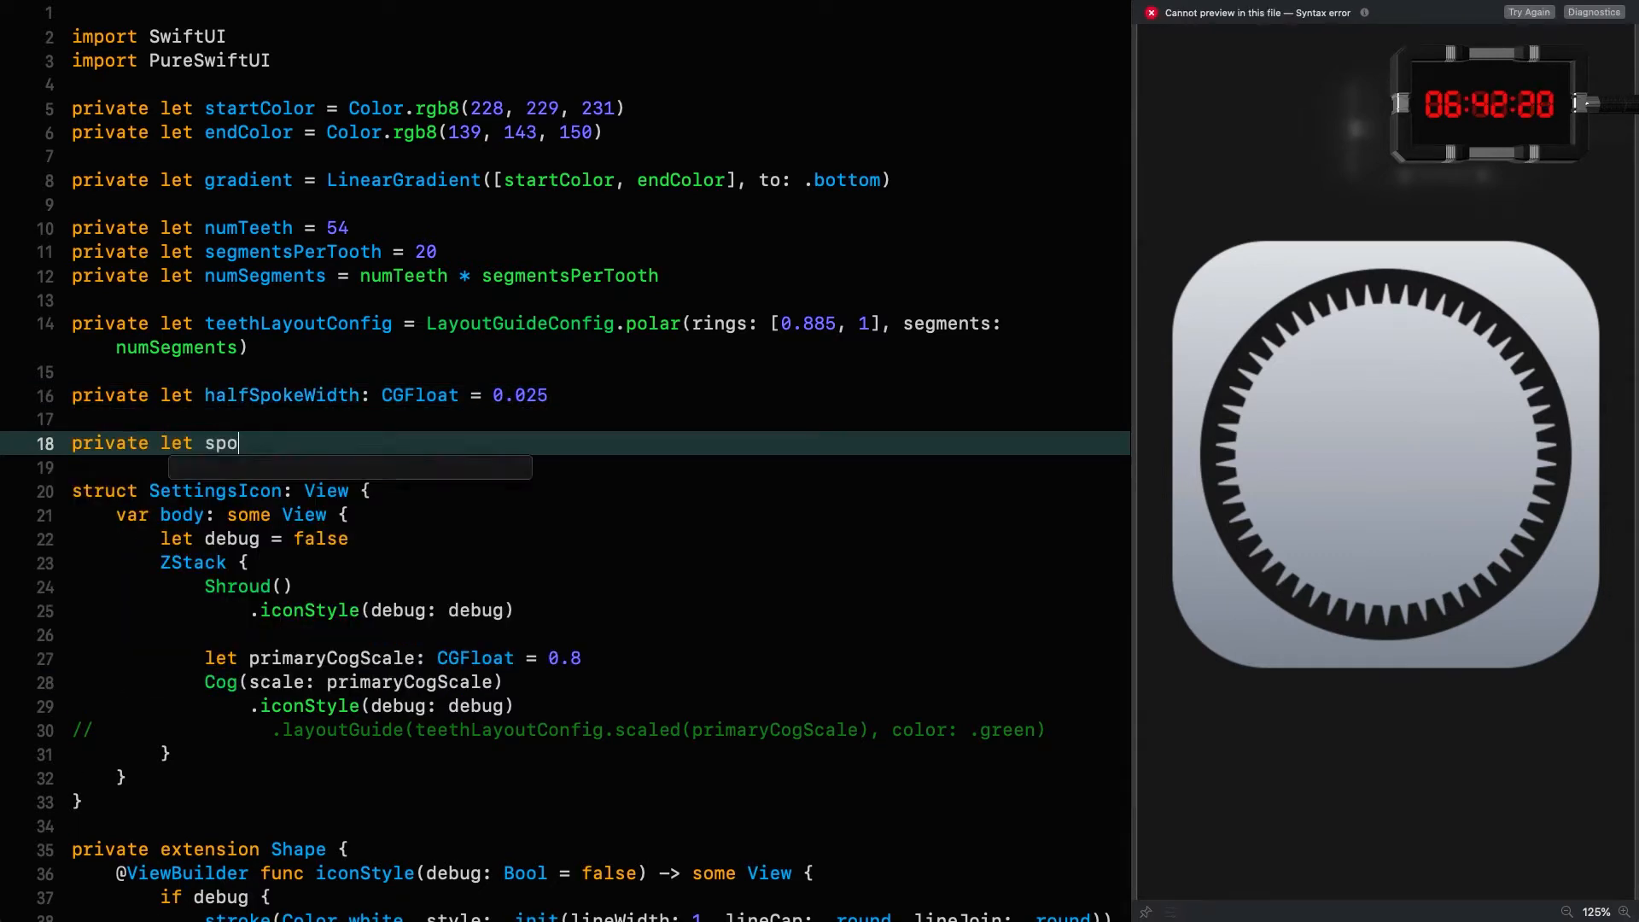
text(kePolarCo)
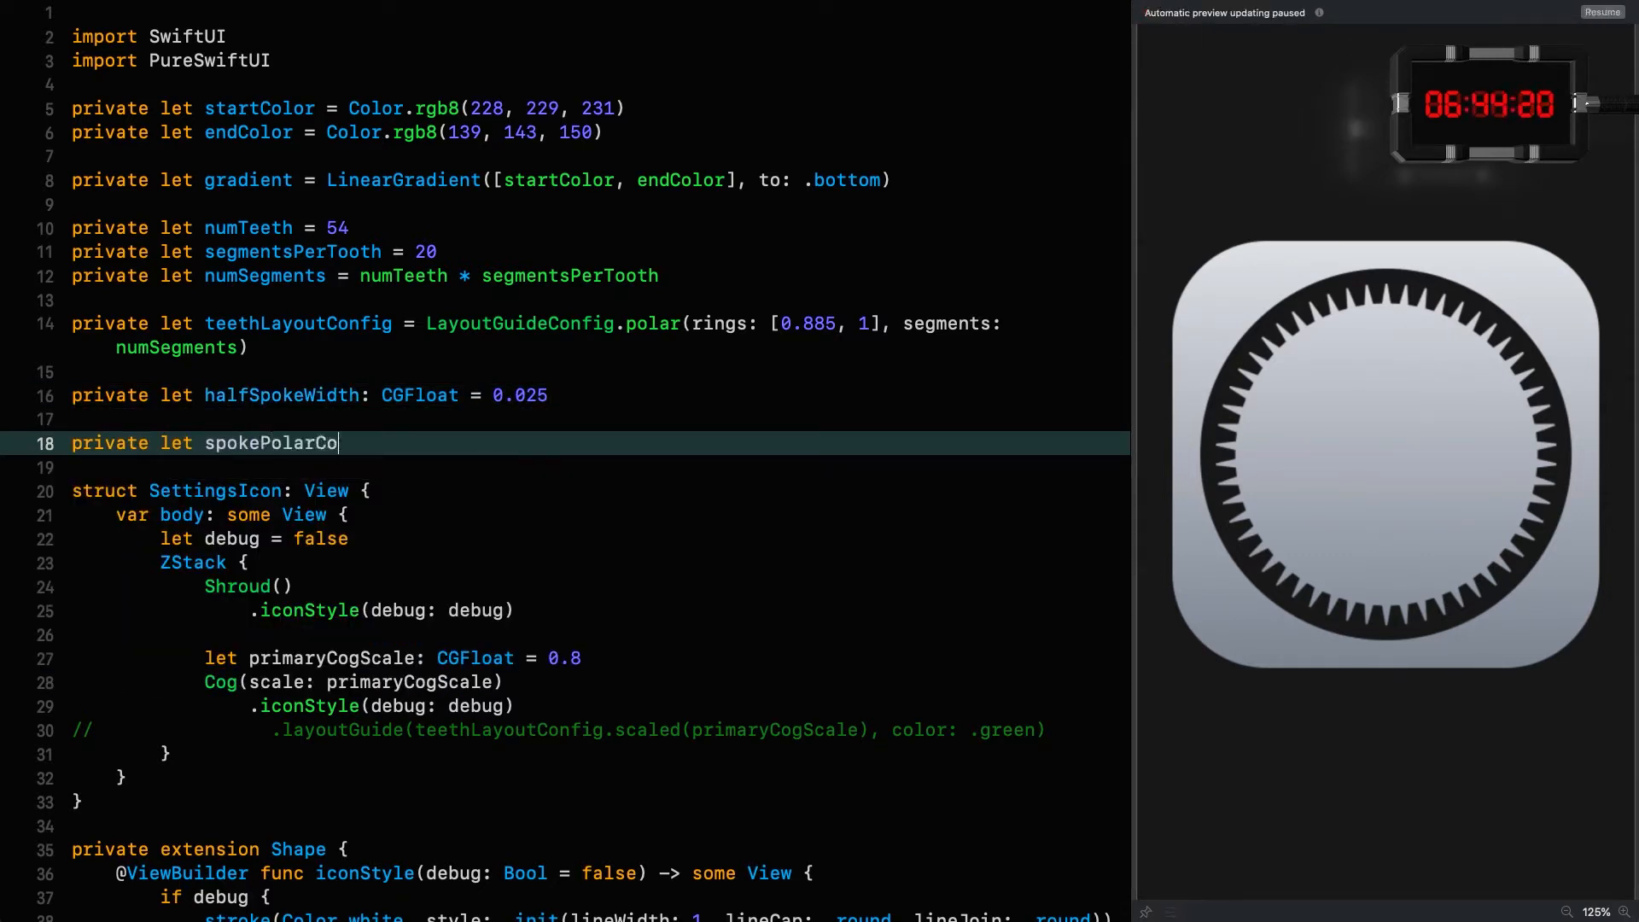
text(nfig = LayoutGuideConfig.polar(rings: Int, segments: Int)
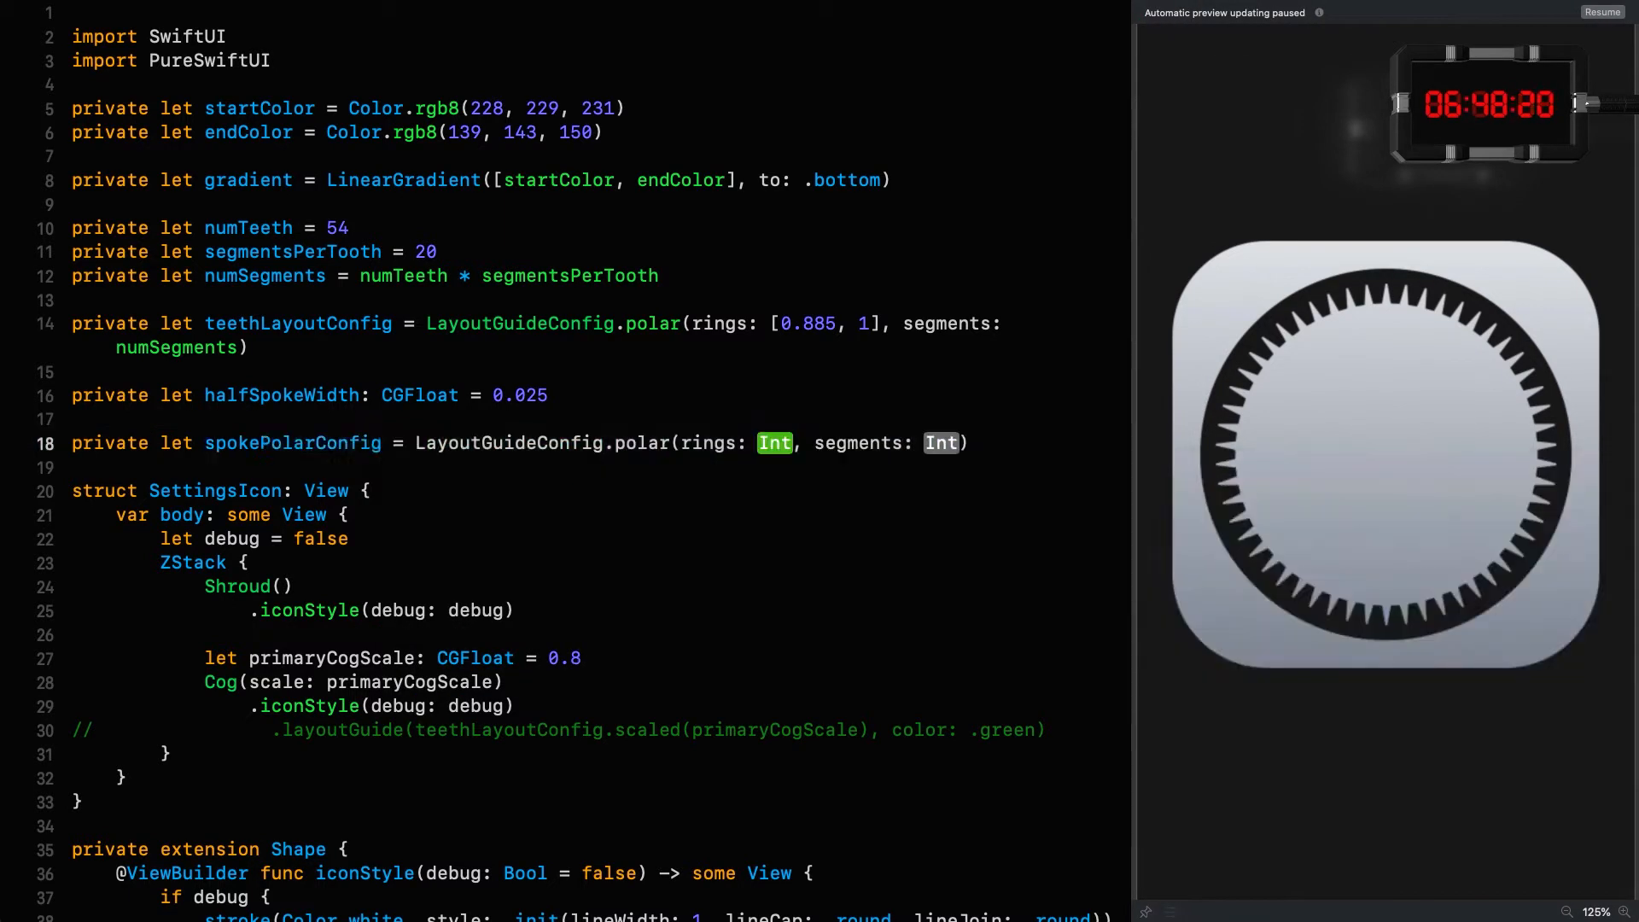
text(0.78])
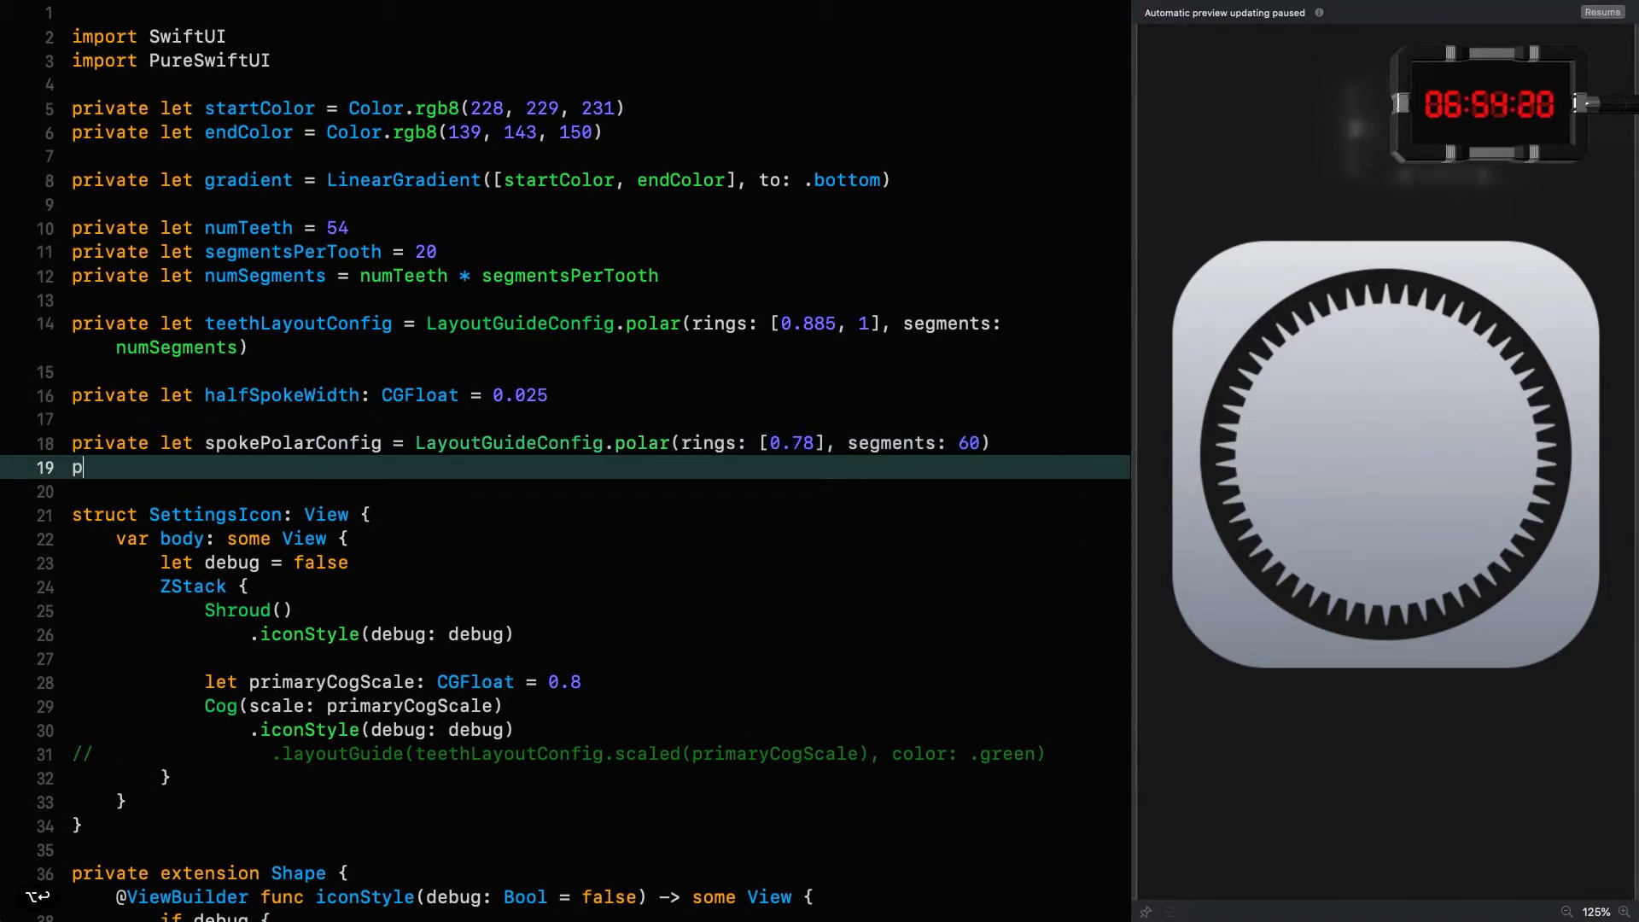
Define spokeGridConfig as a grid LayoutGuideConfig with columns at halfSpokeWidth and rows 0.25, 0.
text(rivate let spoke)
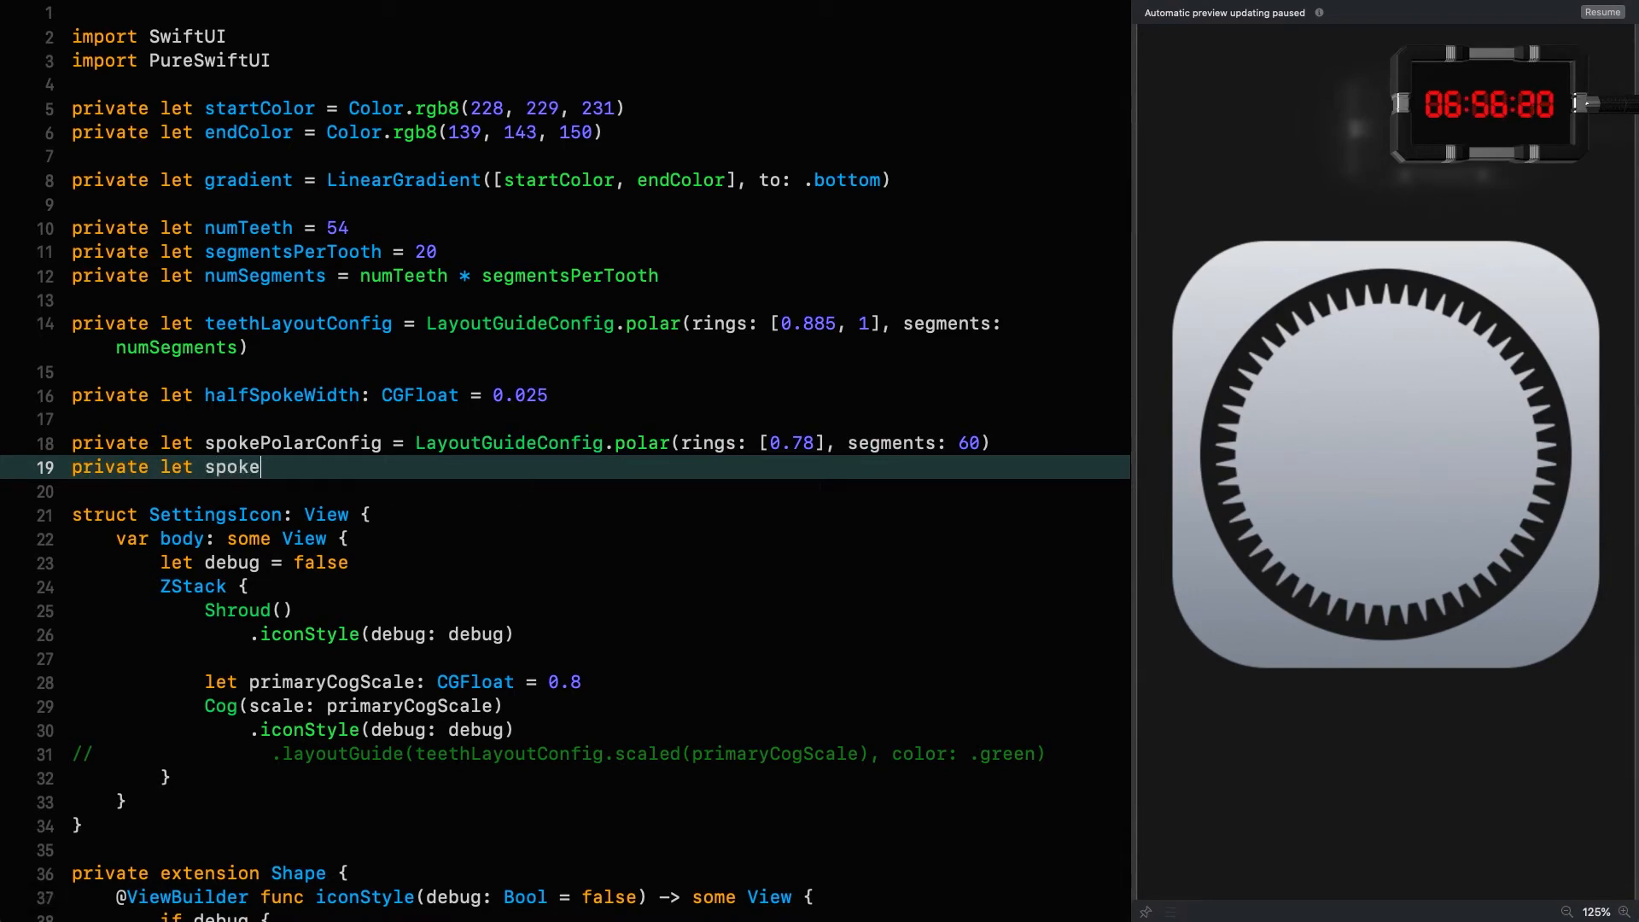
text(GridConfig =)
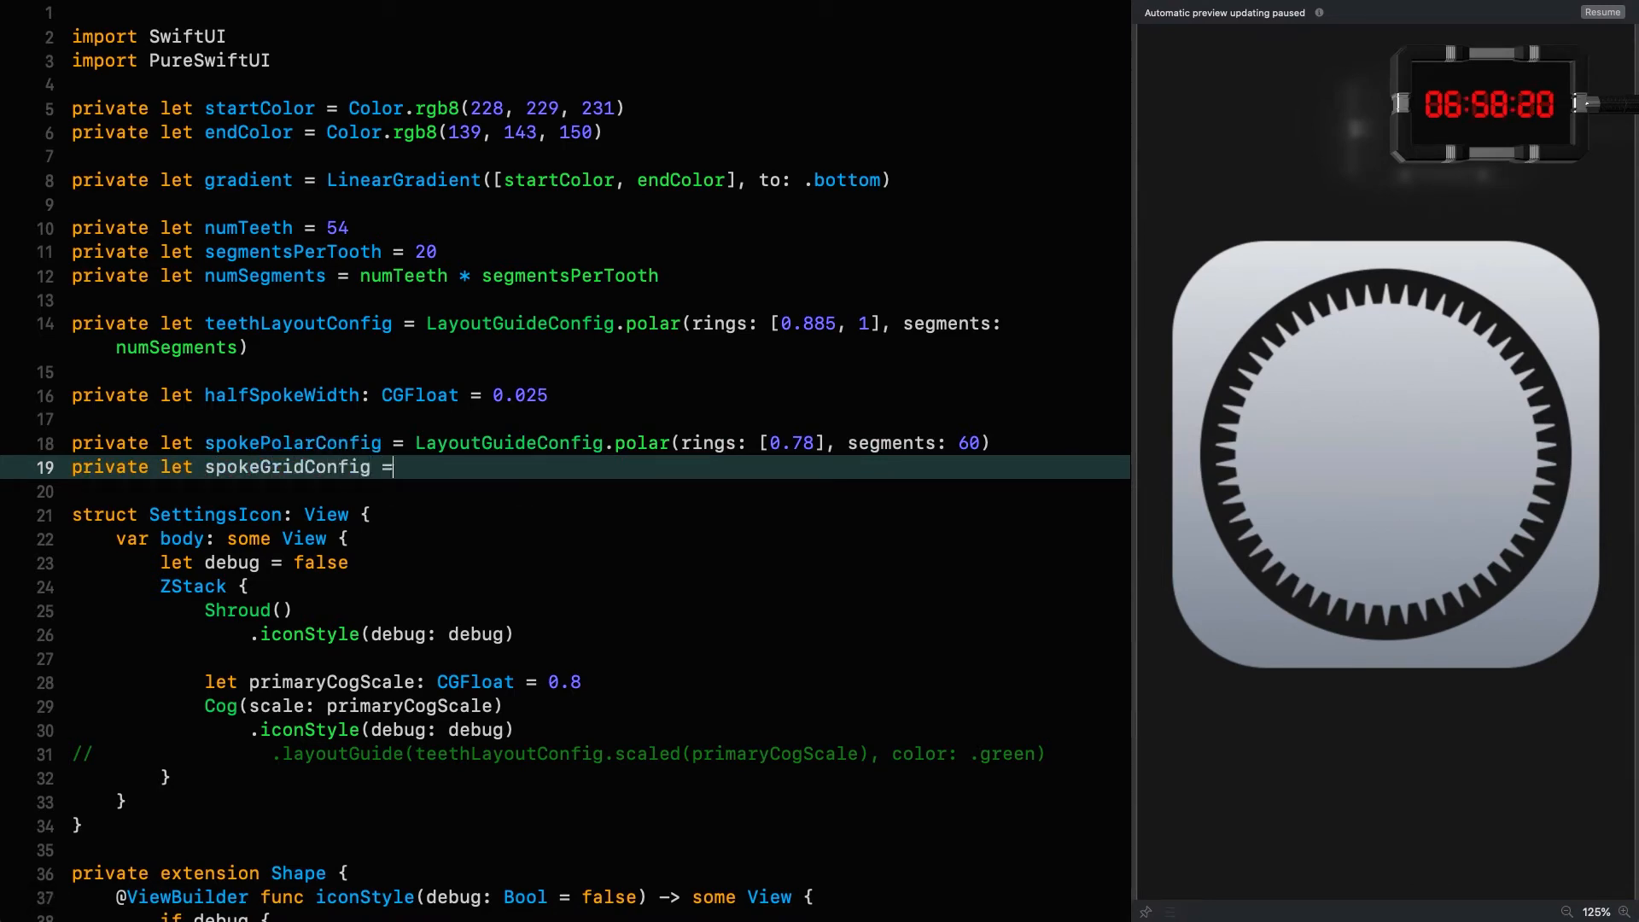
text(LayoutGuideConfig.)
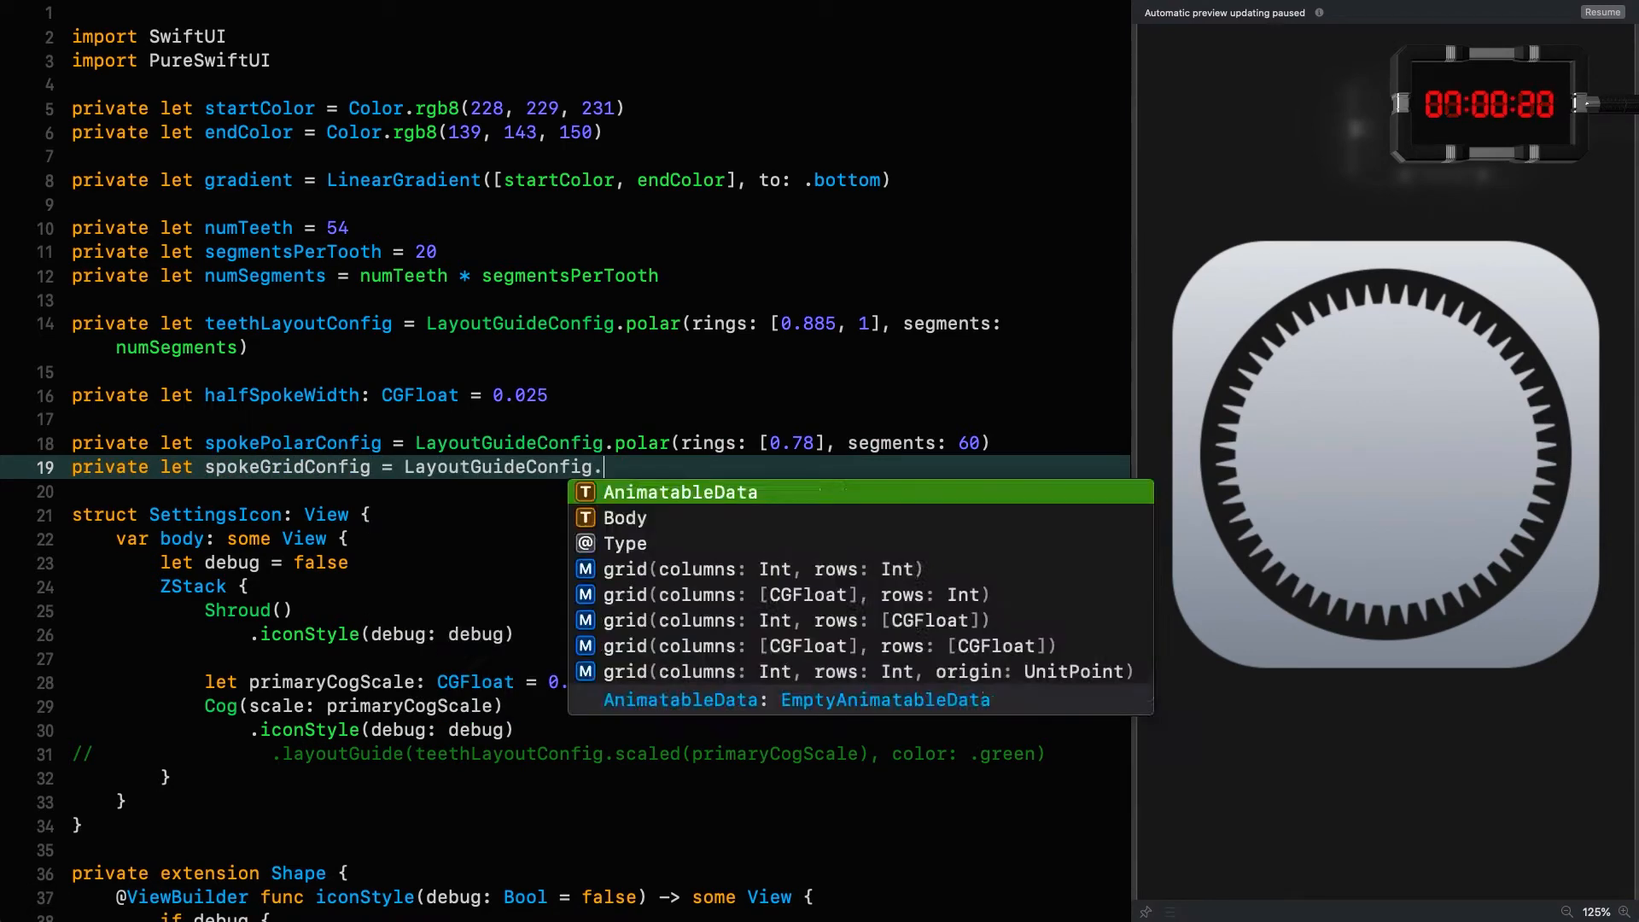
click(751, 568)
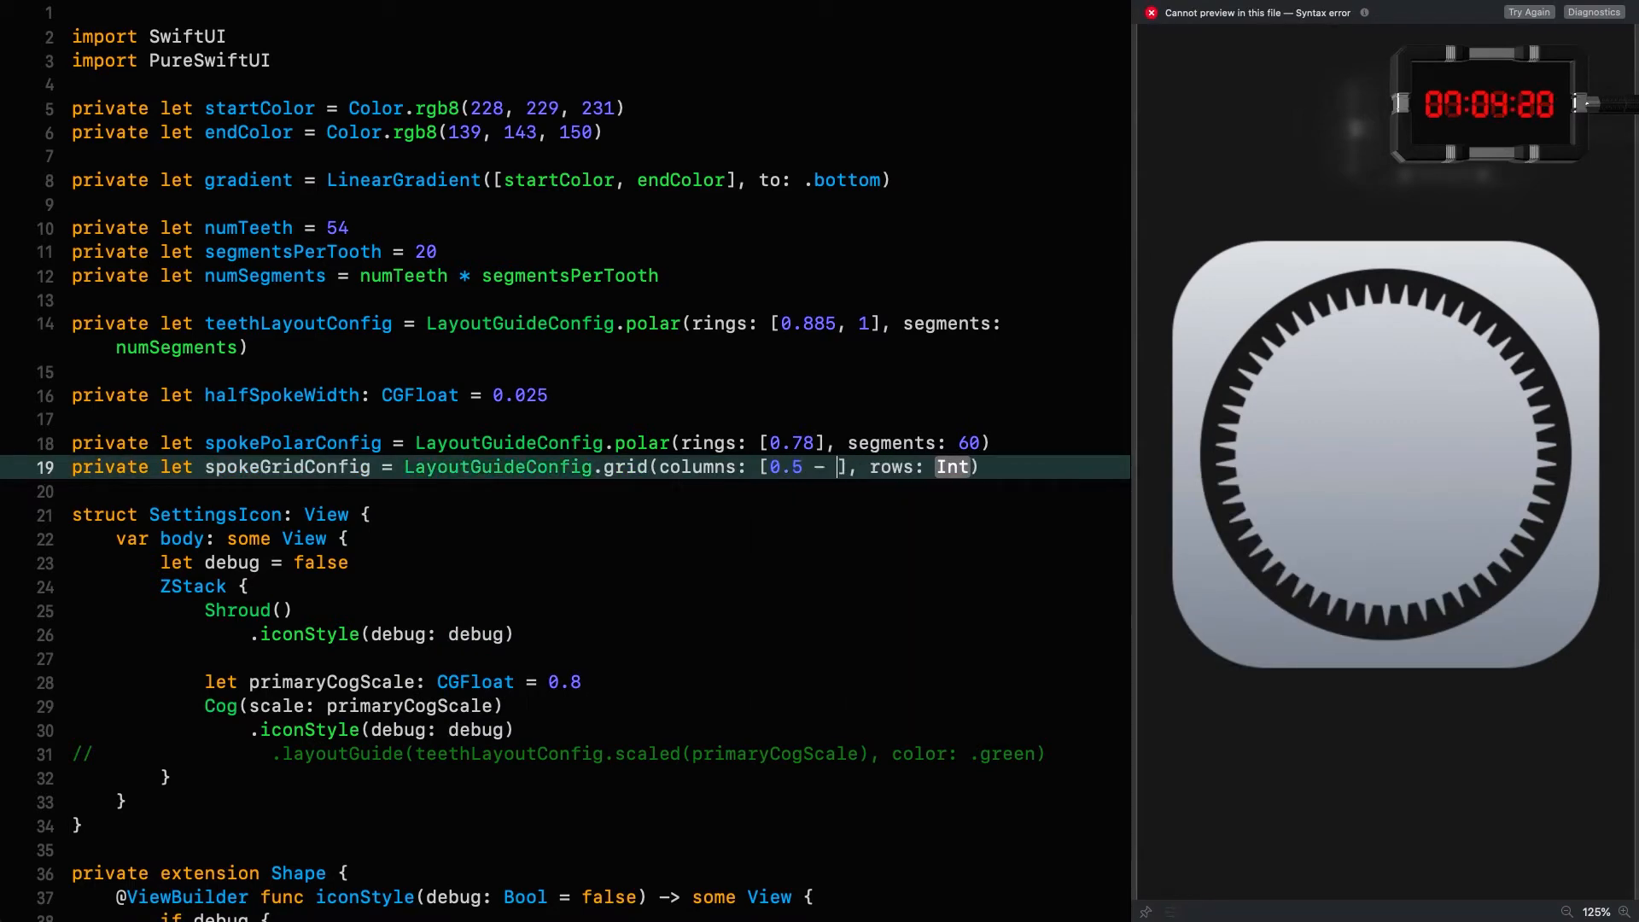
text(halfSpokeWidth, 0.5 + halfSpokeWidth)
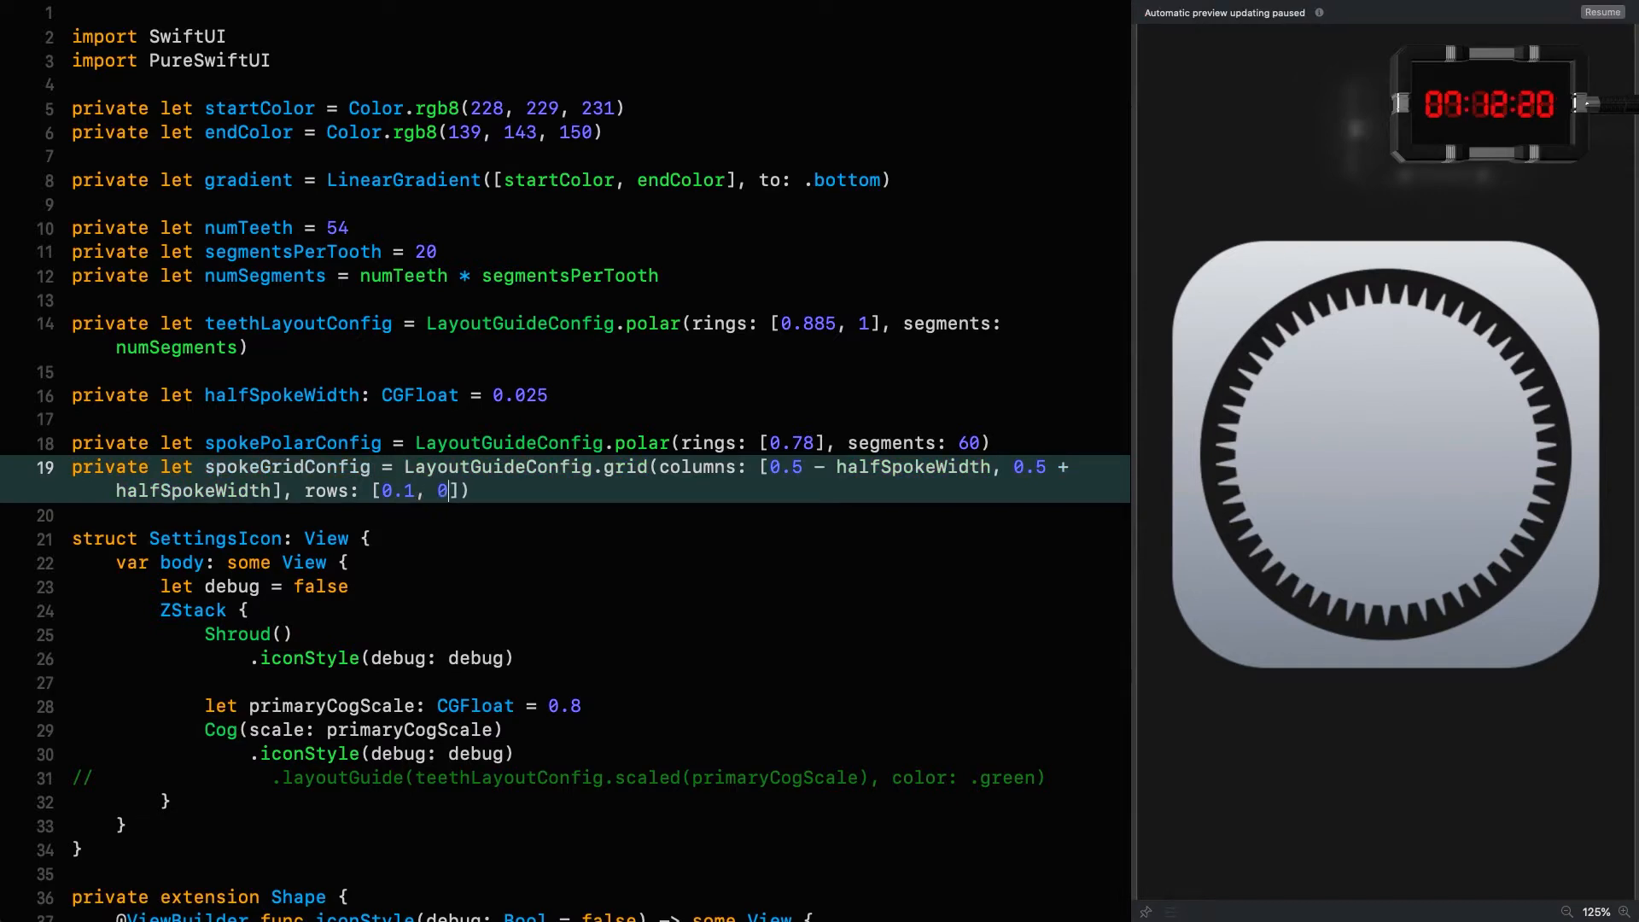
text(.25, 0.46)
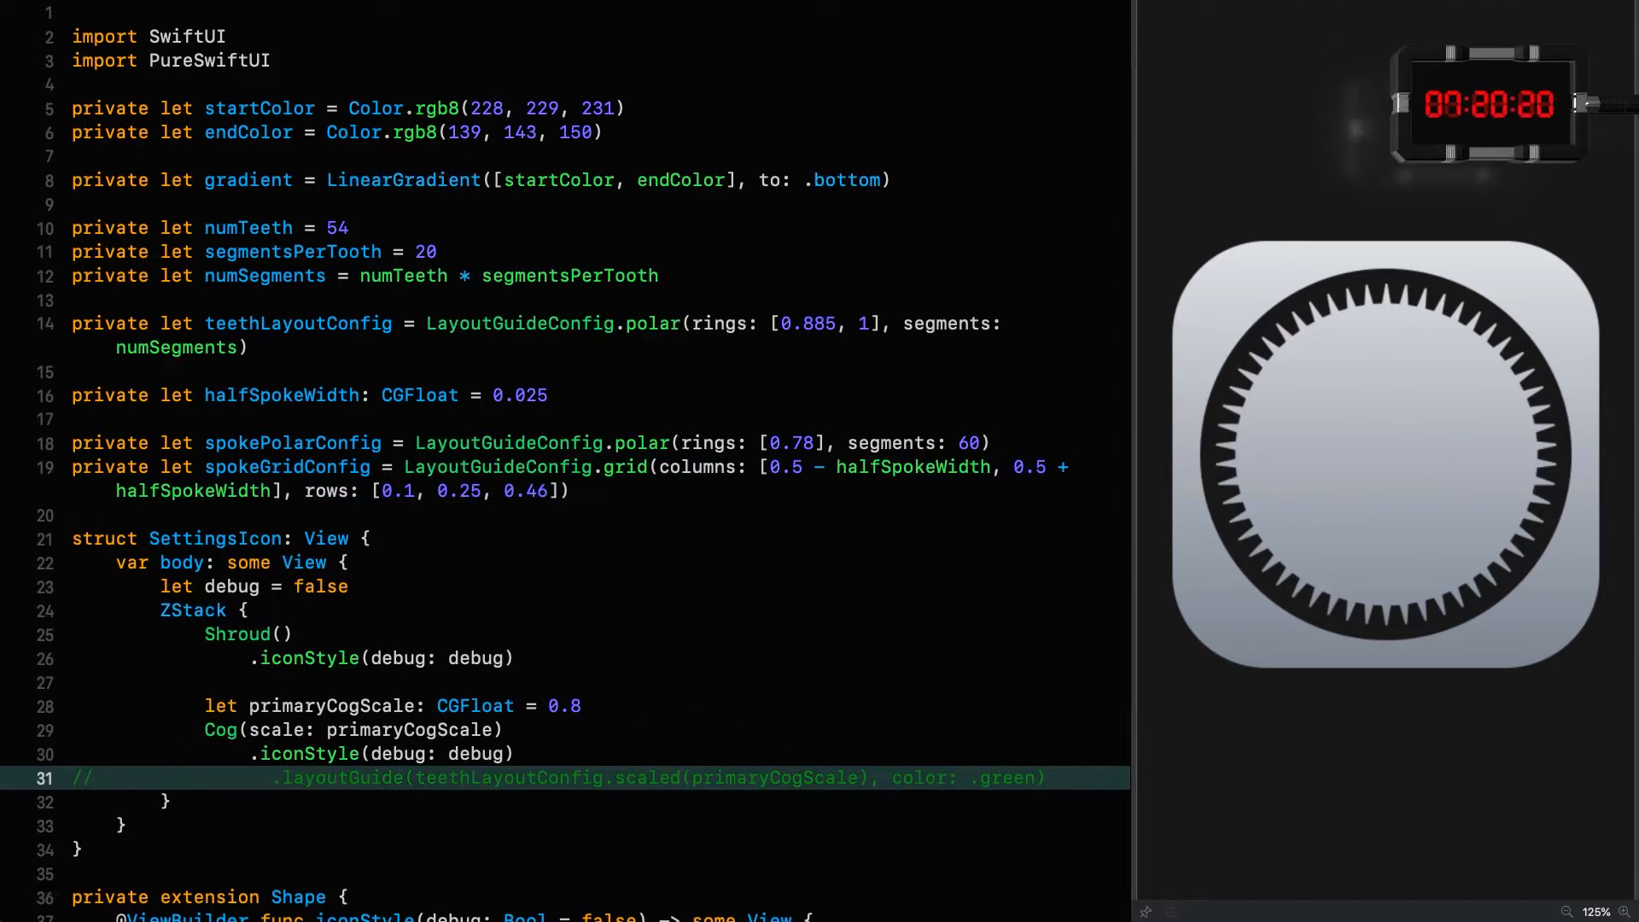
Add .layoutGuide overlays: polar spokes in blue, grid in red plus a 120-degree rotated copy, scaled by primaryCogScale.
text(.layoutGuide(spokePolarConfig.)
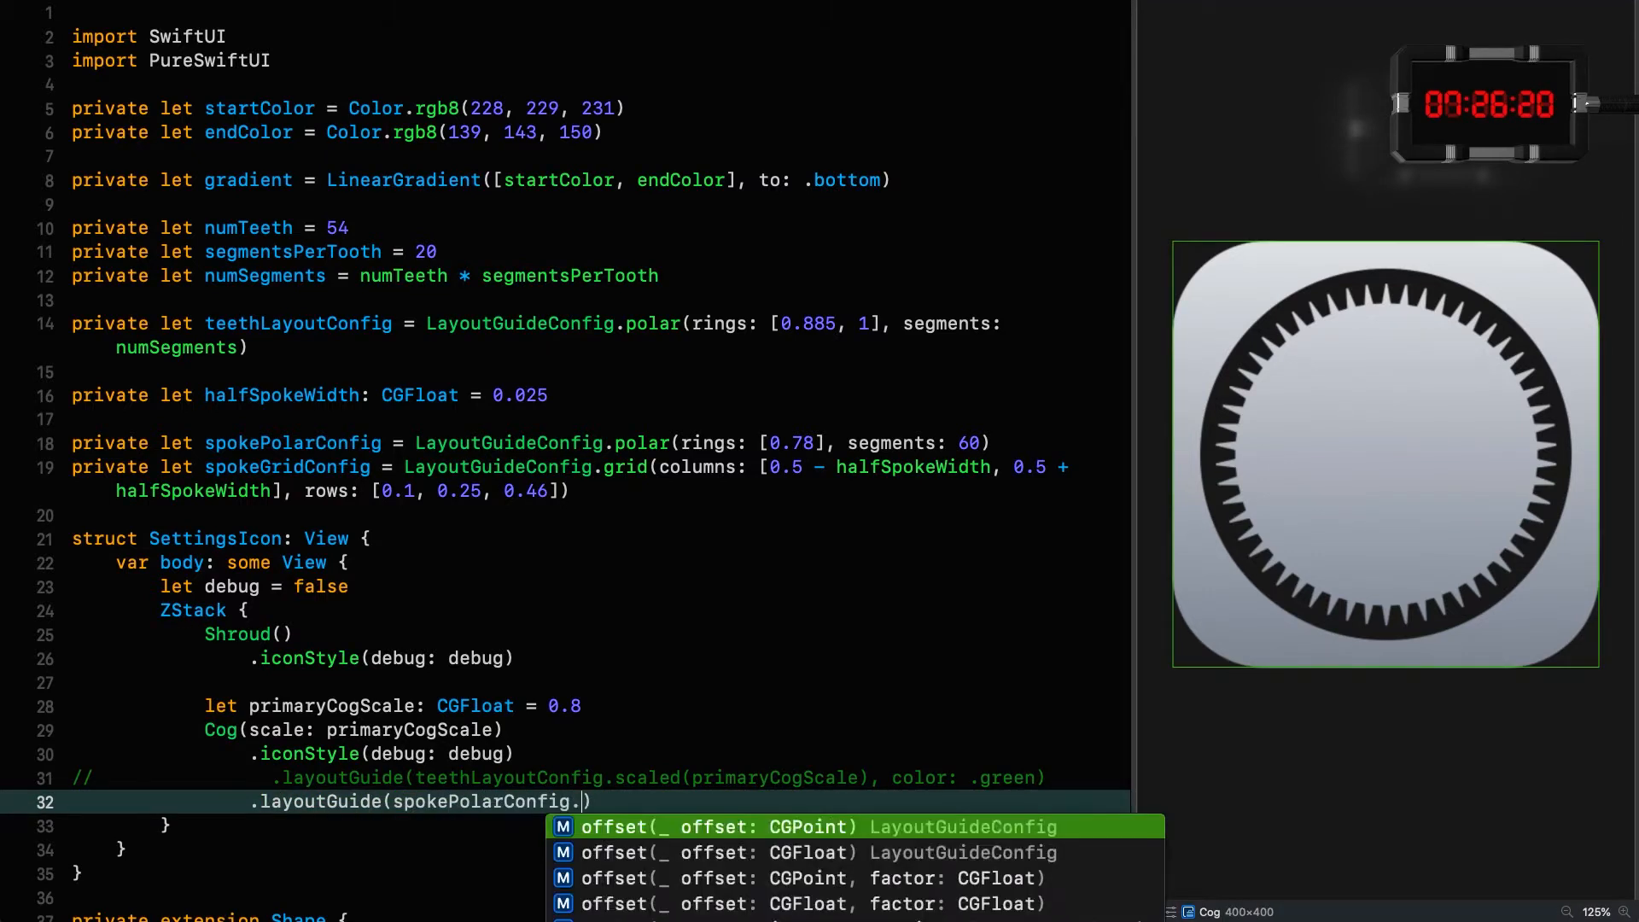
text(scaled(primaryCogScale)
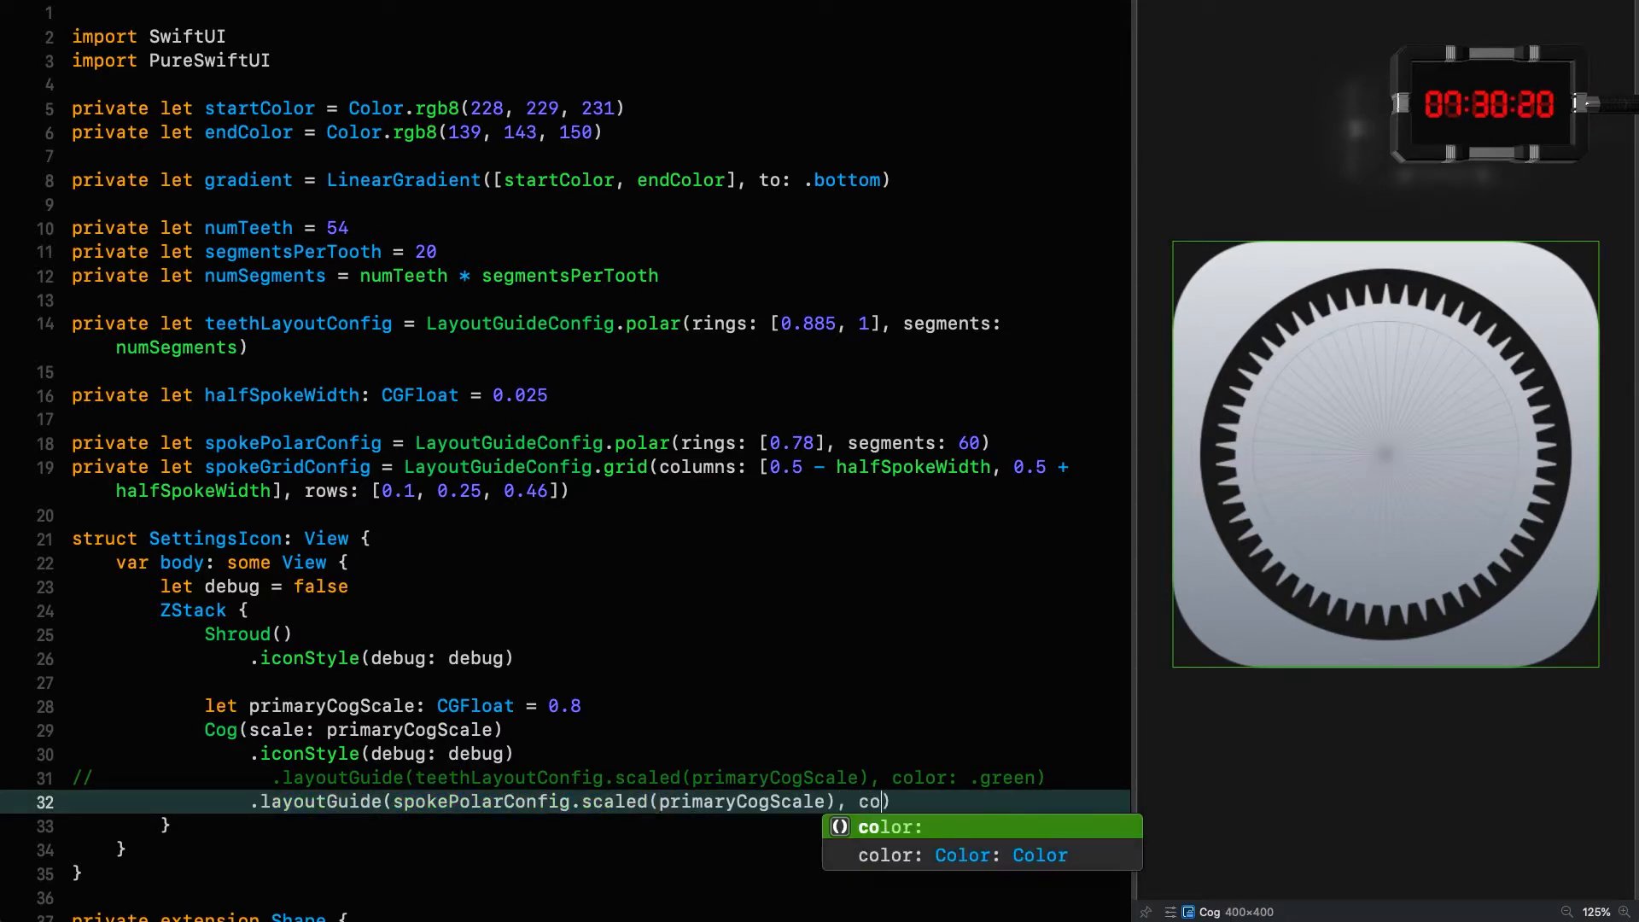
text(color: .blue,)
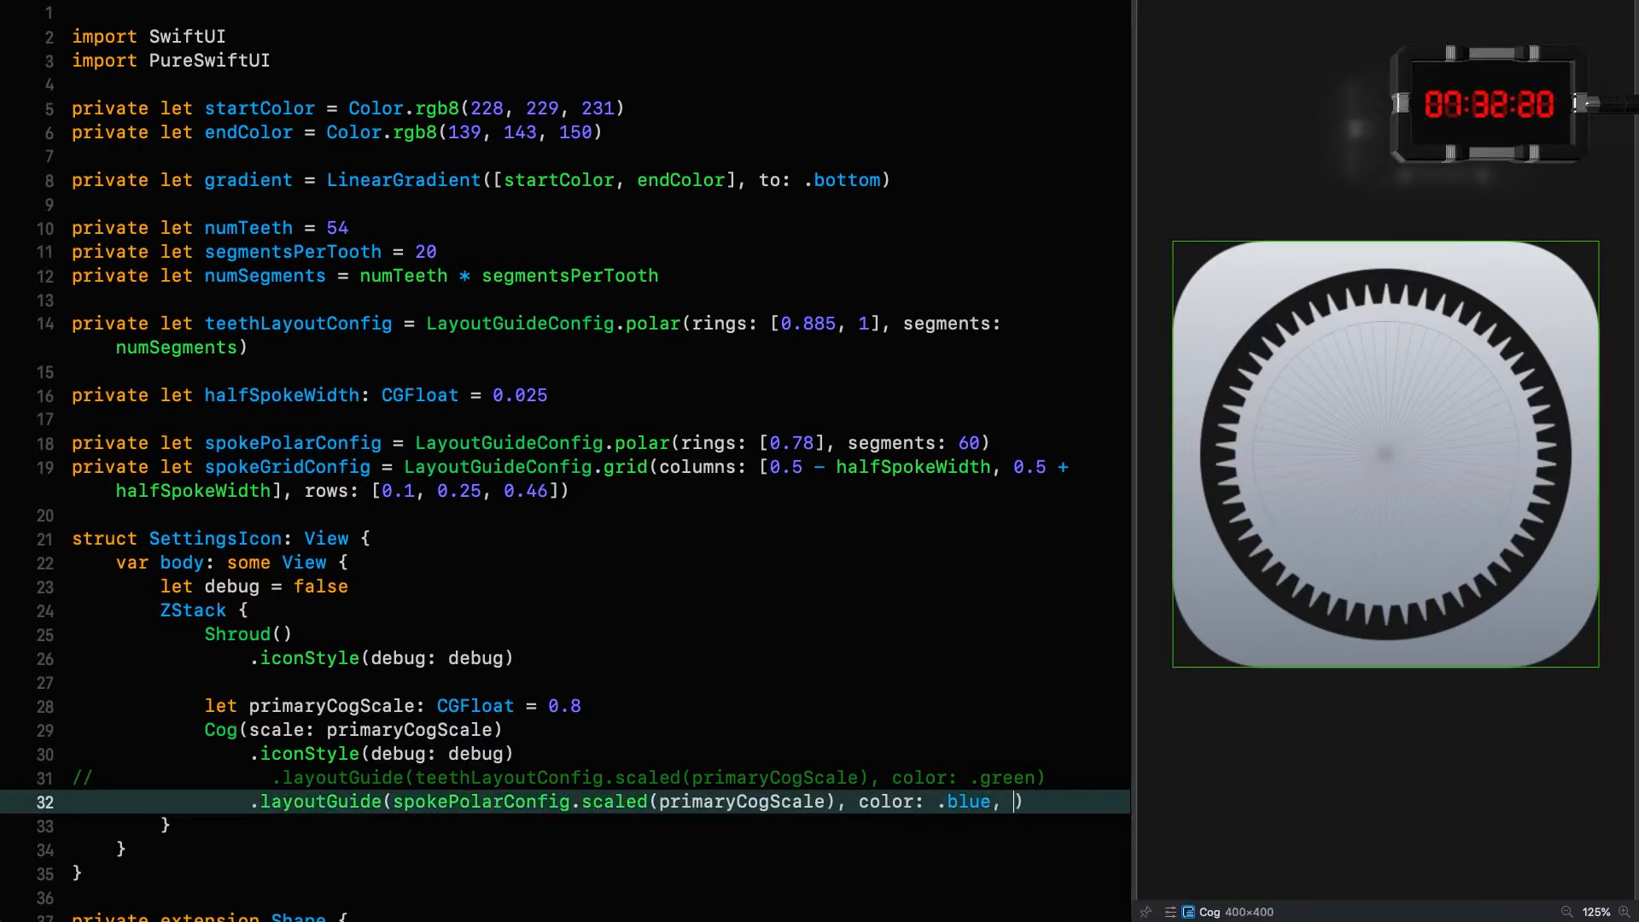
text(lineWidth: 1)
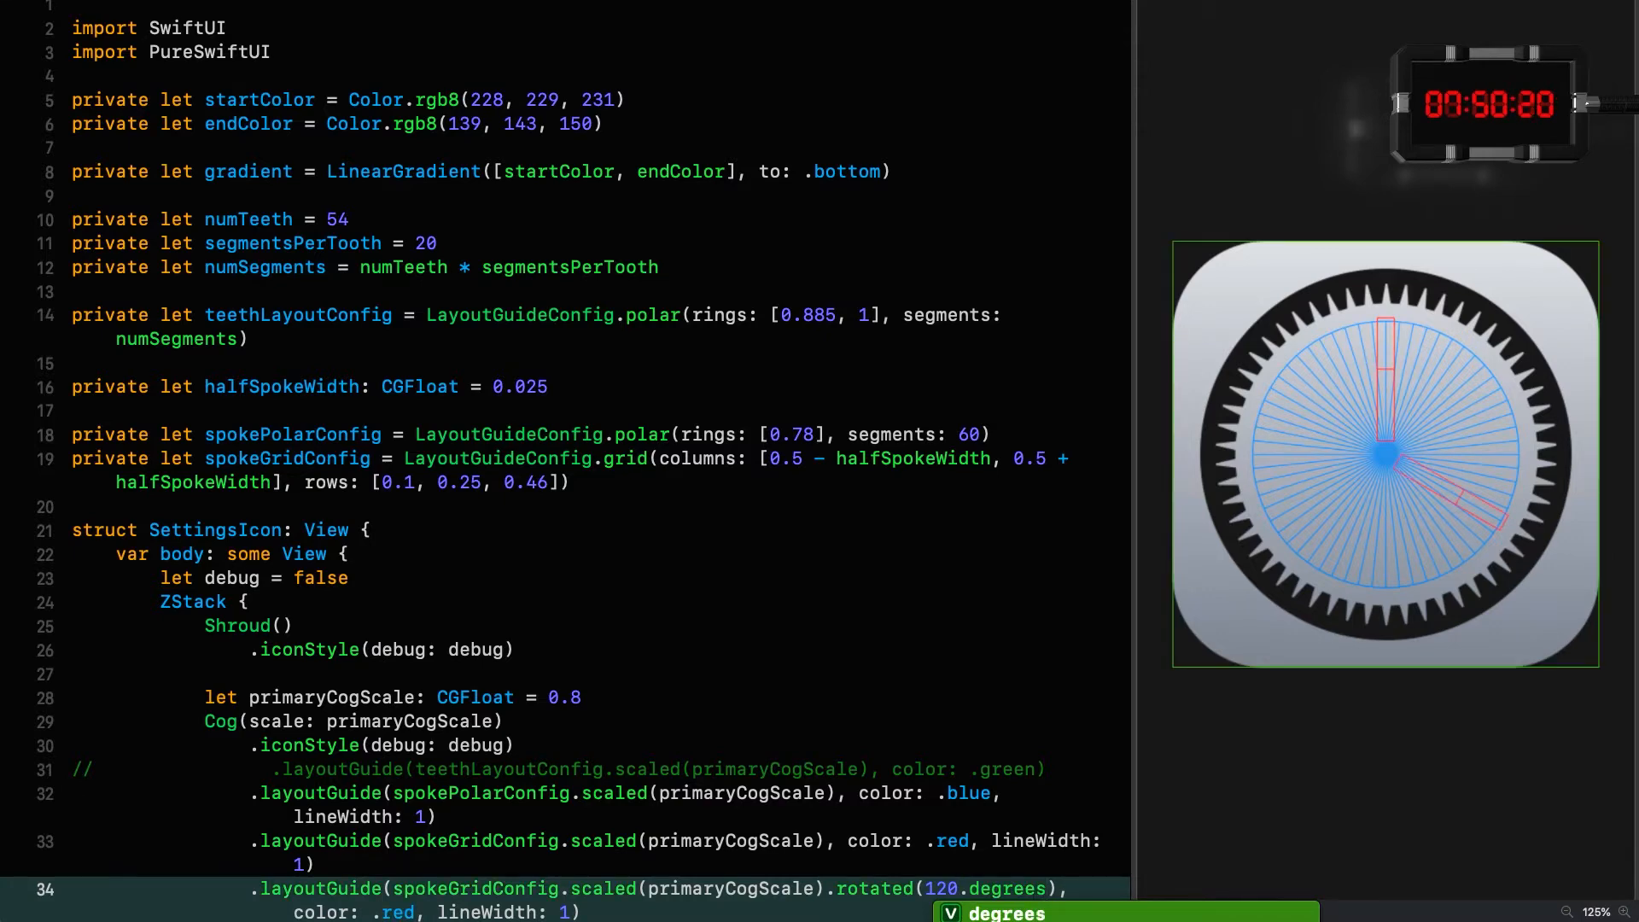
Enlarge the preview frame and offset it by (-170, 60) onto the cog centre.
scroll(down, 3)
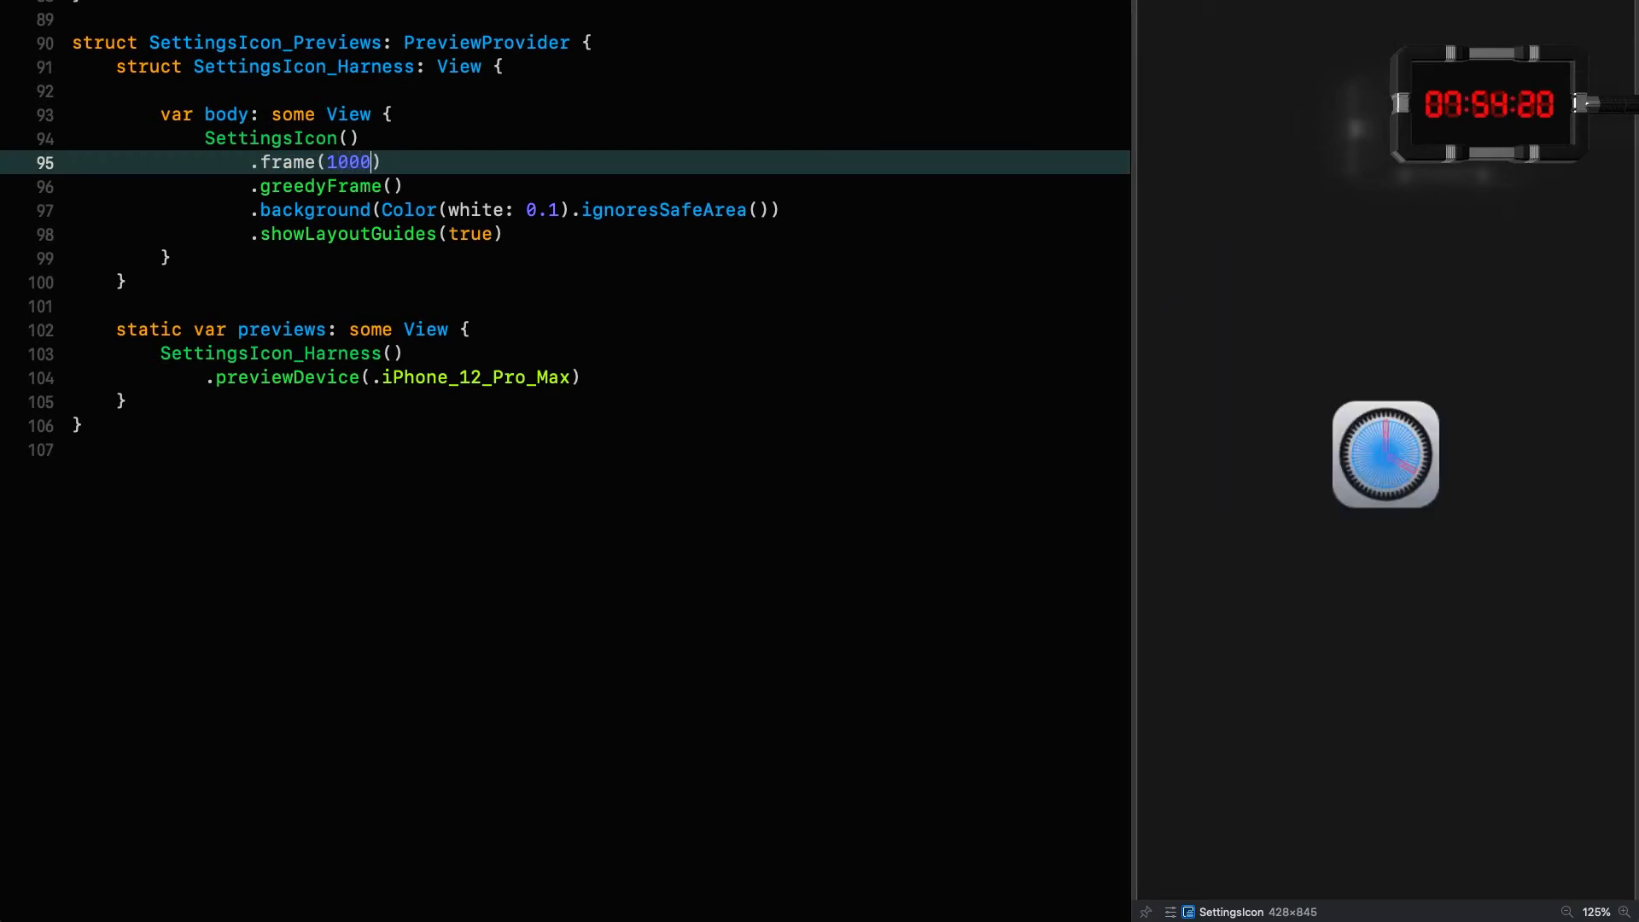
text(.offset())
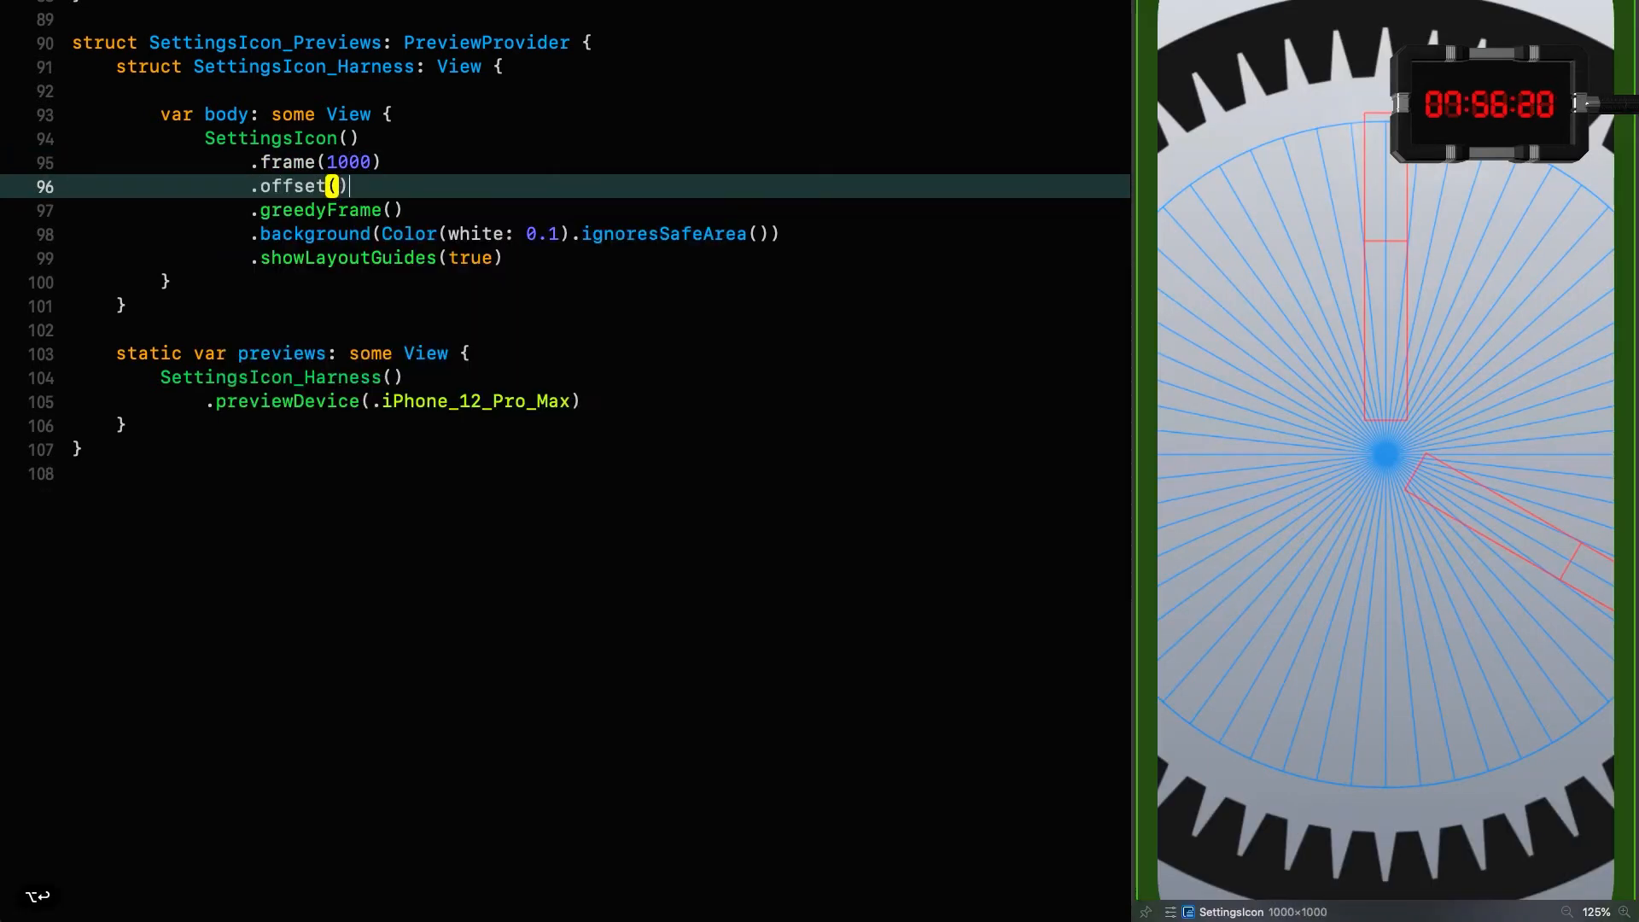
text(-170,)
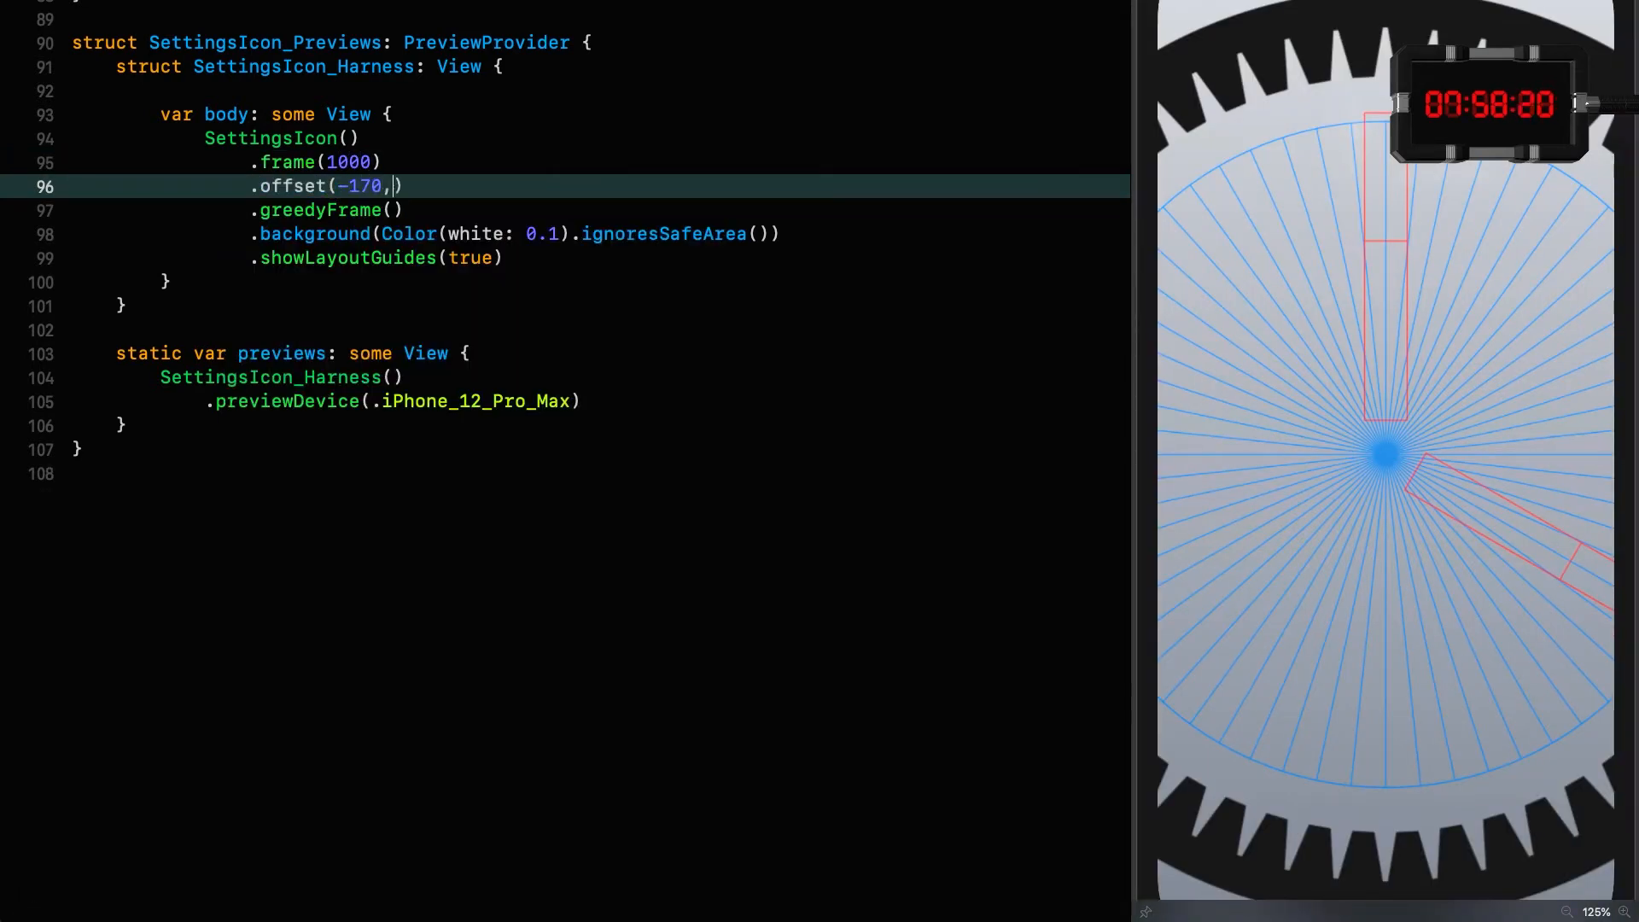
text(60)
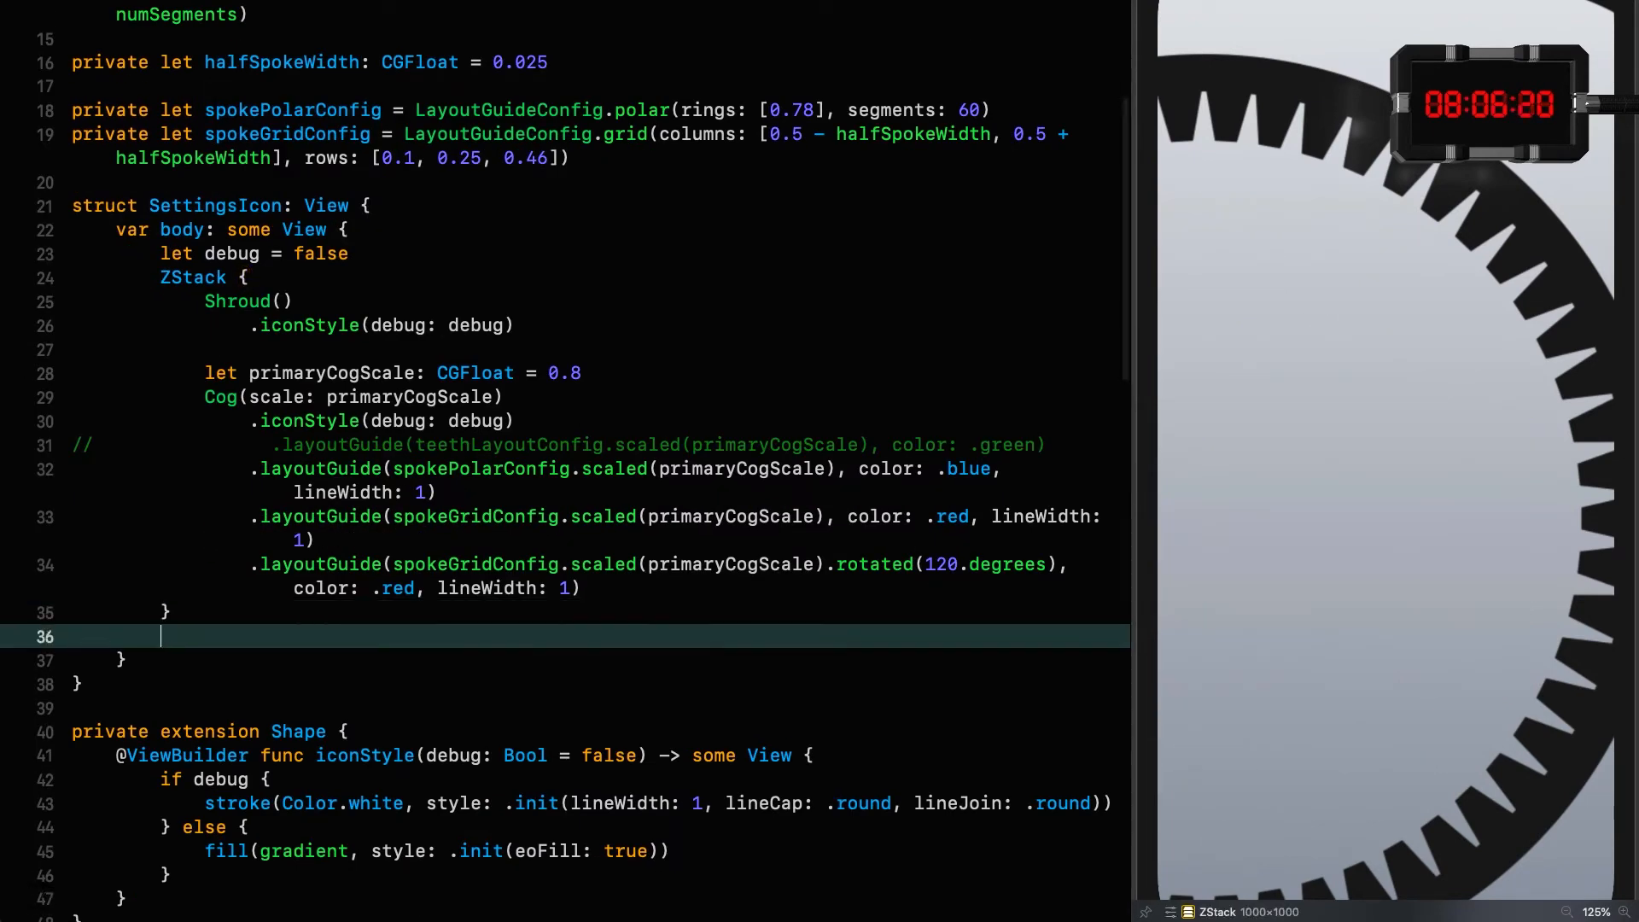
Add .showLayoutGuides(debug) to the ZStack and set debug to true.
text(.showLayoutGuides(true))
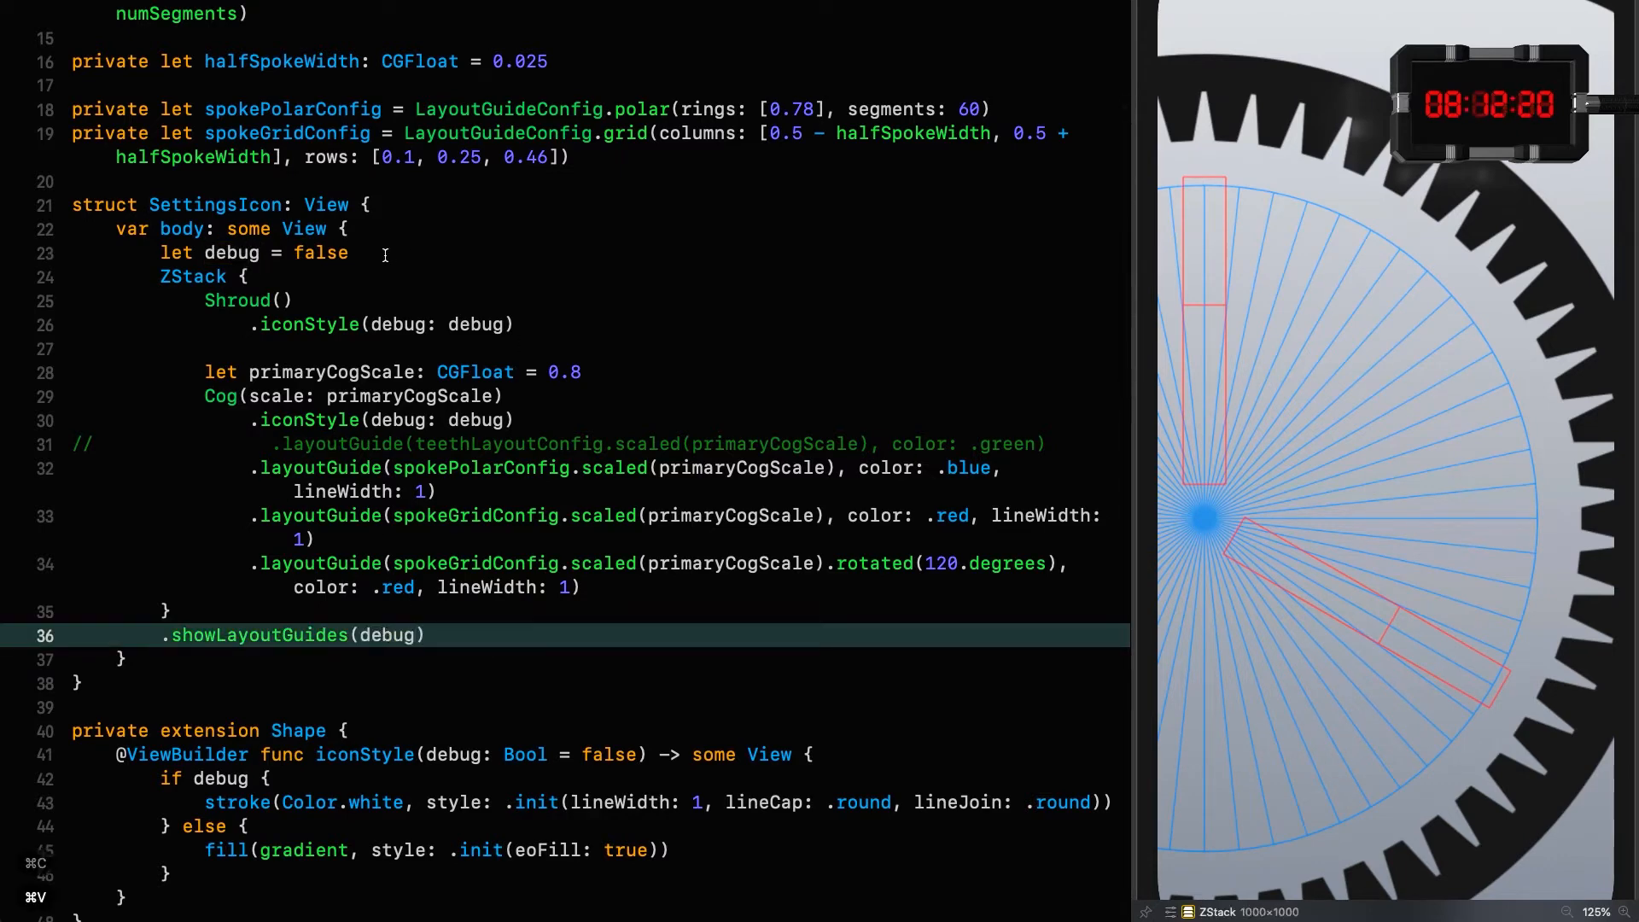
text(true)
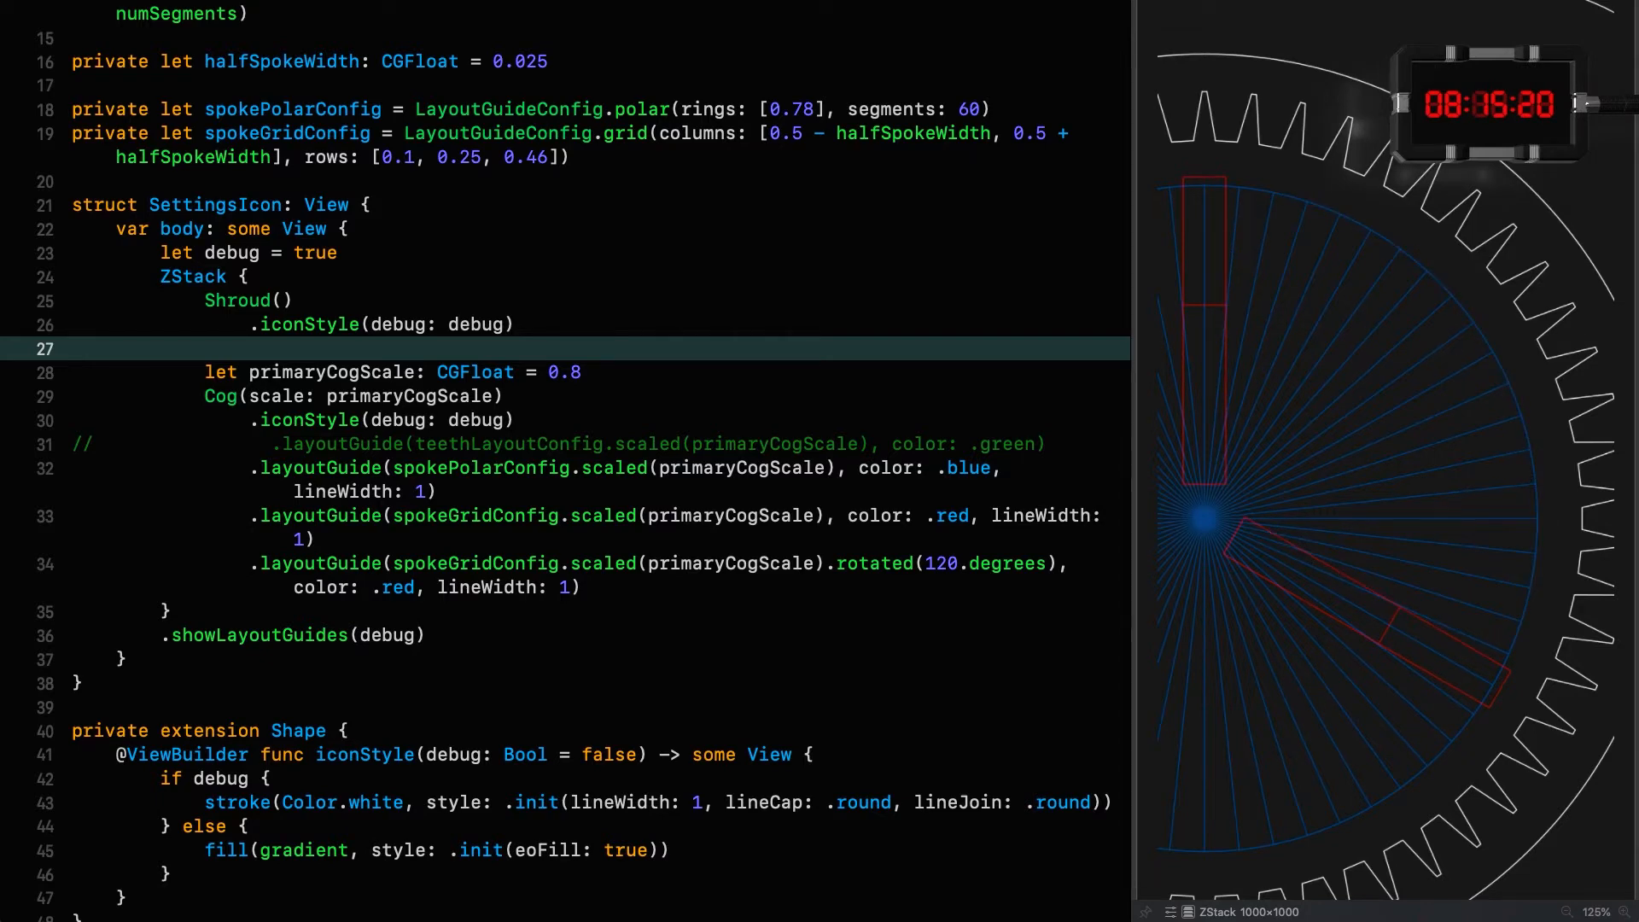
Lay out p and g from spokePolarConfig and spokeGridConfig scaled by scale inside the Cog path.
scroll(down, 3)
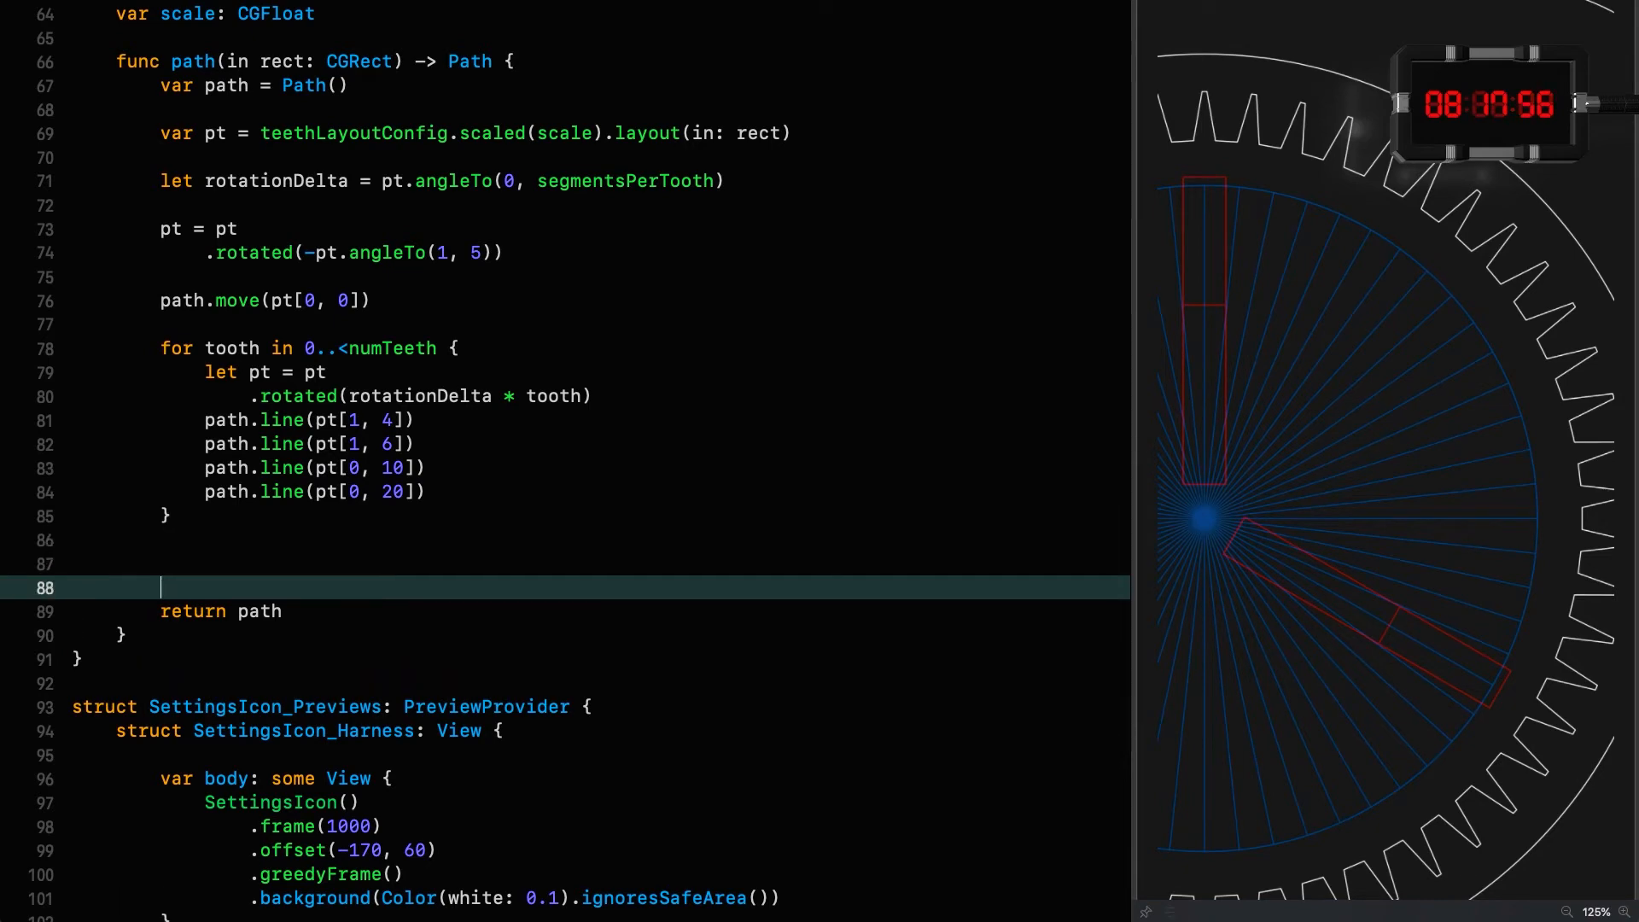
text(path.closes)
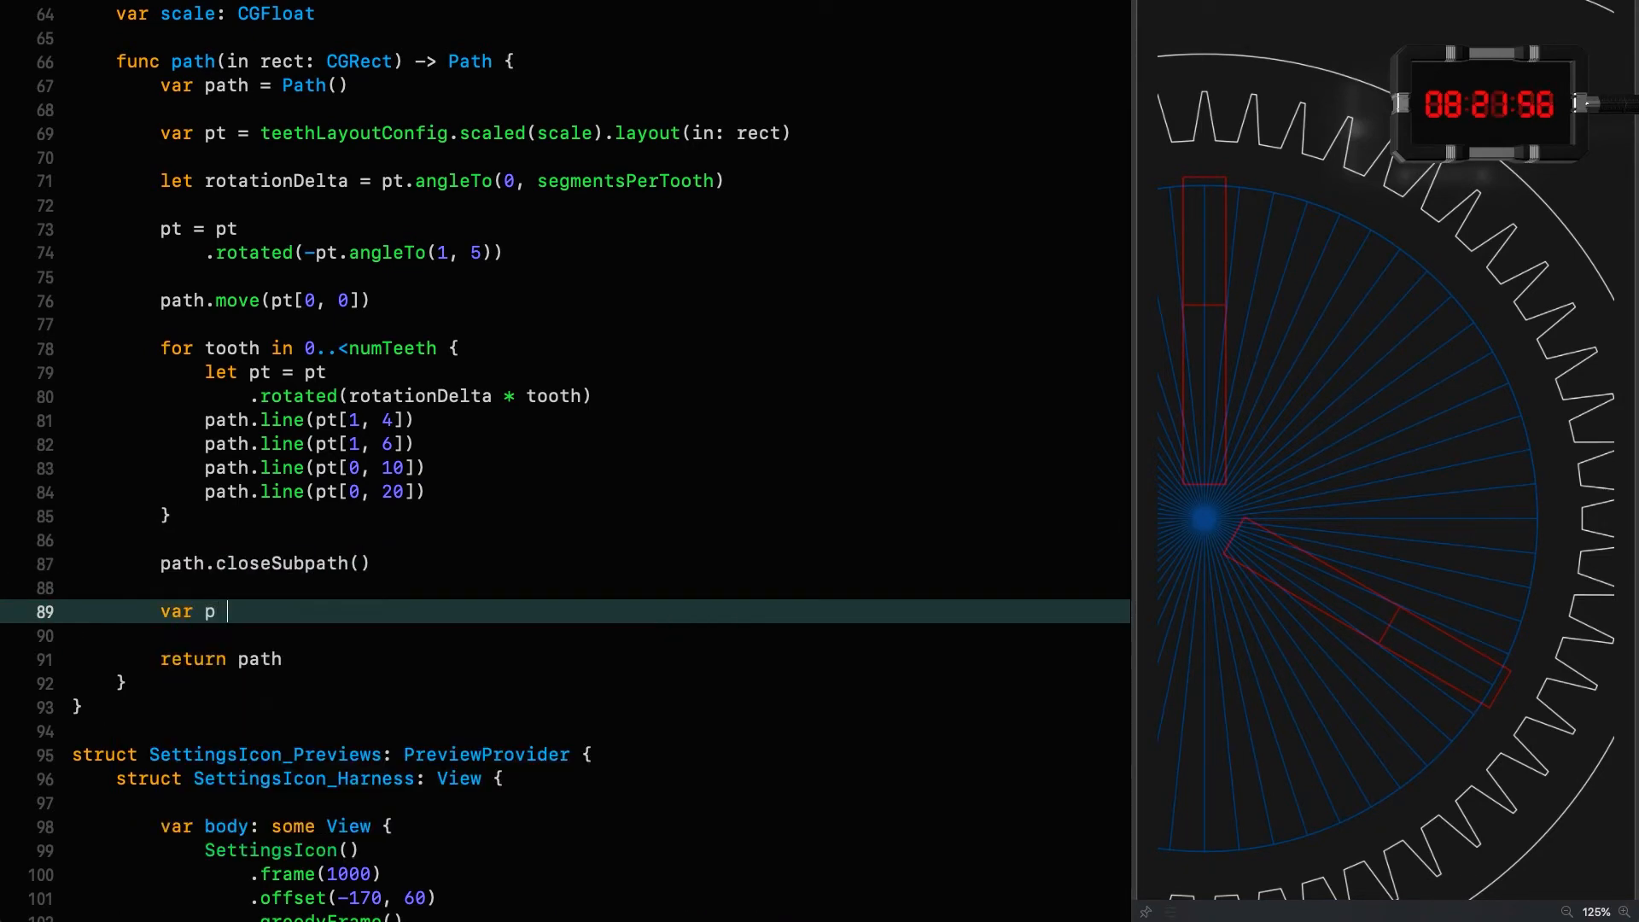
text(= spokePolarConfig)
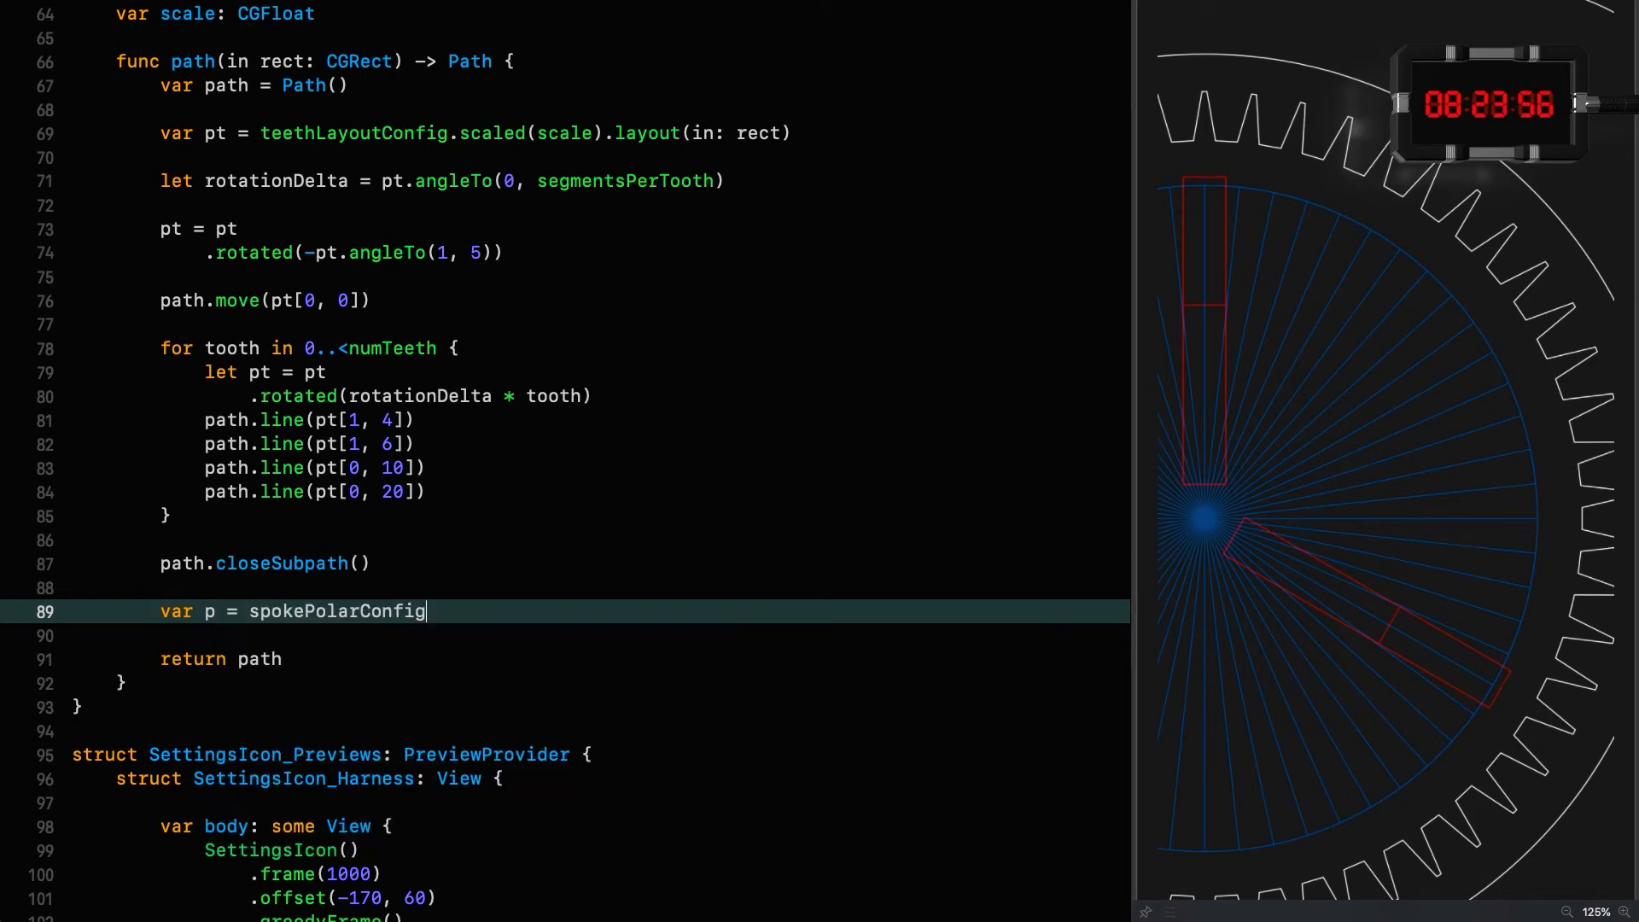
text(.scaled(s)
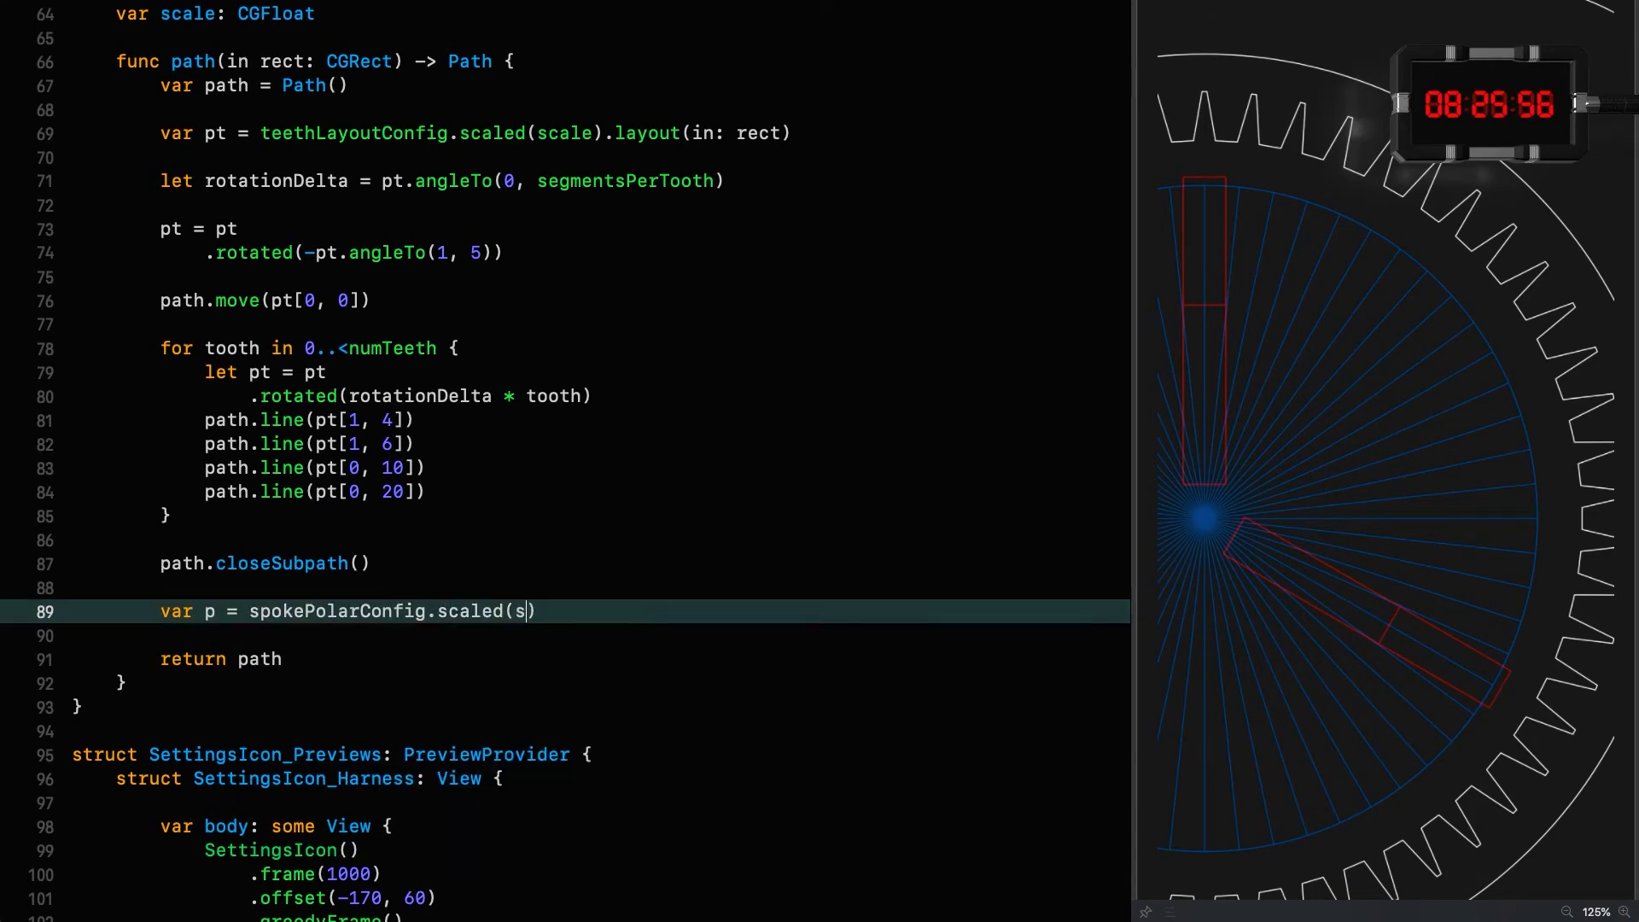
text(cale).layout(in: rect)
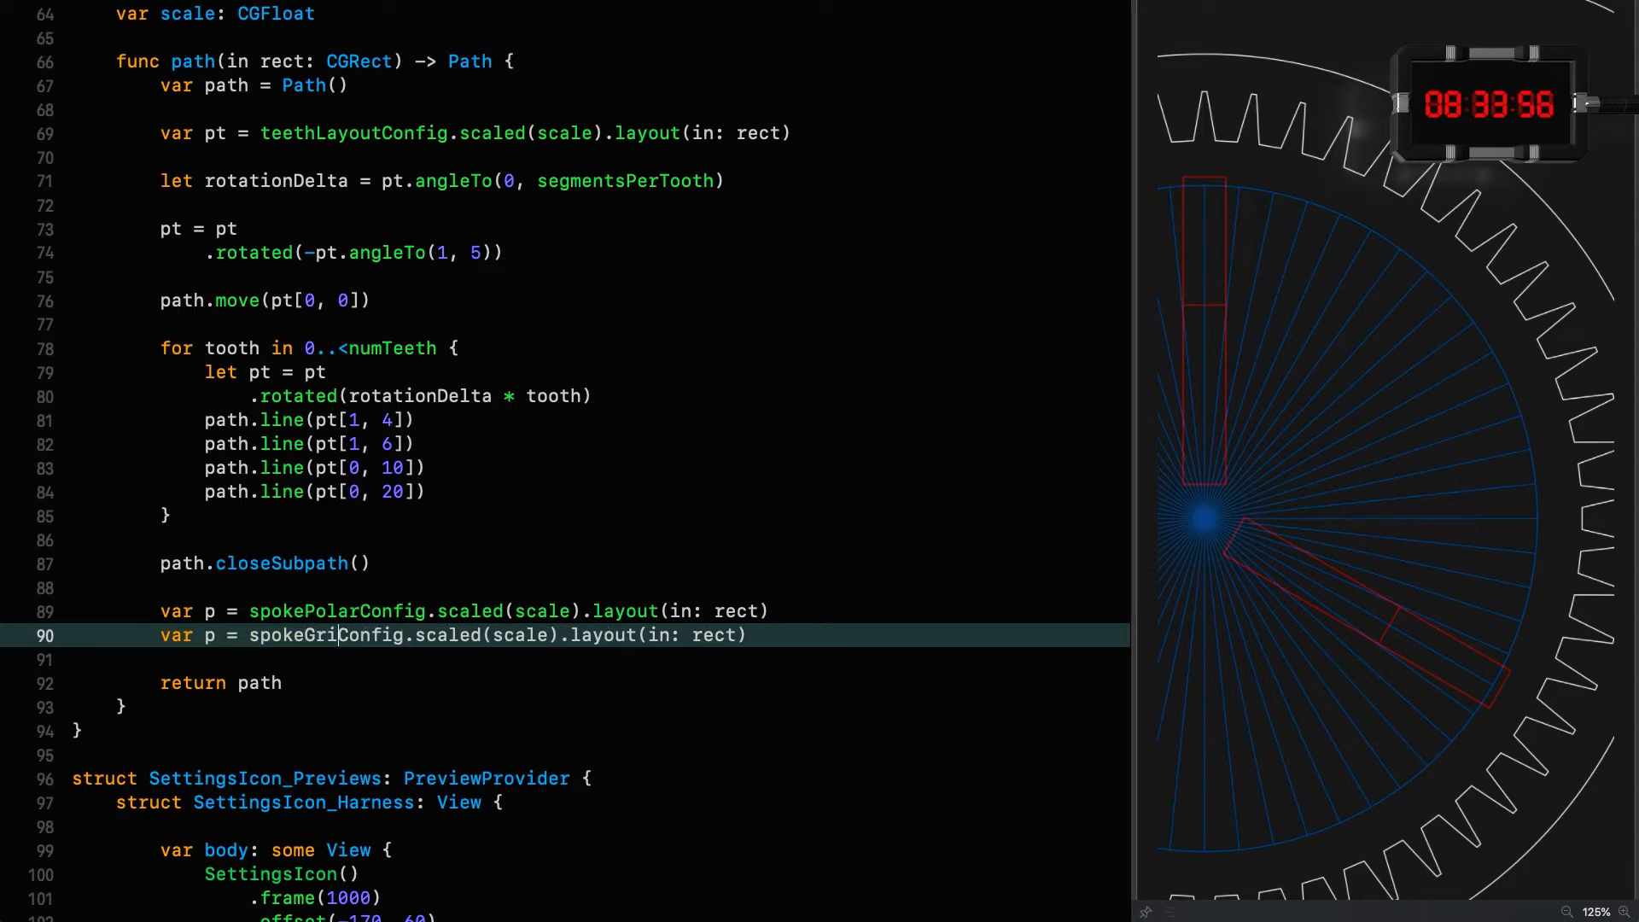
text(g)
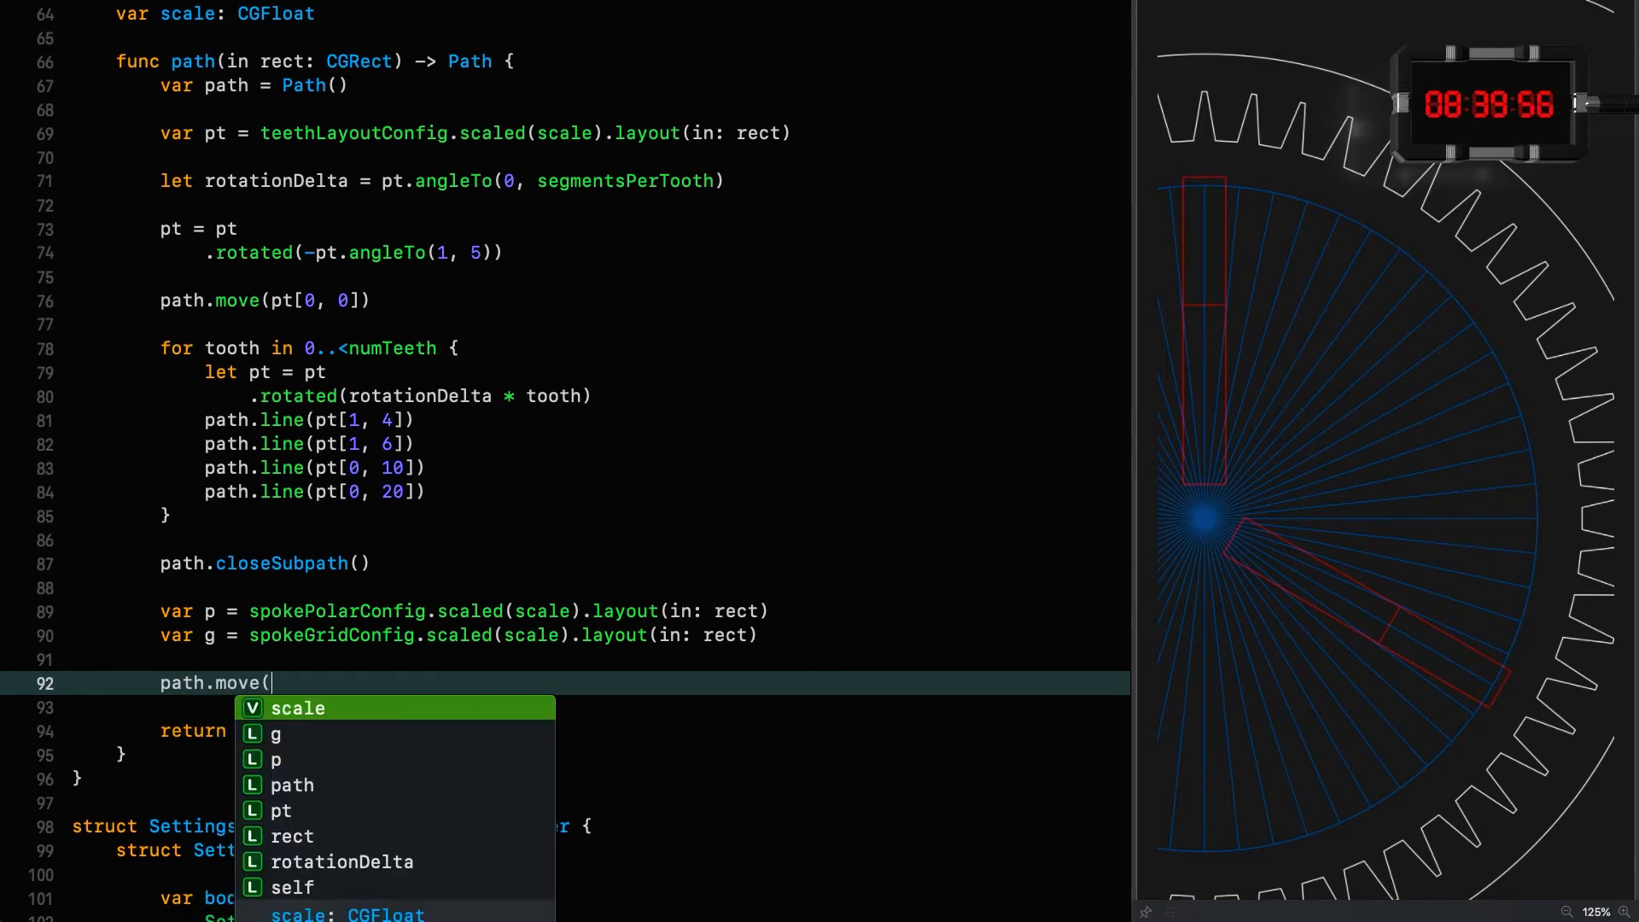
Start the spoke with move(g[1,2]), line(g[1,1]) and curve(p[0,3], cp1: g[1,0], cp2: p[0,2], showControlPoints: debug).
text(g[1, 2]))
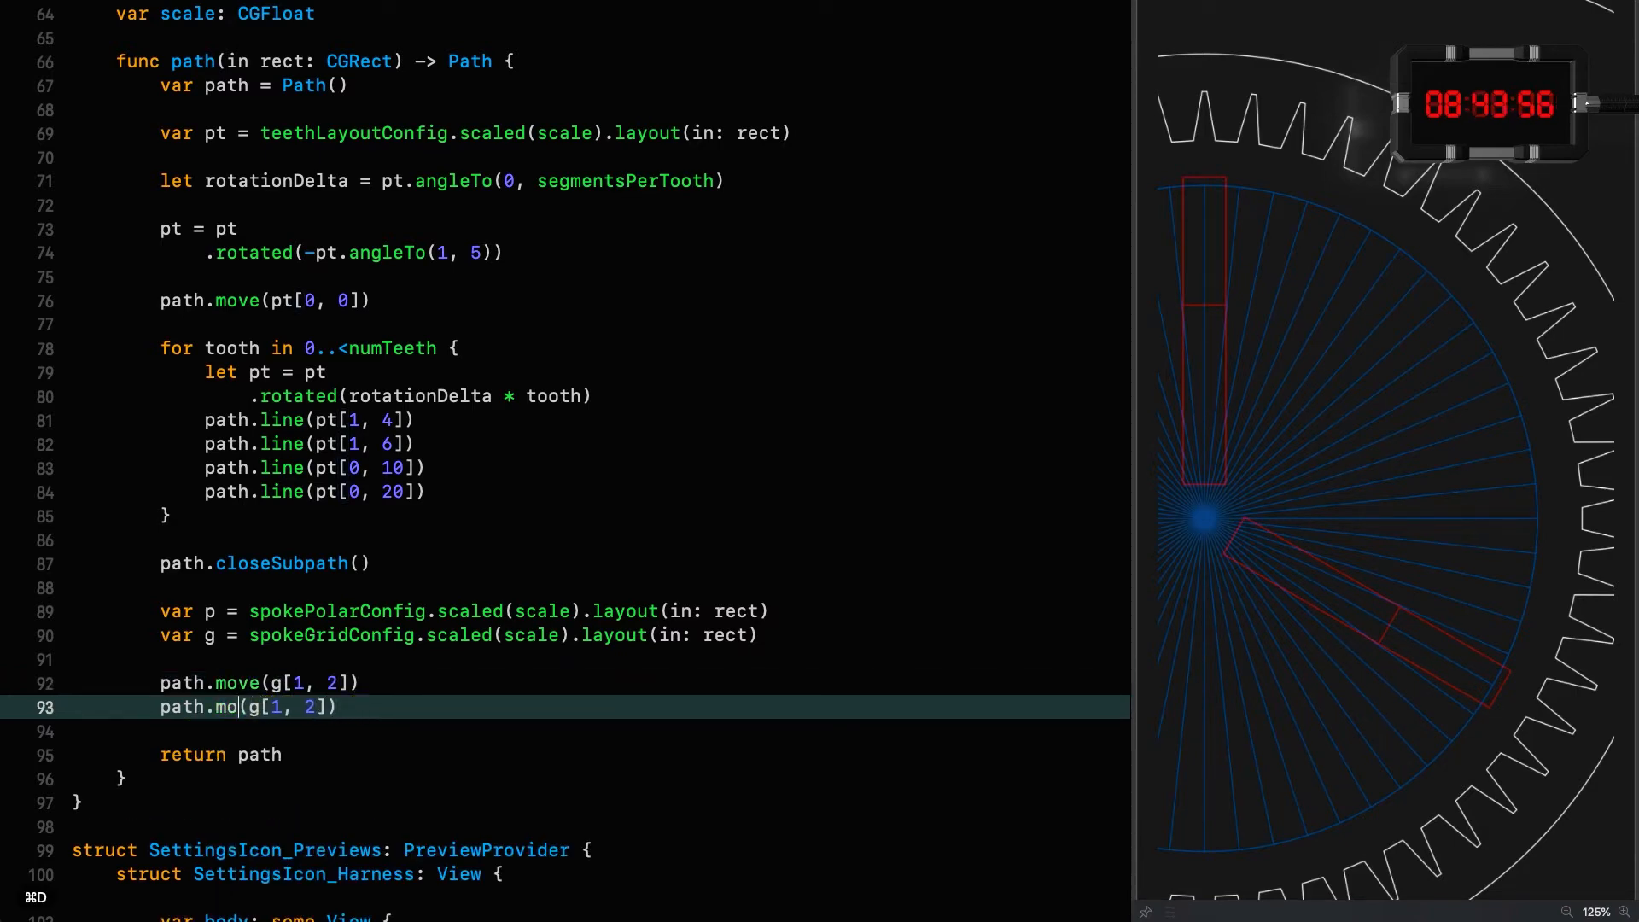
text(line)
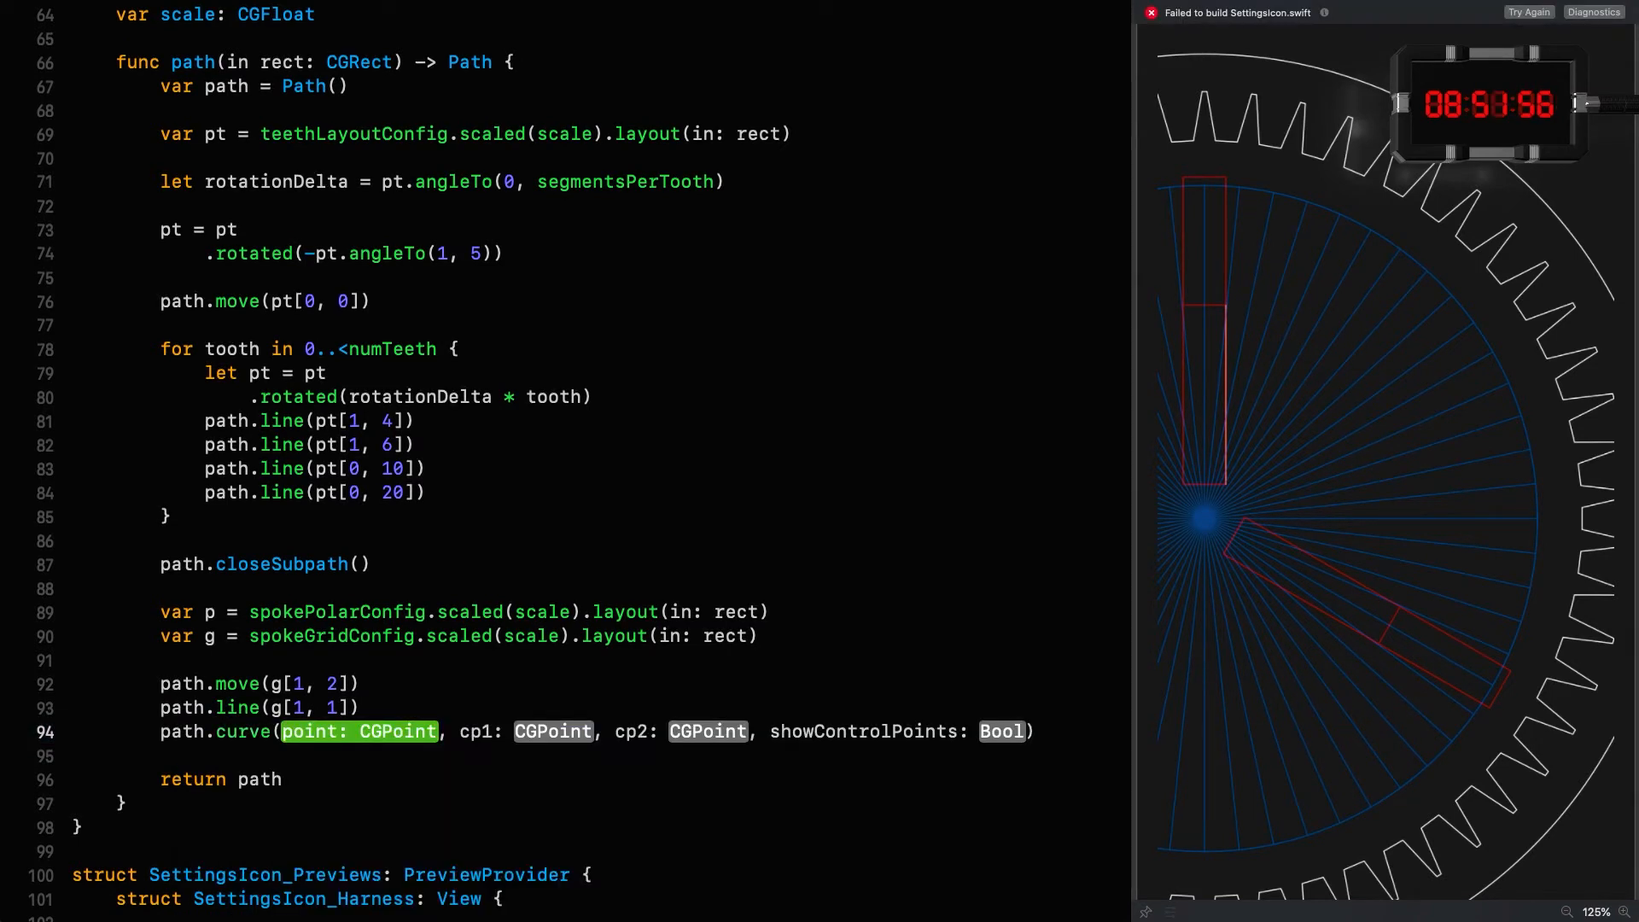
text(p[0])
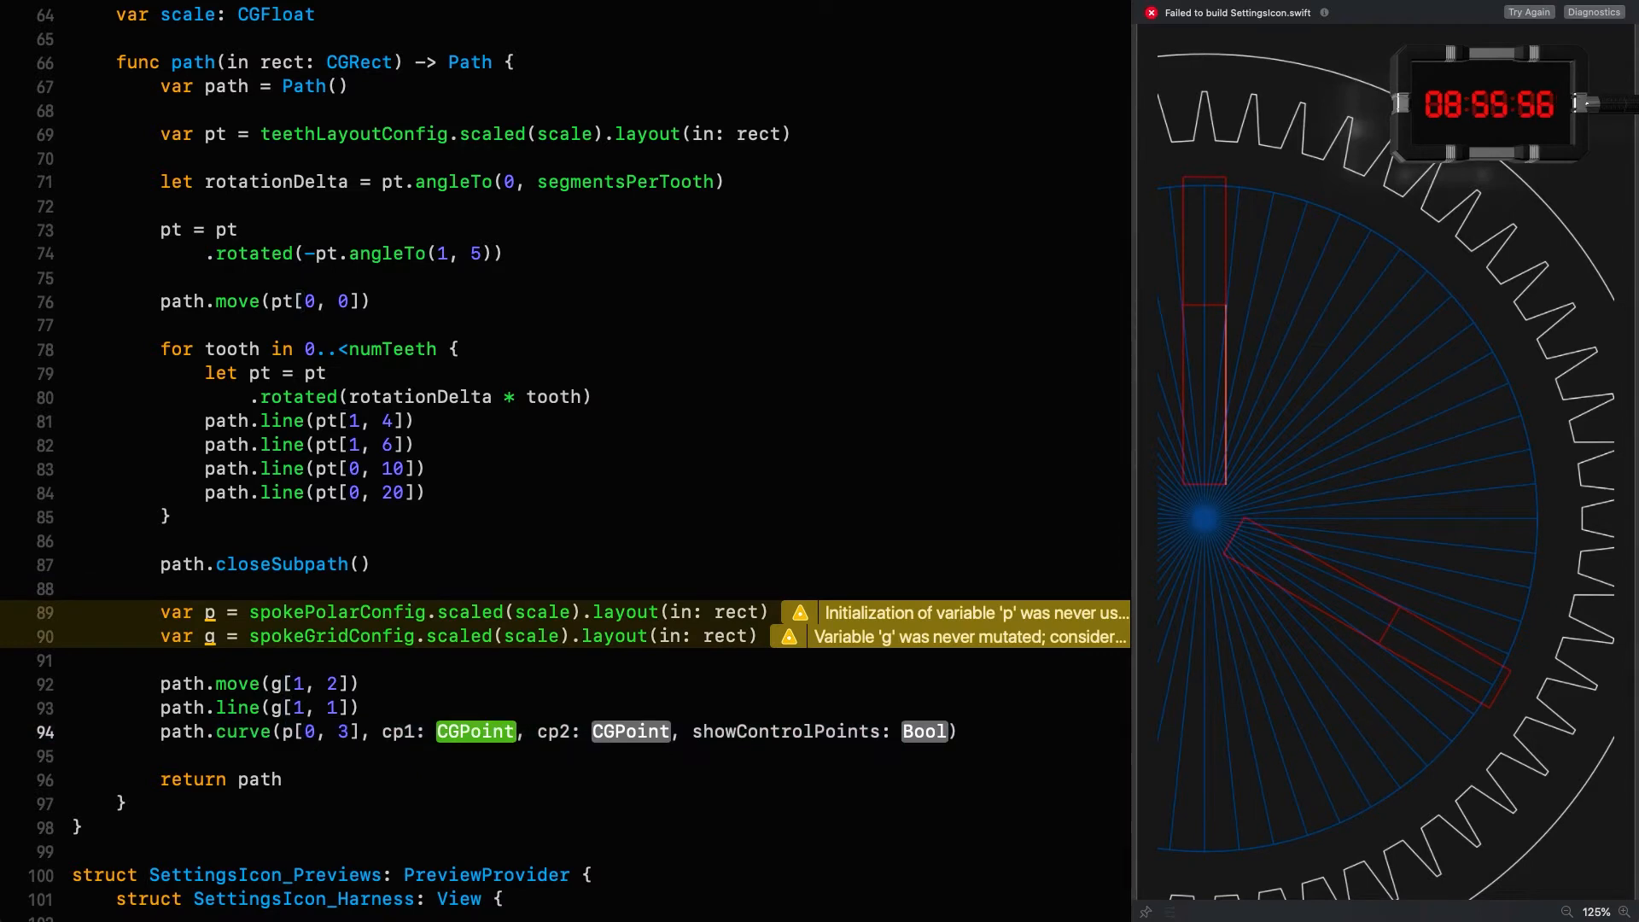
text(g[1, 0])
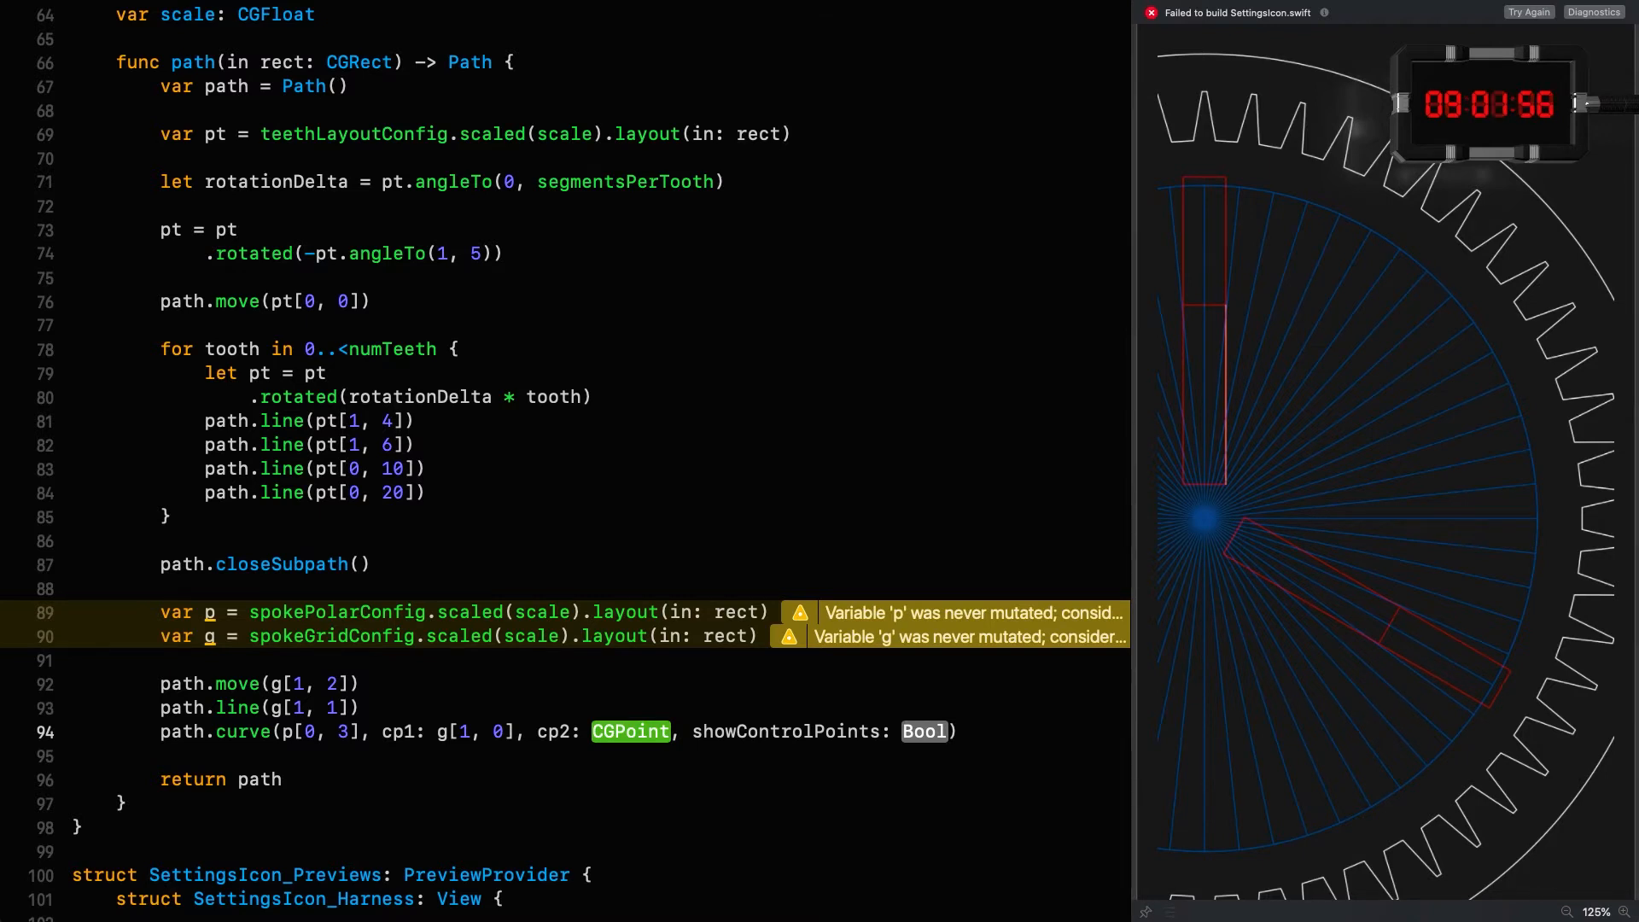
text(p[0, 2])
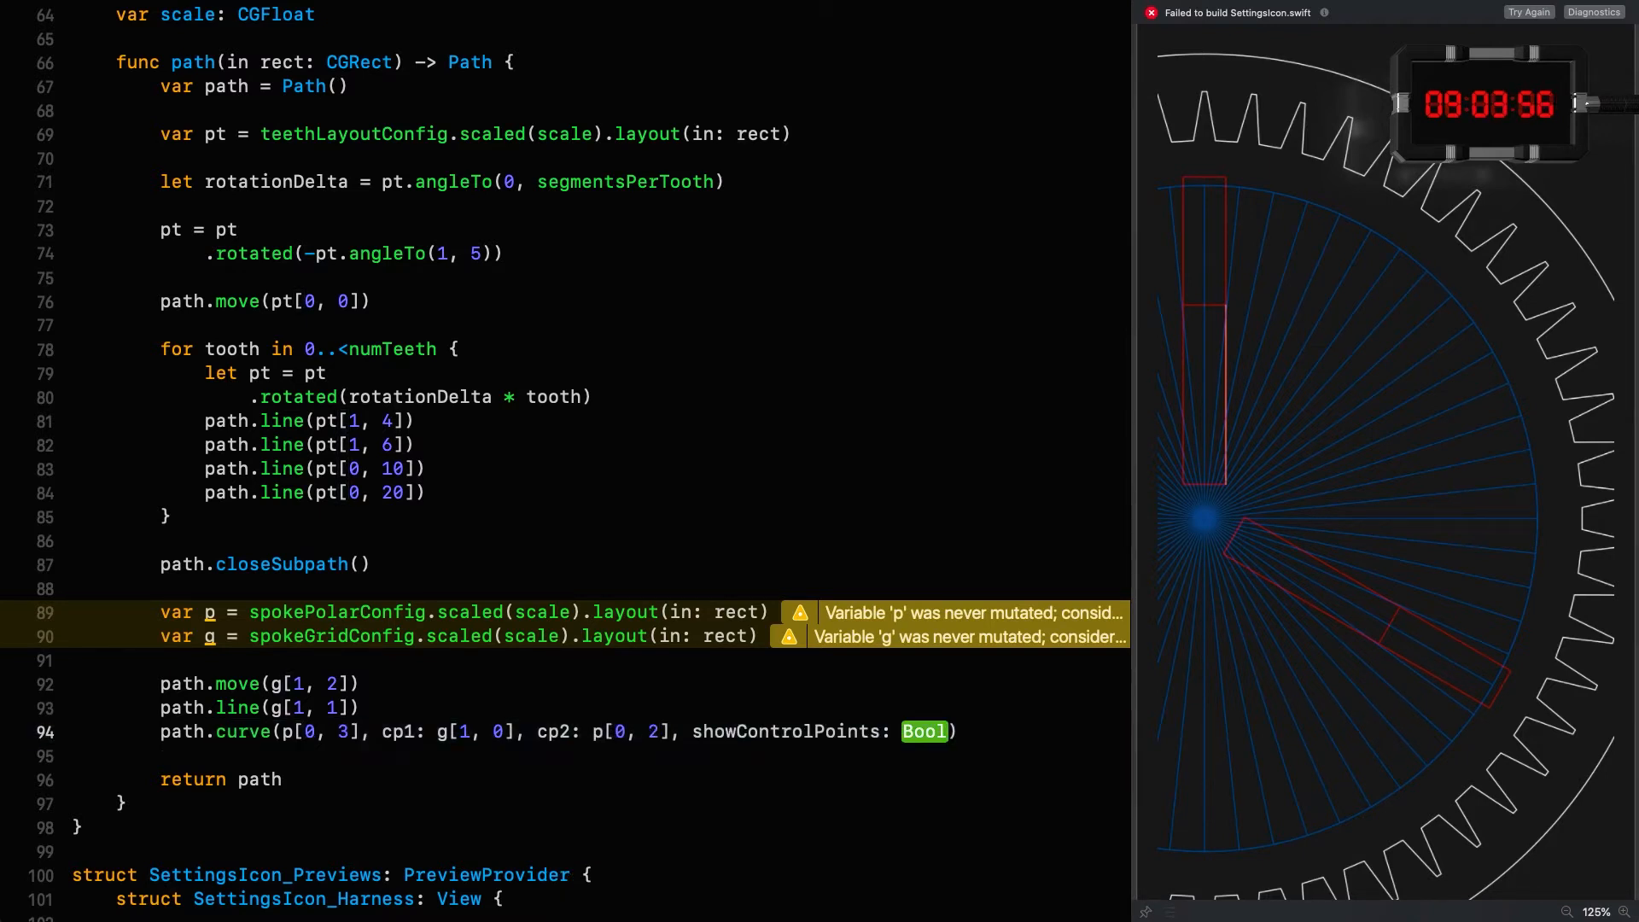
text(debug)
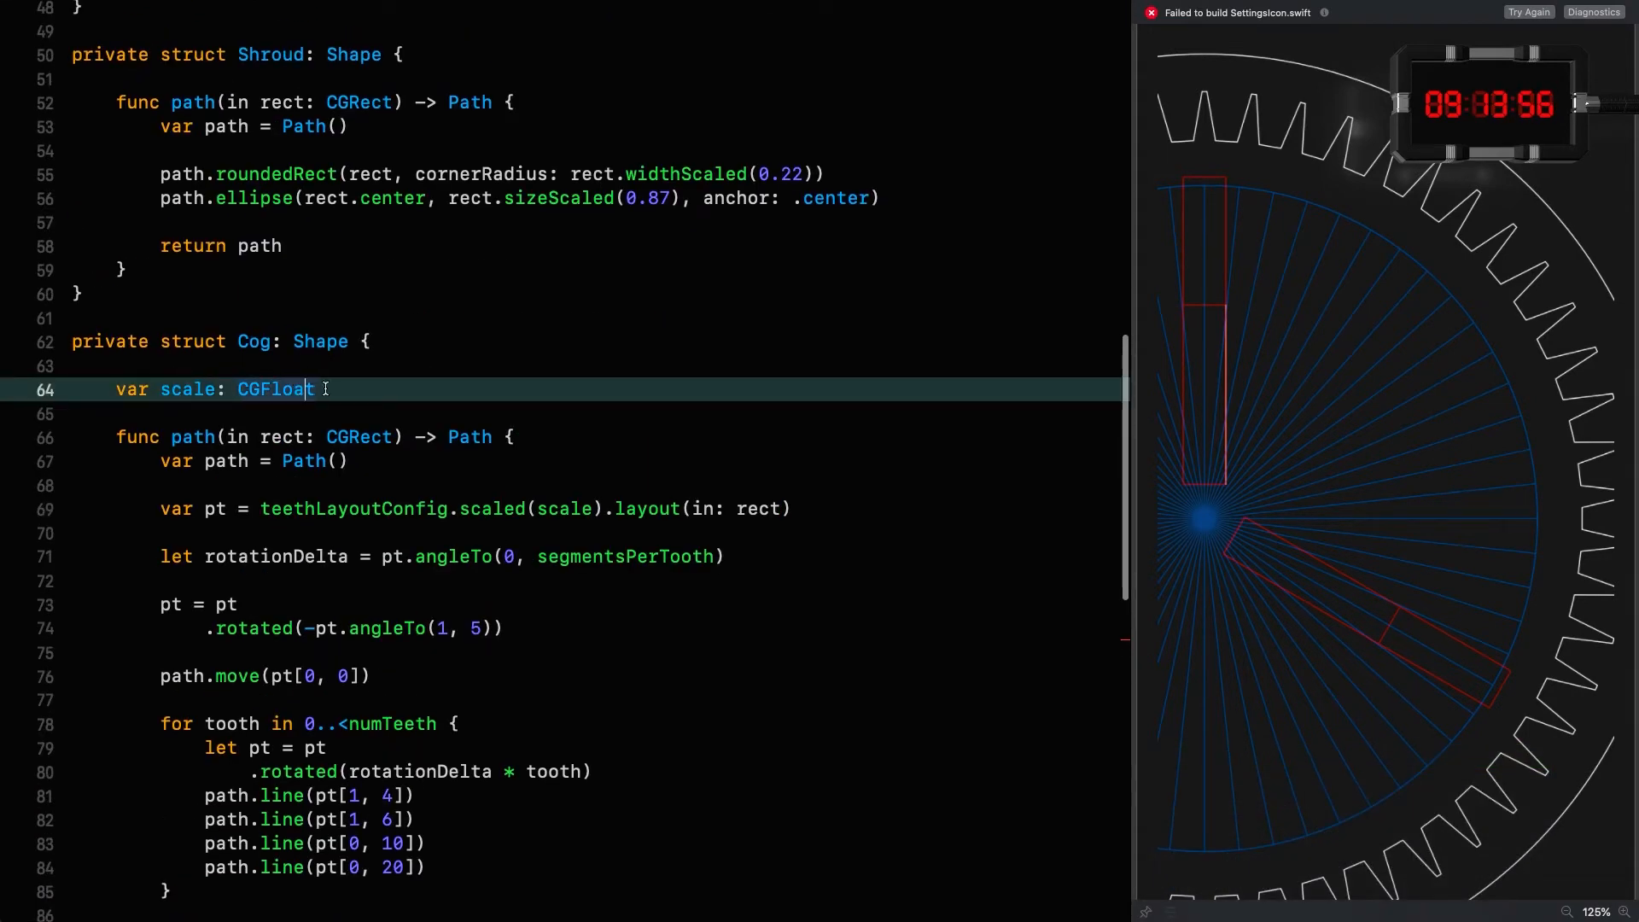
Give Cog a var debug = false and pass debug: debug from SettingsIcon.
text(var)
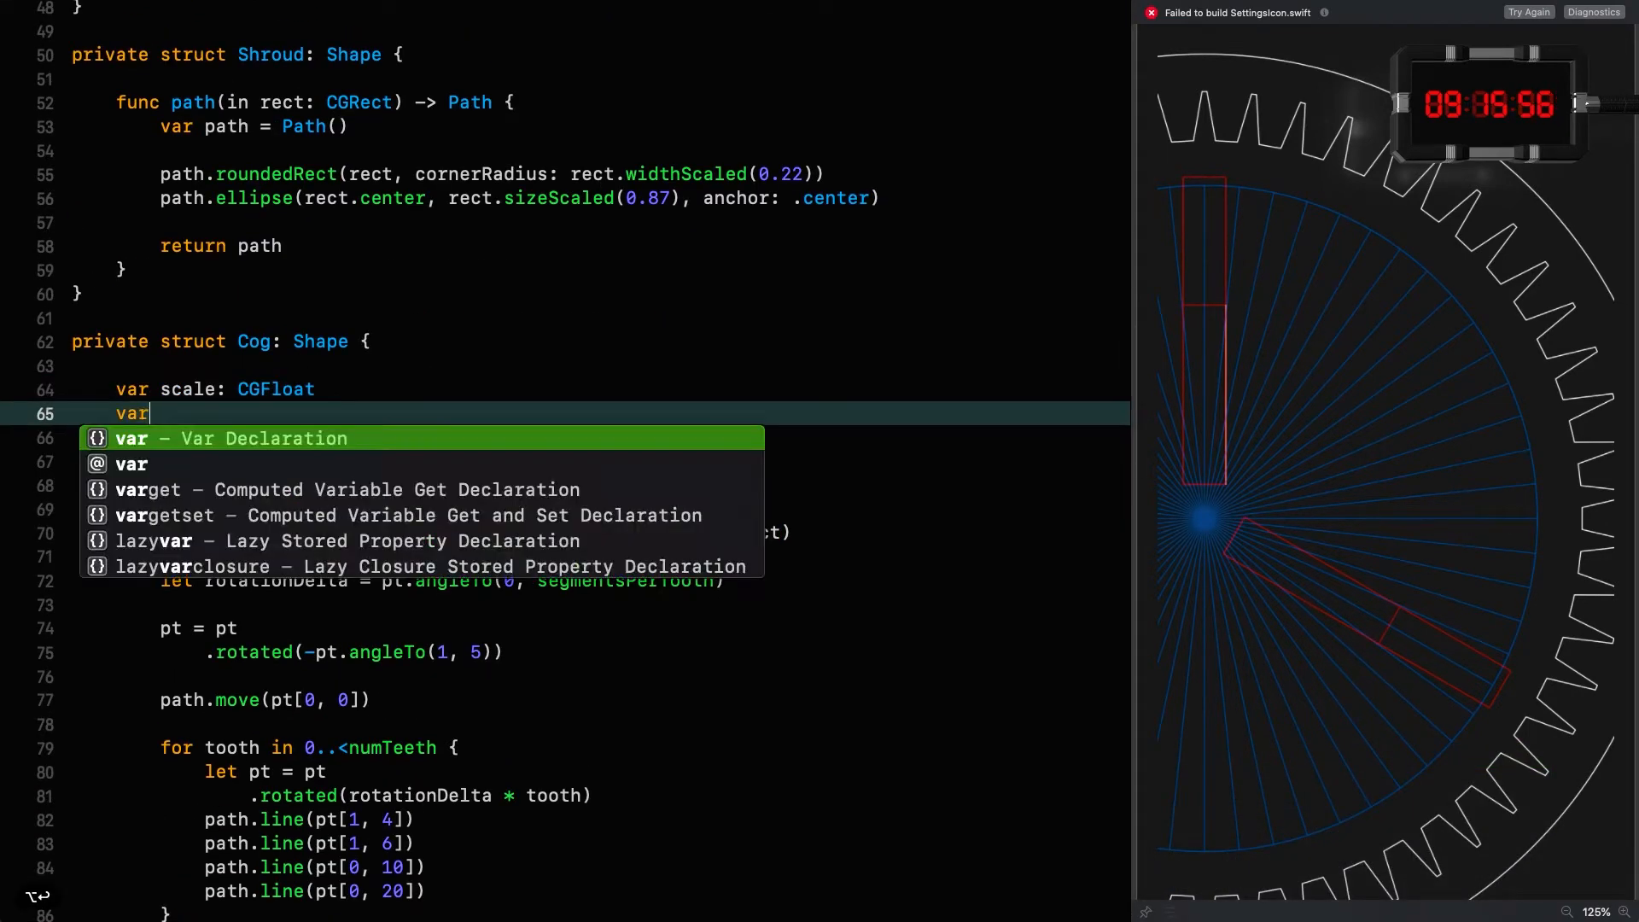
text(debug = false)
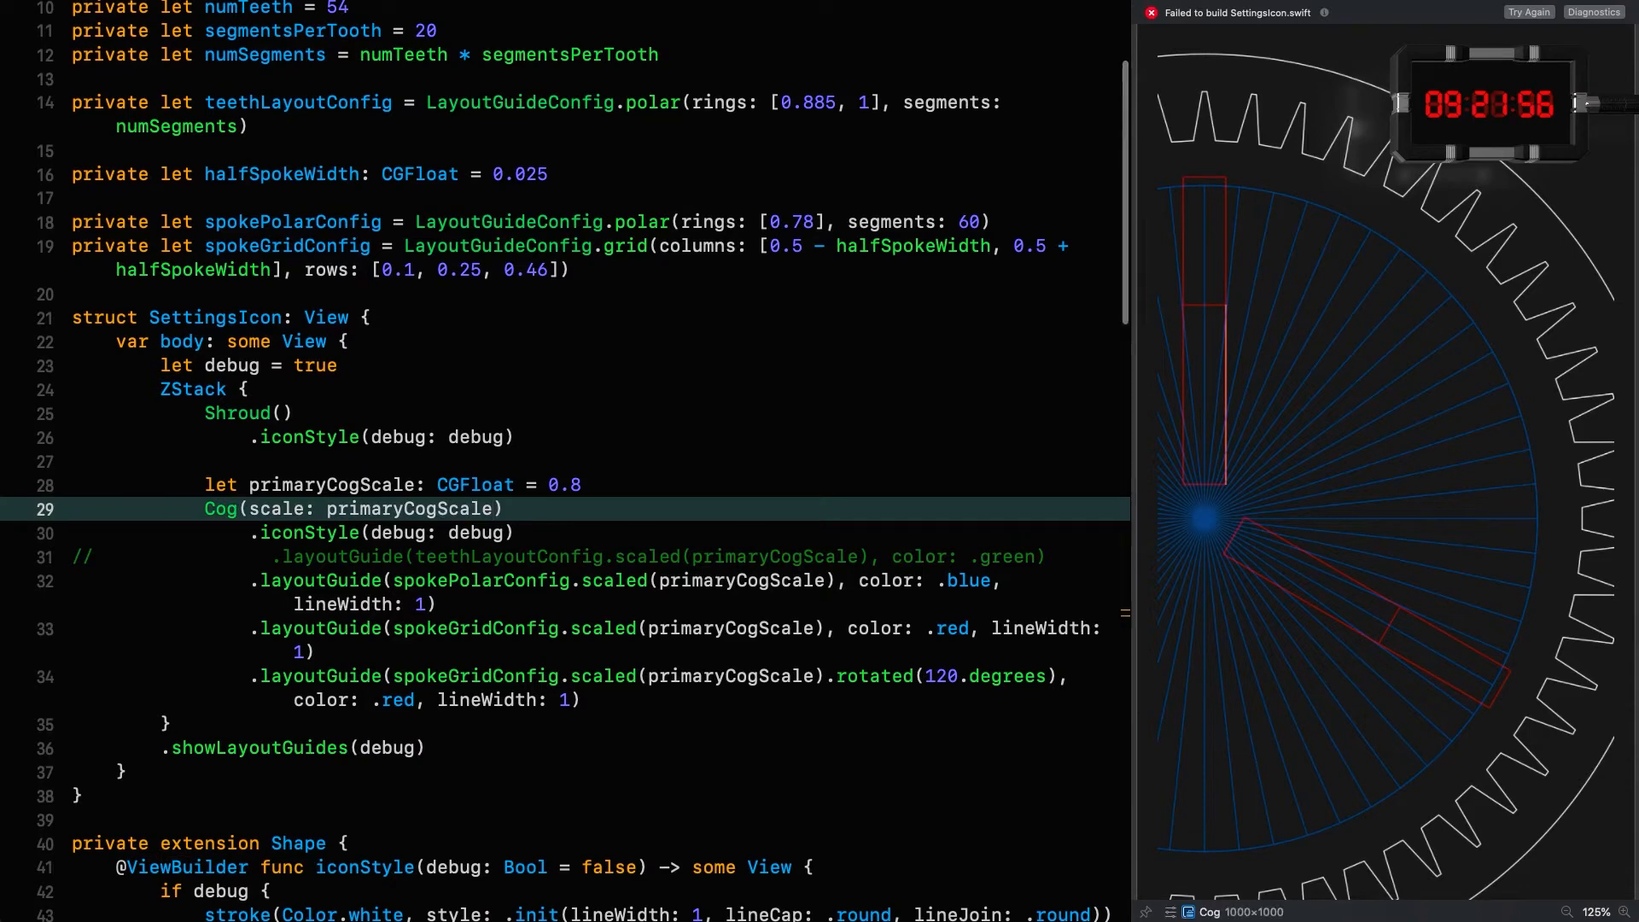
text(, debug: deb)
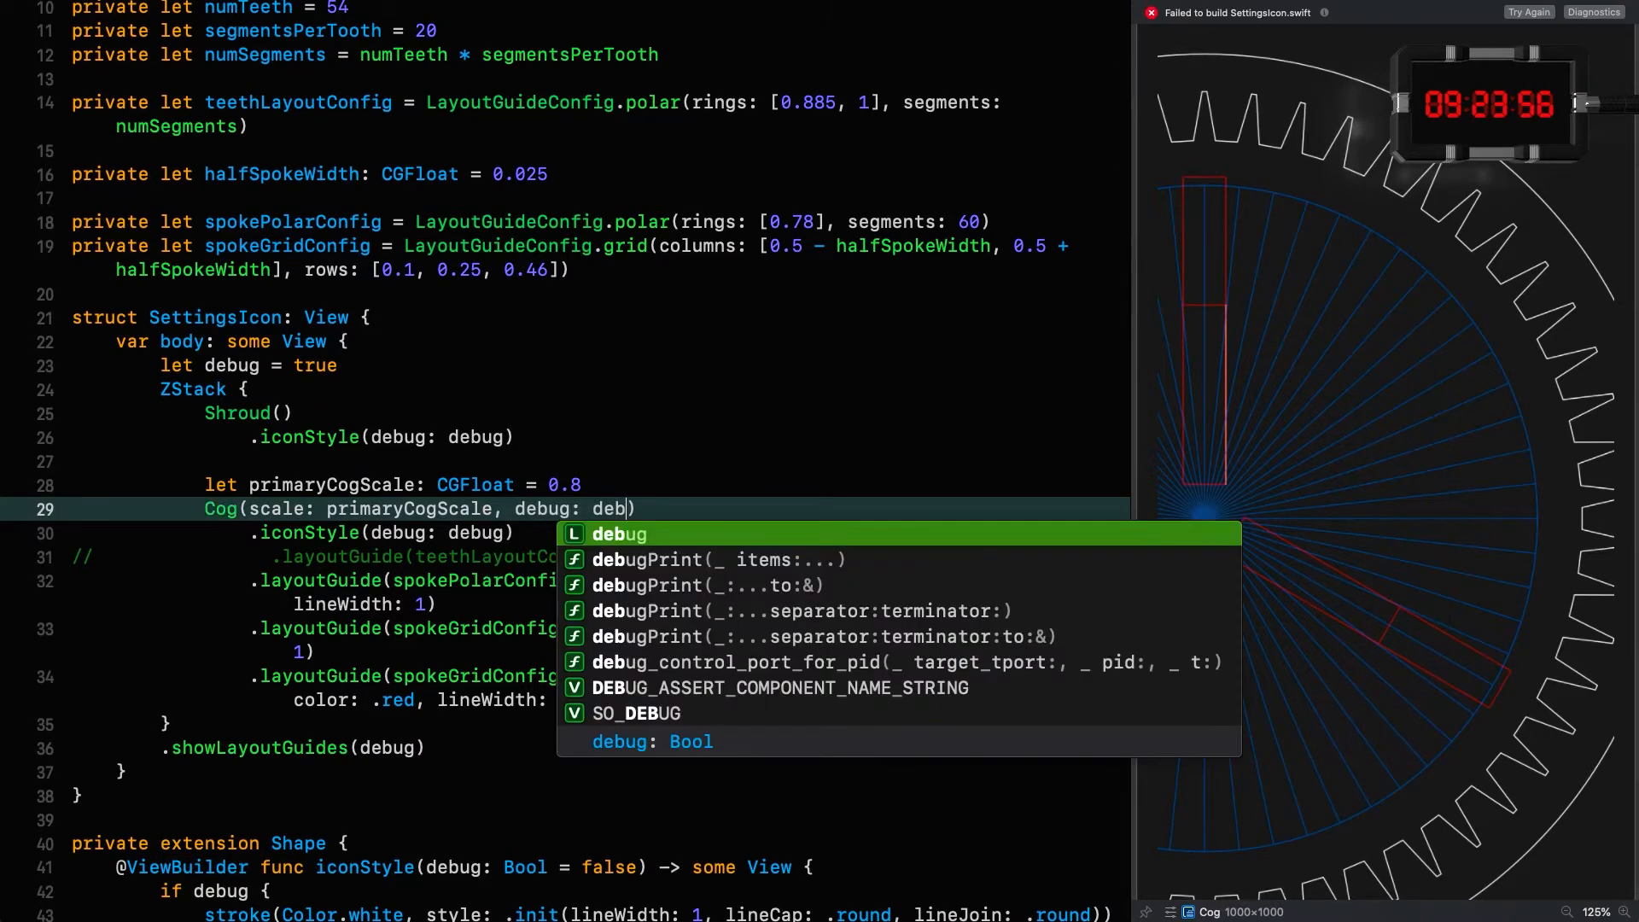
scroll(down, 3)
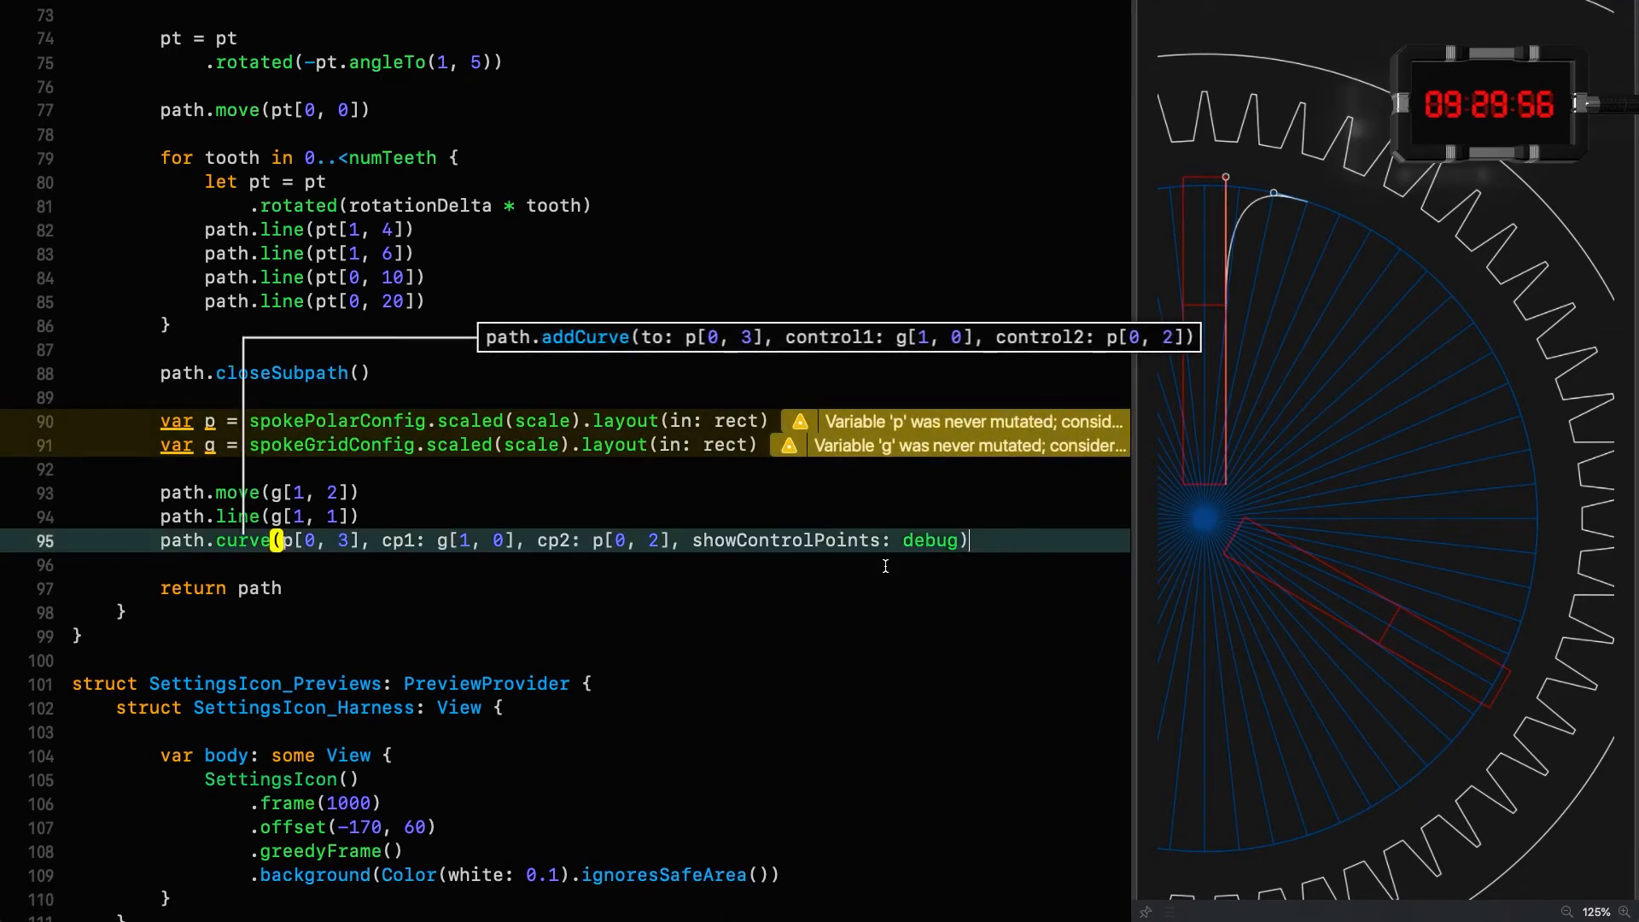
Append path.arc about rect.center, radius p.radiusTo(0,0), from p.angleTo(0,3) to p.angleTo(0,17).
text(path.arc(center: CGPoint, radius: CGFloat, startAngle: Angle, endAngle: Angle)
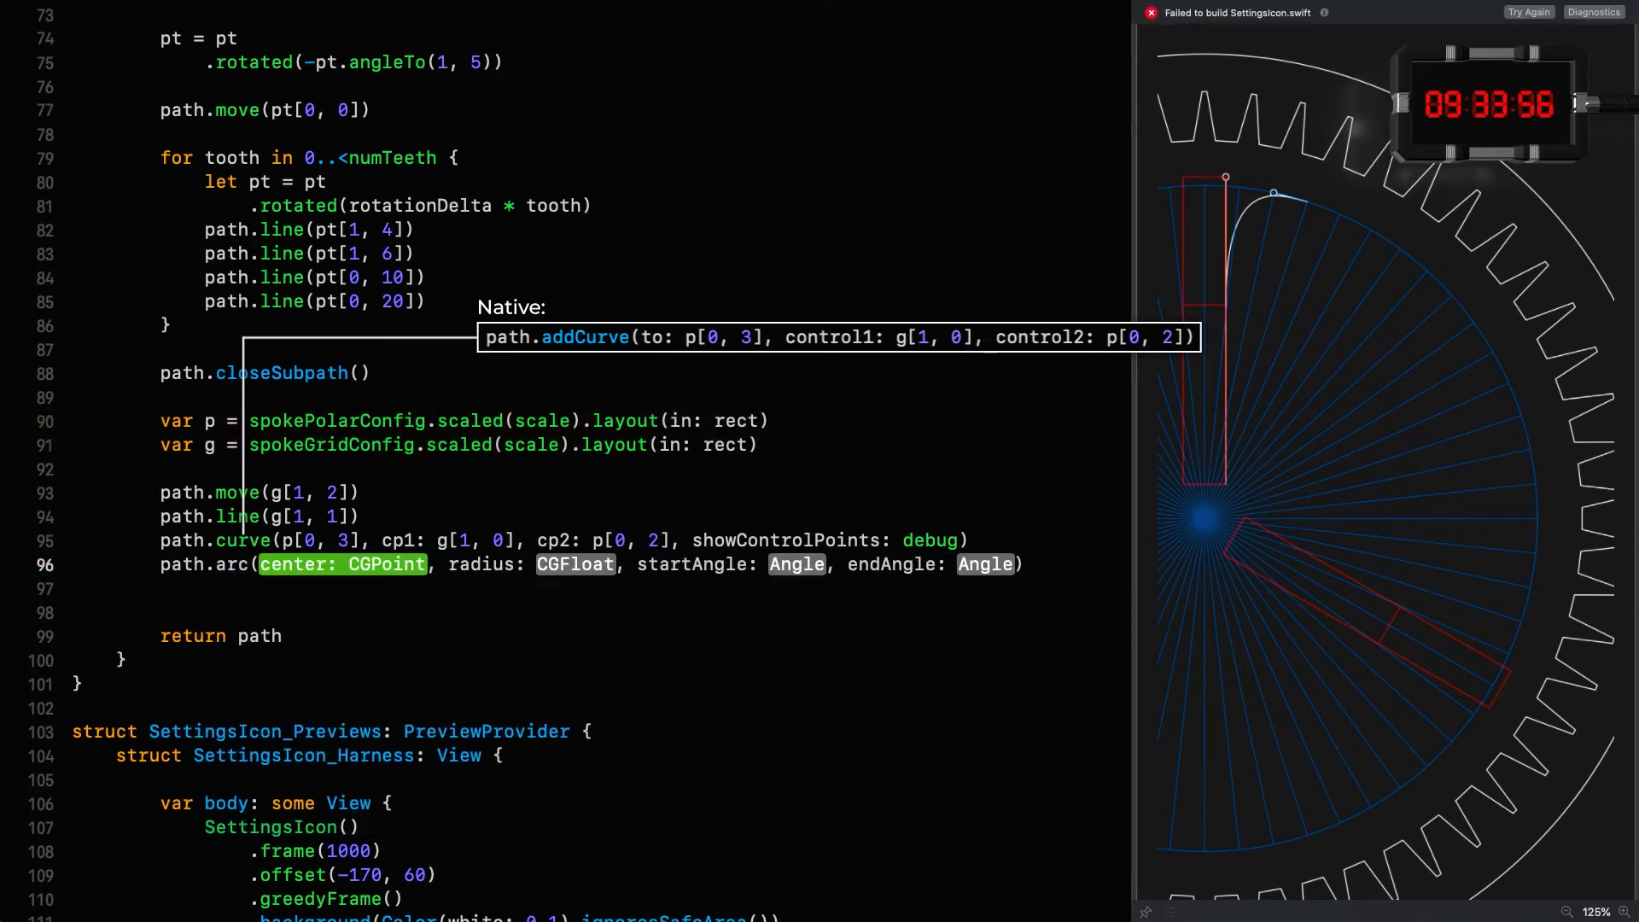
text(rec)
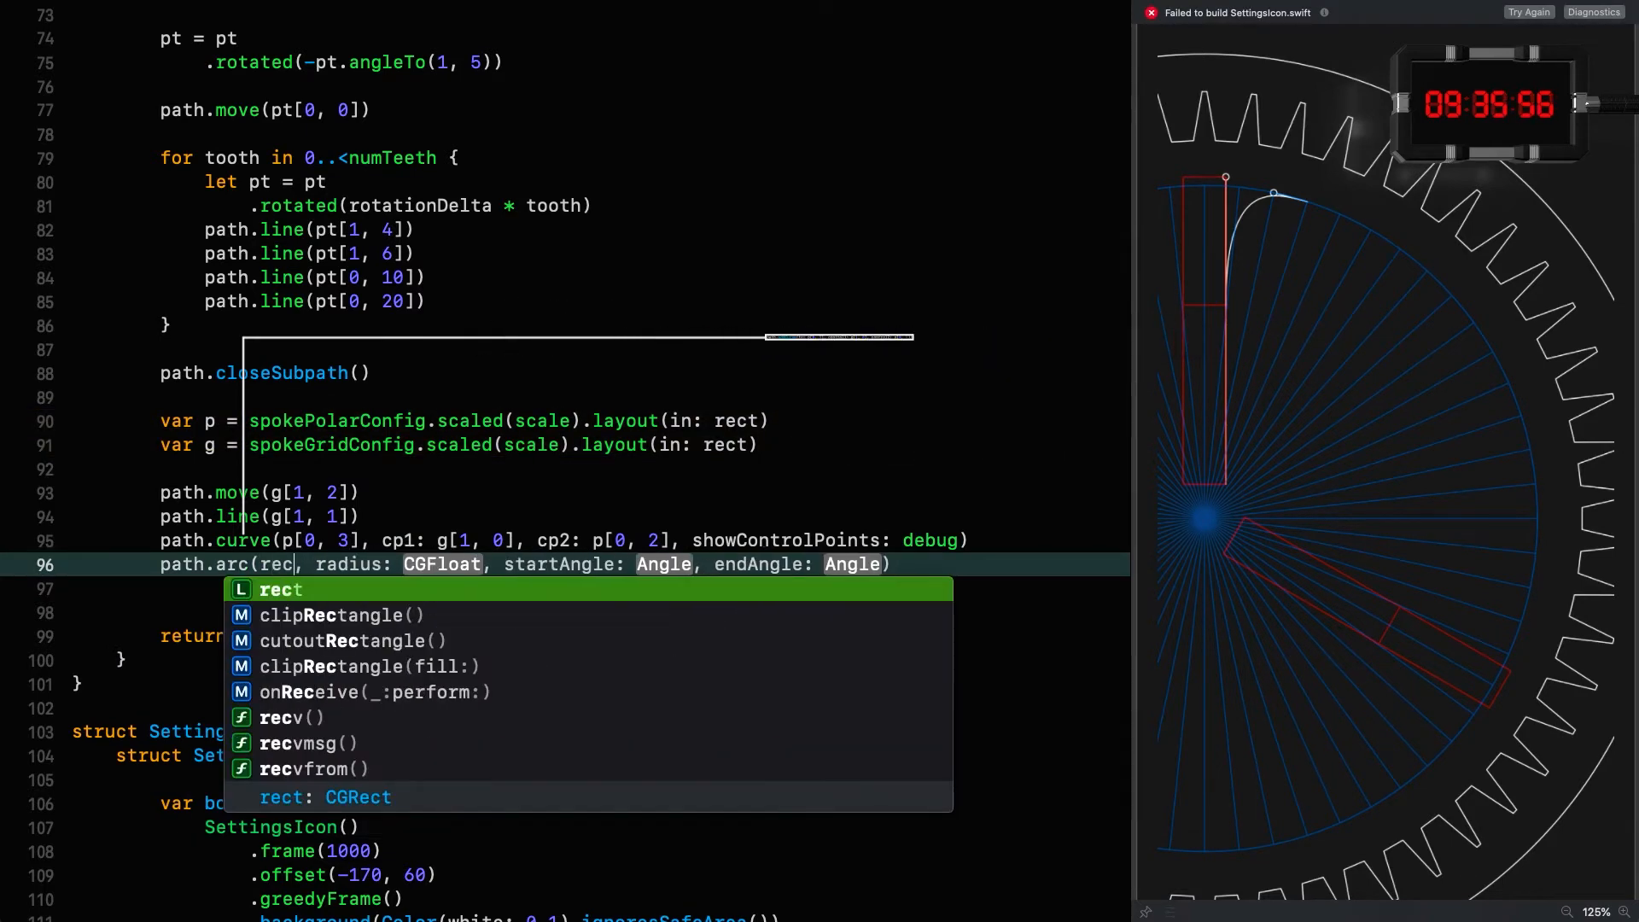
click(280, 589)
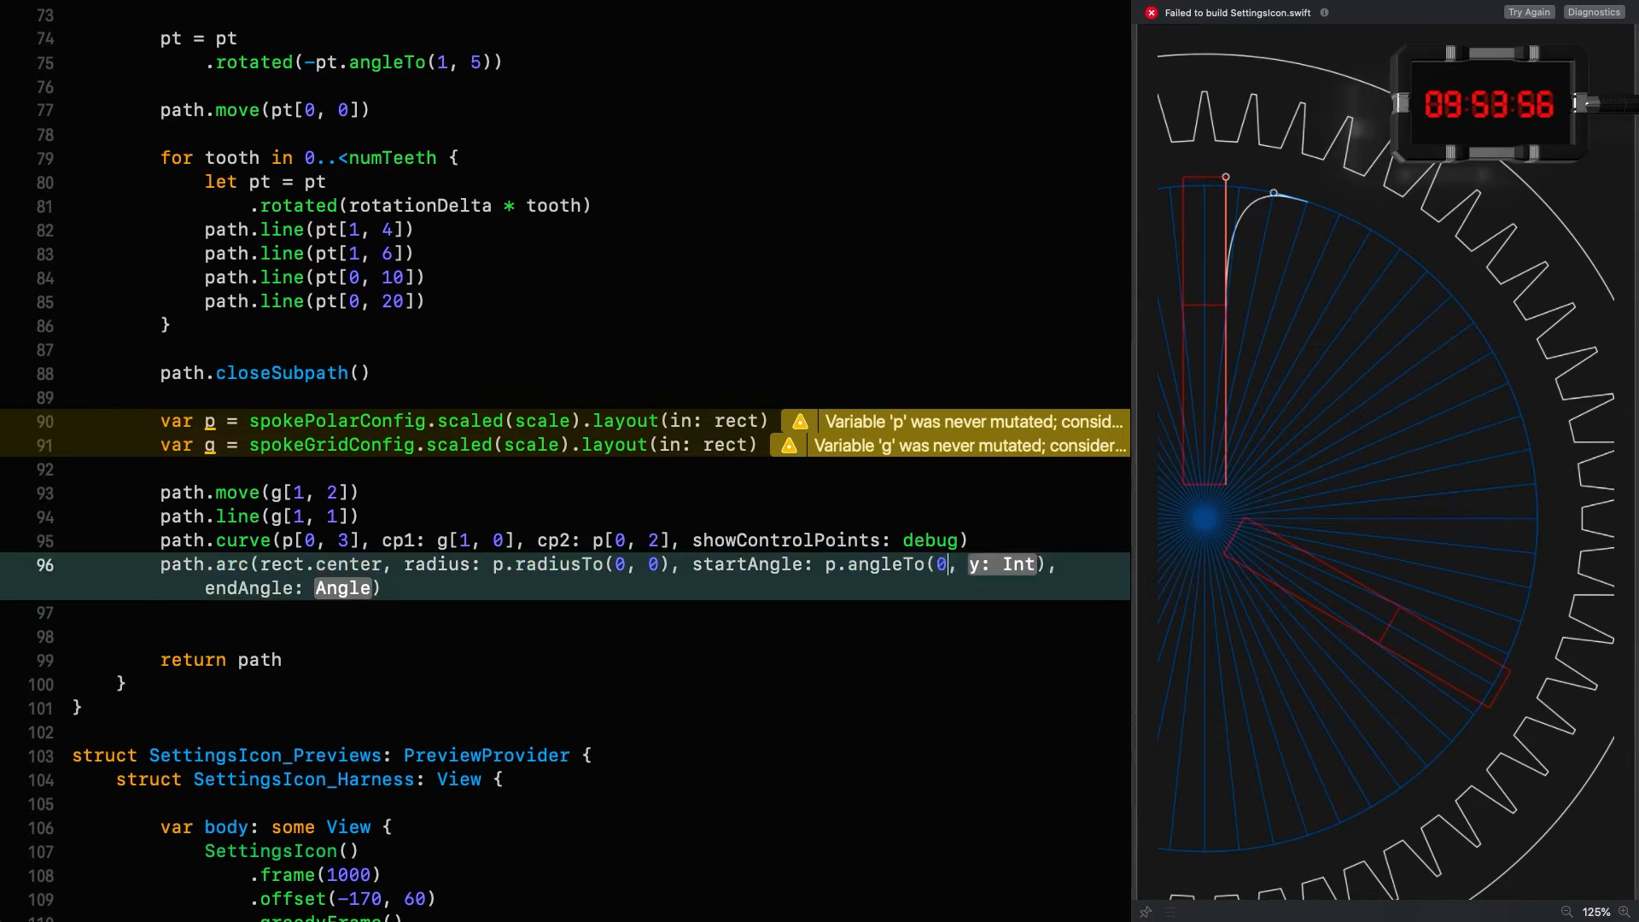
text(3)
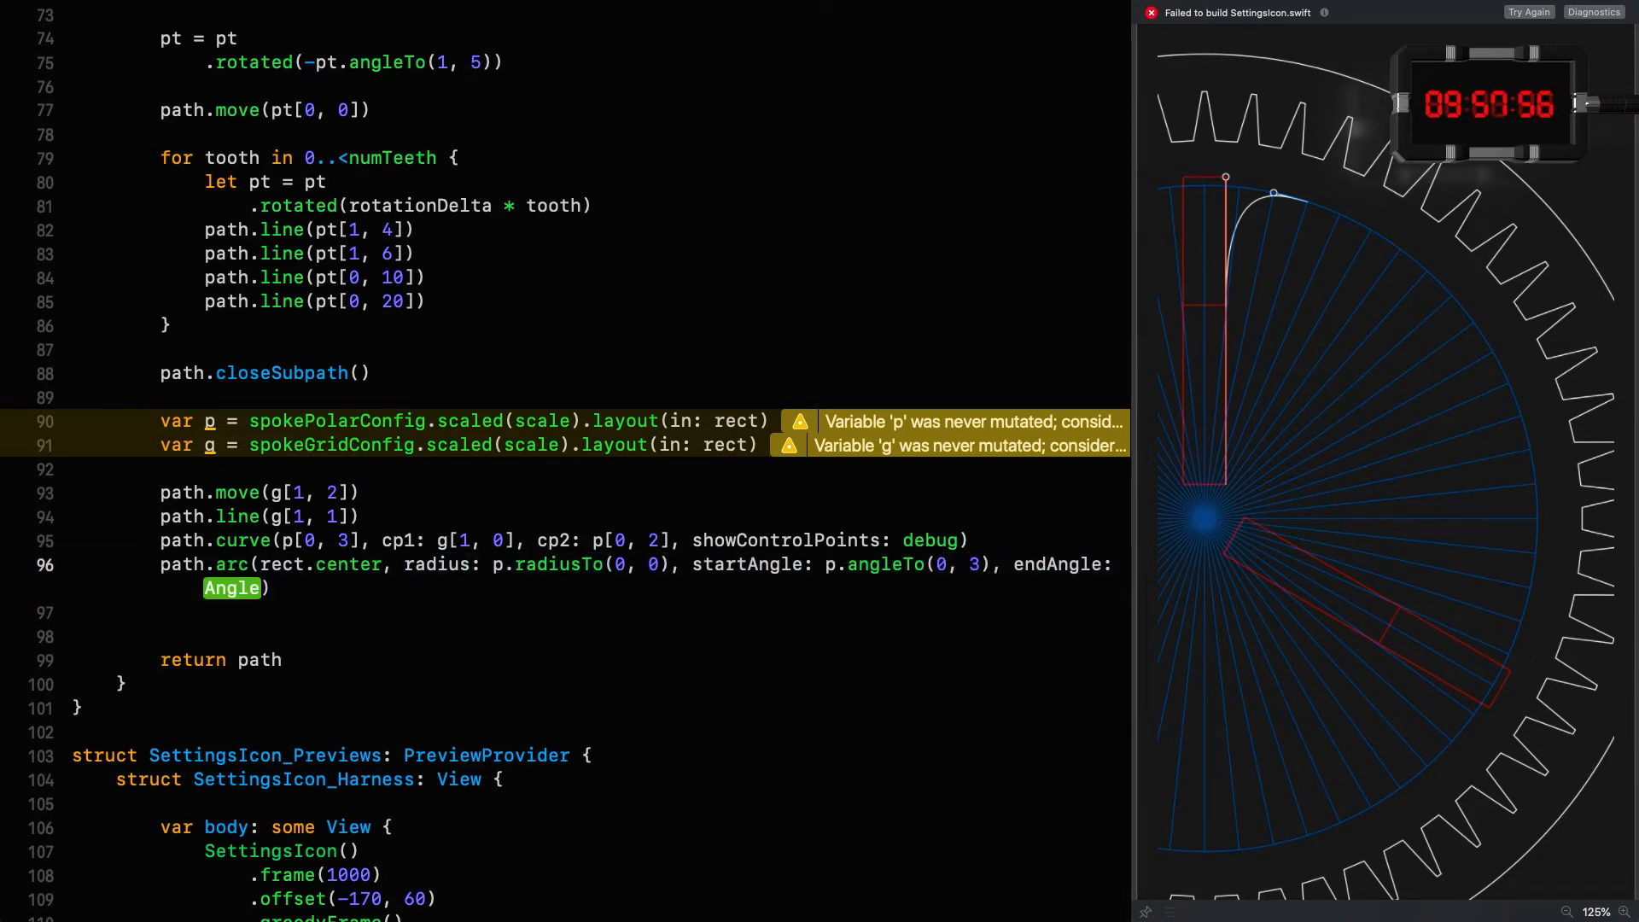
text(p.ang)
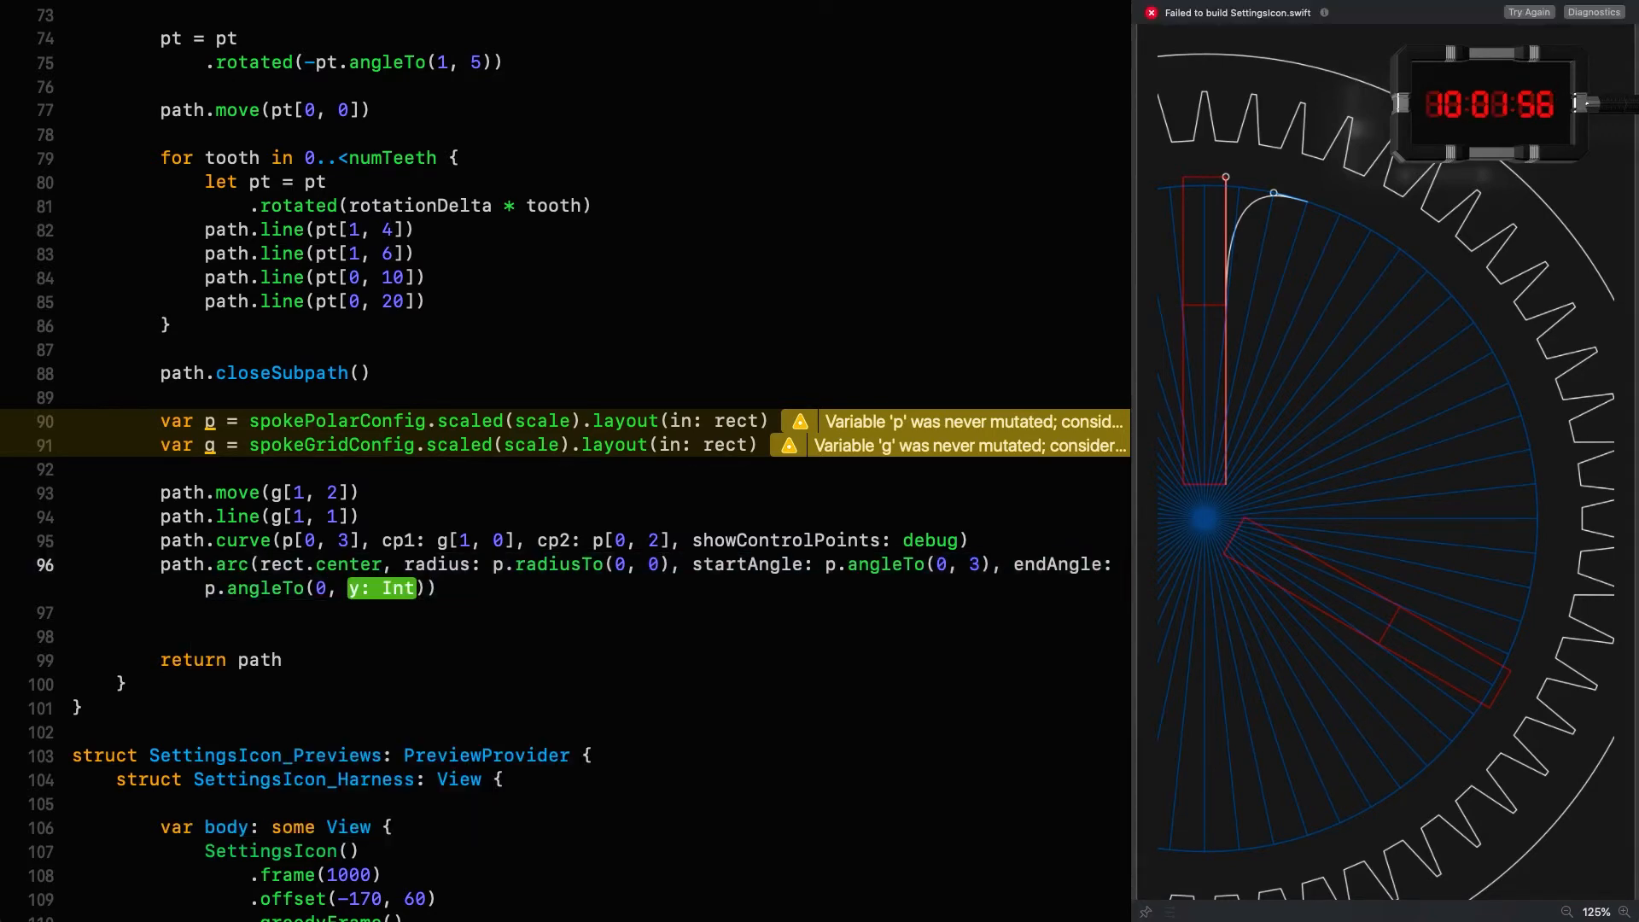
text(17)
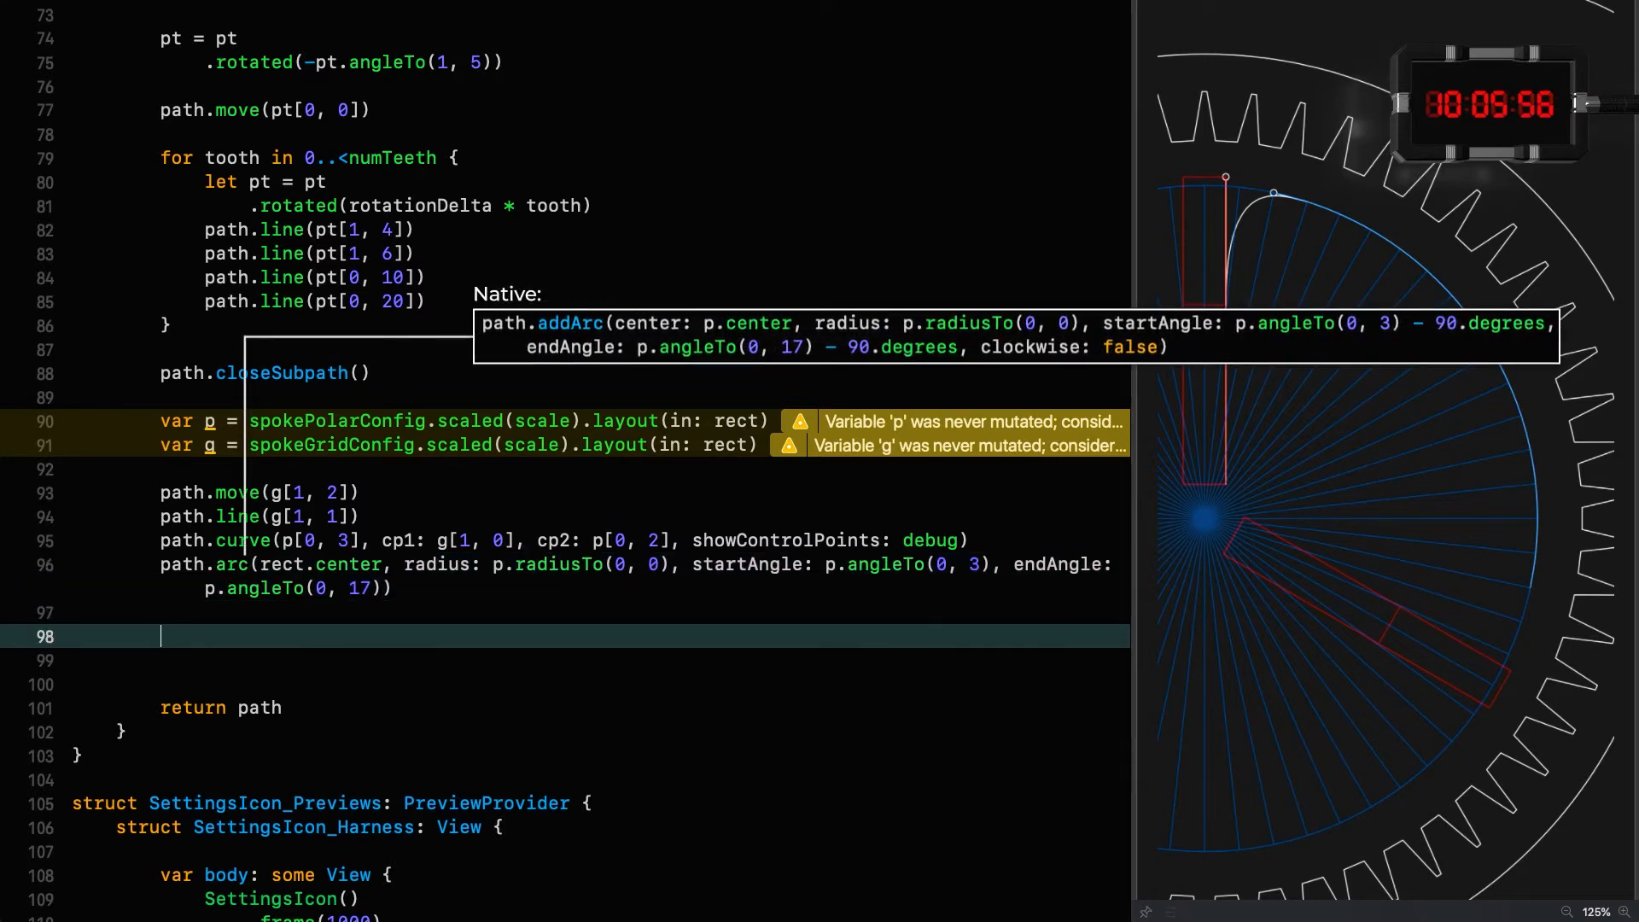
Rotate g by 120 degrees and add path.curve(g[0,1], cp1: p[0,18], cp2: g[0,0], showControlPoints: debug).
text(g = g)
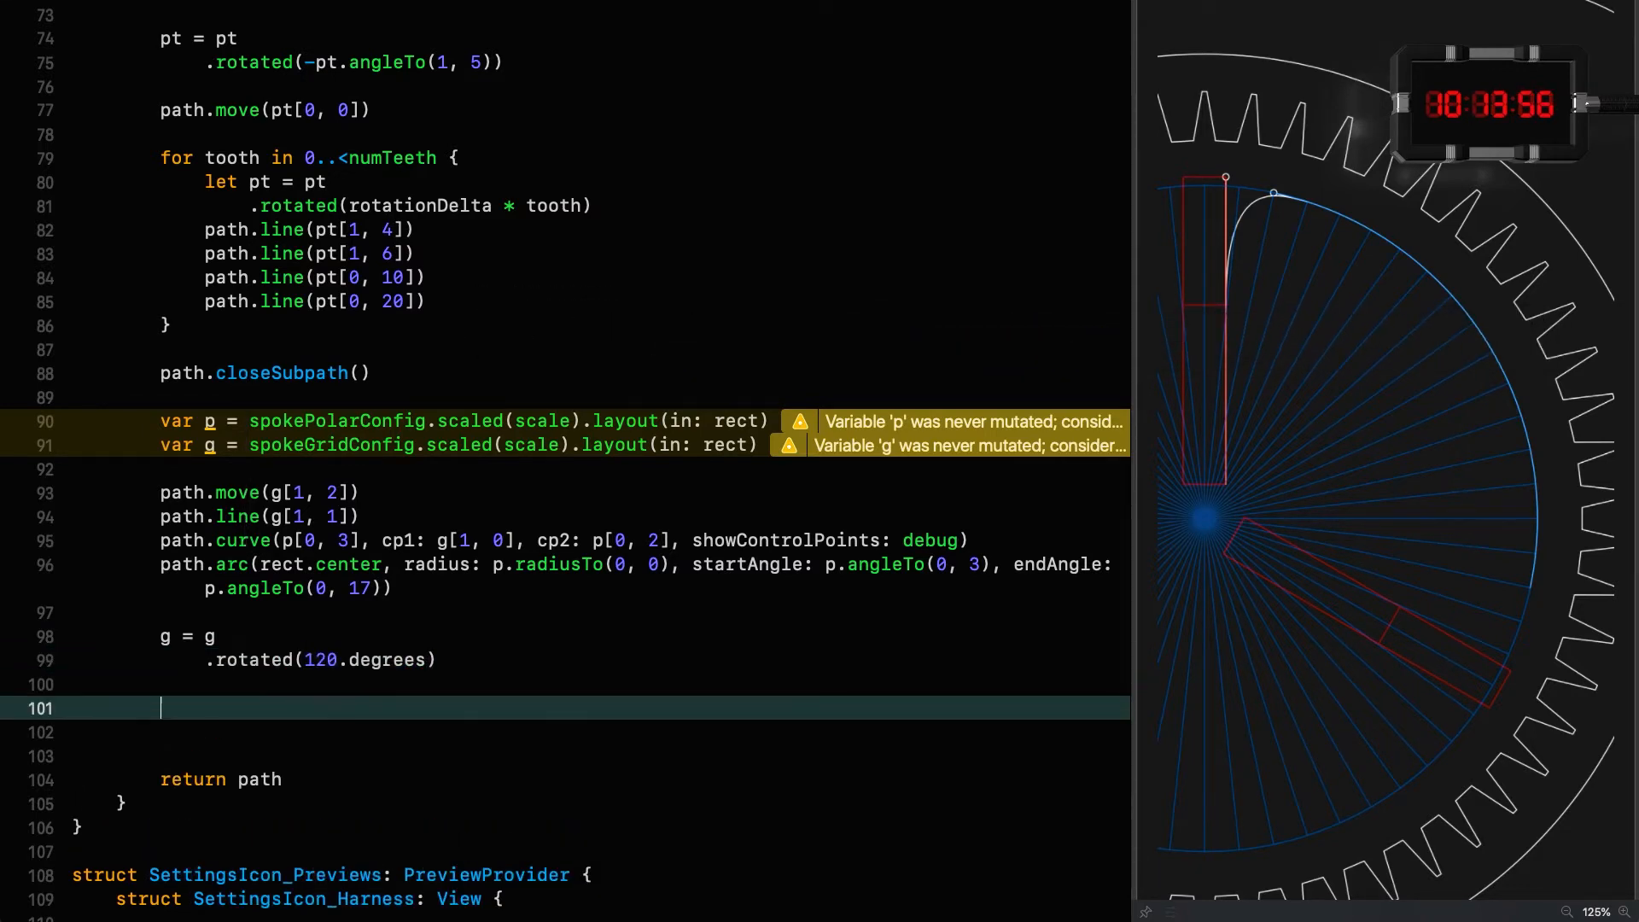
text(path.c)
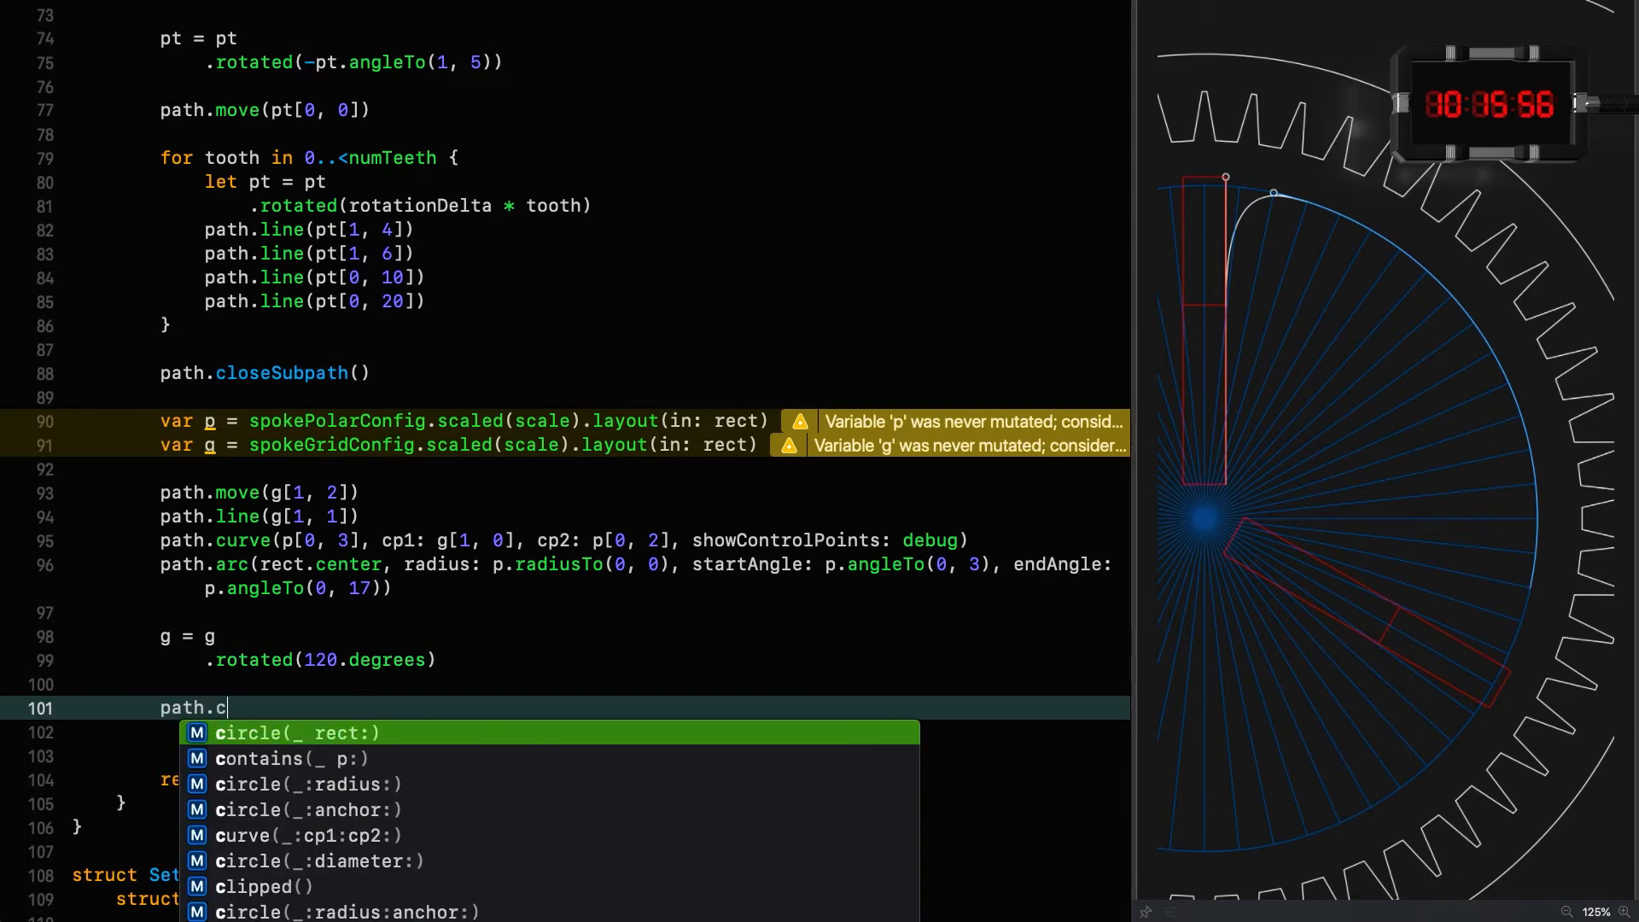
click(304, 835)
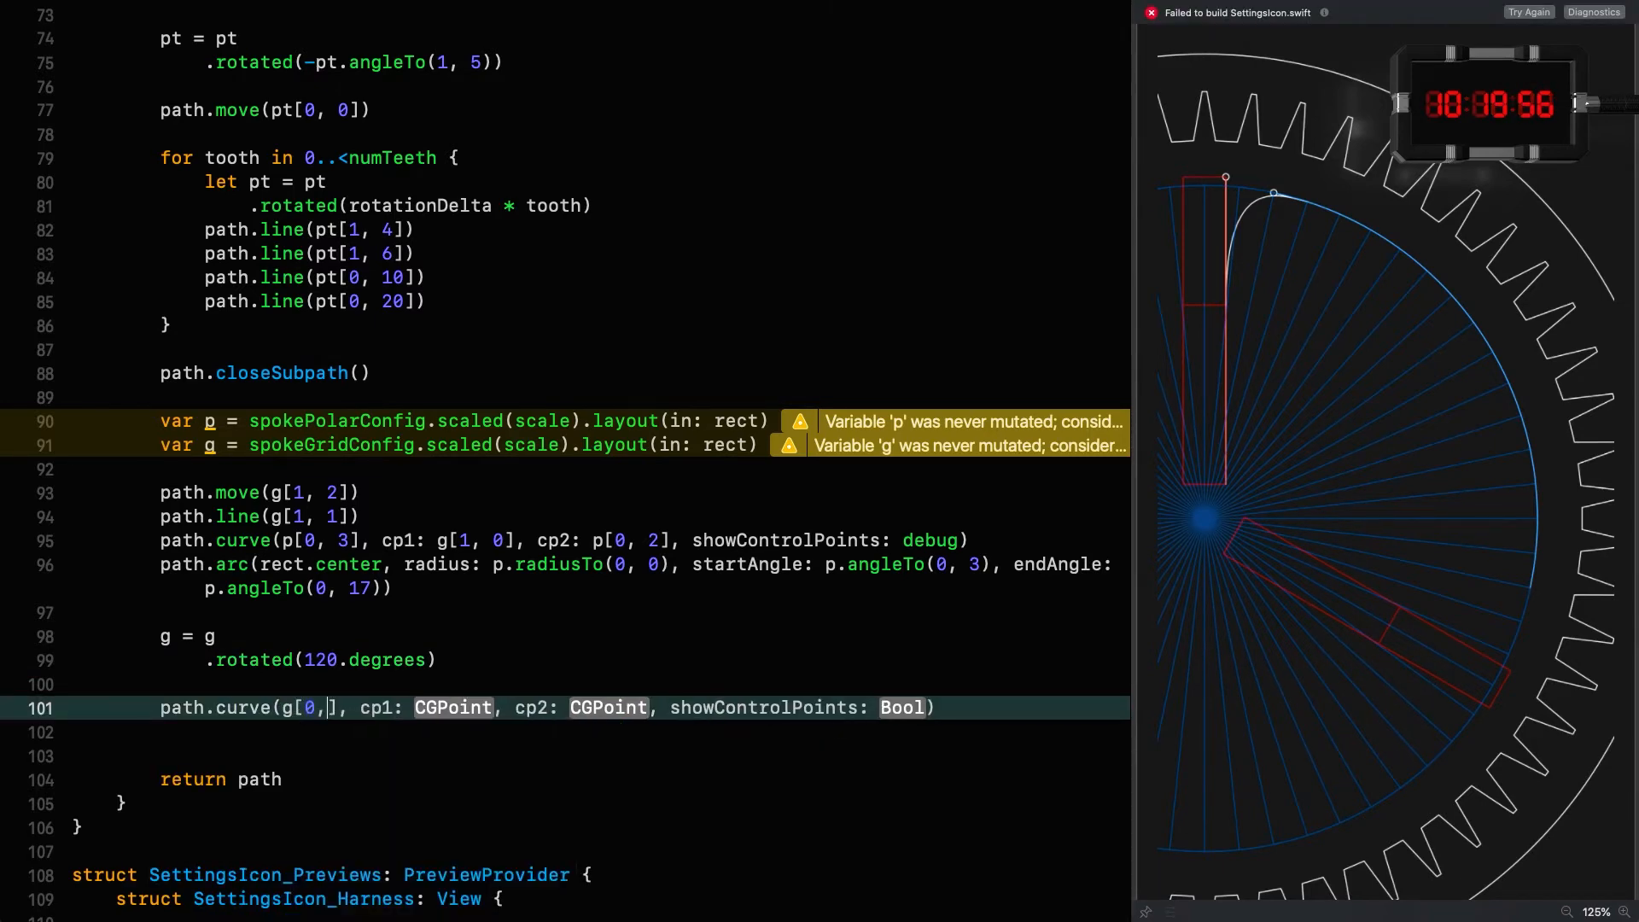
text(1)
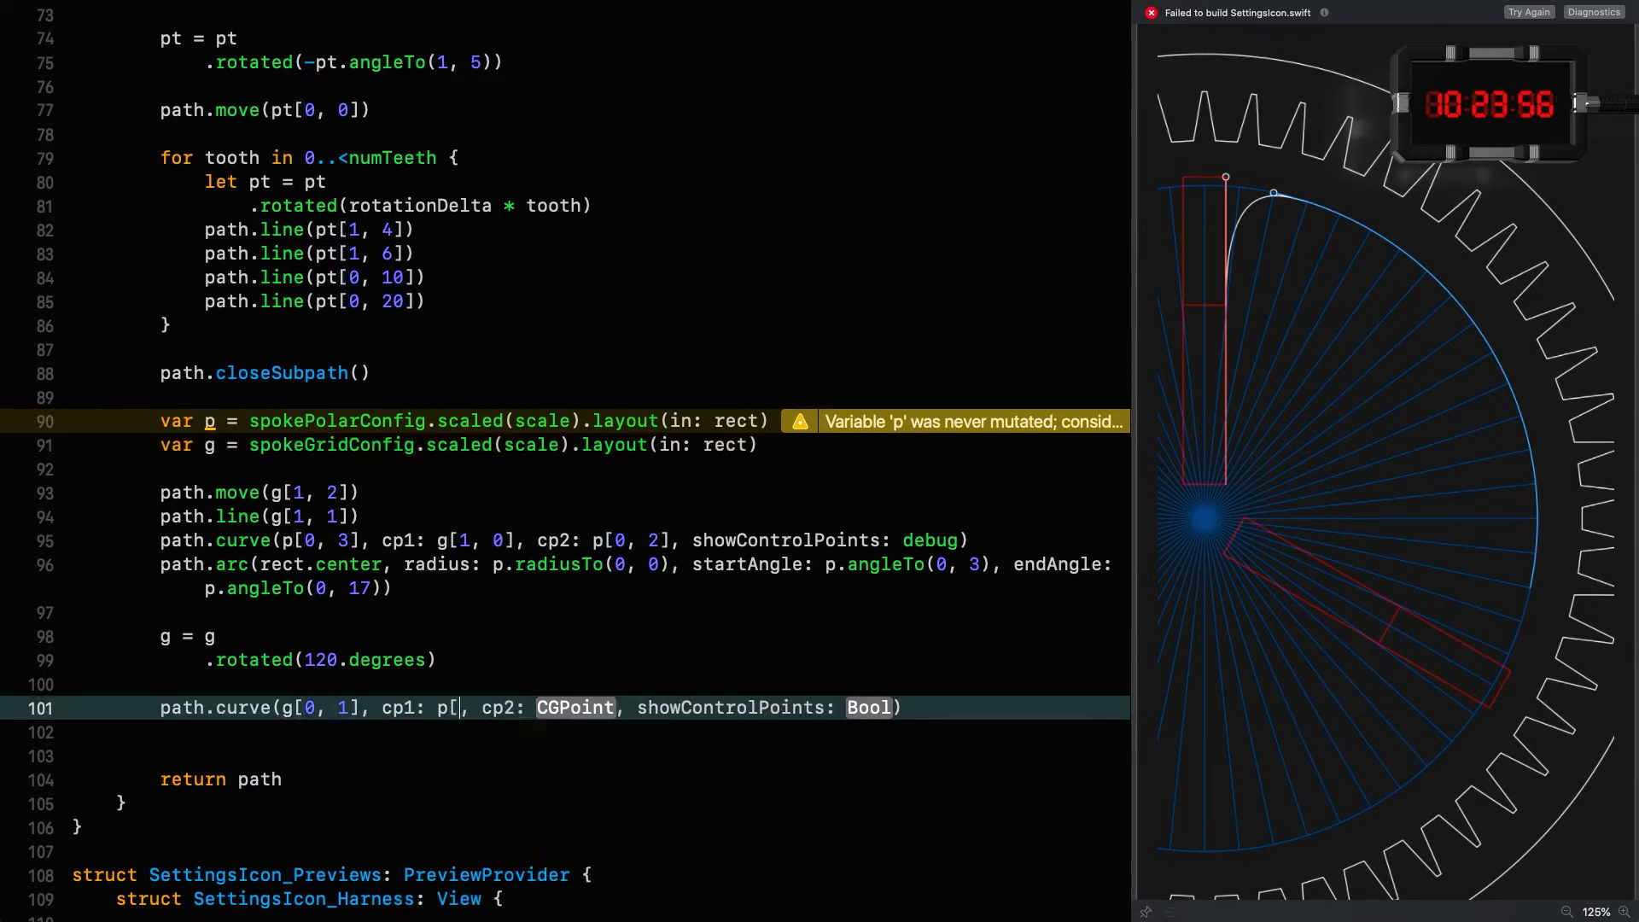
text(0, 18])
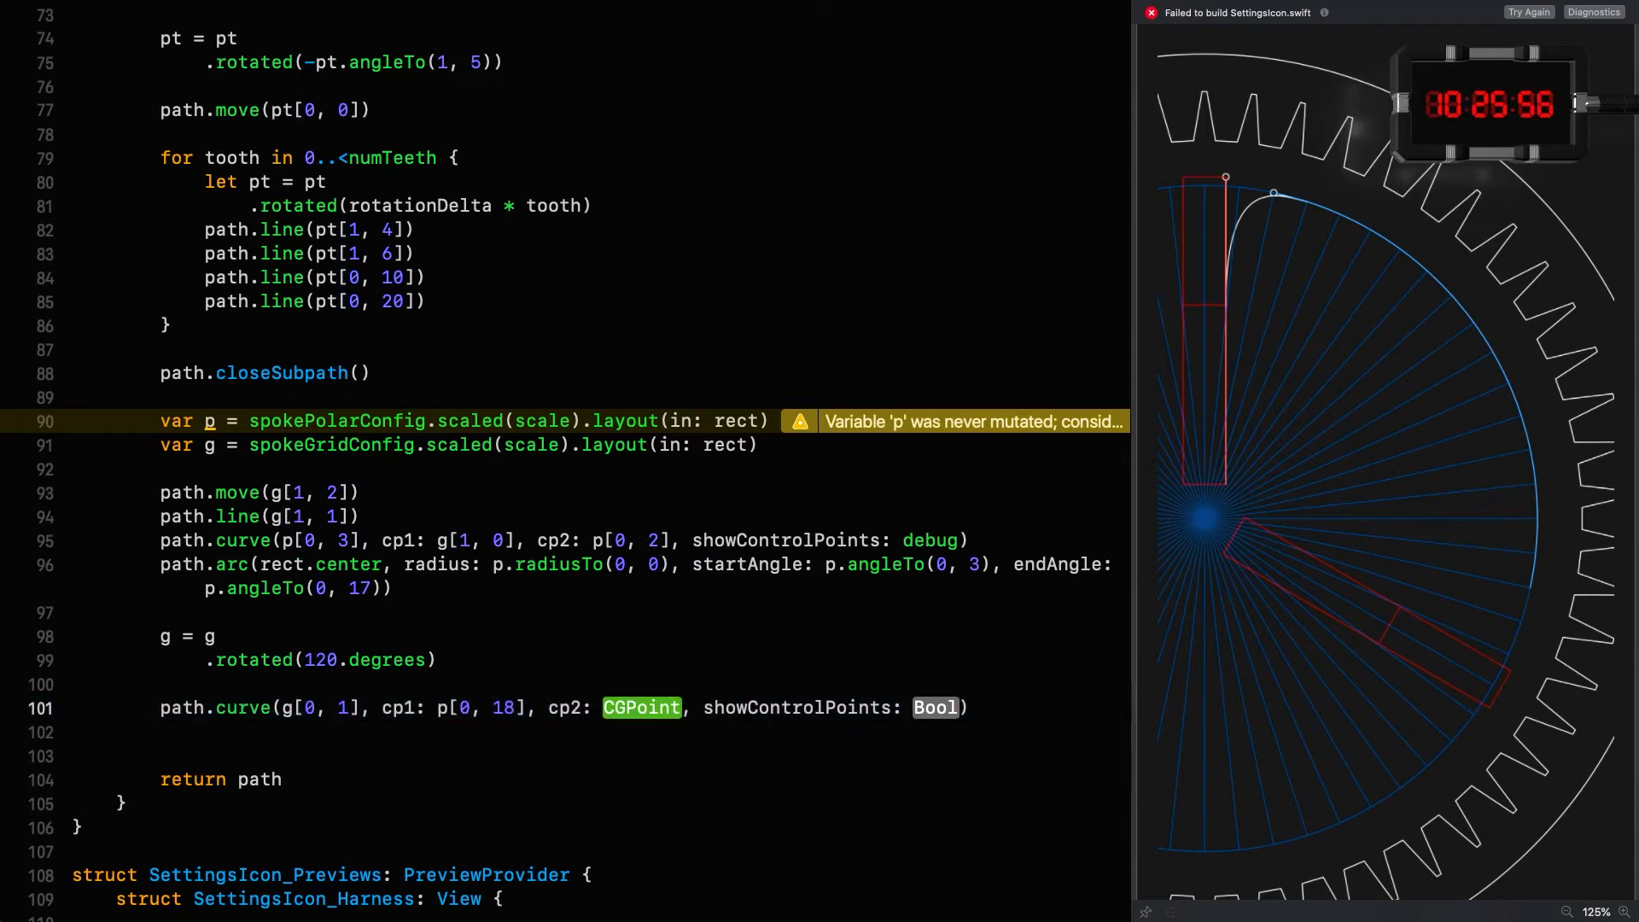
text(g)
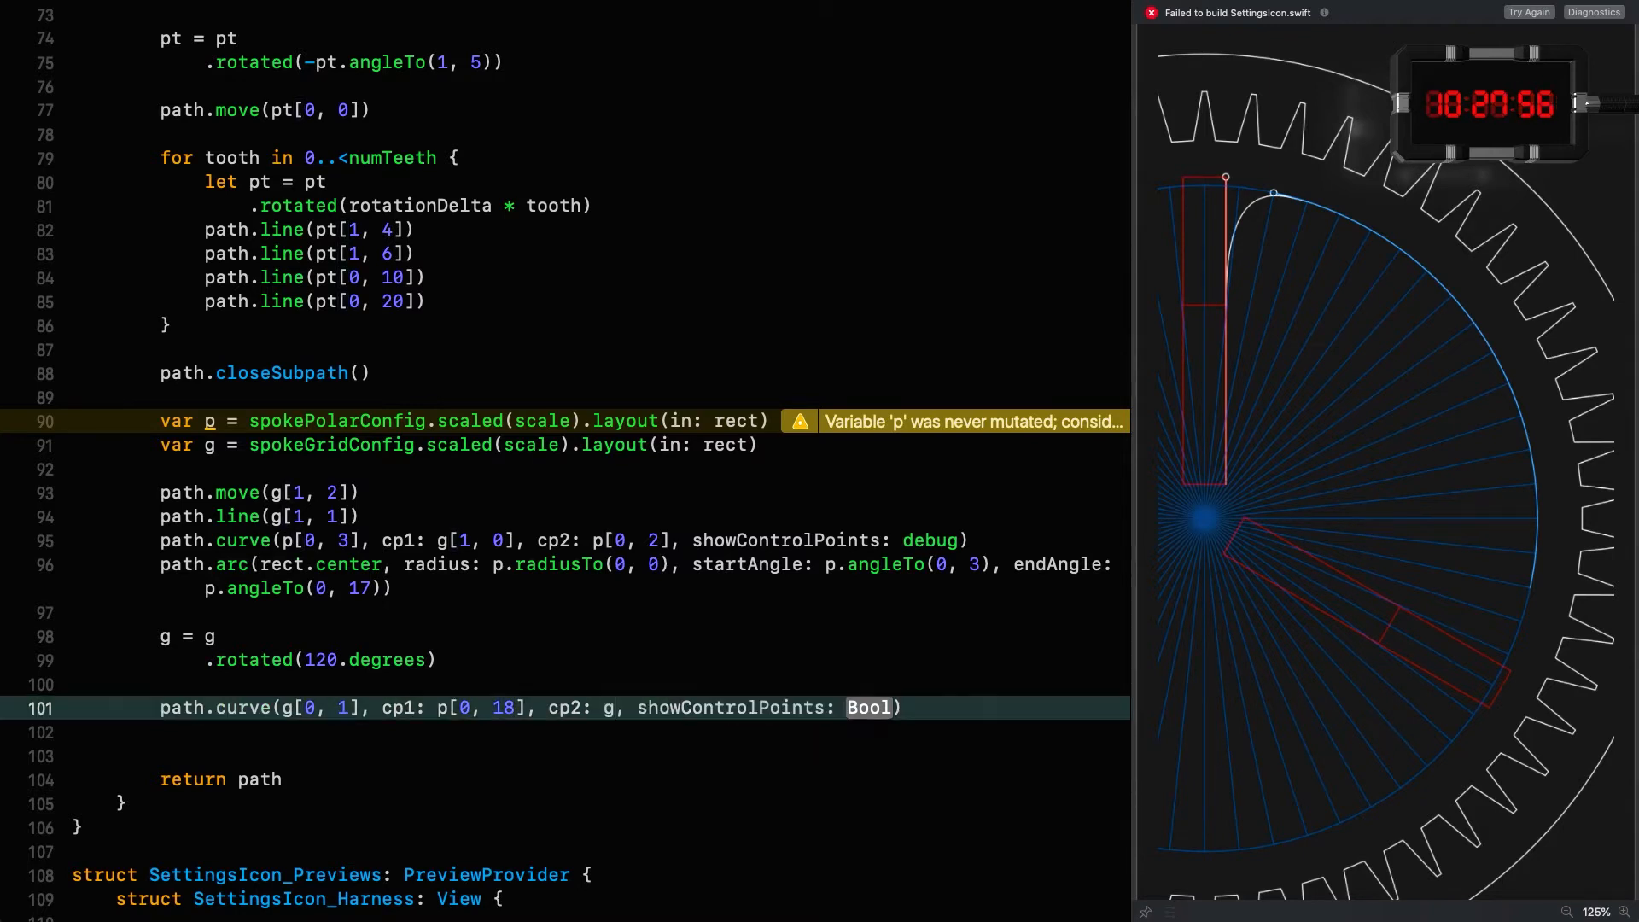
text([0, 0])
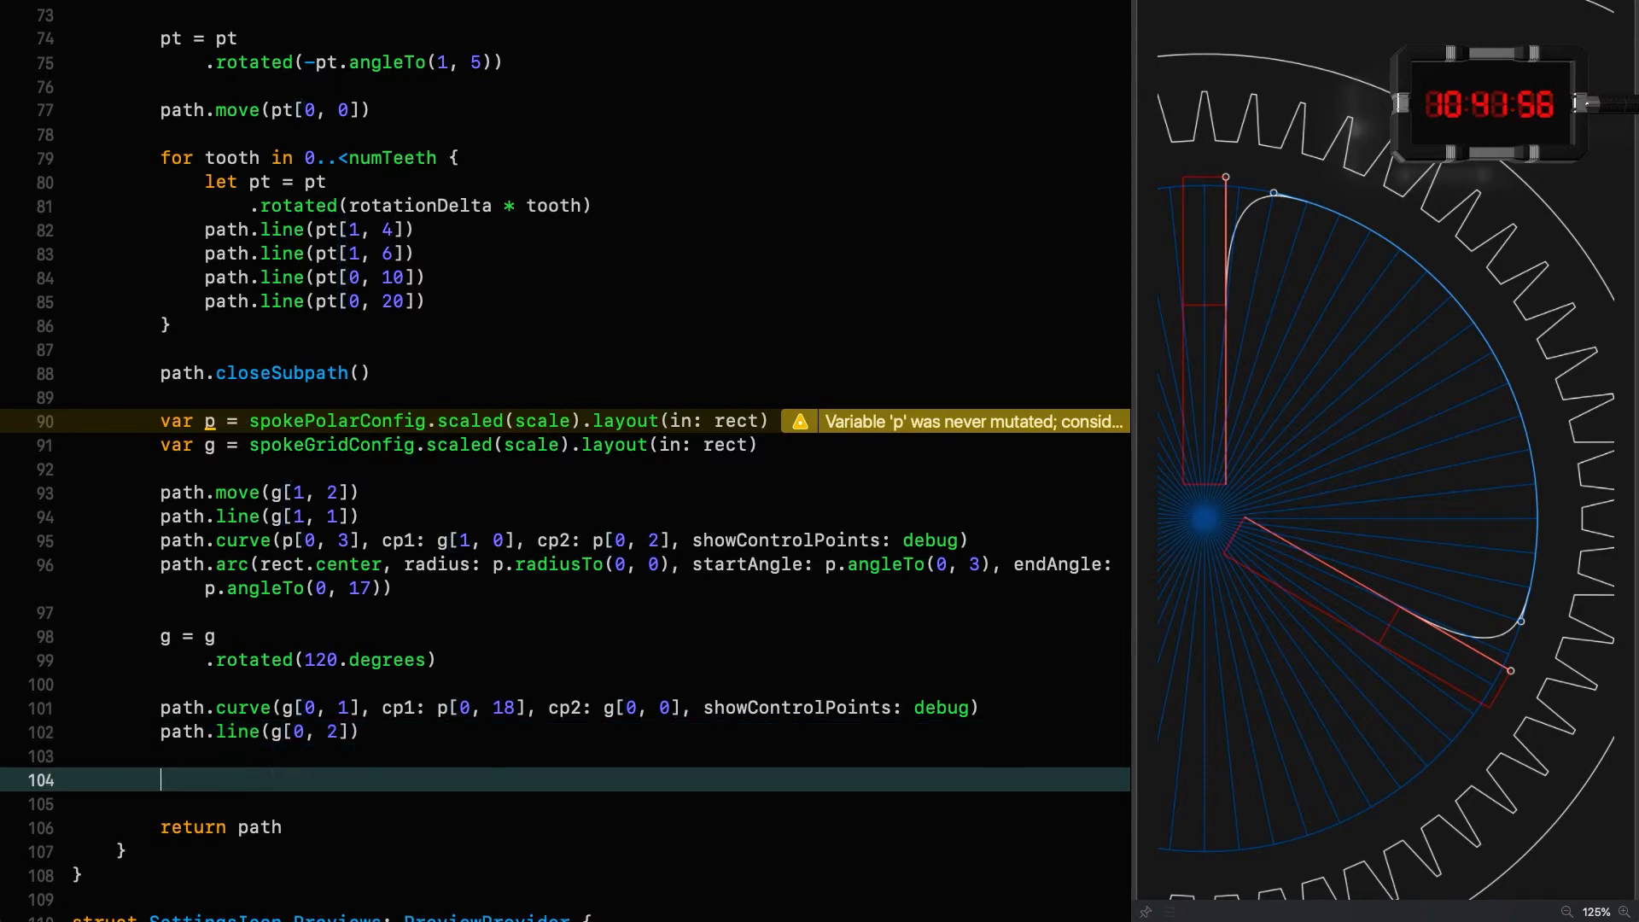
Add path.line(g[0,2]) and path.closeSubpath() to finish the spoke segment.
text(path.close)
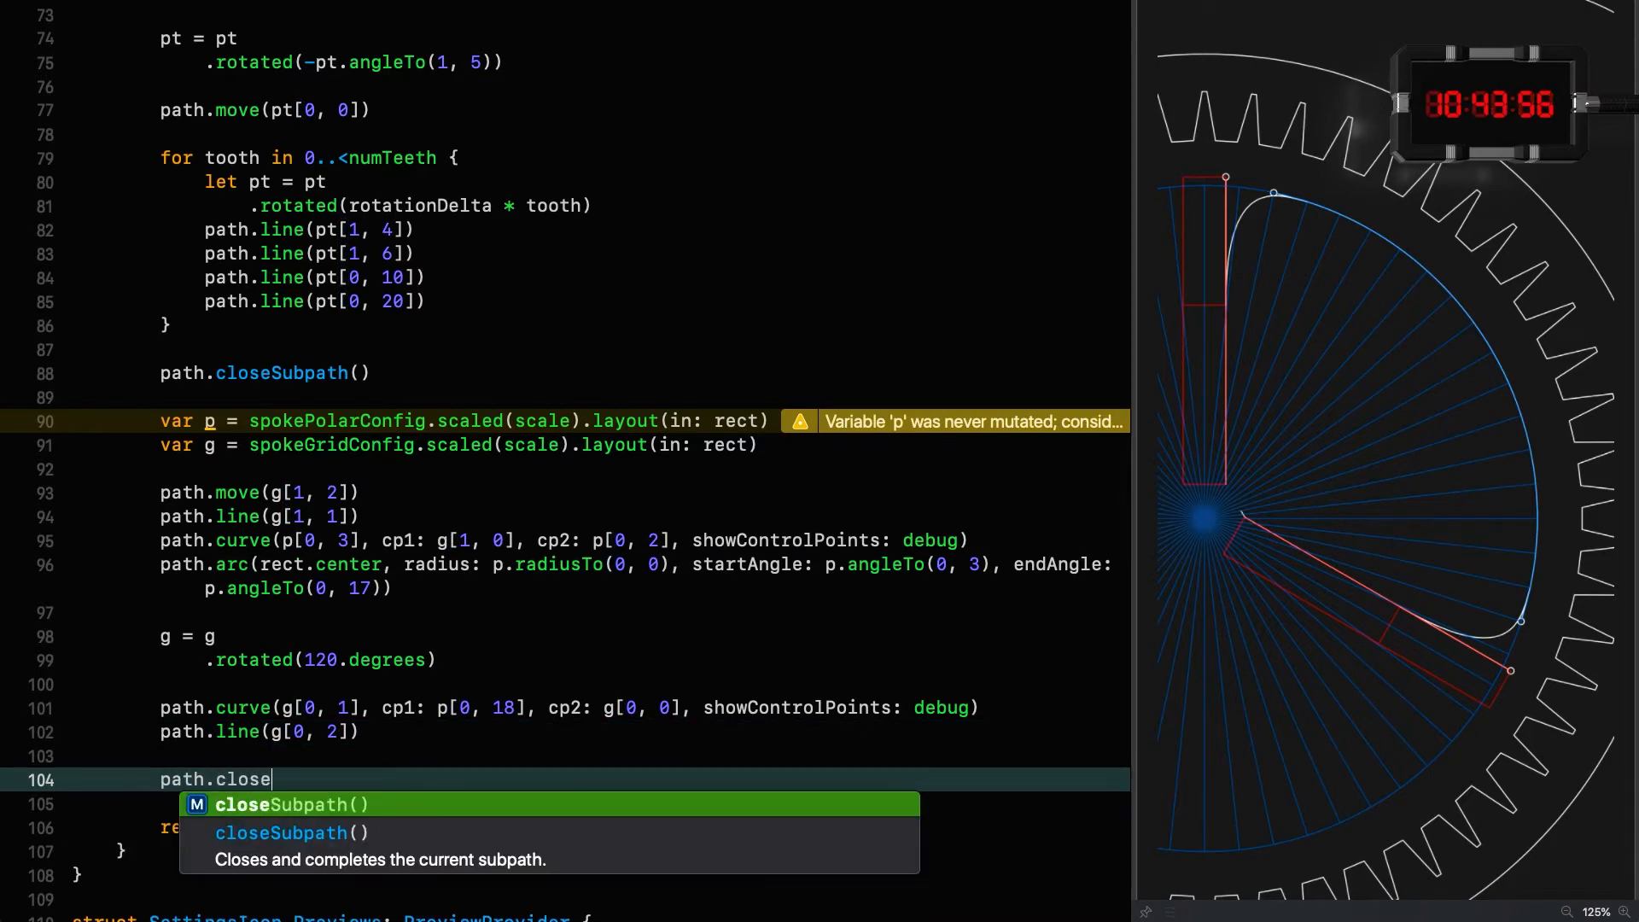
key(Return)
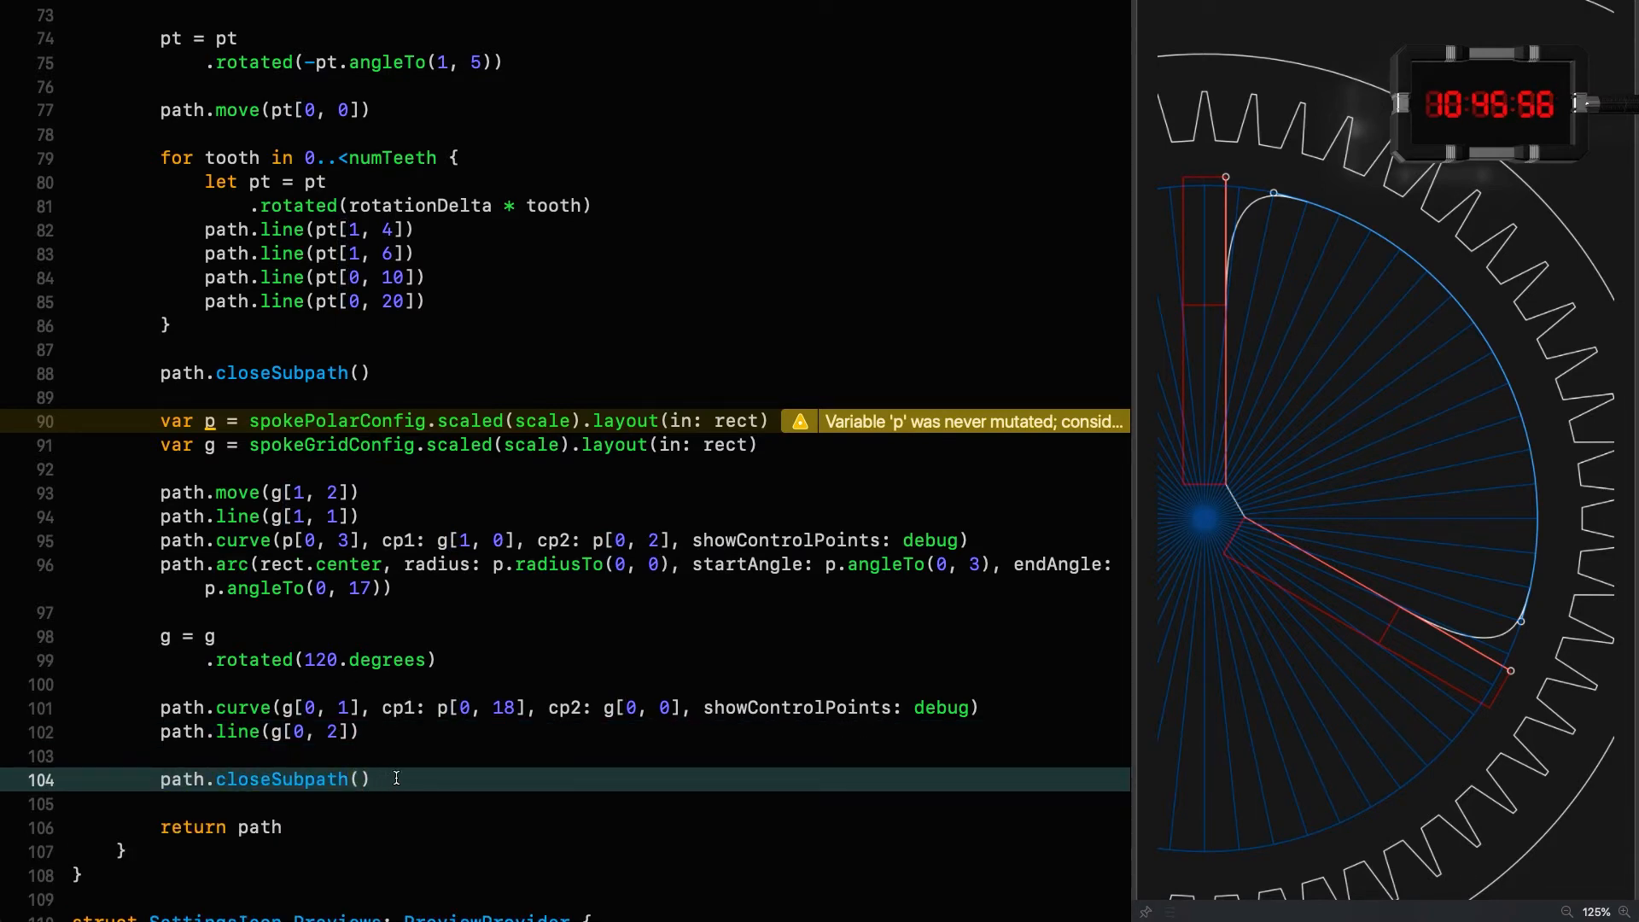
Wrap the spoke code in for _ in 0..<3 and end each pass with p = p.rotated(120.degrees).
key(Return)
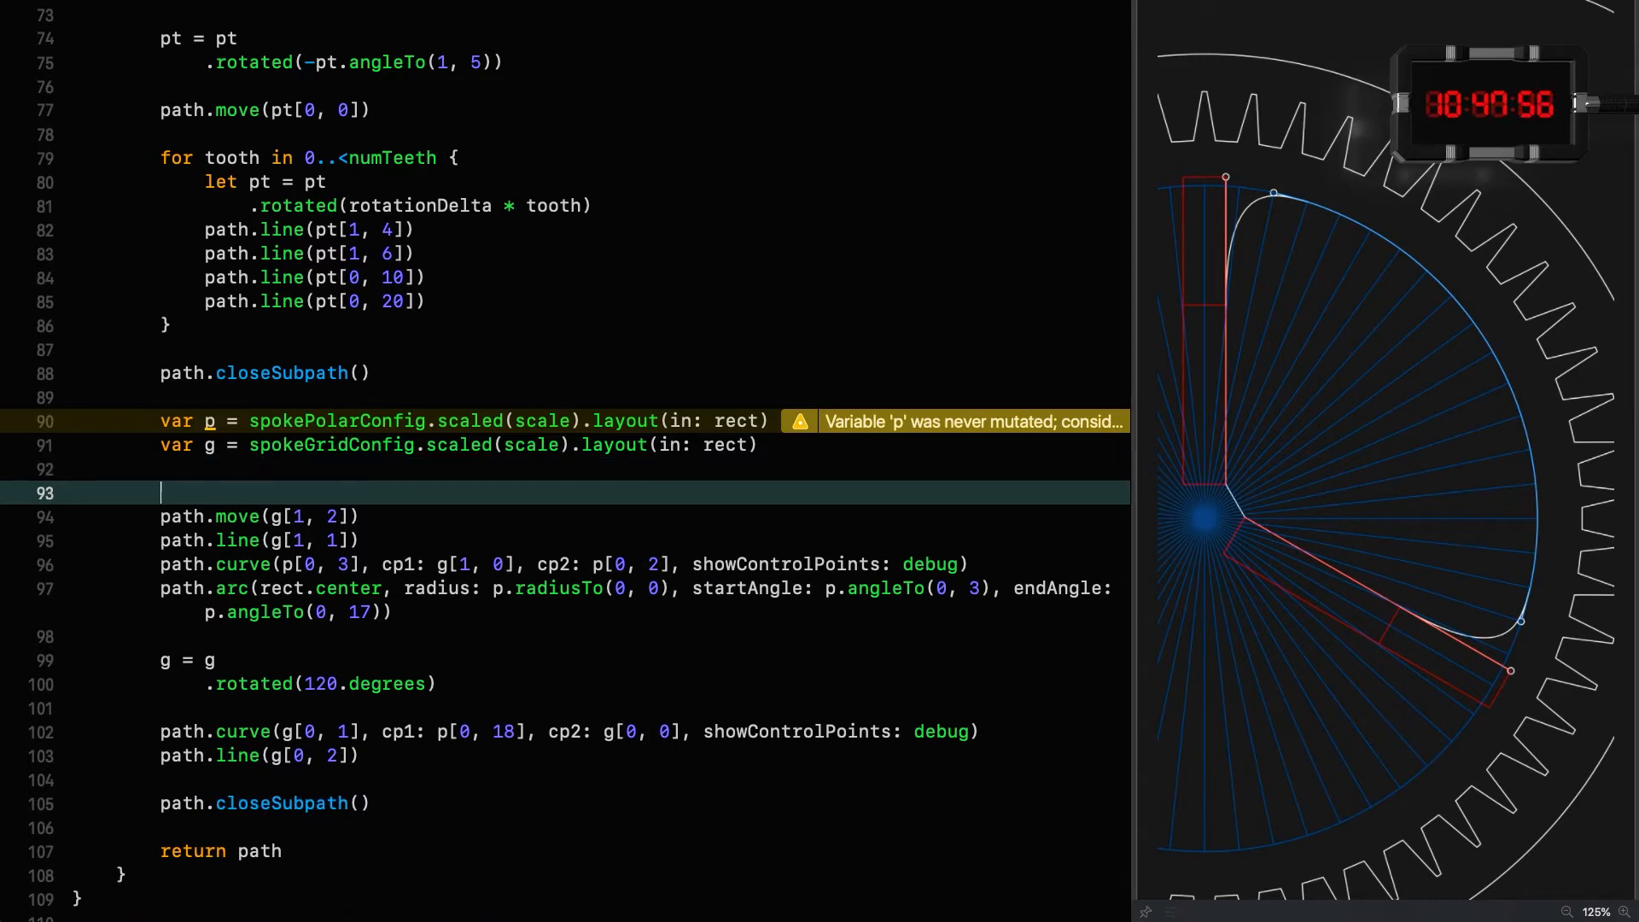
text(for _)
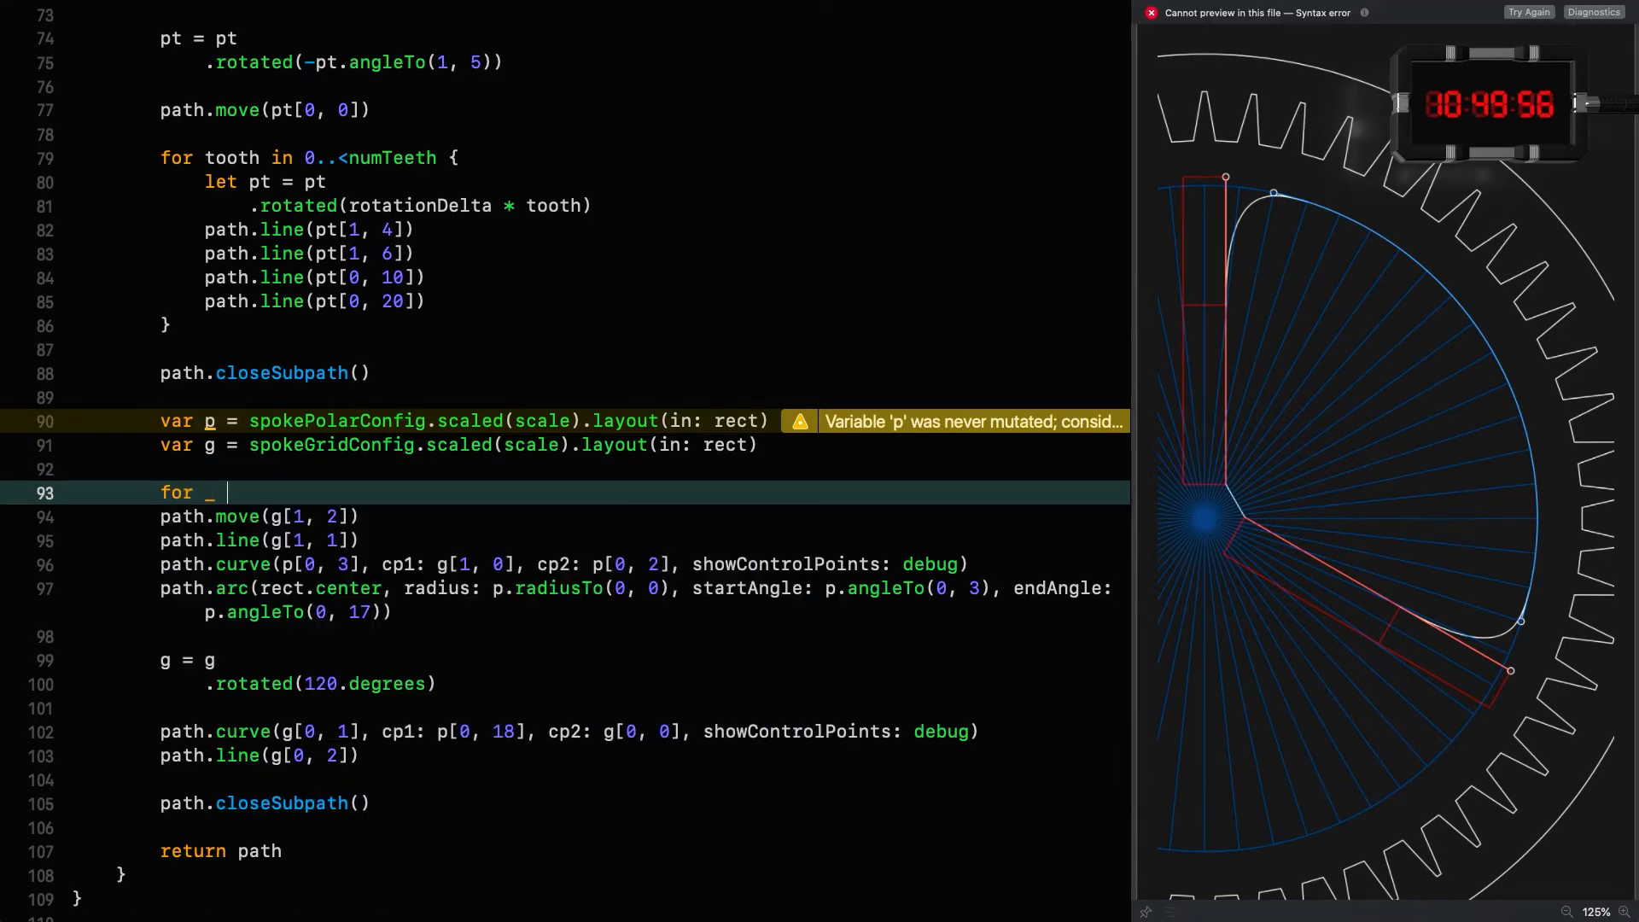
text(in 0)
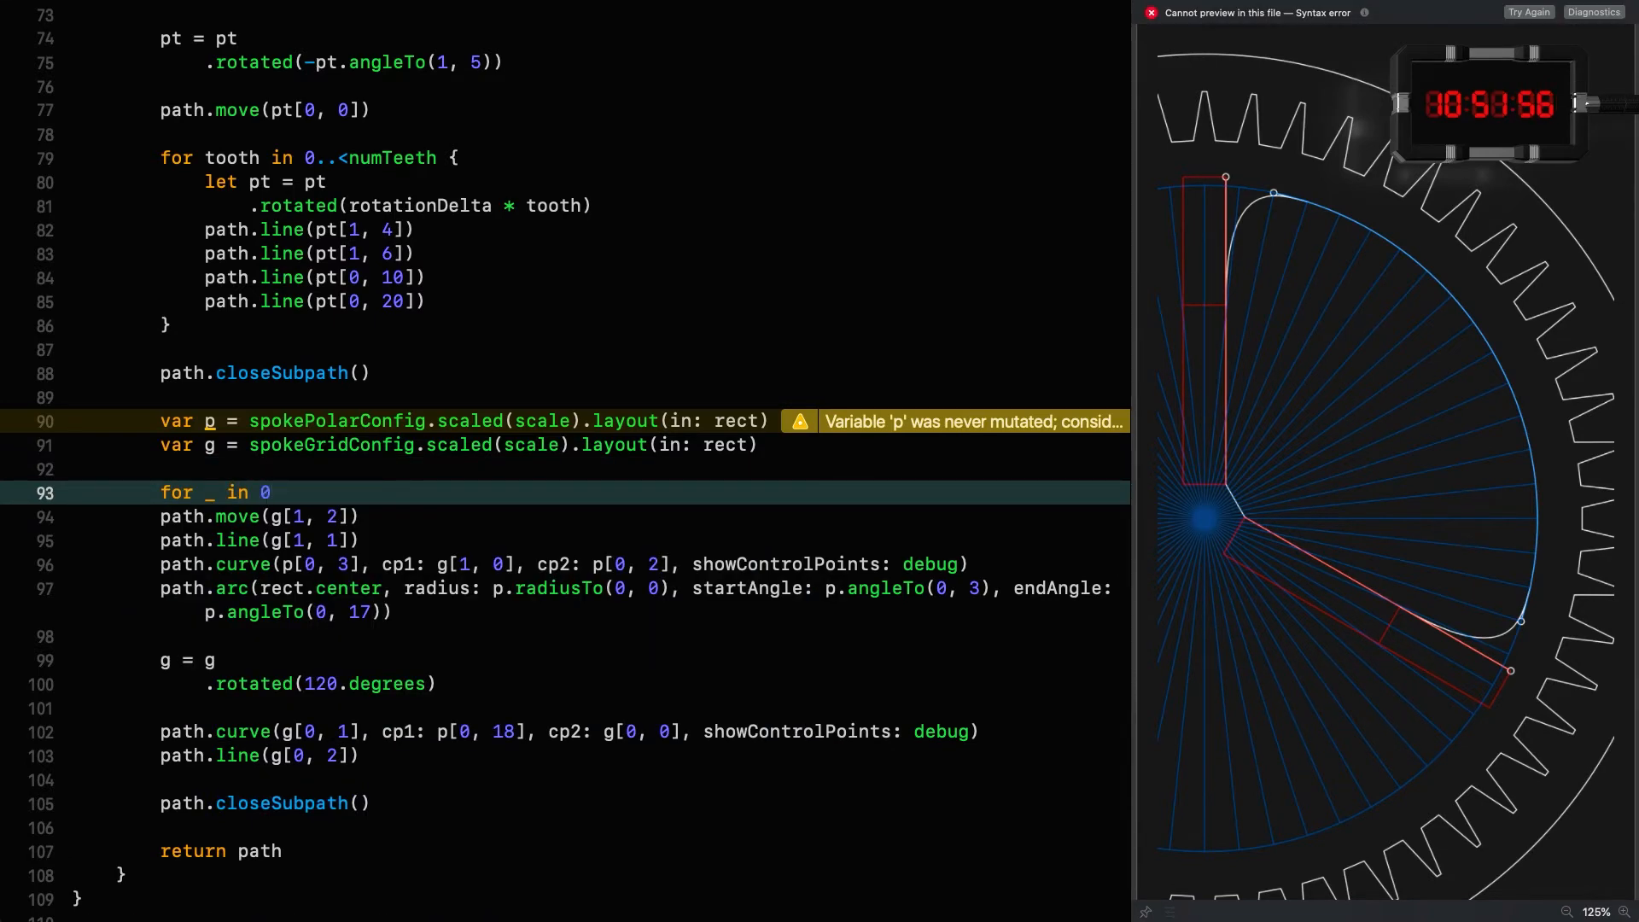
text(..<3 {)
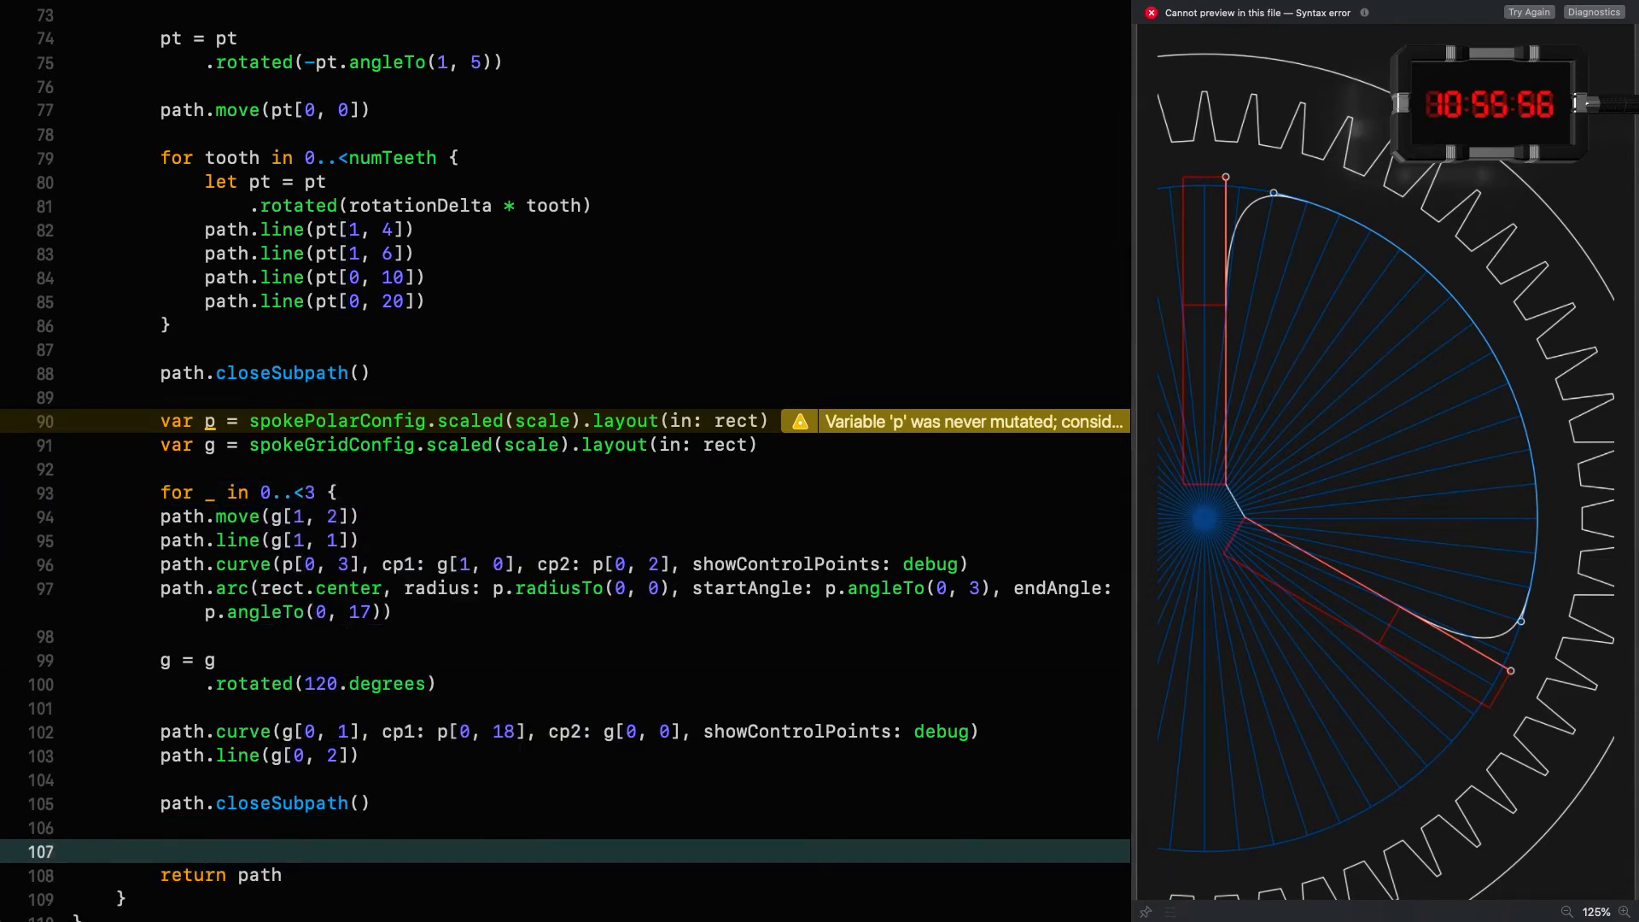
text(p = p)
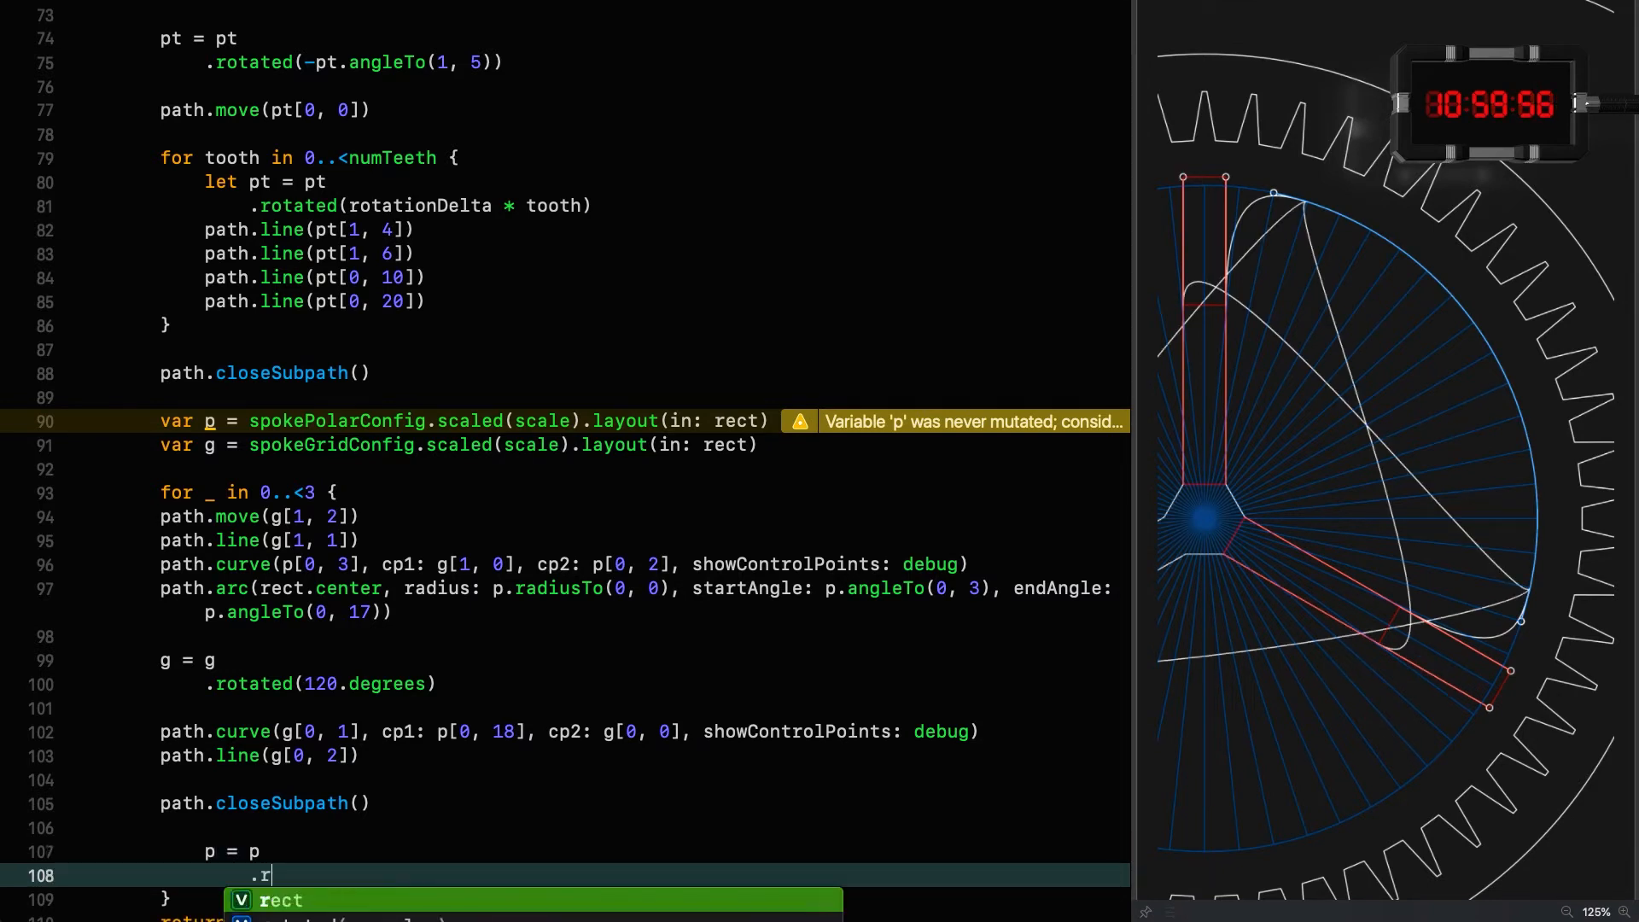
text(otated(120.degrees)
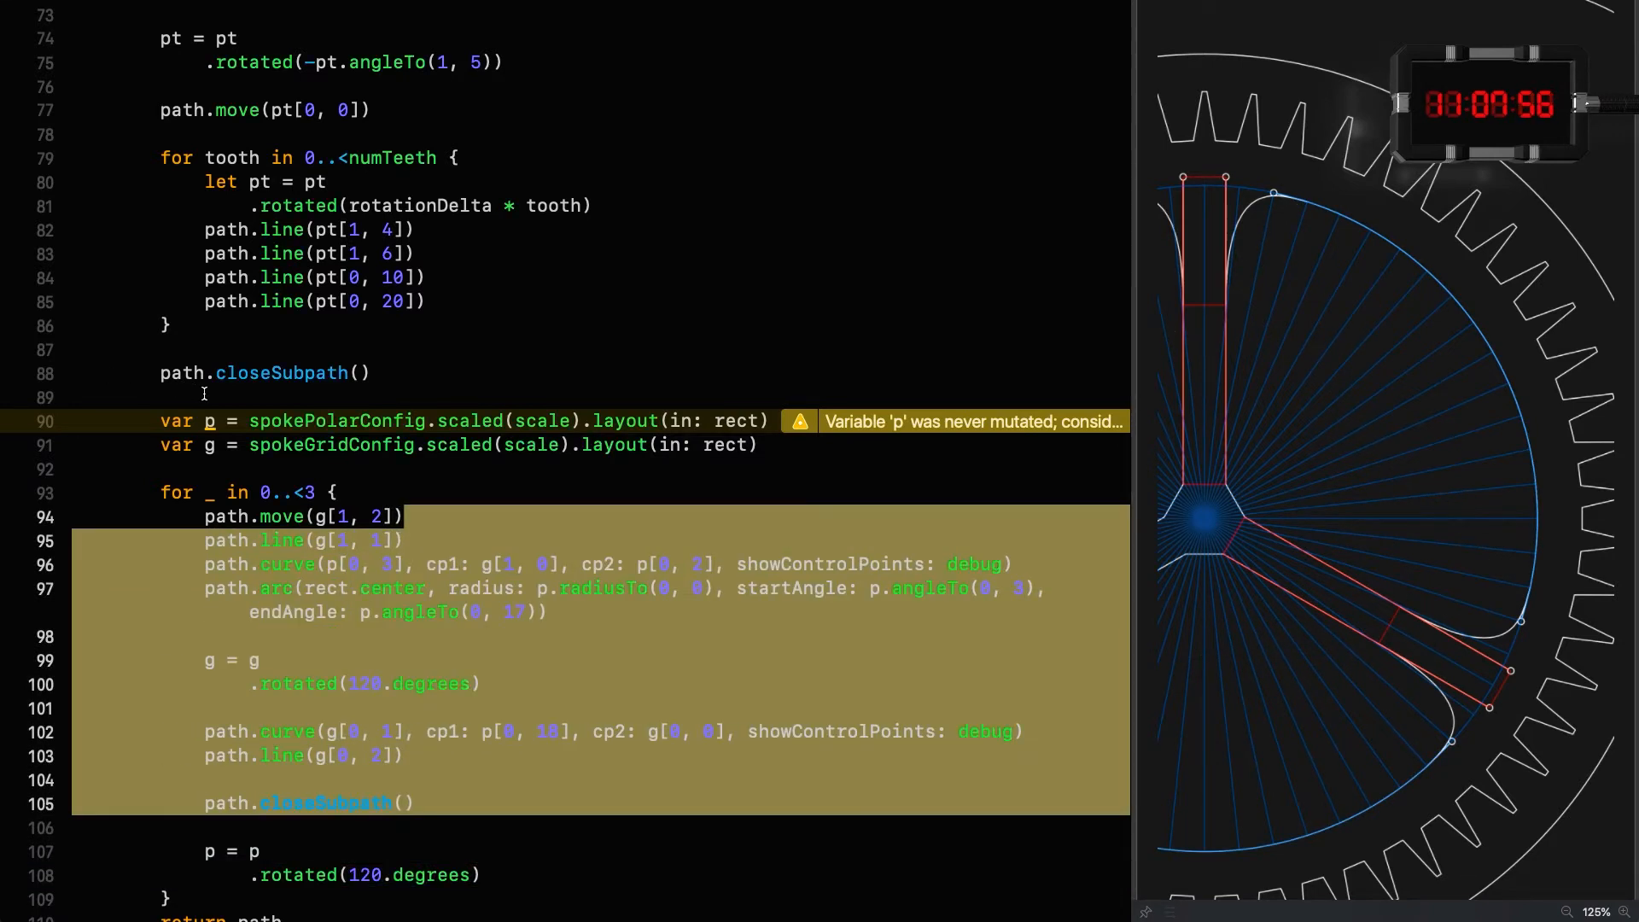
scroll(up, 3)
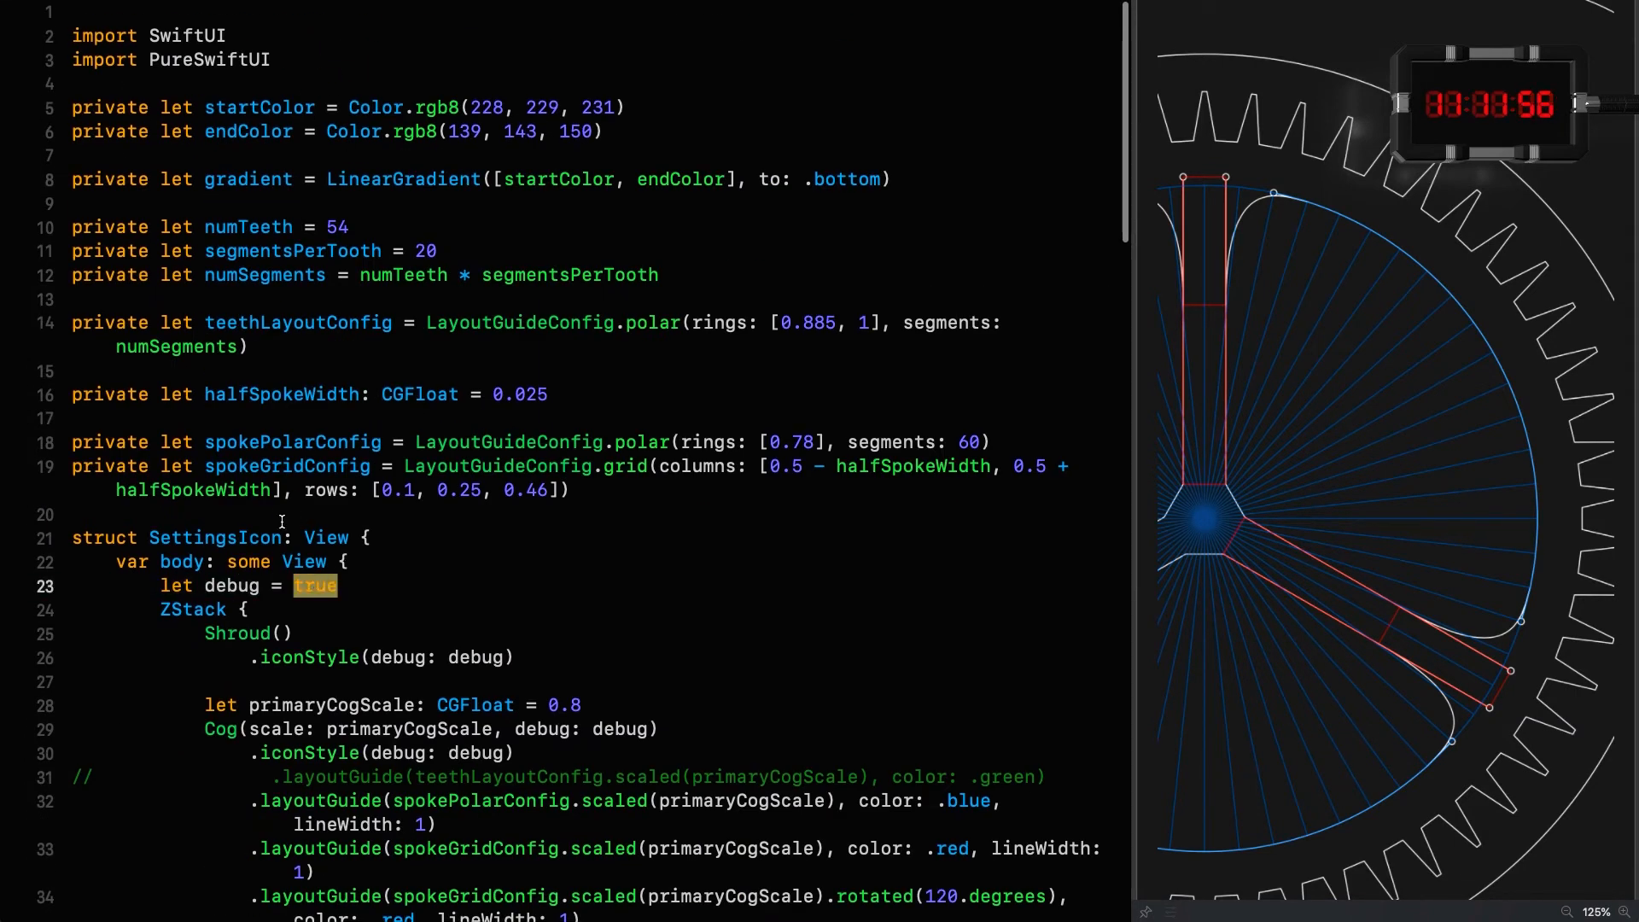
Set debug to false so the preview renders the filled gradient cog with three spokes.
text(false)
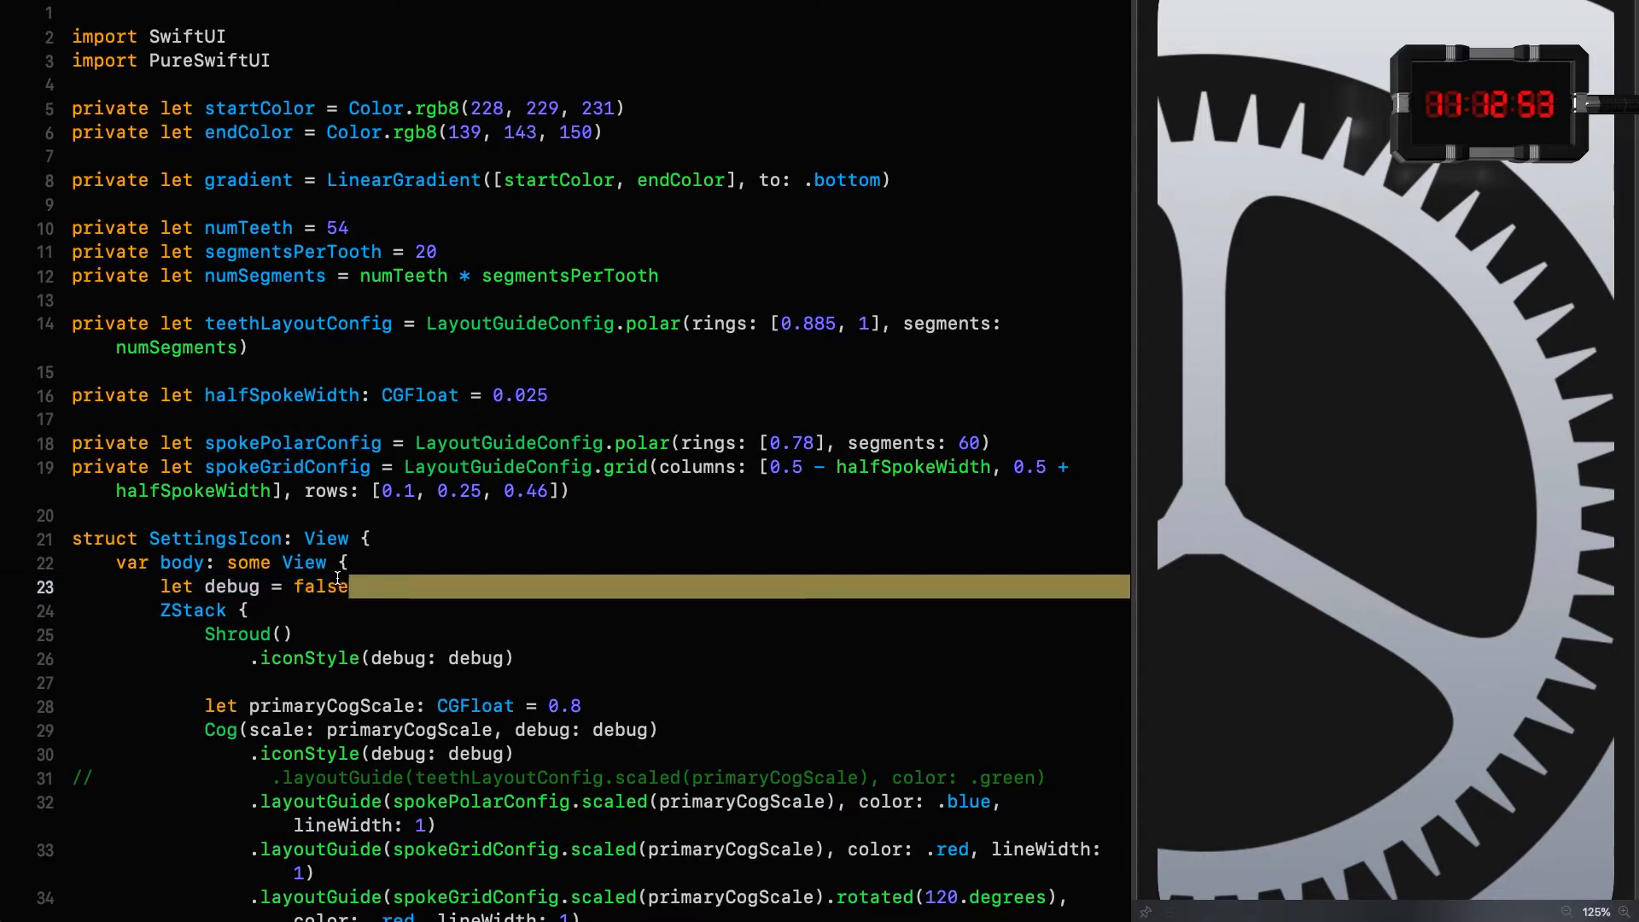
Set debug to true and add Cog(inner: true, scale: 0.53, debug: debug).iconStyle(debug: debug) to the ZStack.
text(true)
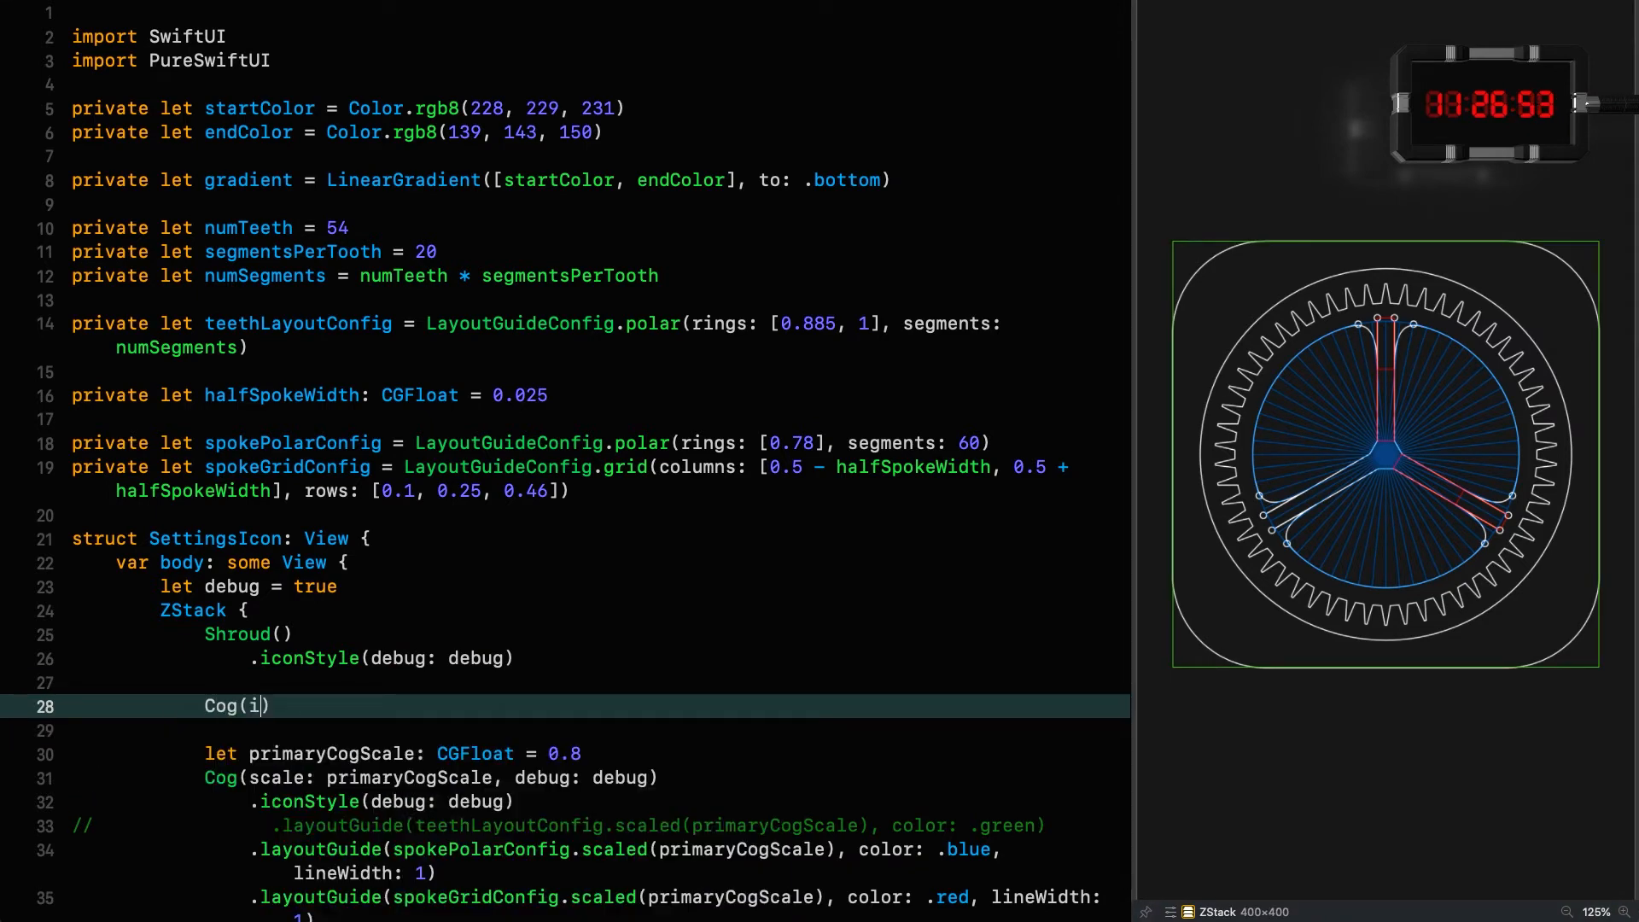
text(nner:)
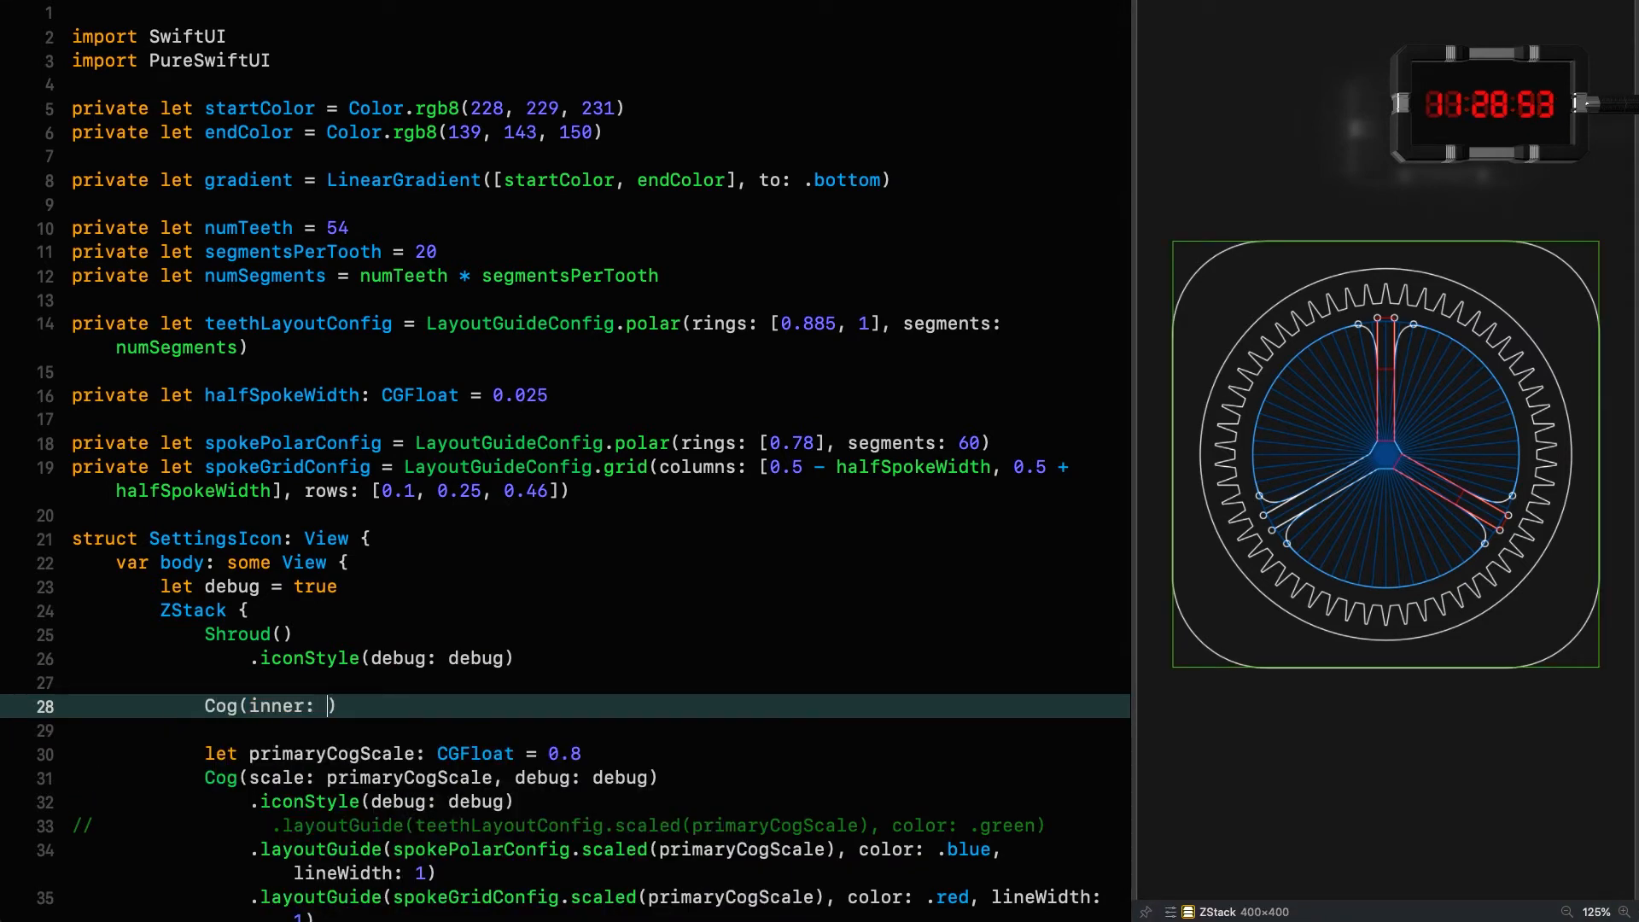
text(true, scale: 0.53,)
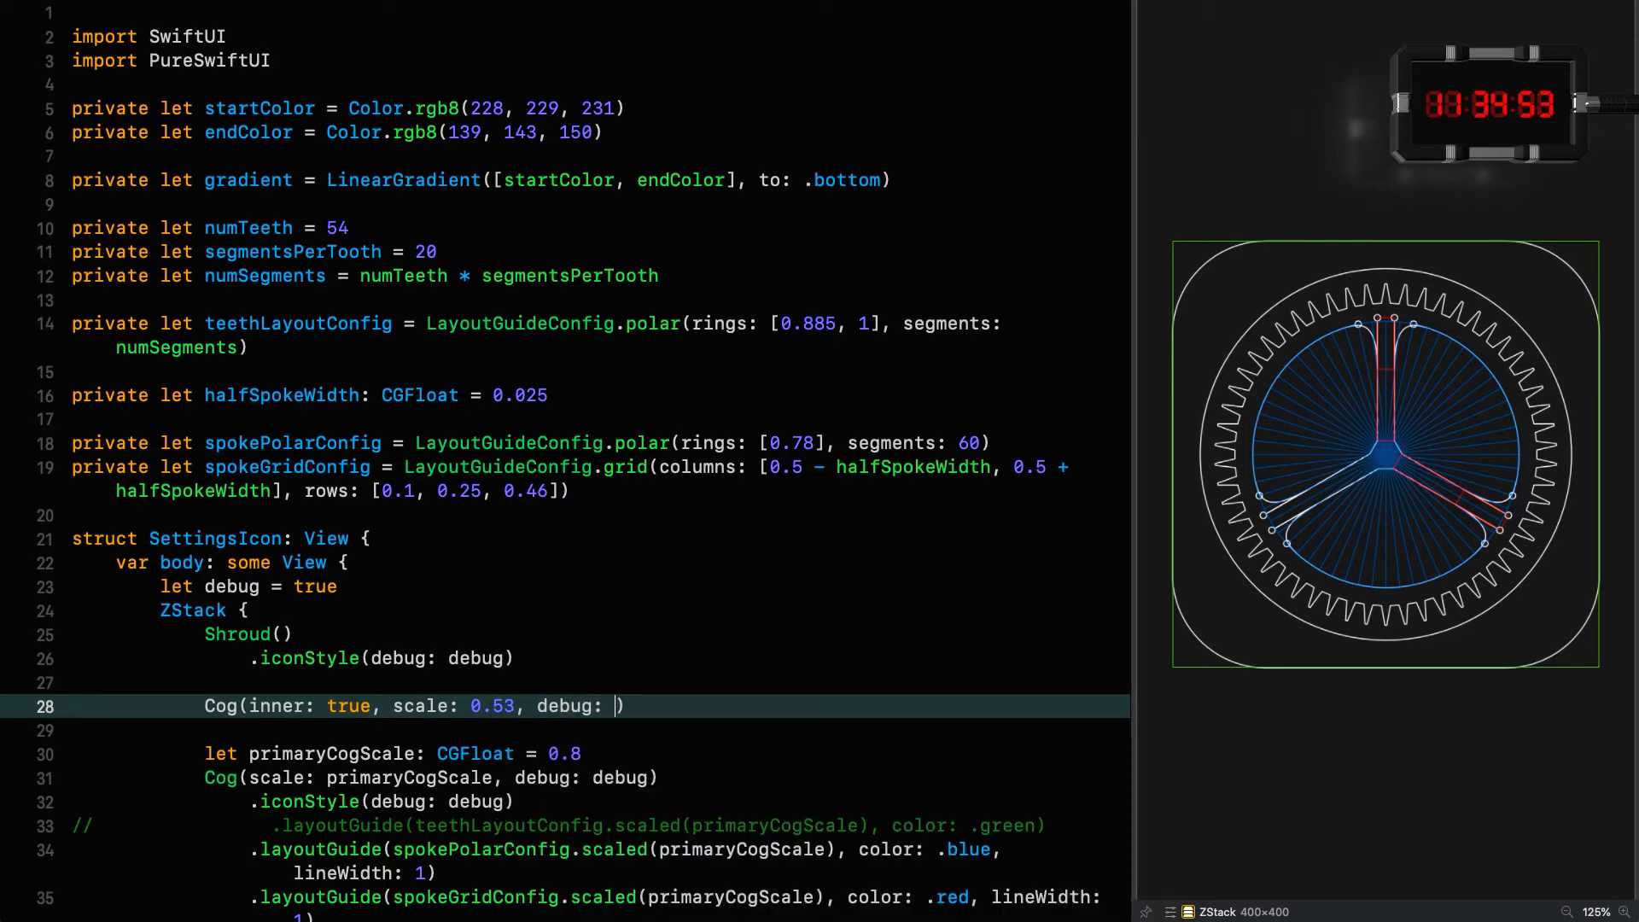
text(debug)
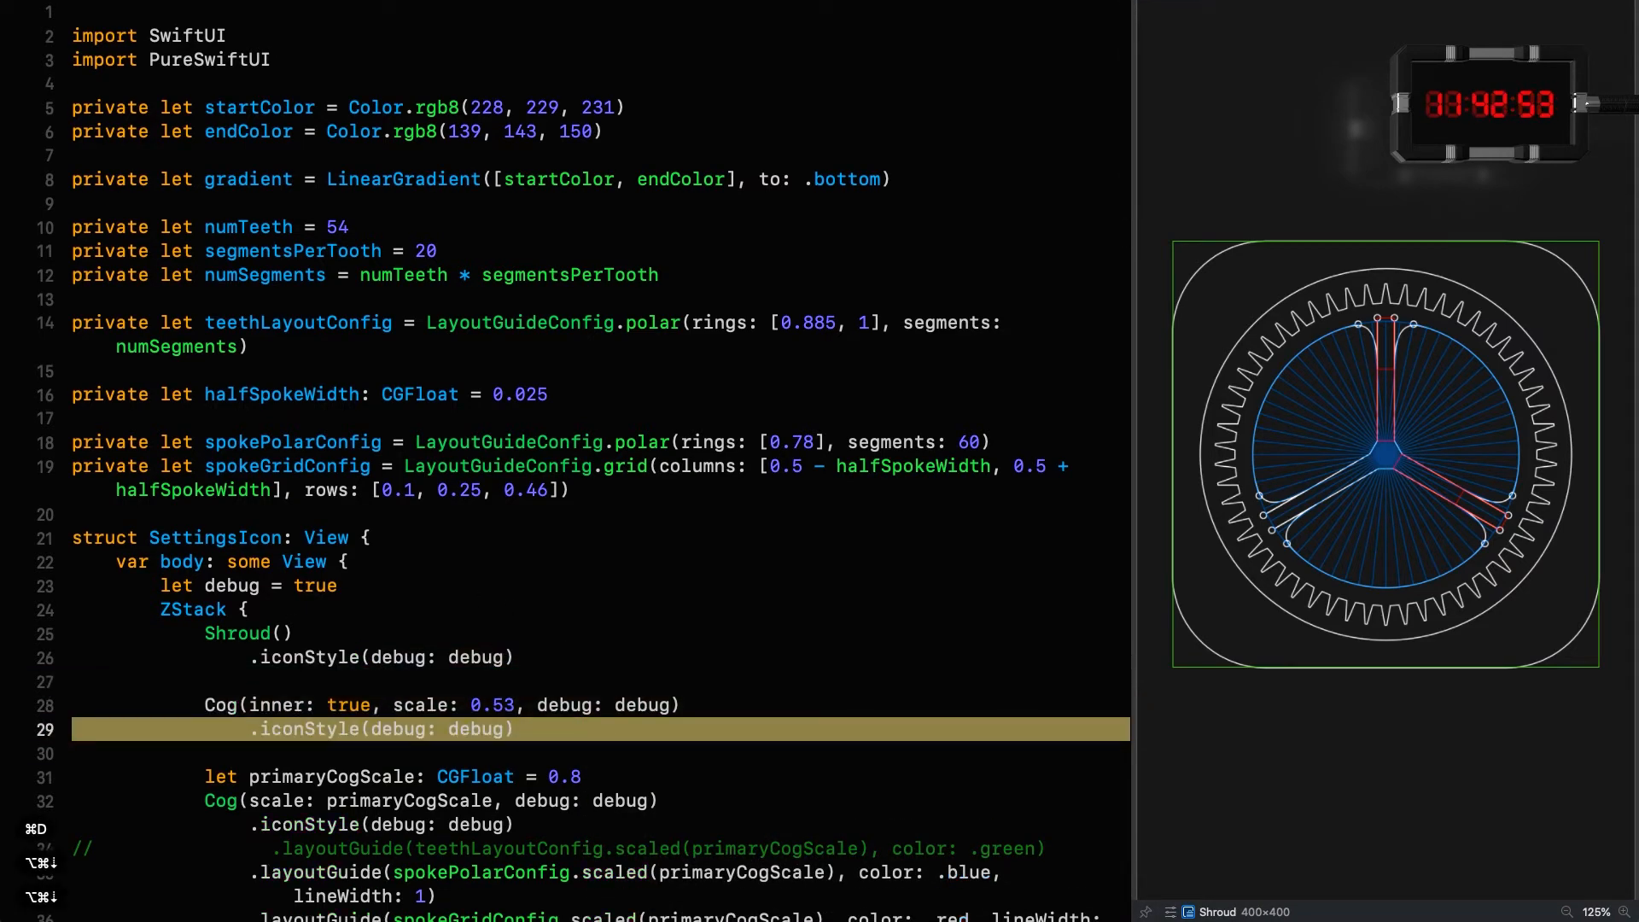
Add var inner = false to Cog and wrap the spoke loop in if !inner.
scroll(down, 3)
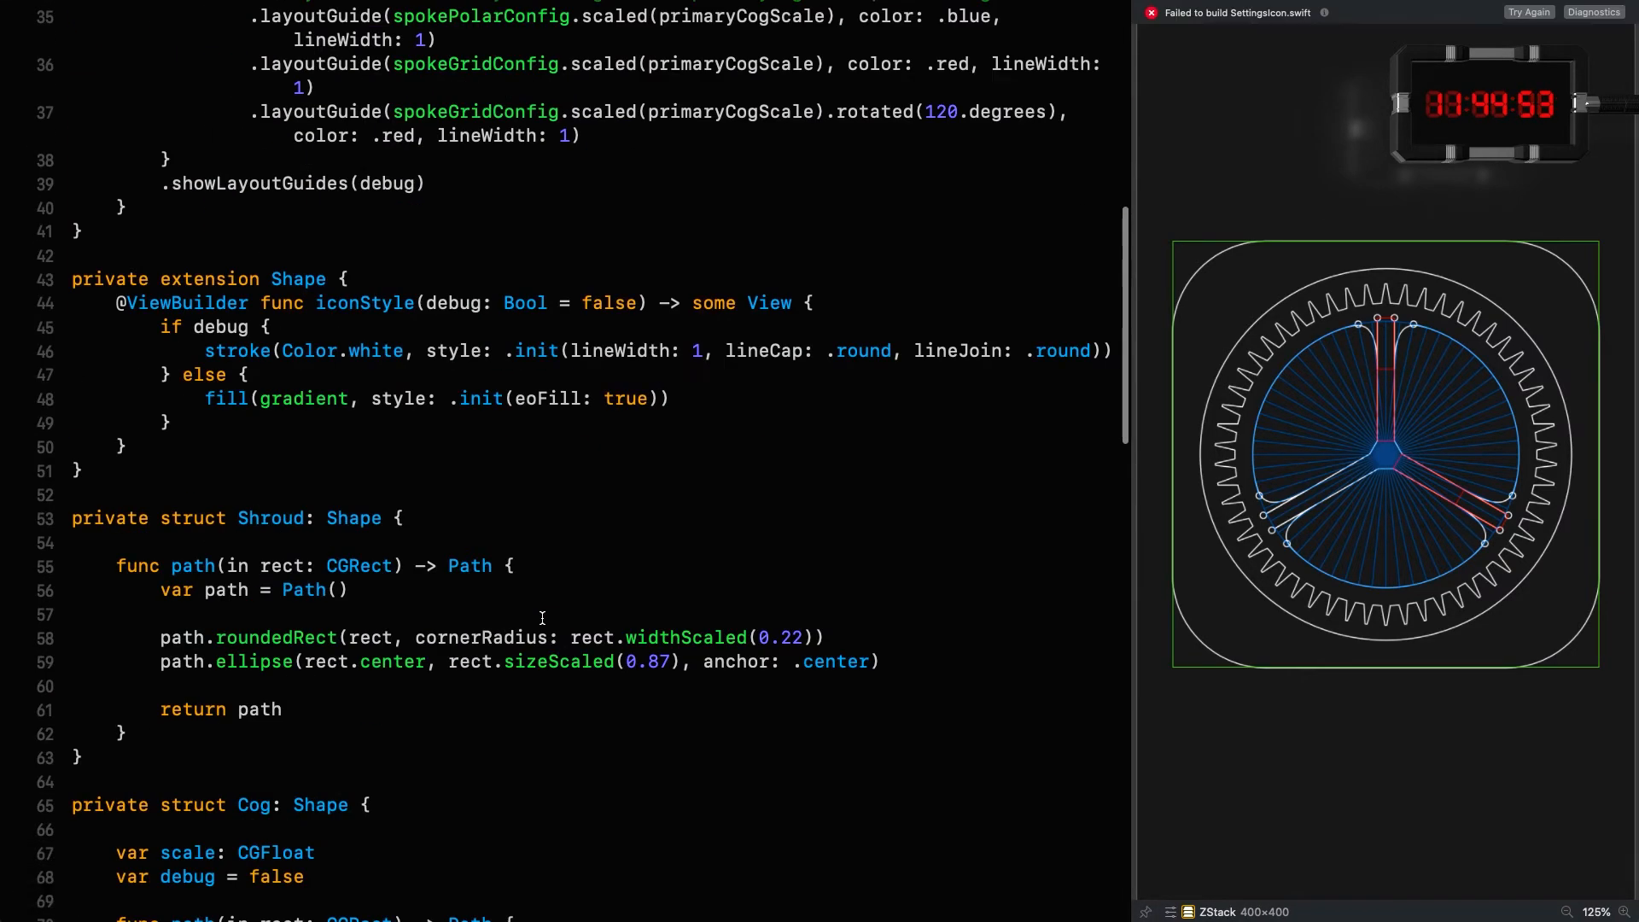
scroll(down, 3)
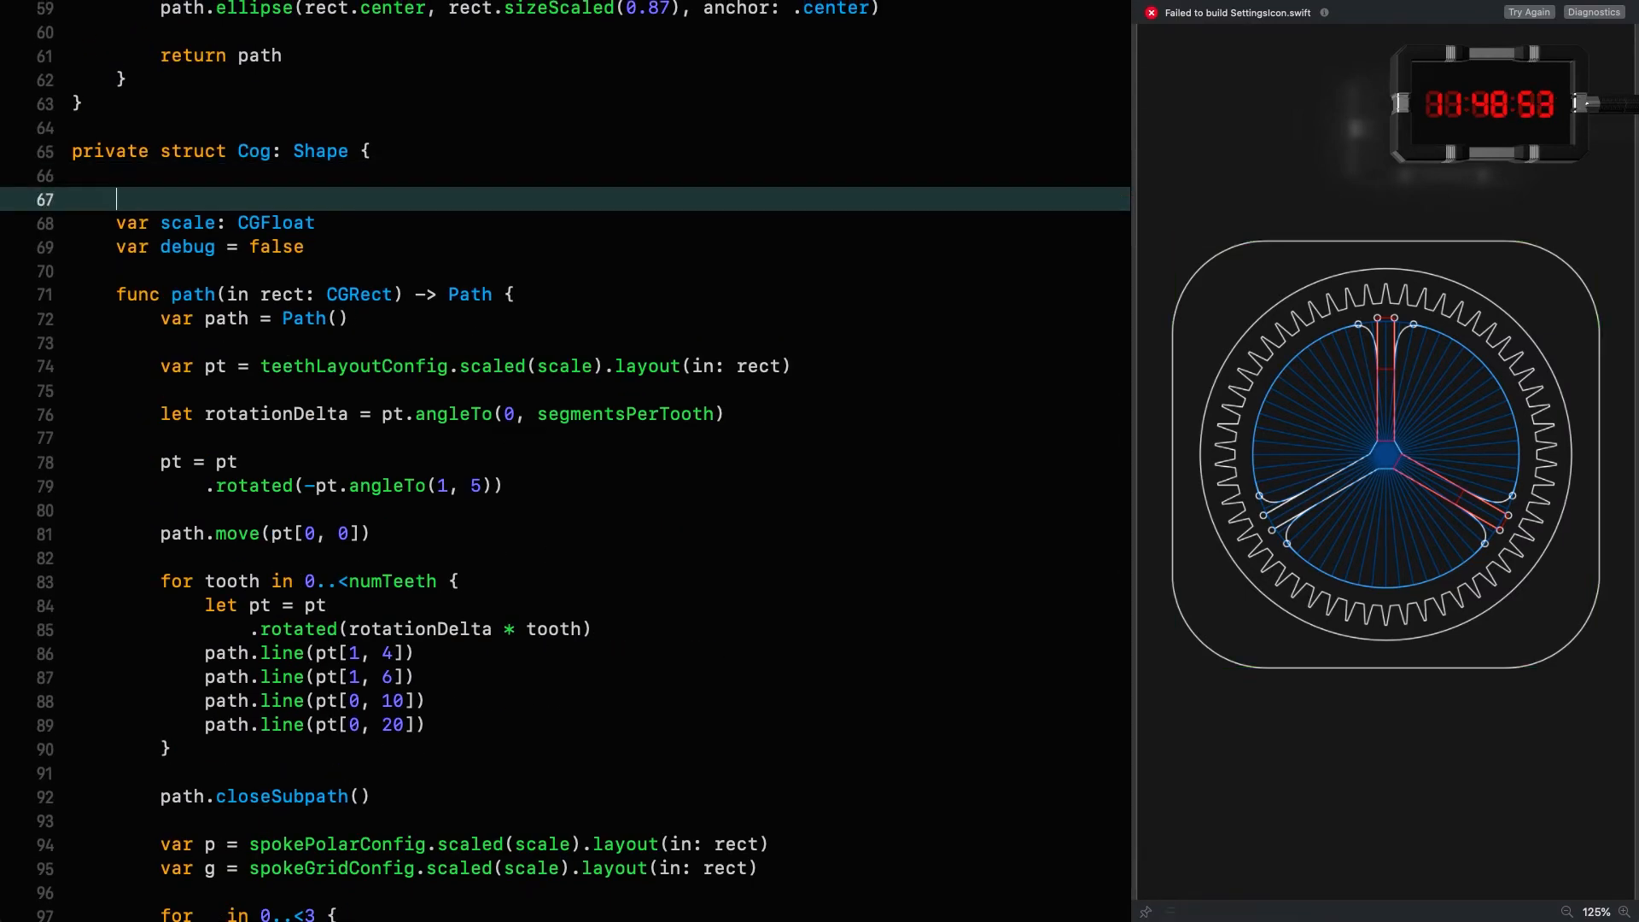
text(var inner =)
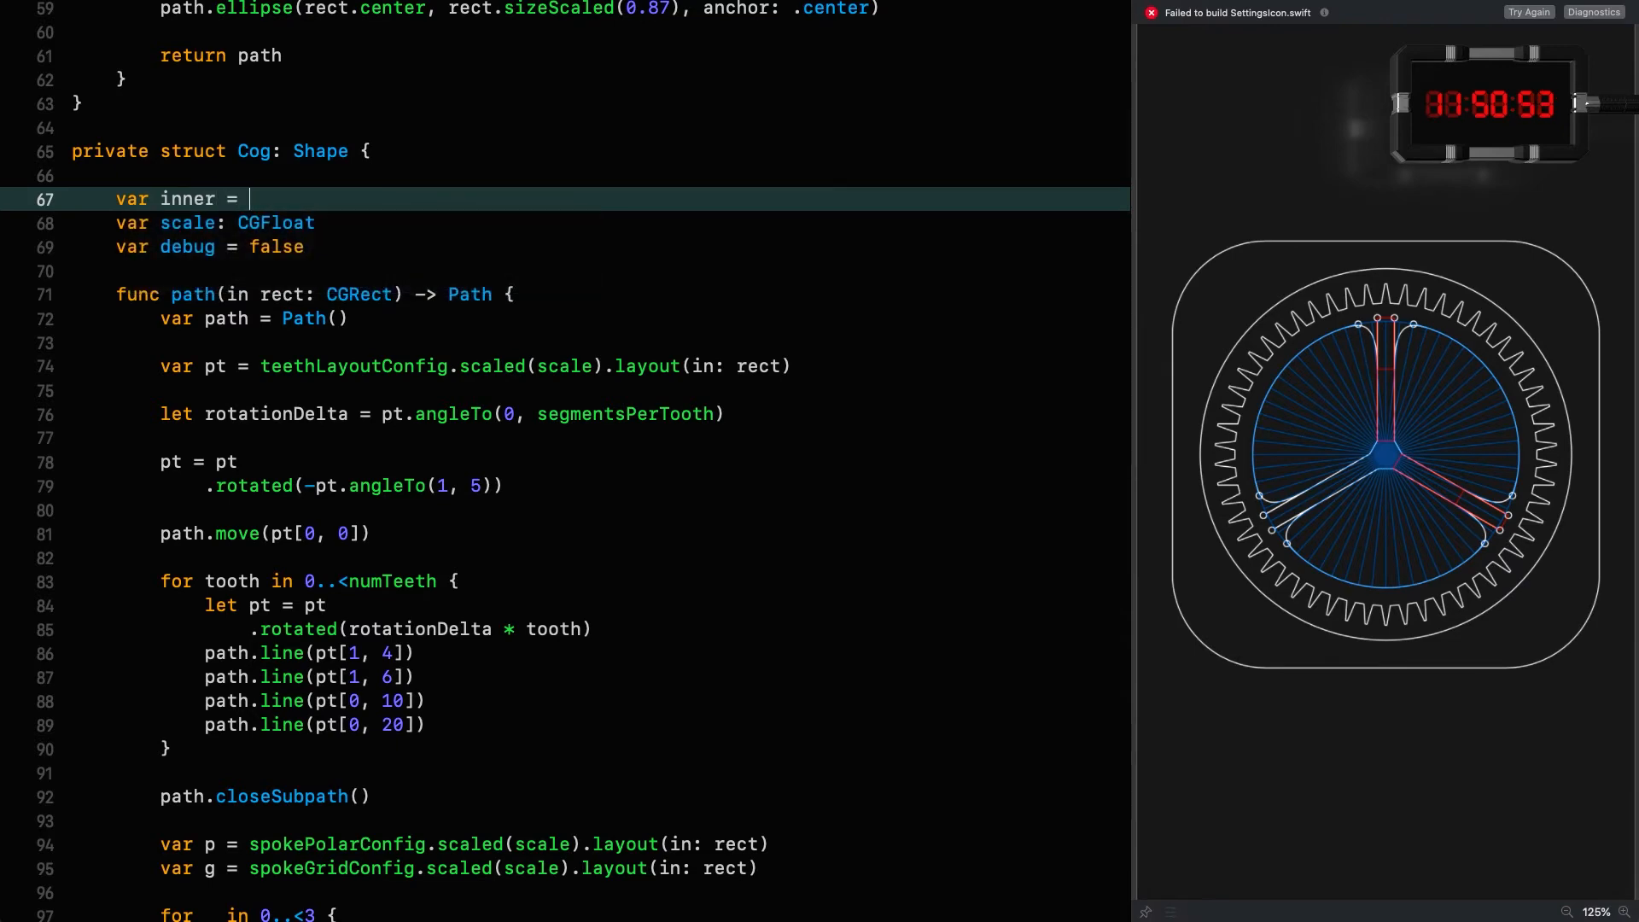
text(false)
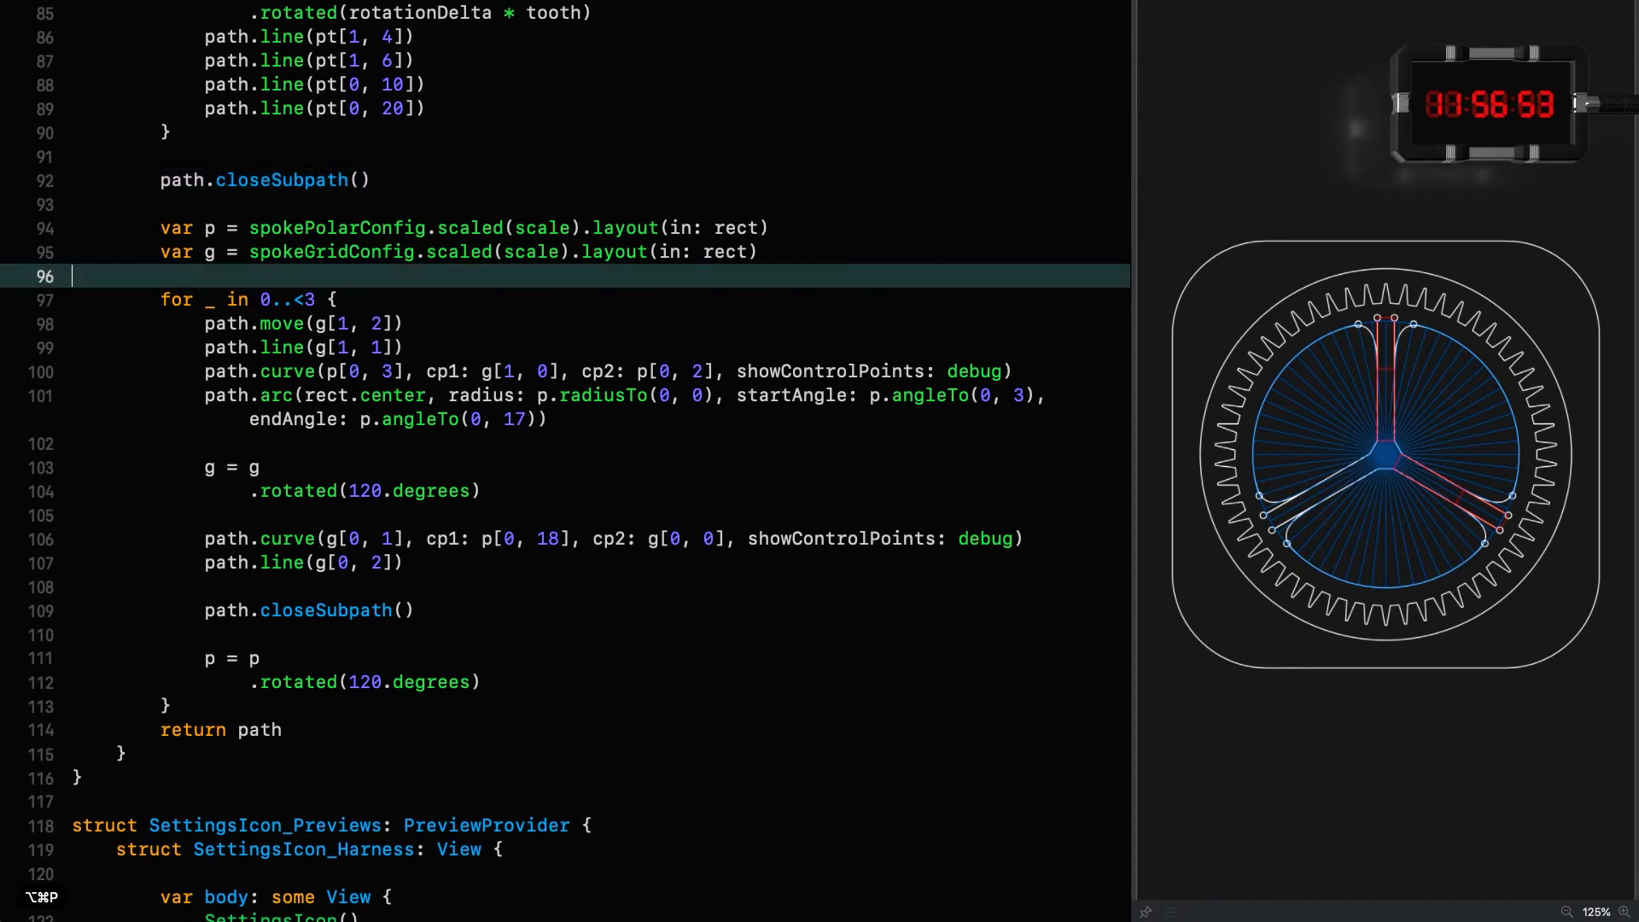
text(if)
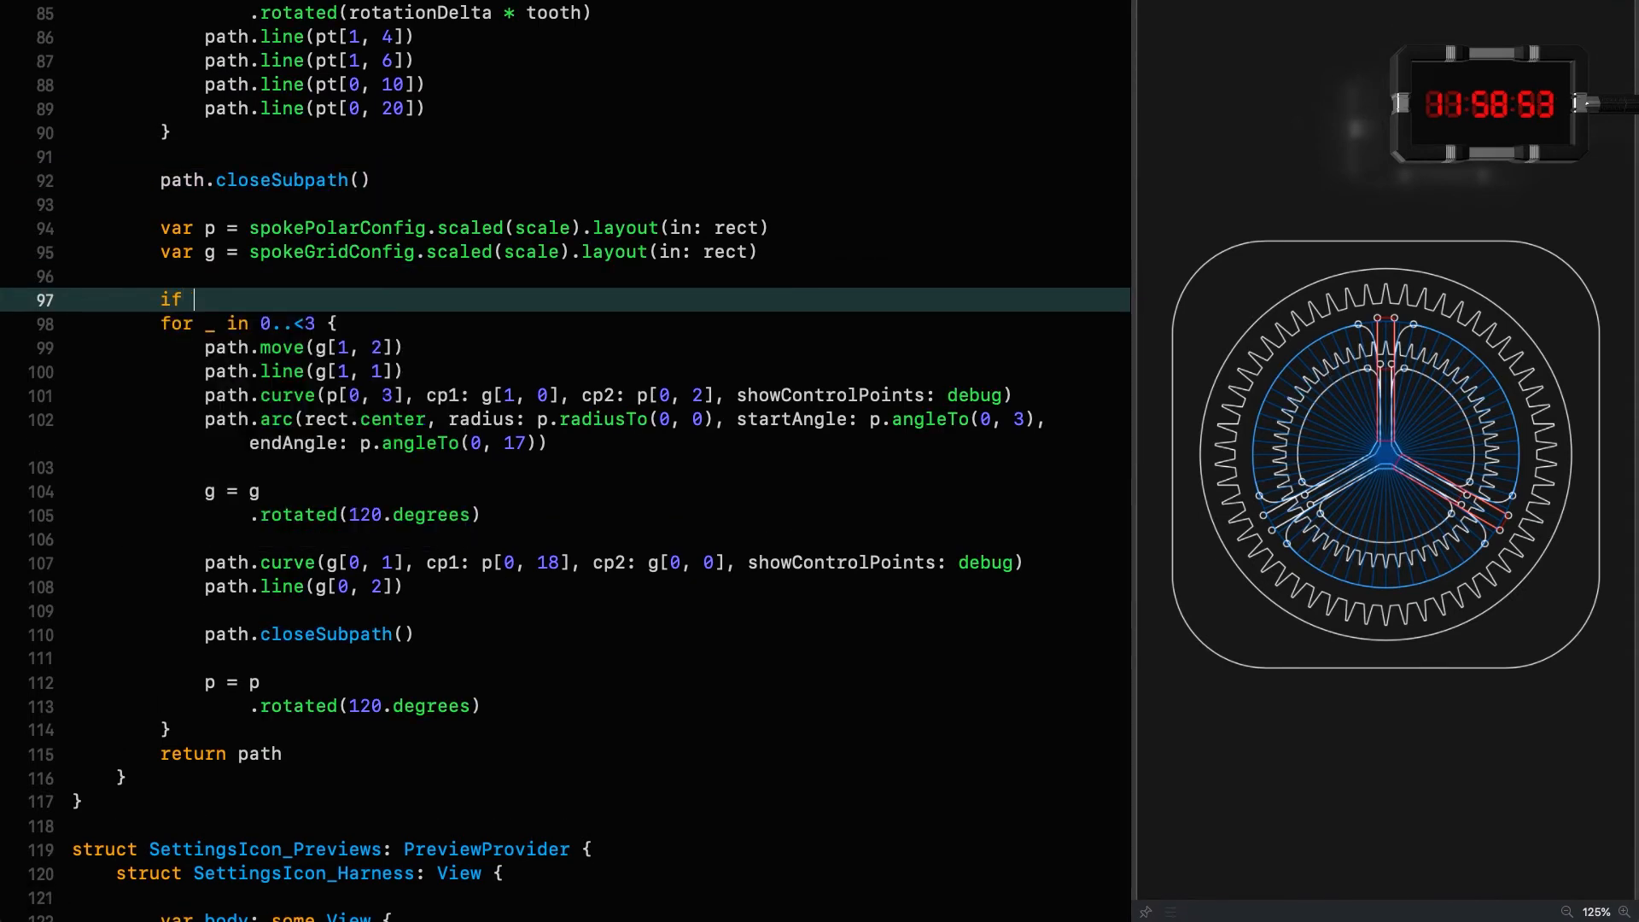
text(!inner {)
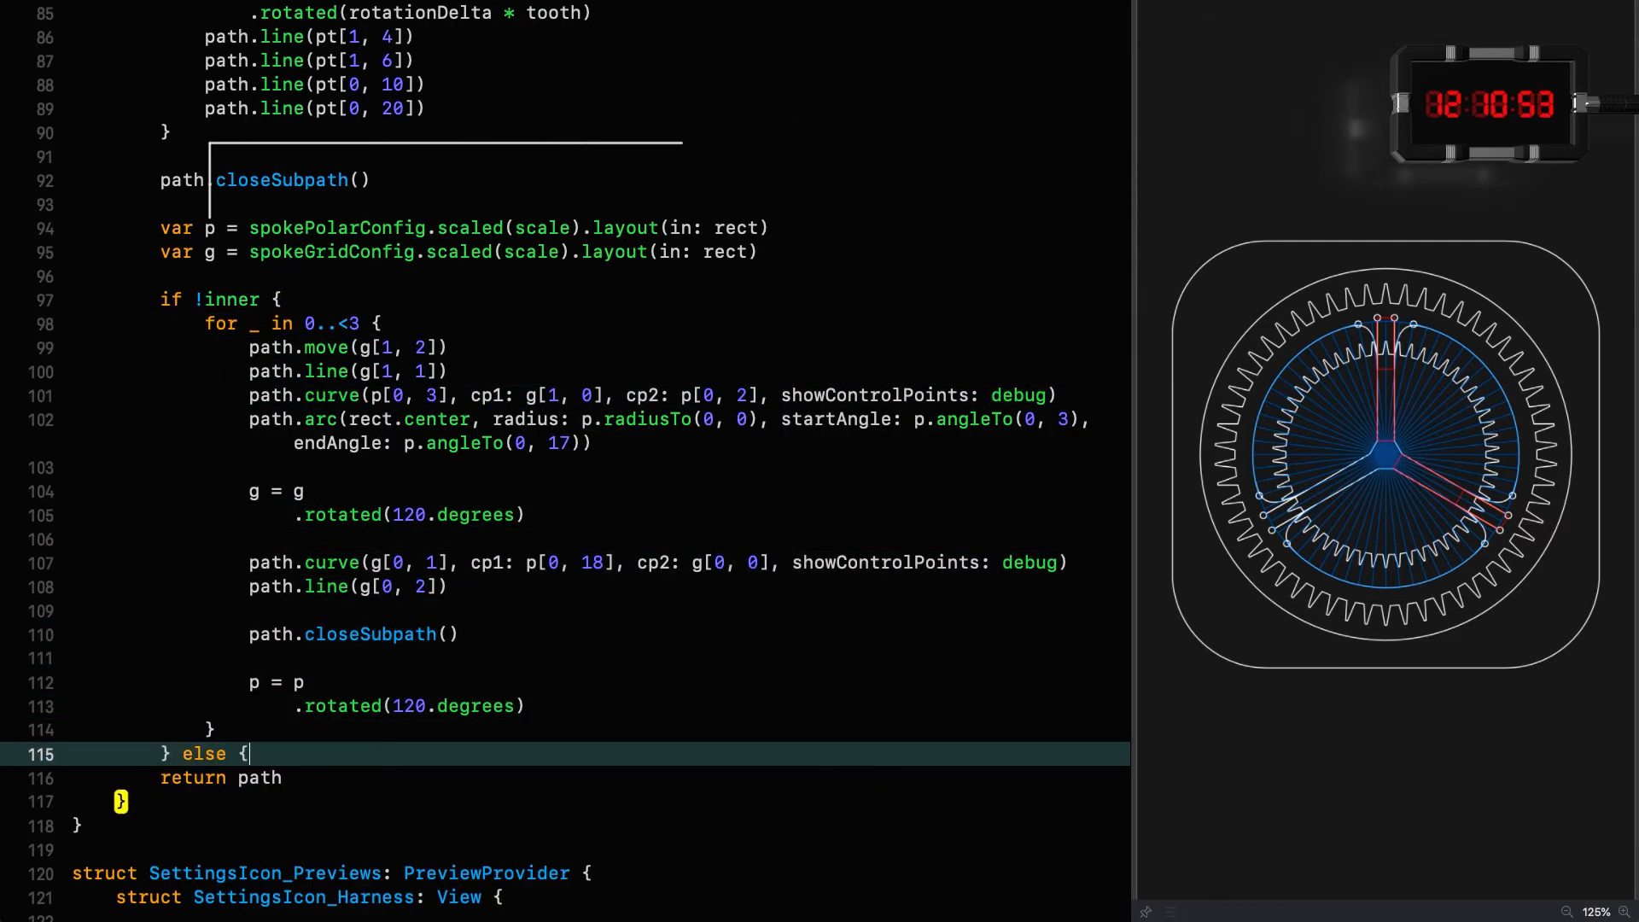
In the else branch draw a 0.72-scale central circle, and add a 0.04-scale hub circle for spoked cogs.
text(path.circle)
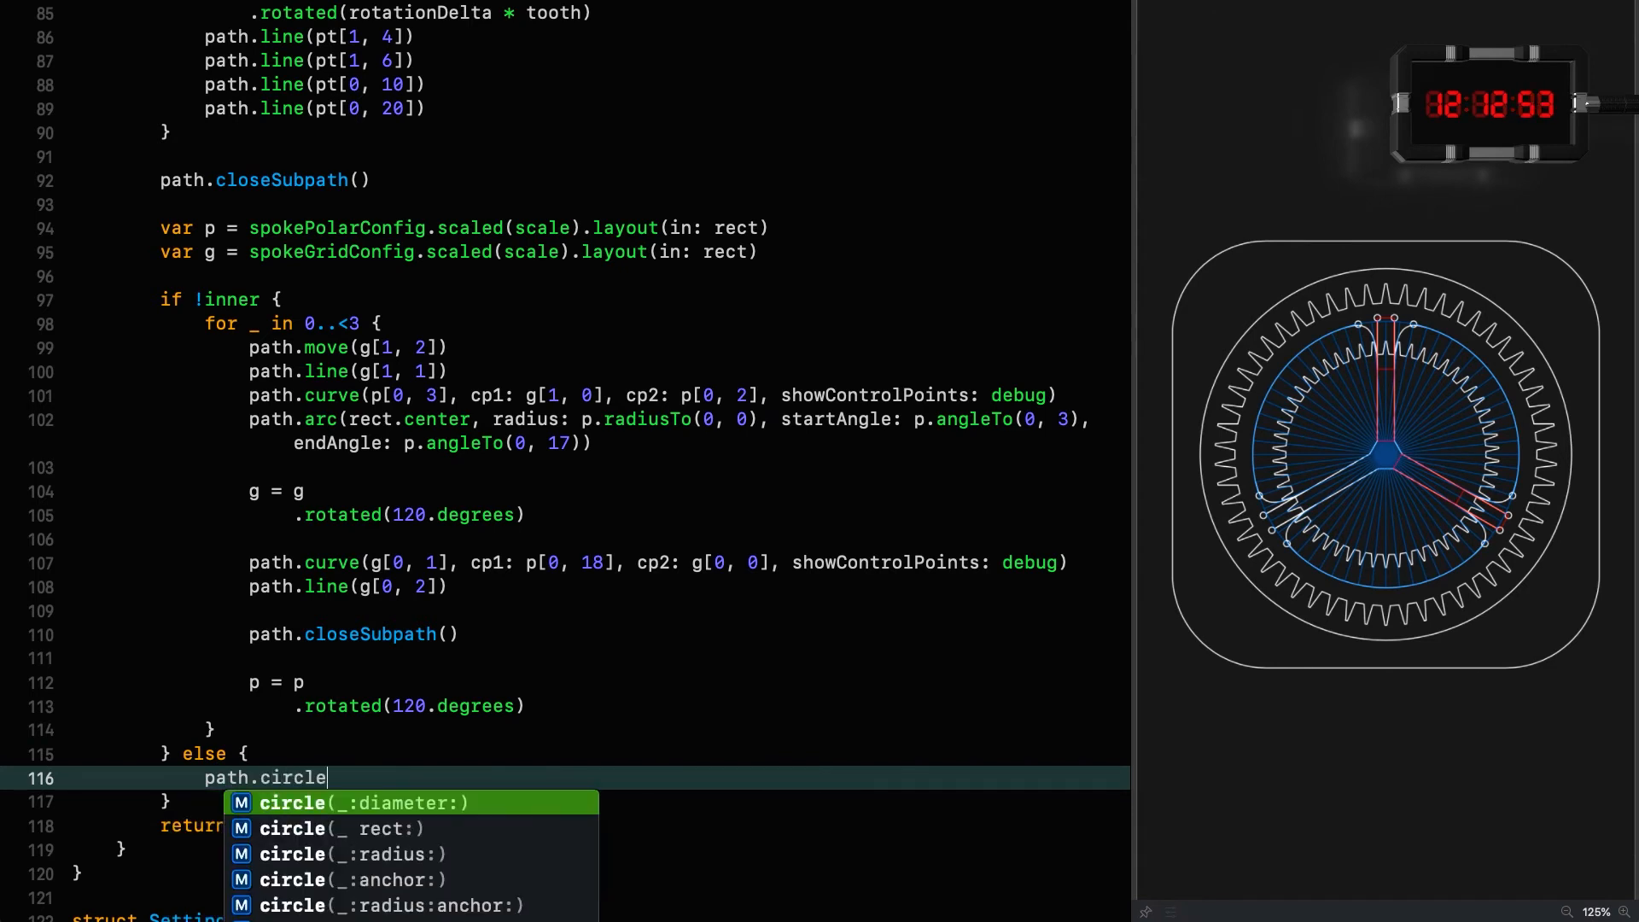
click(364, 802)
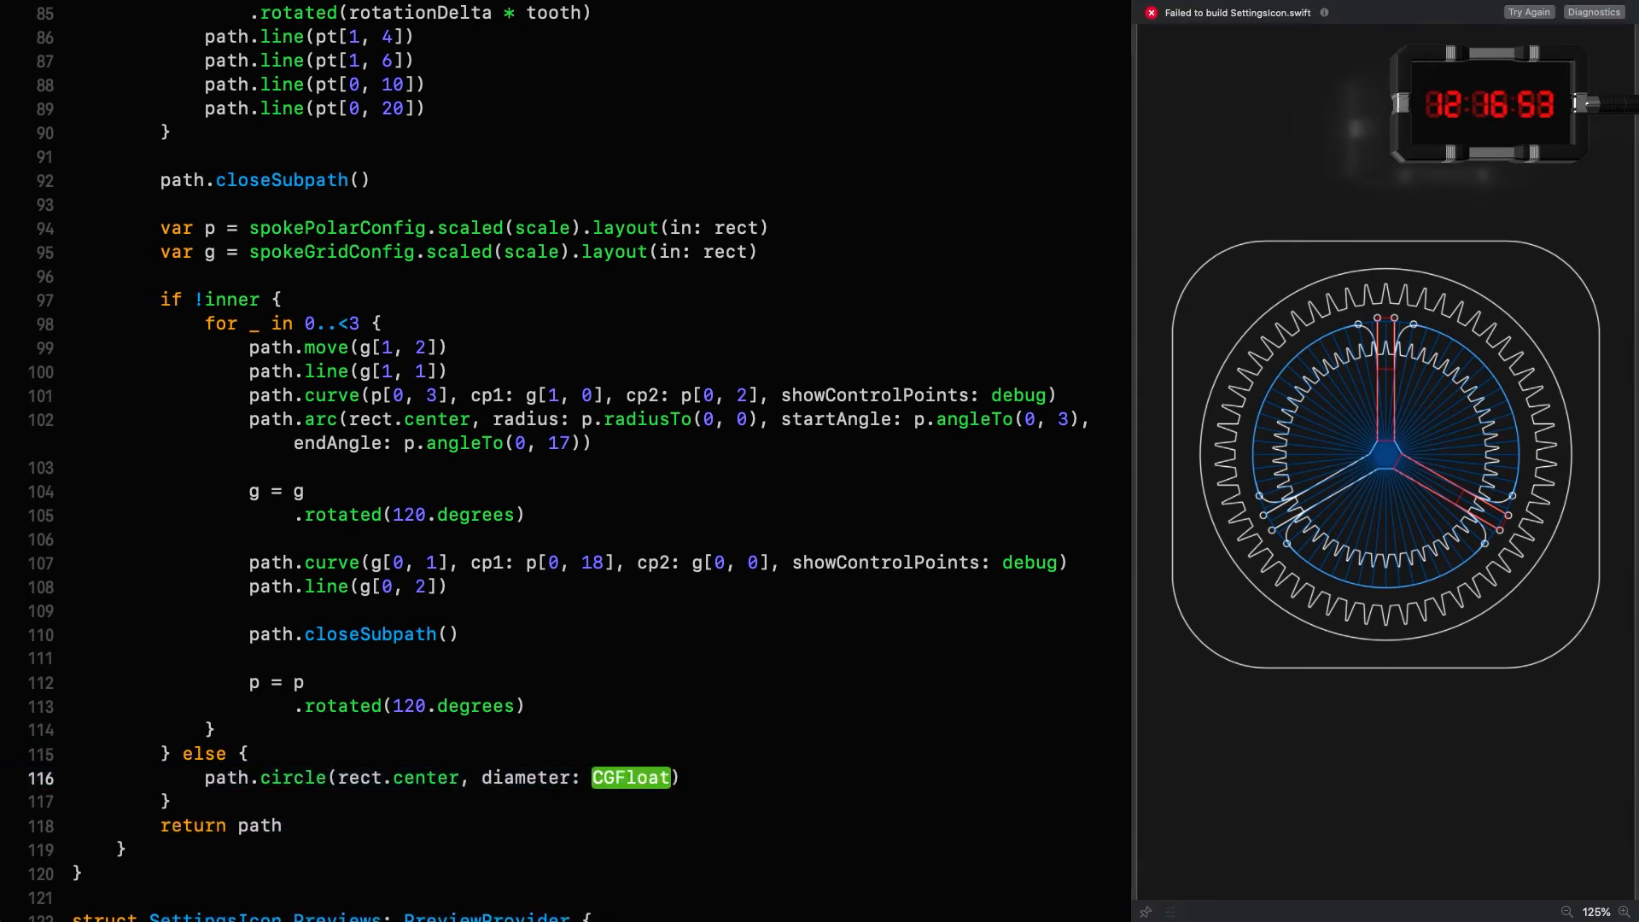
text(rect.widhs)
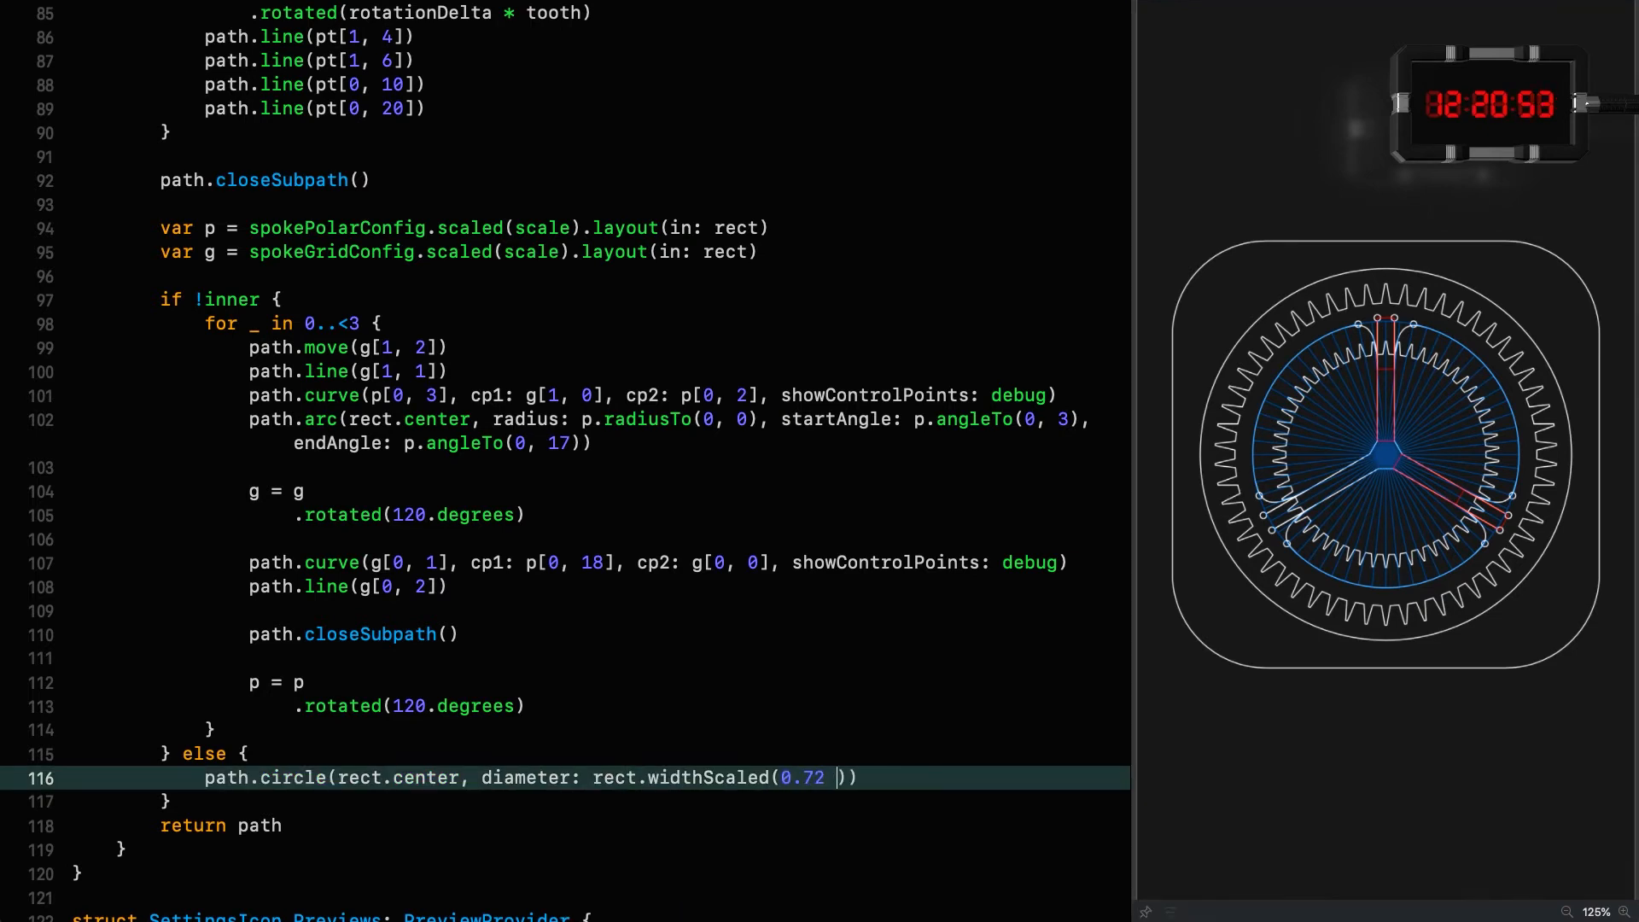
text(* scale)
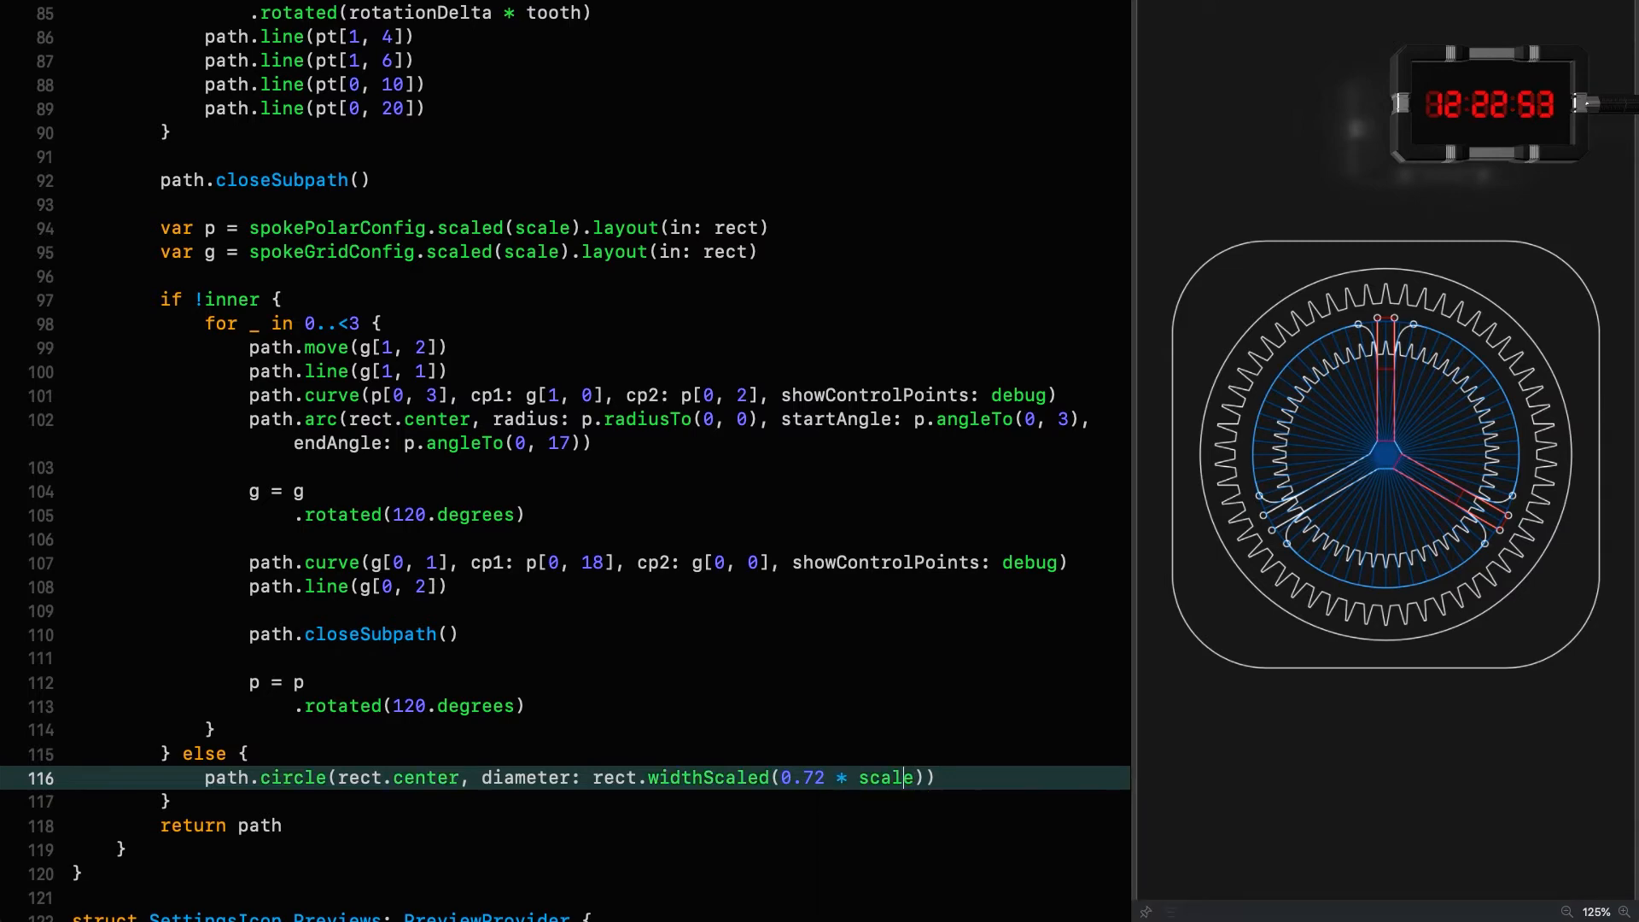
text(pat)
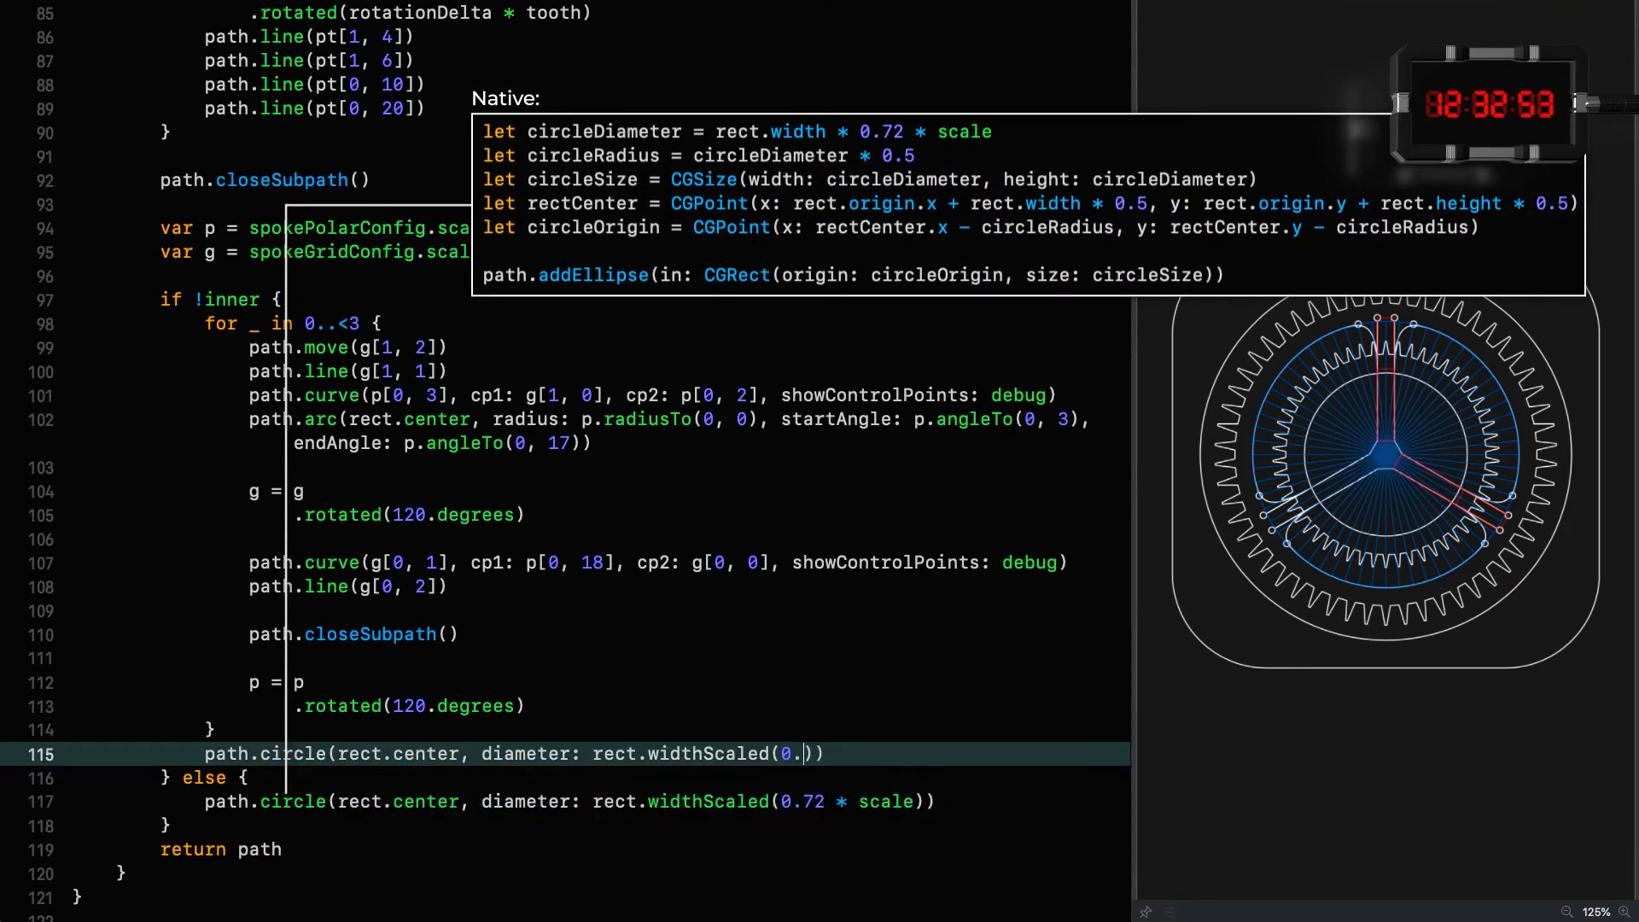
text(04 * scale)
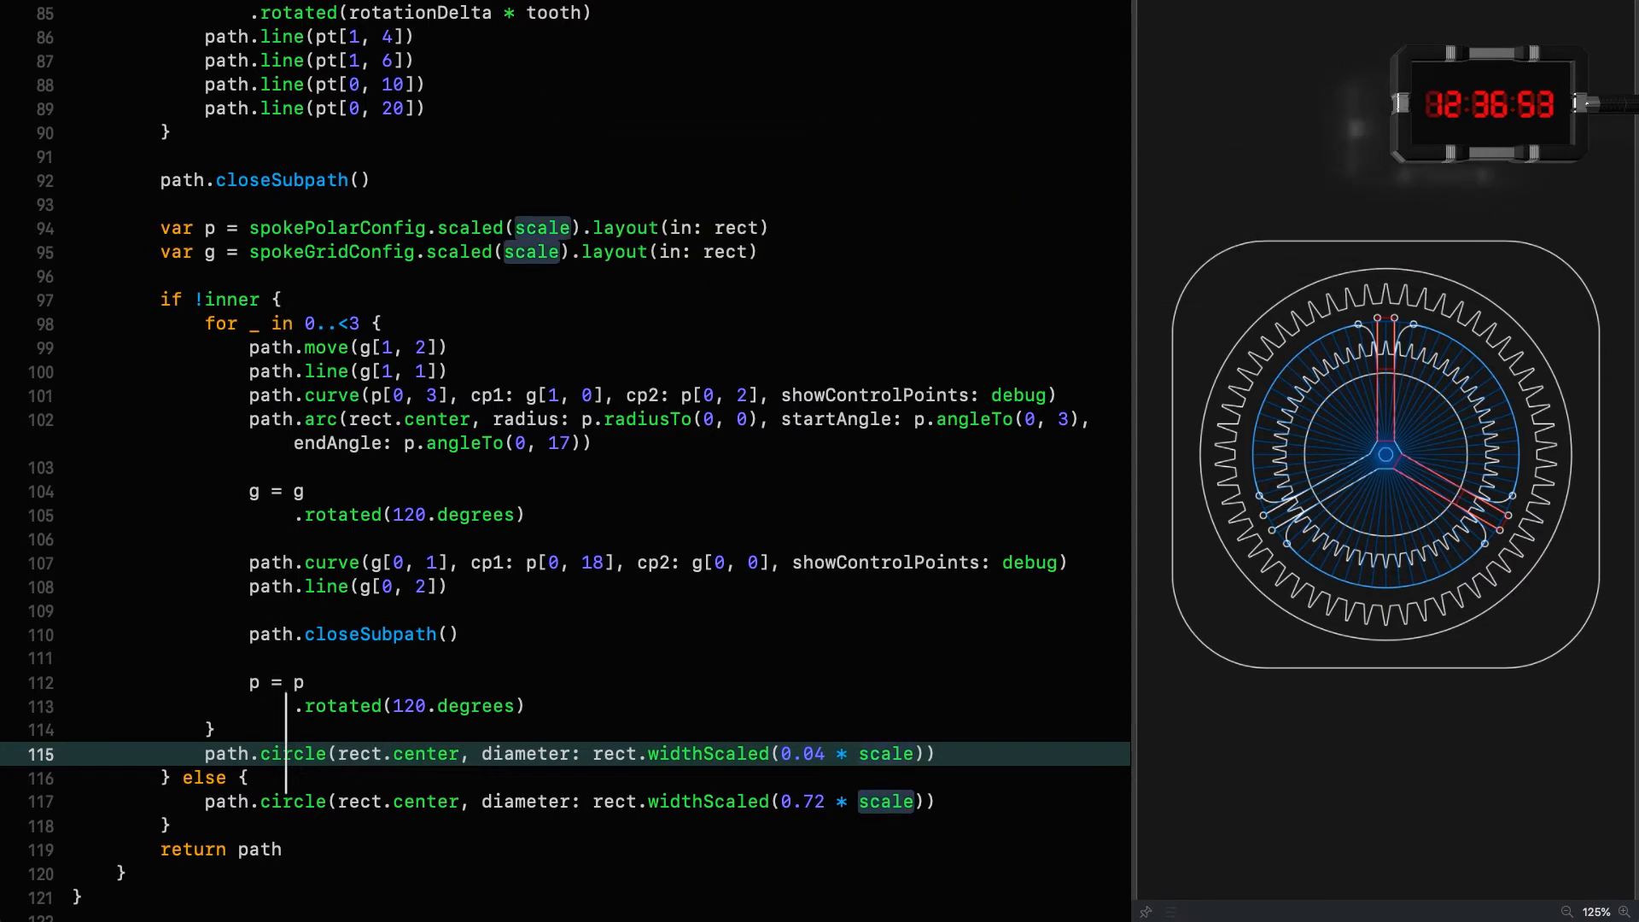
scroll(up, 3)
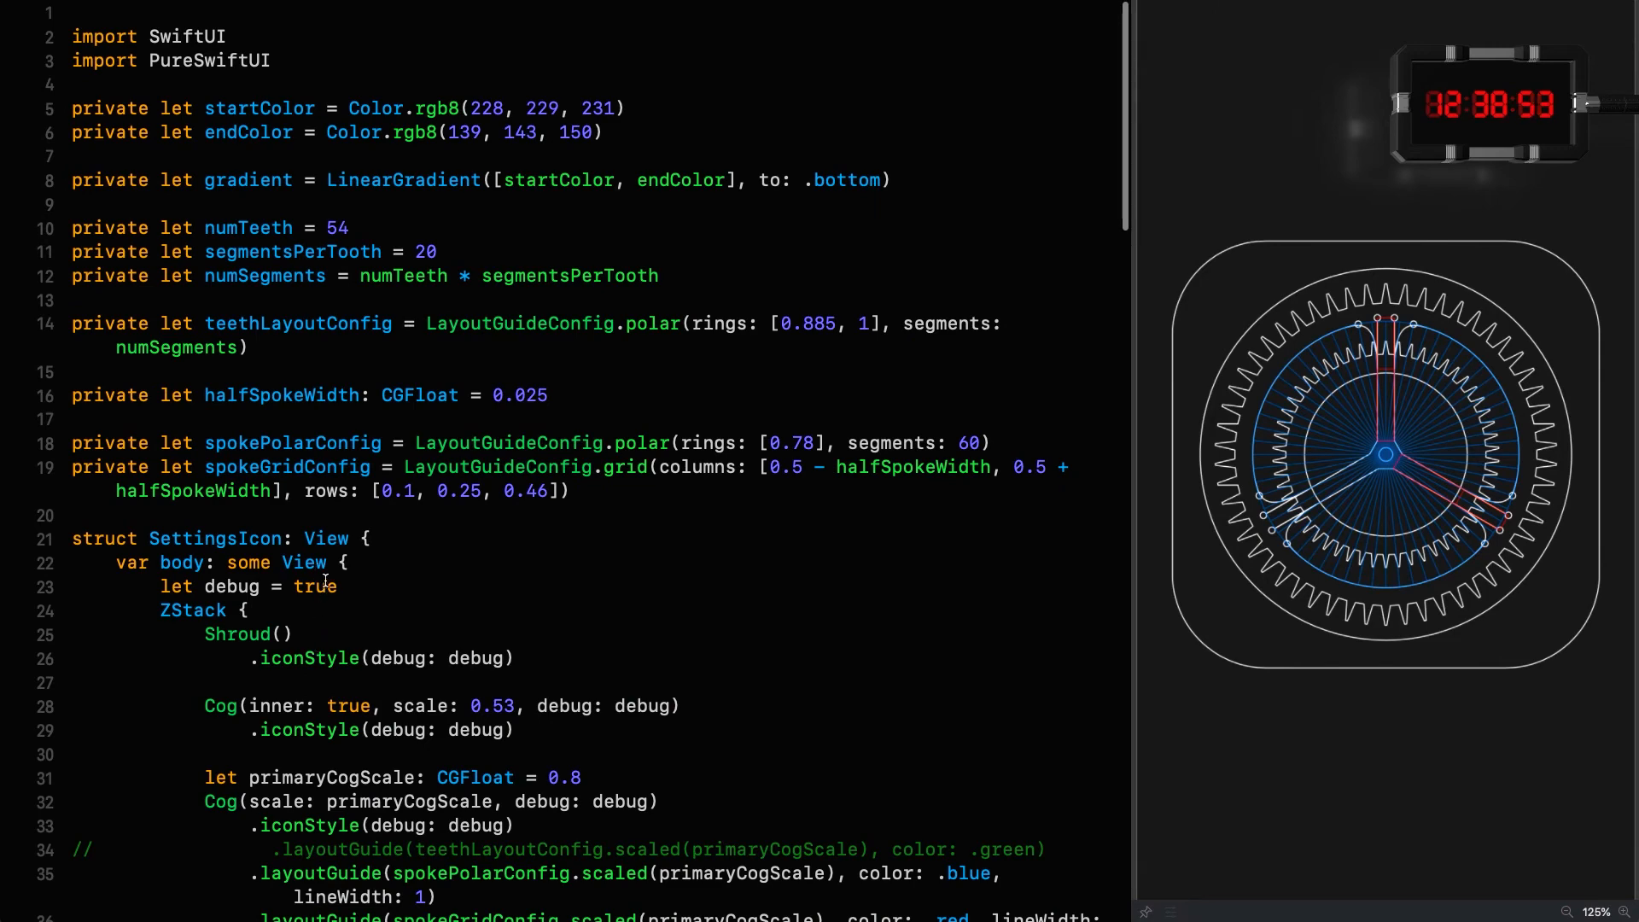
Define a private defaultAngle constant of -30.5 degrees below the debug flag.
text(false)
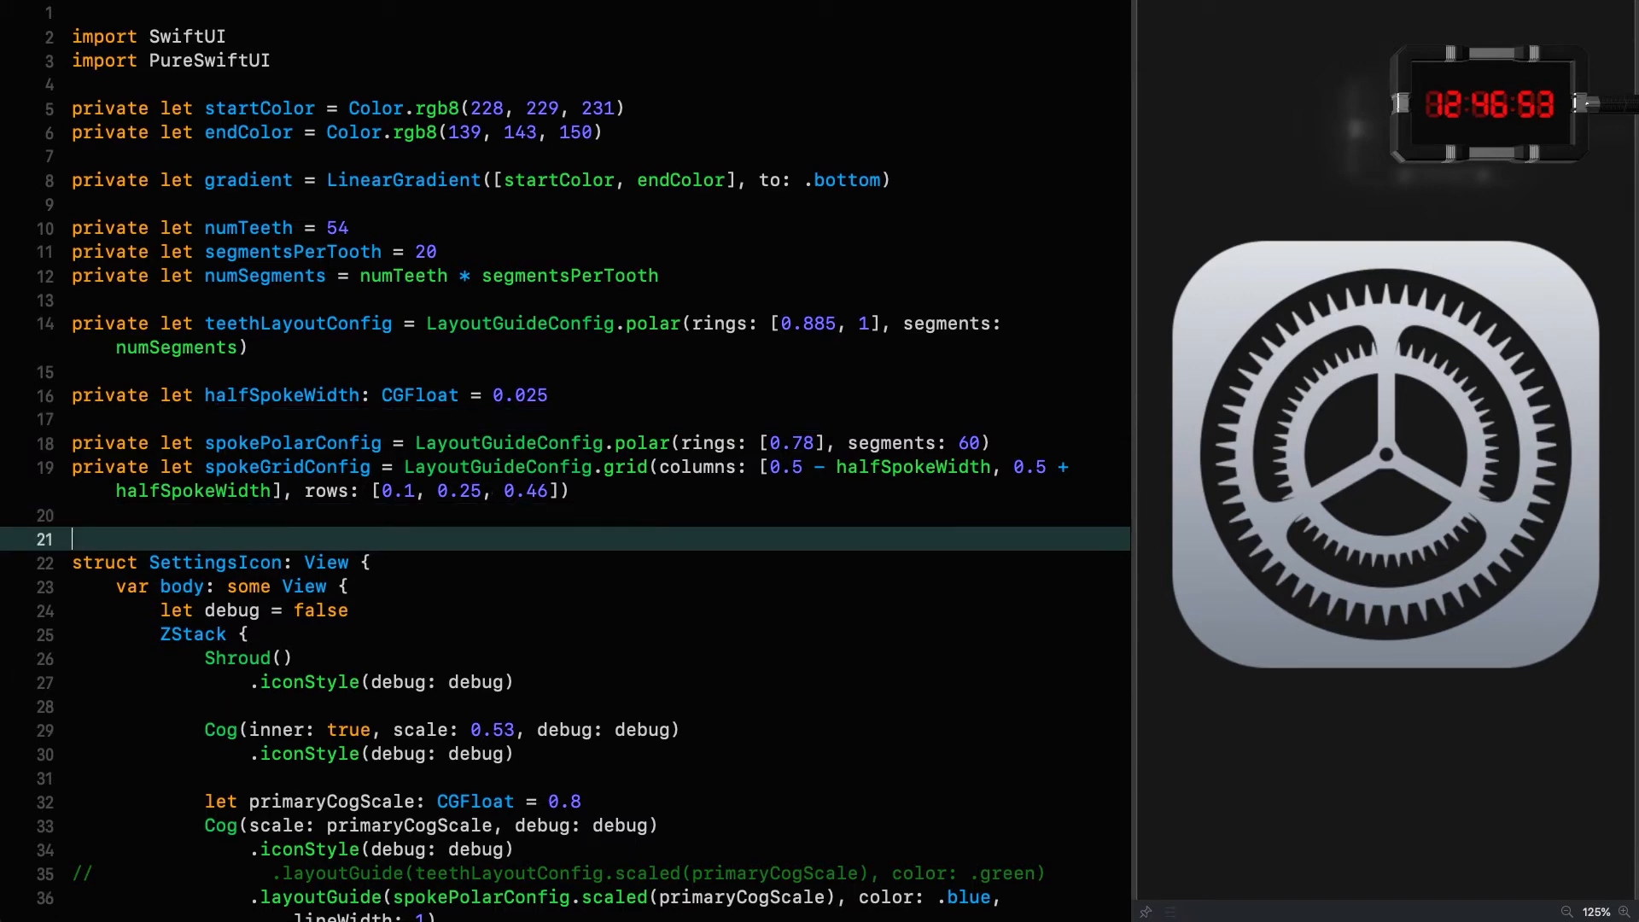
text(private let d)
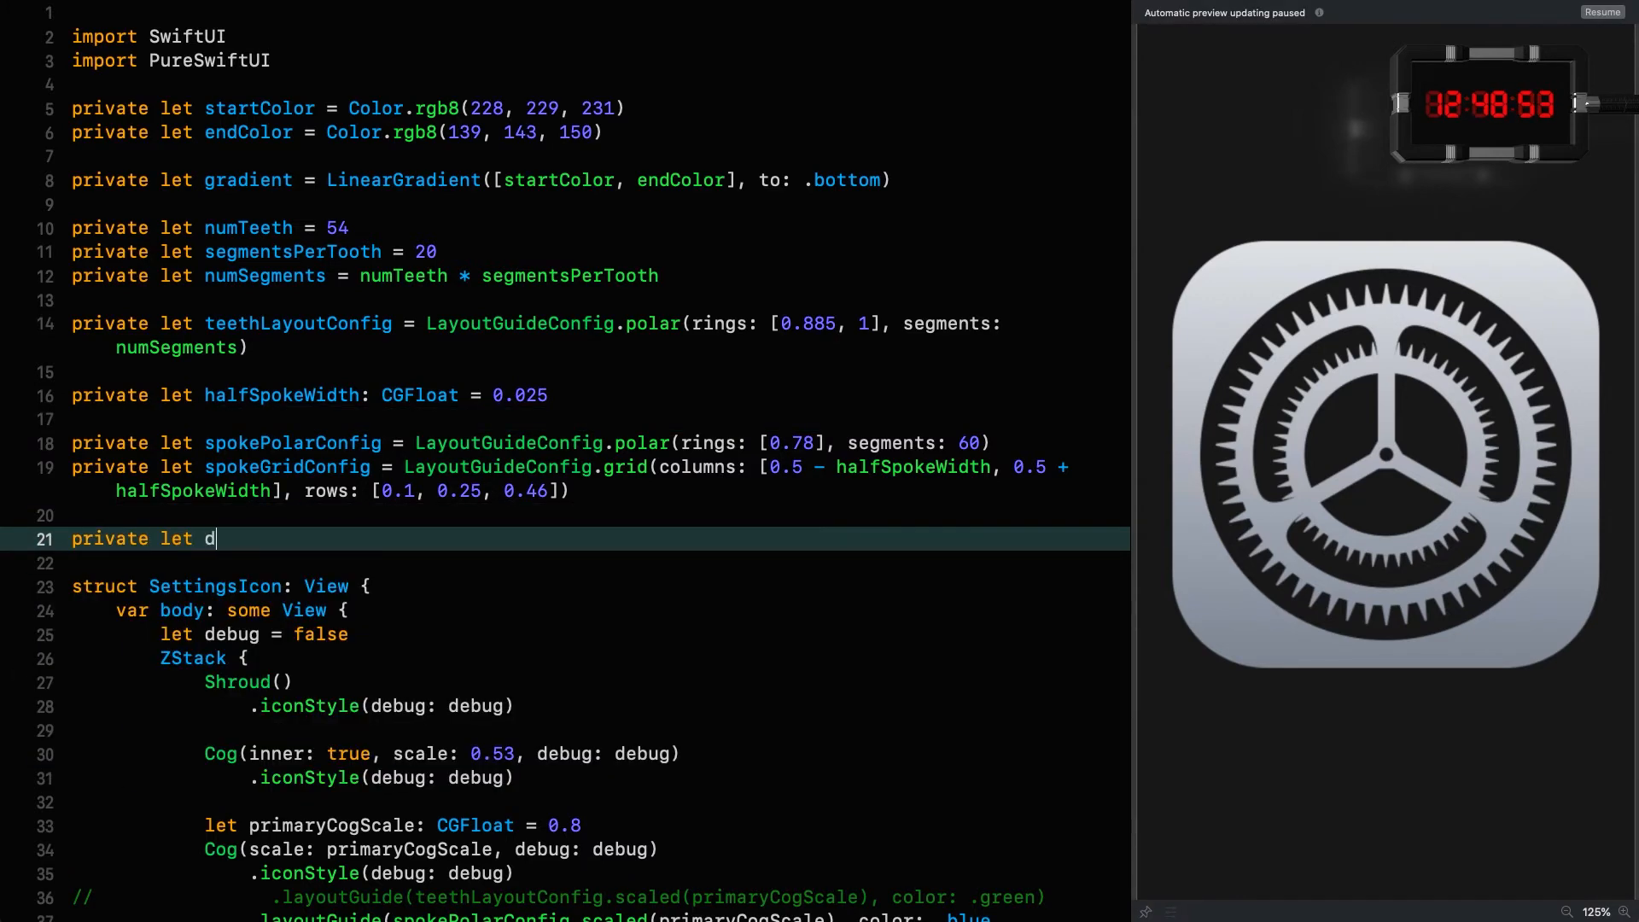
text(efaultAngle)
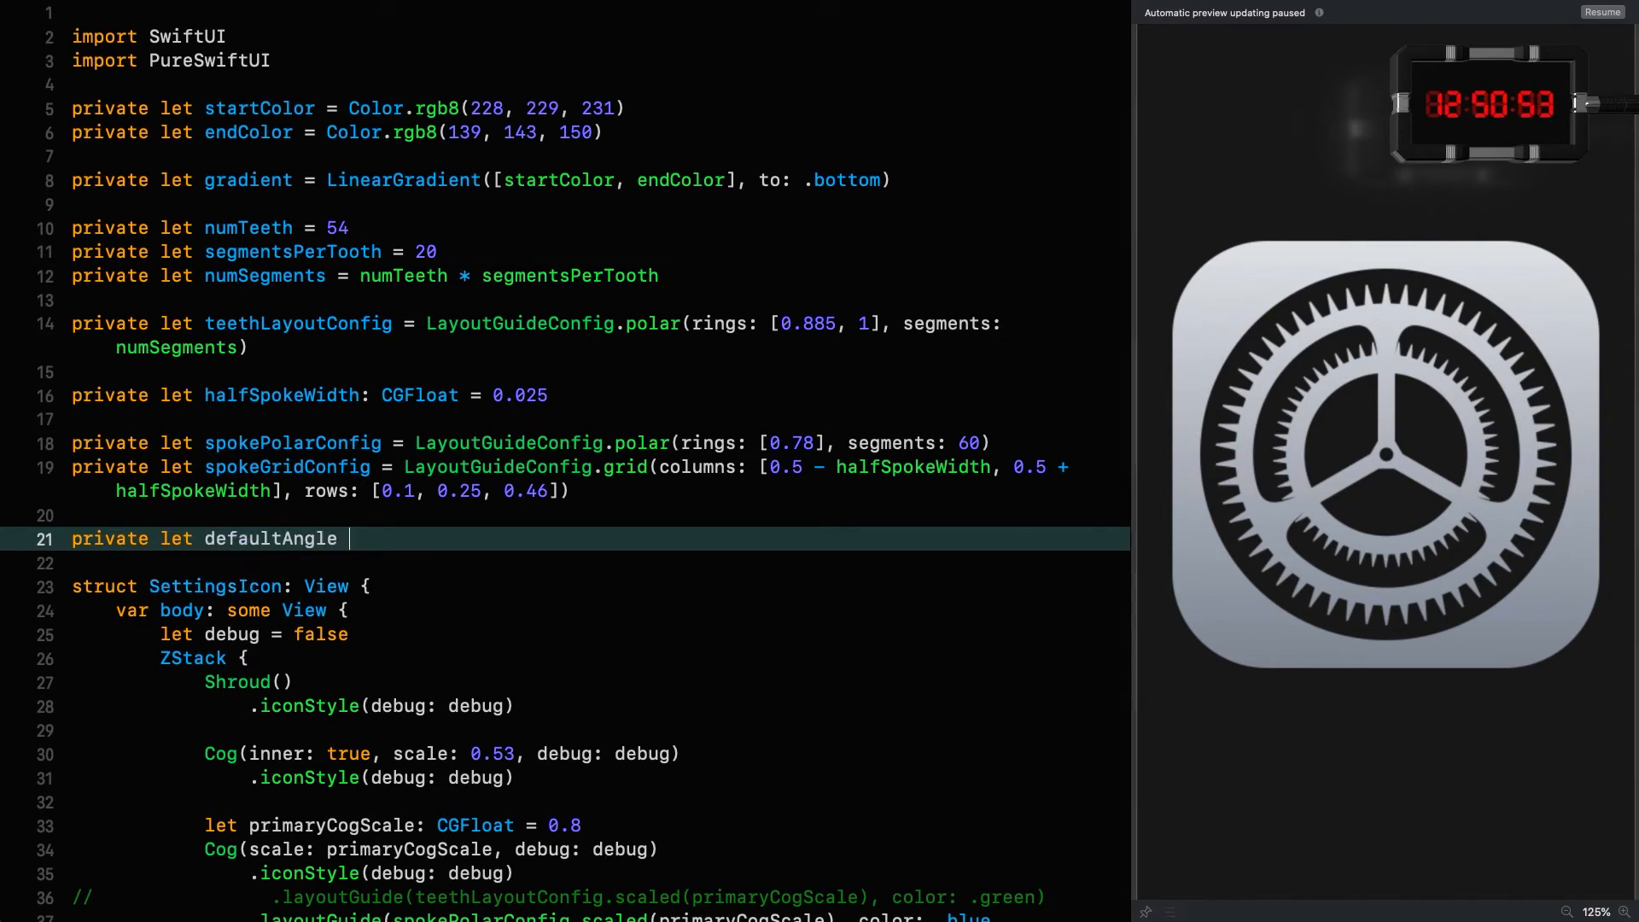
text(= -3)
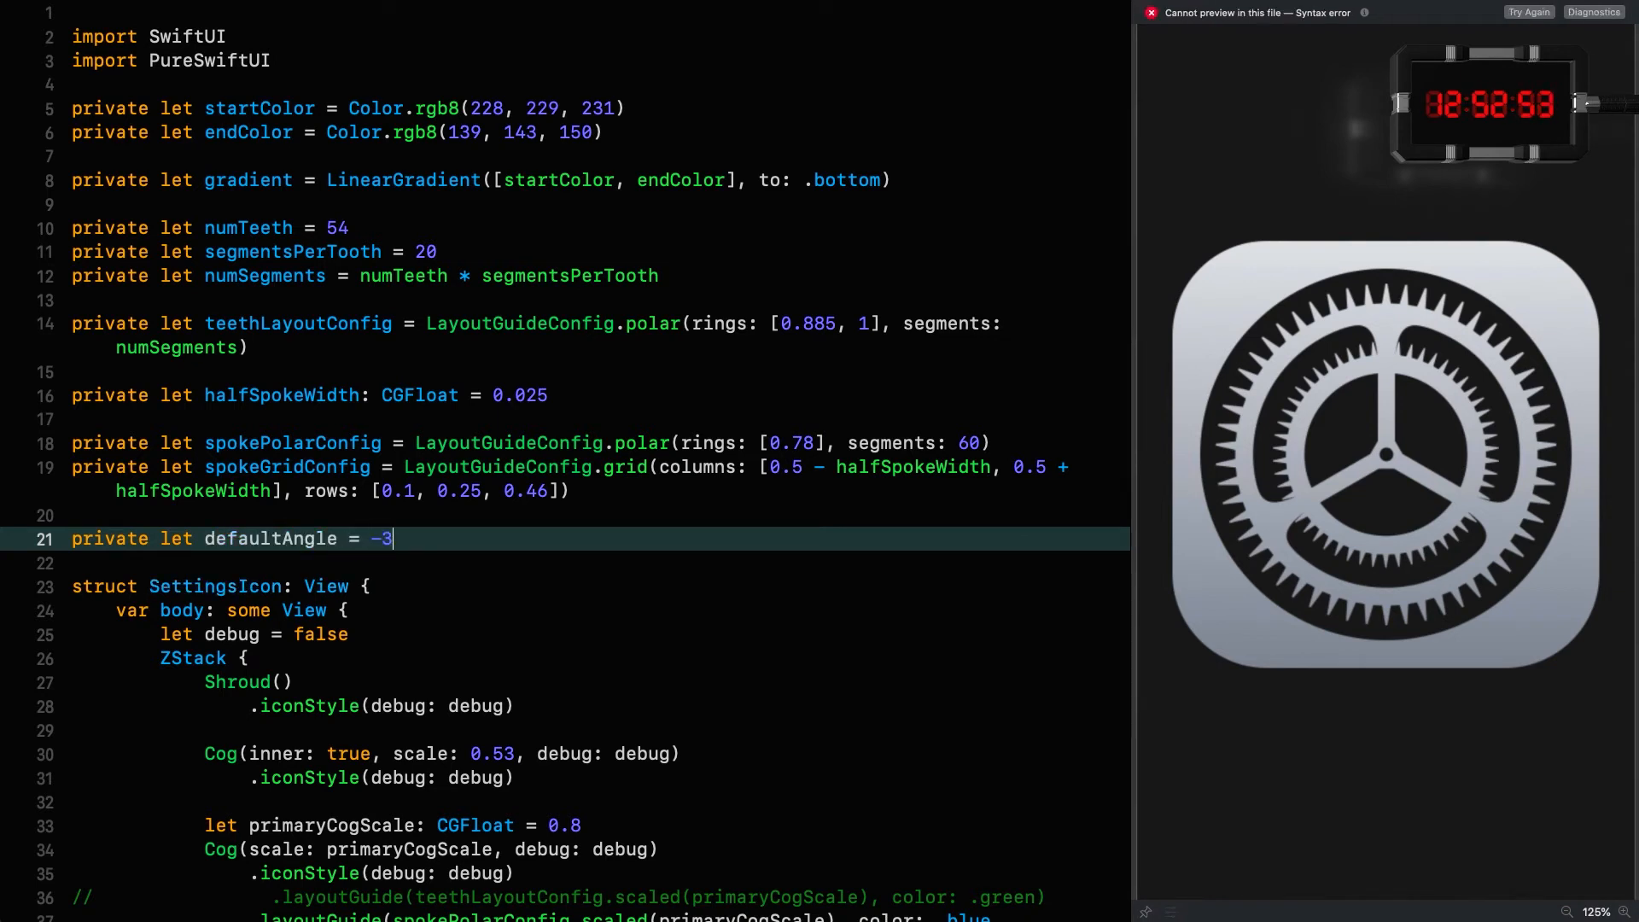
text(0.5.degrees)
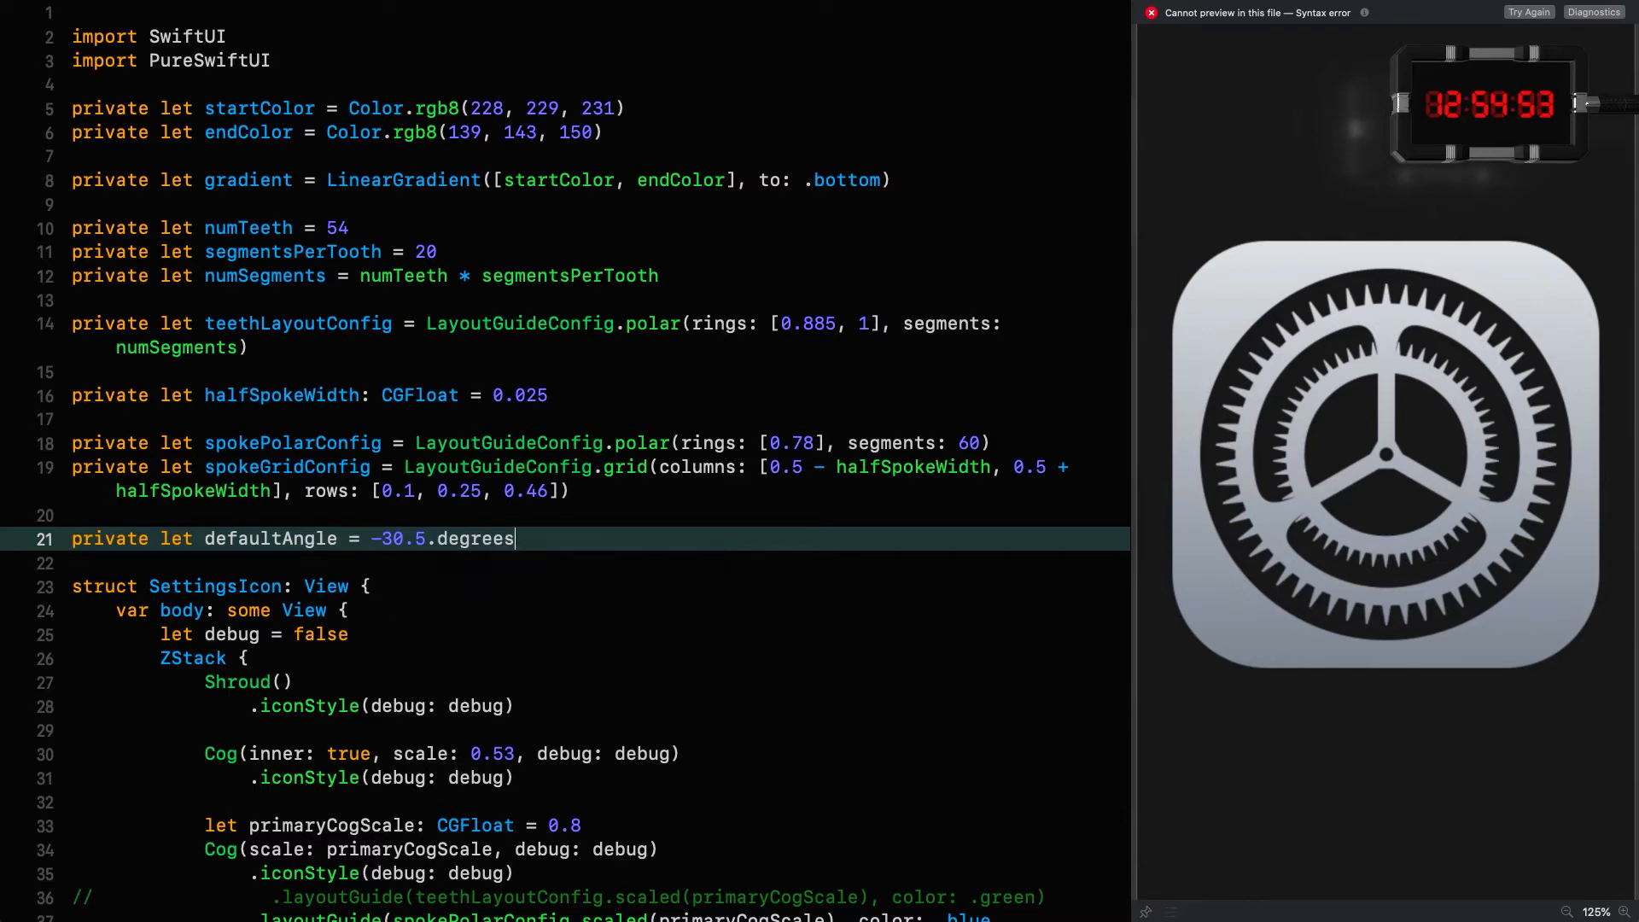
Add .rotateIfNot(debug, defaultAngle) under each Cog in the ZStack.
scroll(down, 3)
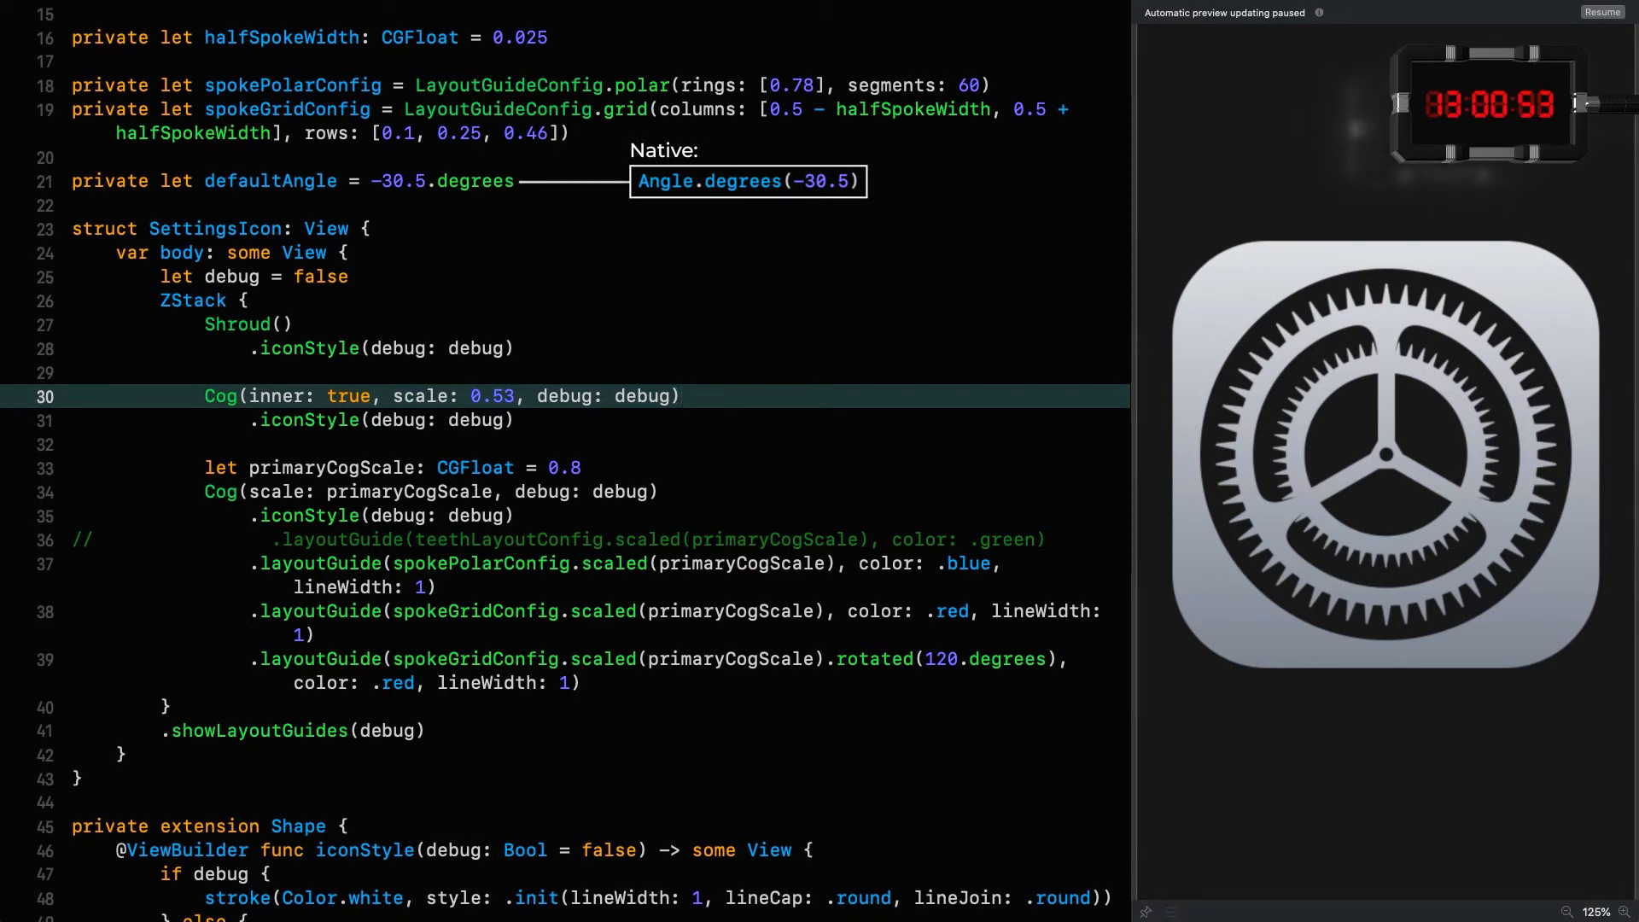
text(rotateif)
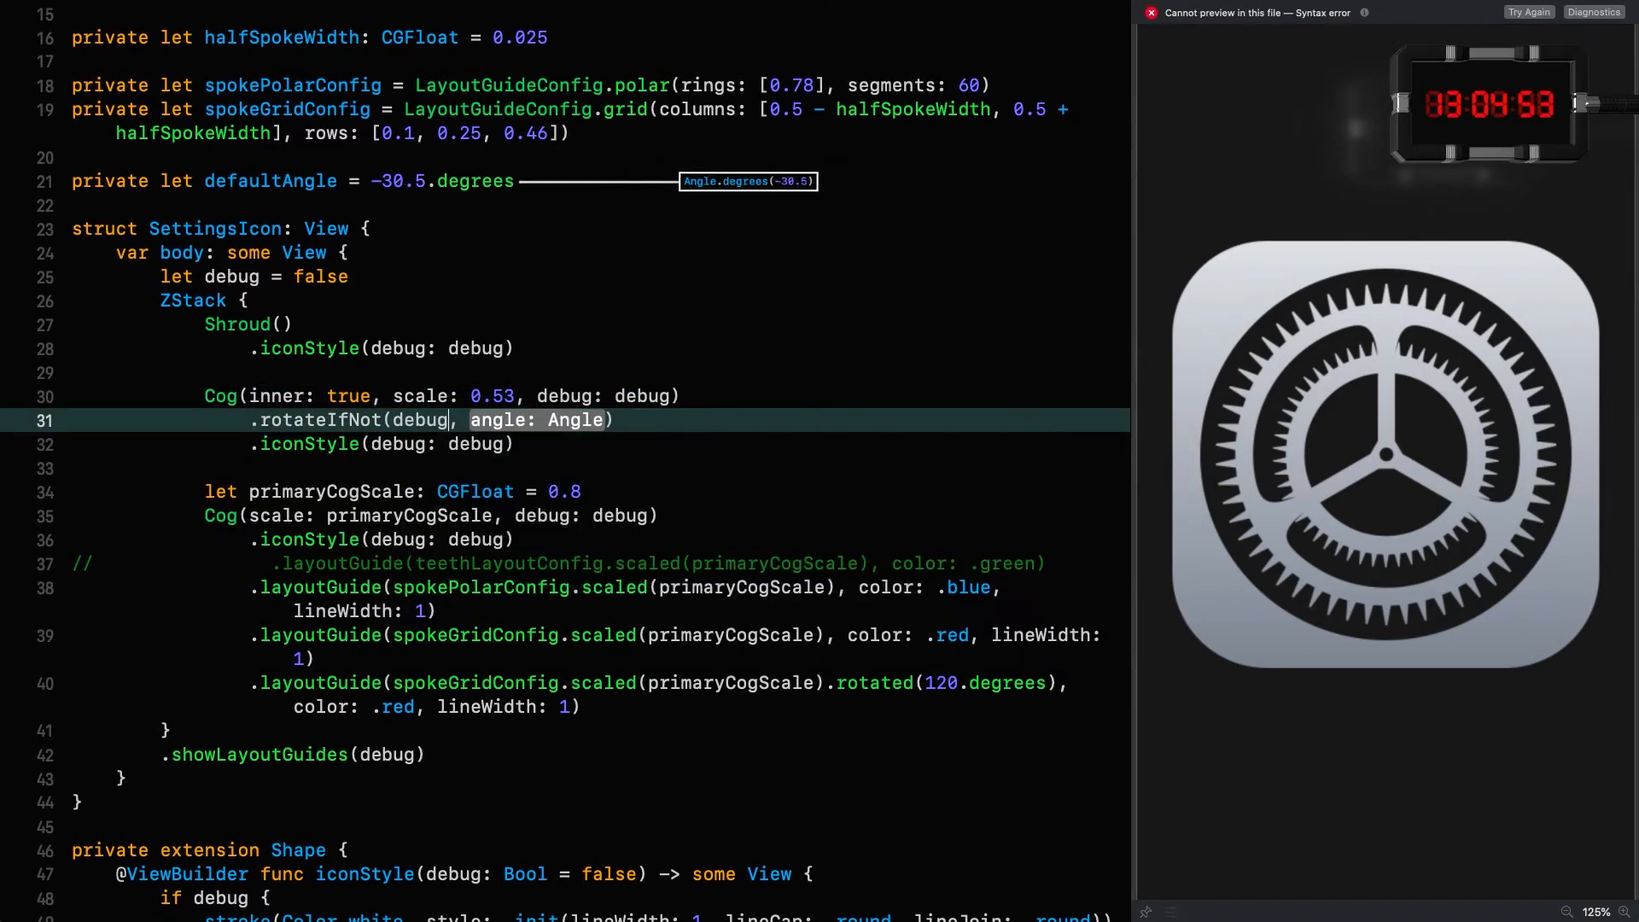
text(default)
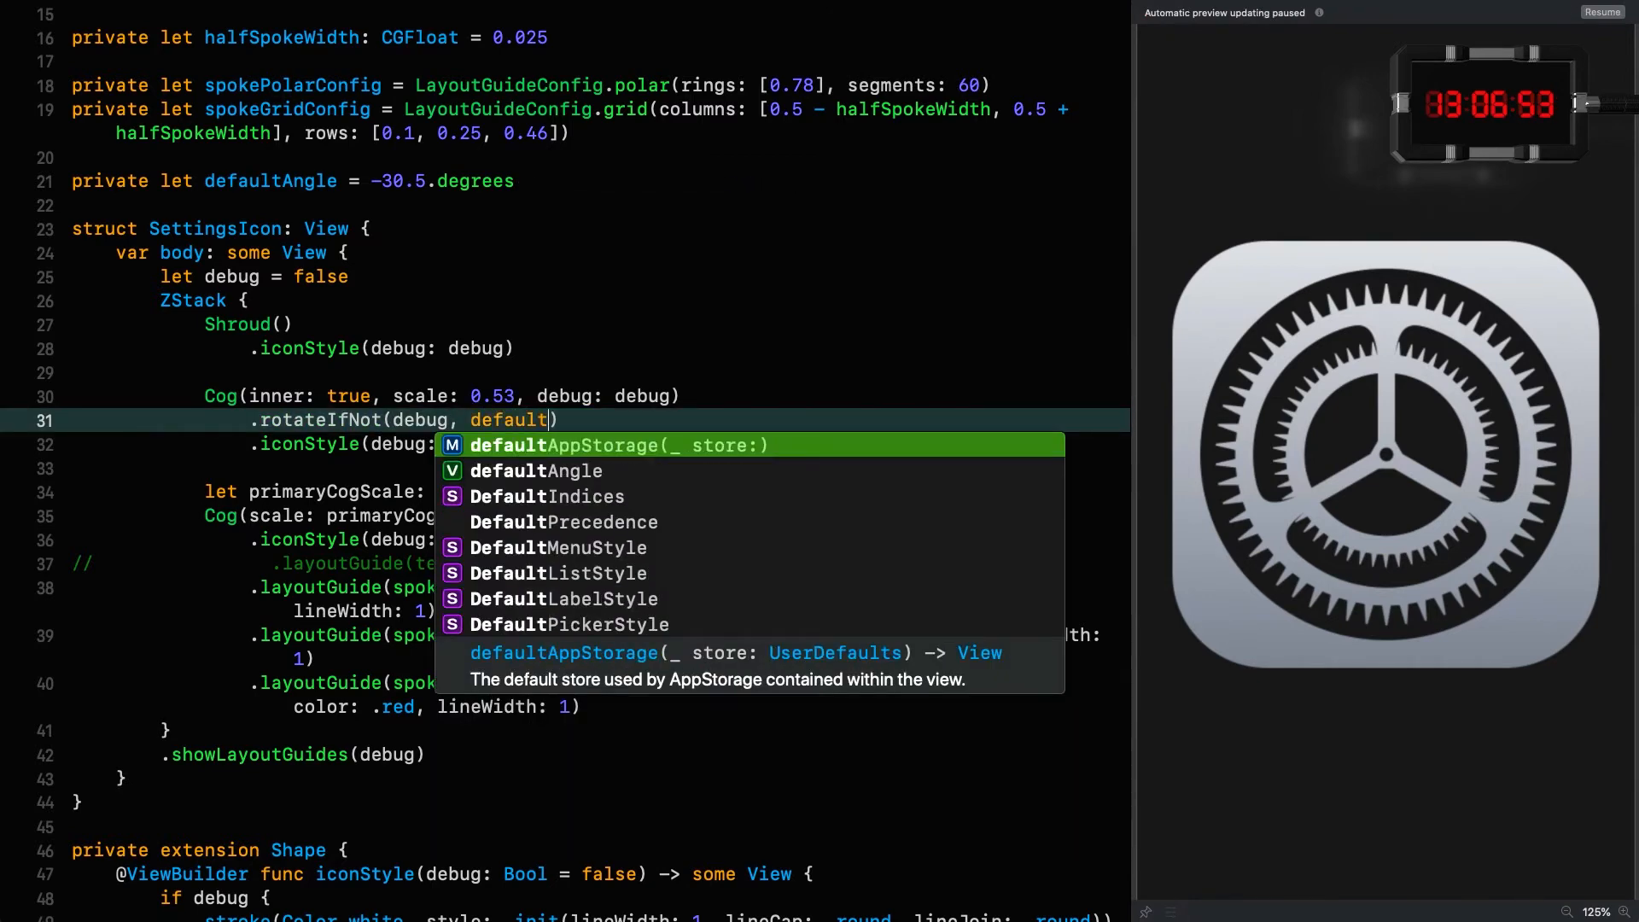
click(536, 471)
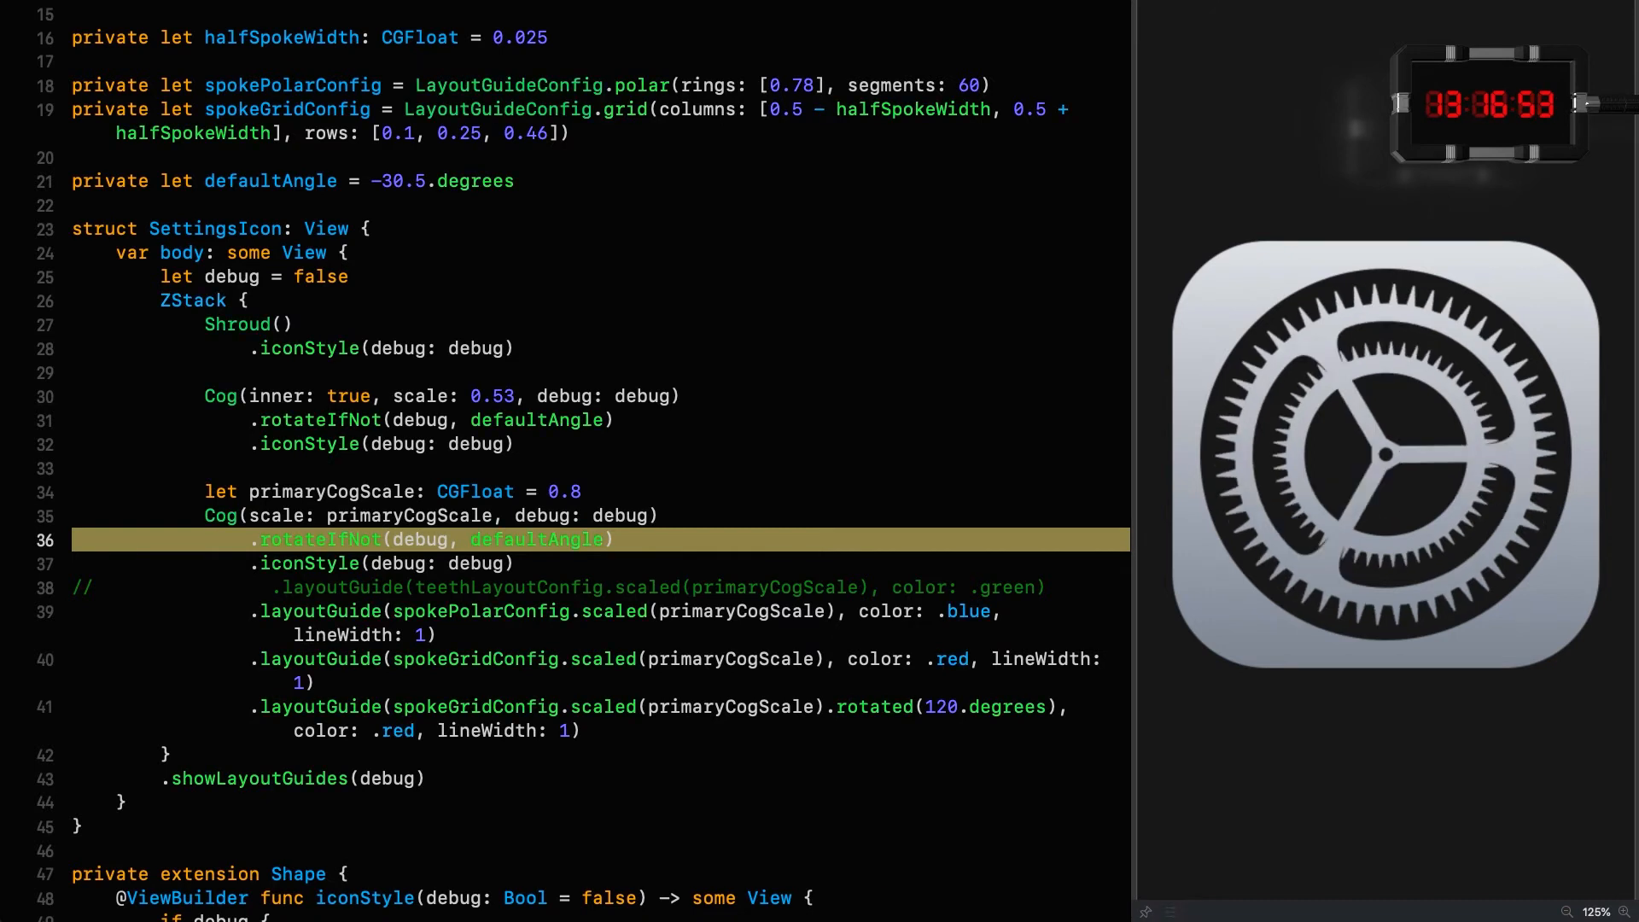
Give the ZStack a .shadowIfNot(debug, color: .black, radius: 10) drop shadow.
click(1383, 454)
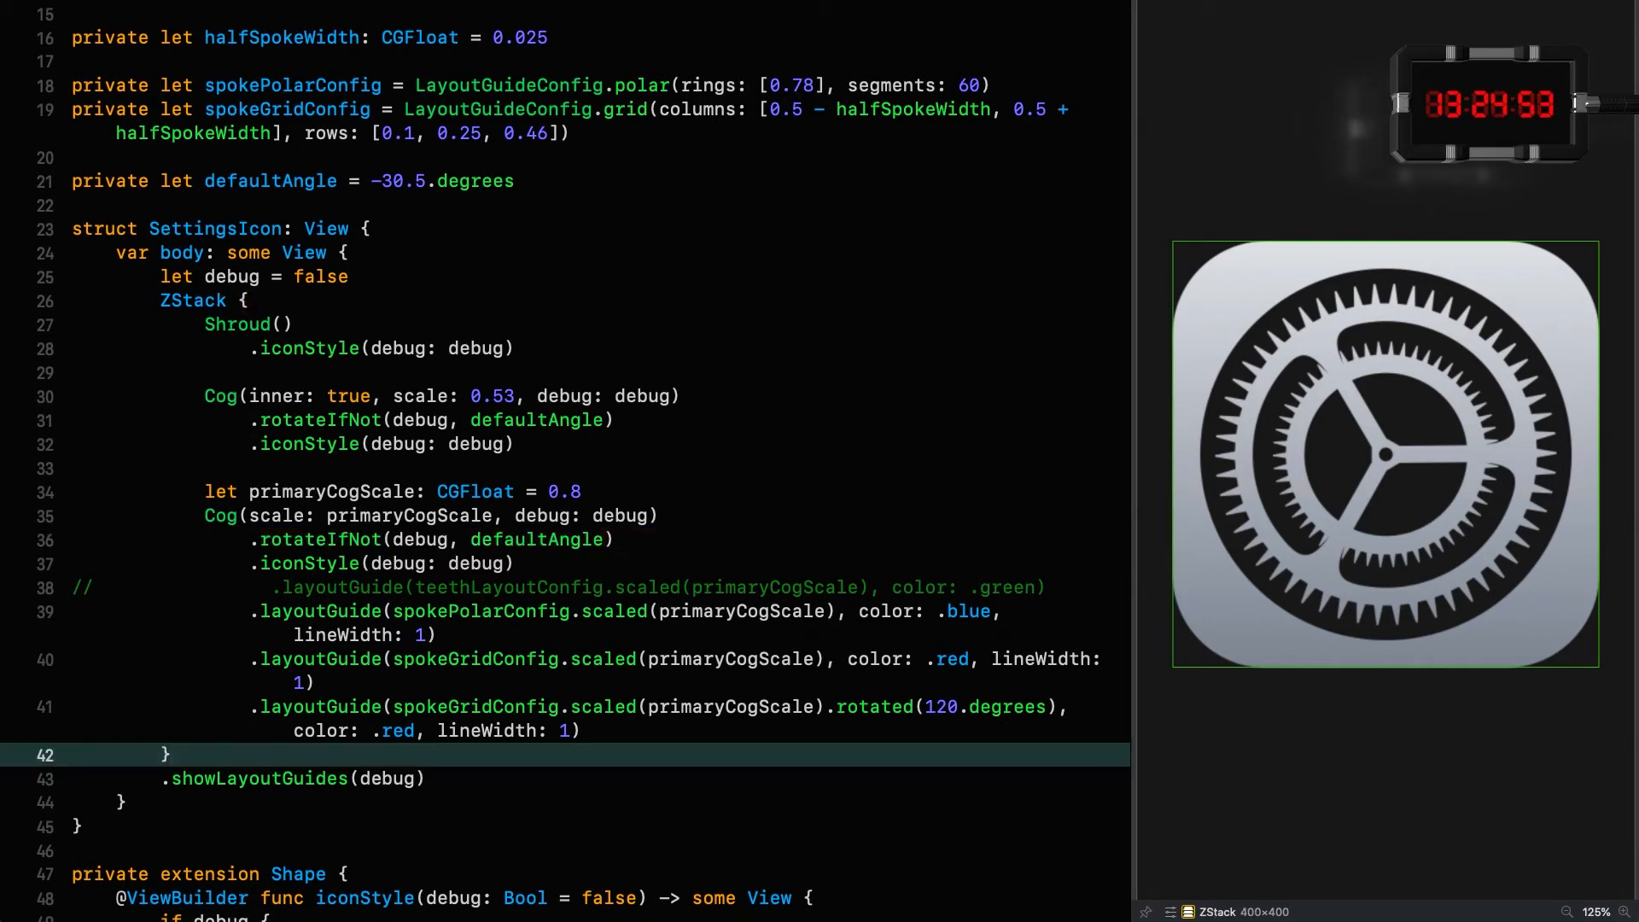
text(shao)
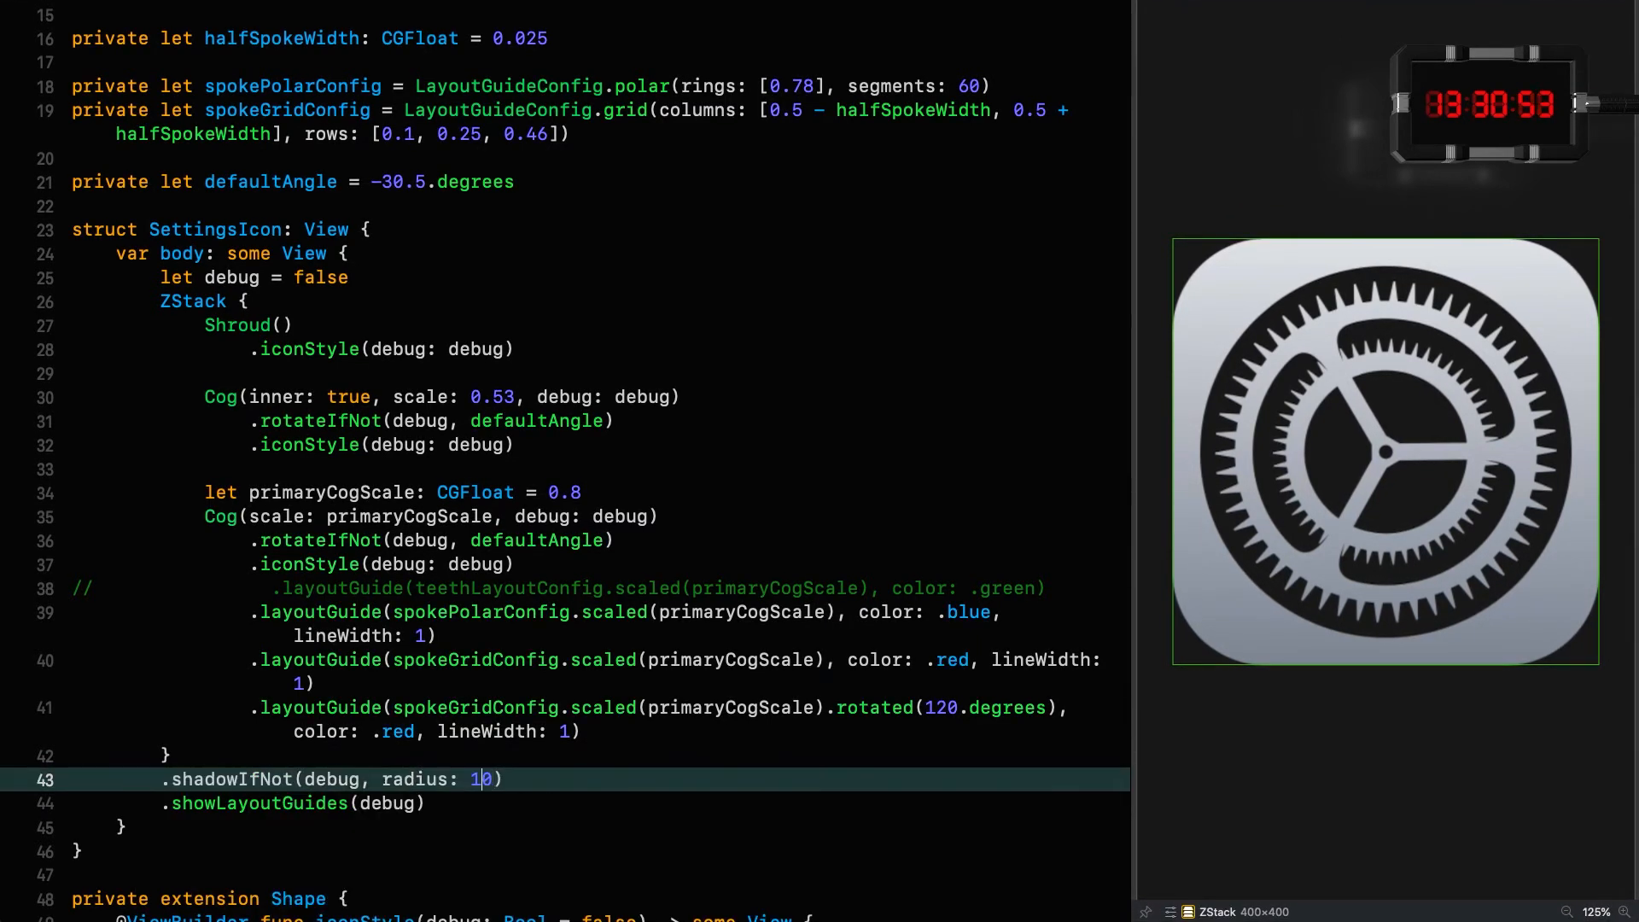
text(color: .black,)
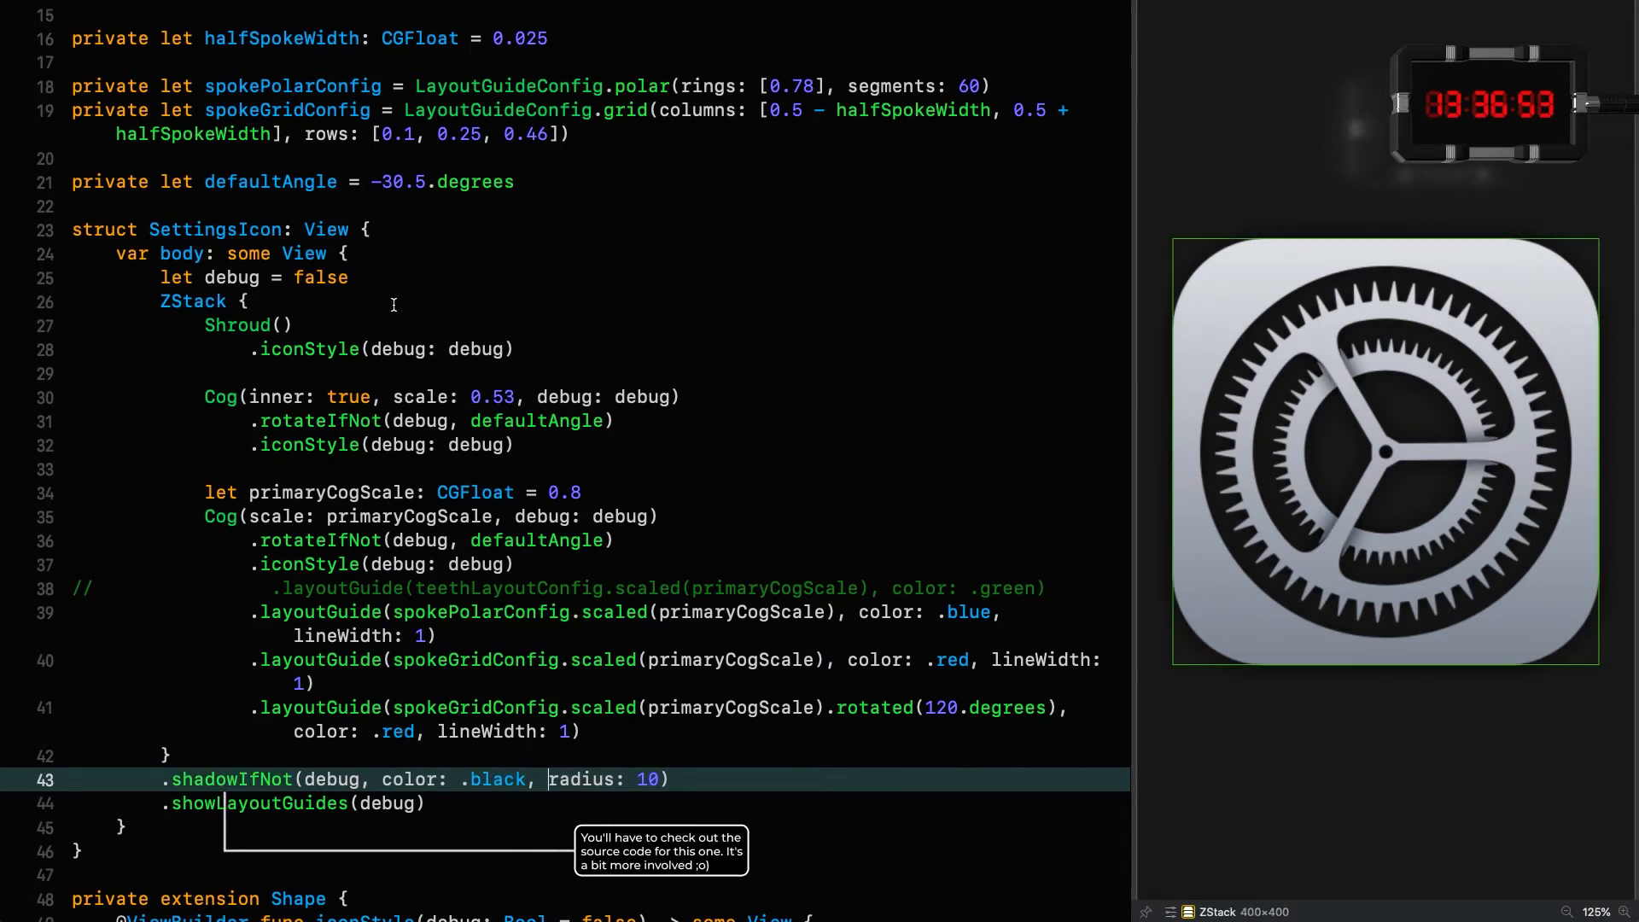
Insert Color(white: 0.183).clipCircle().opacityIf(debug, 0) as a dark circular backing atop the ZStack.
key(return)
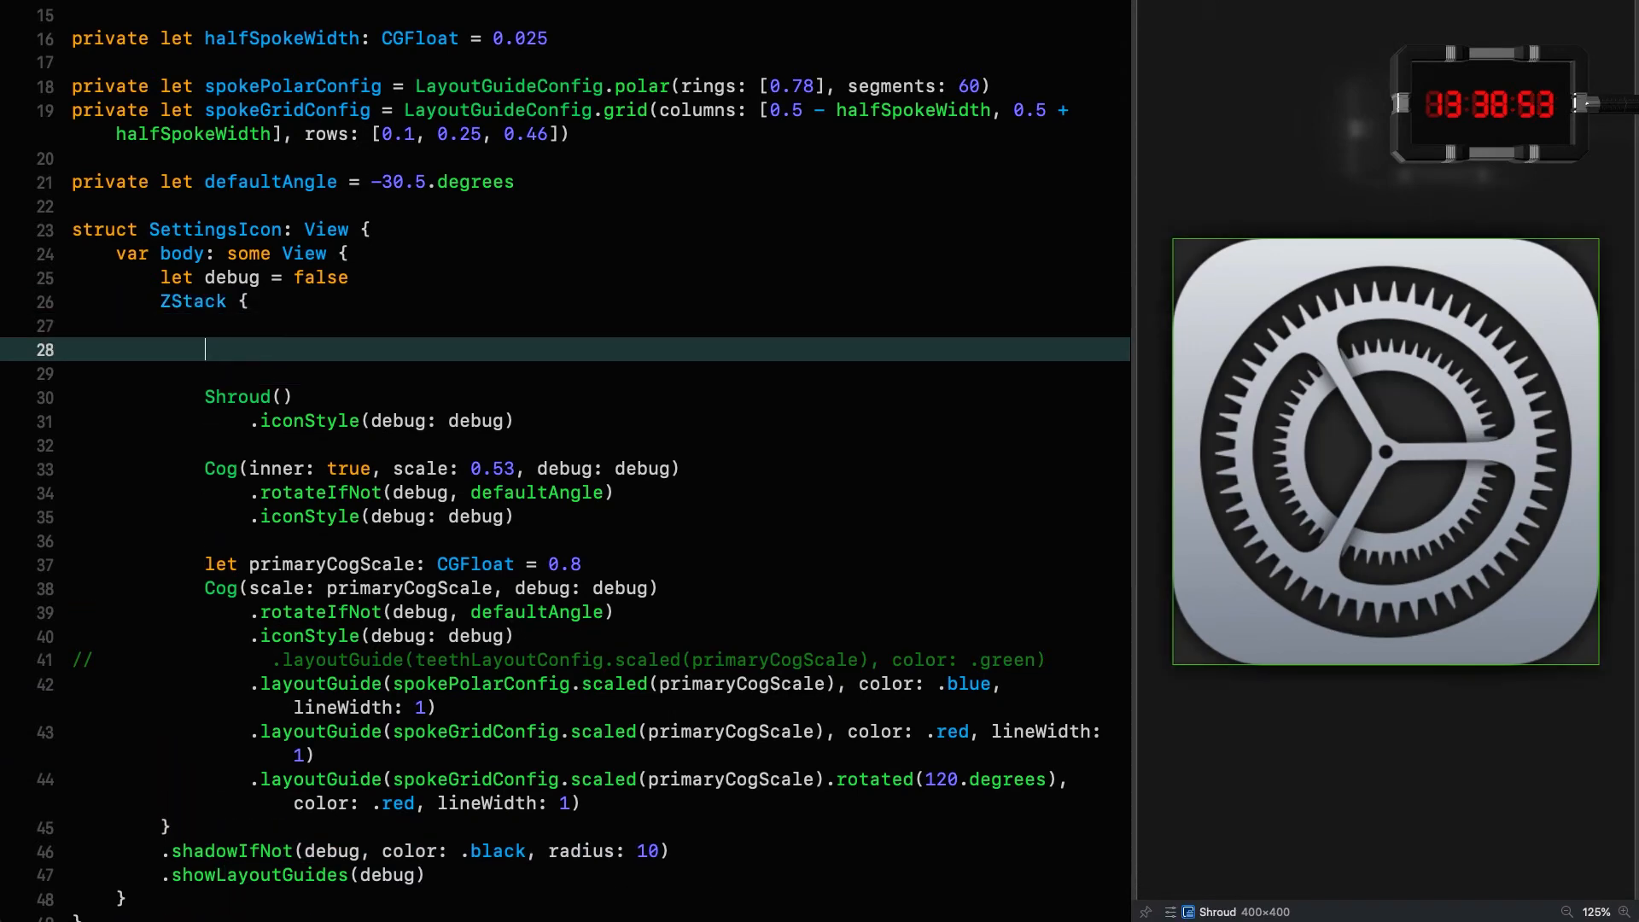
text(Color(white: 0.183)
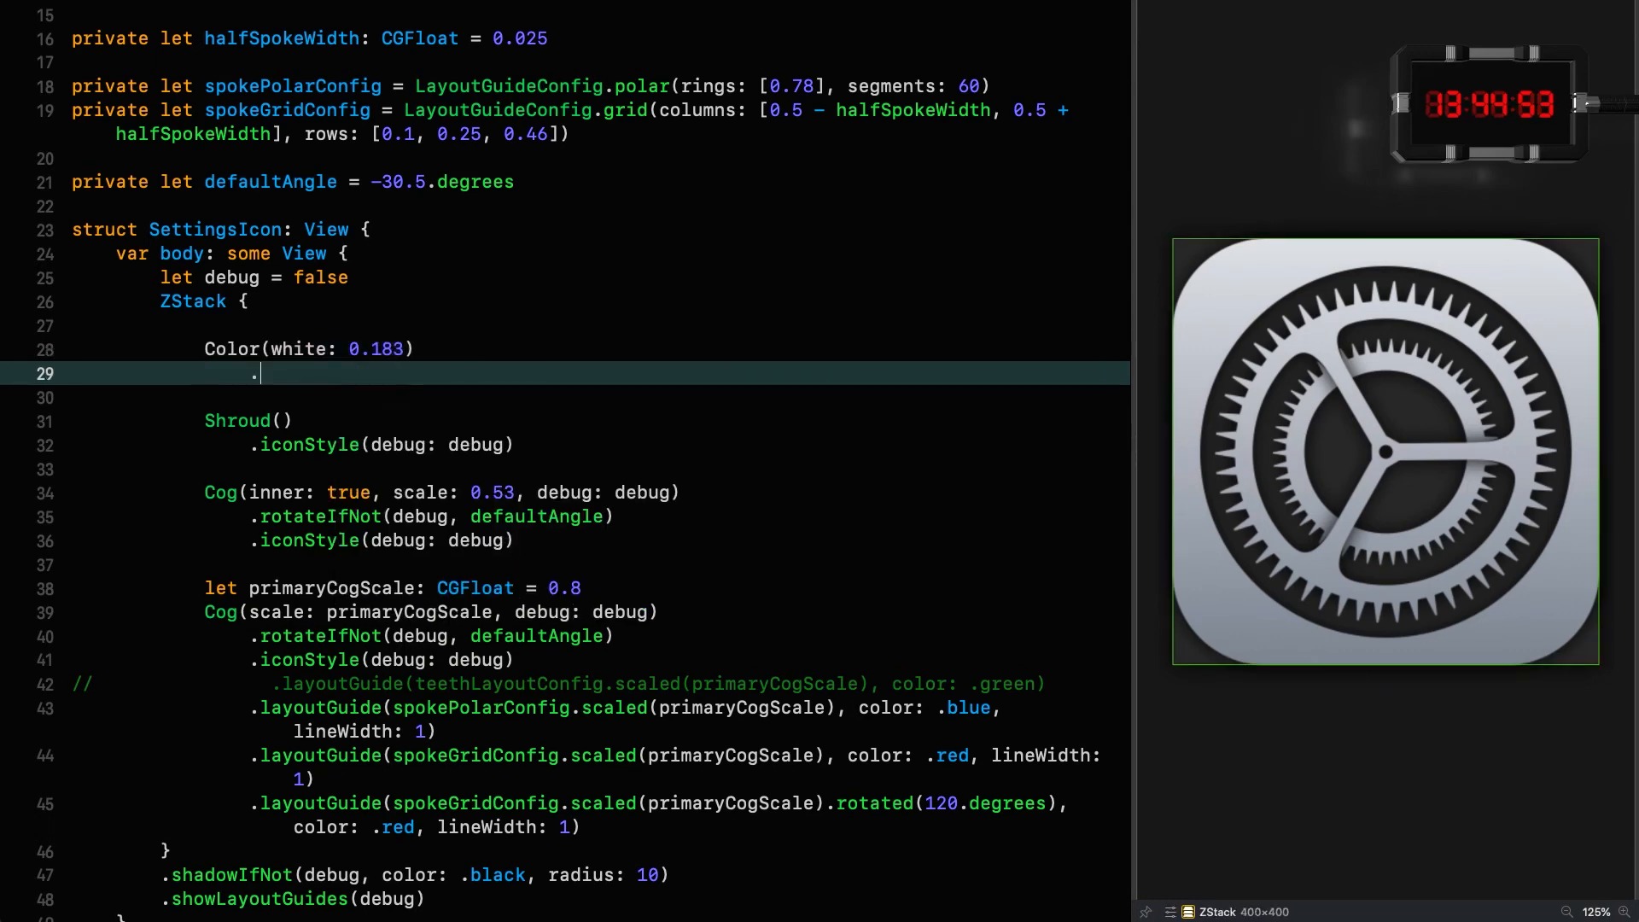
text(.clipCircle())
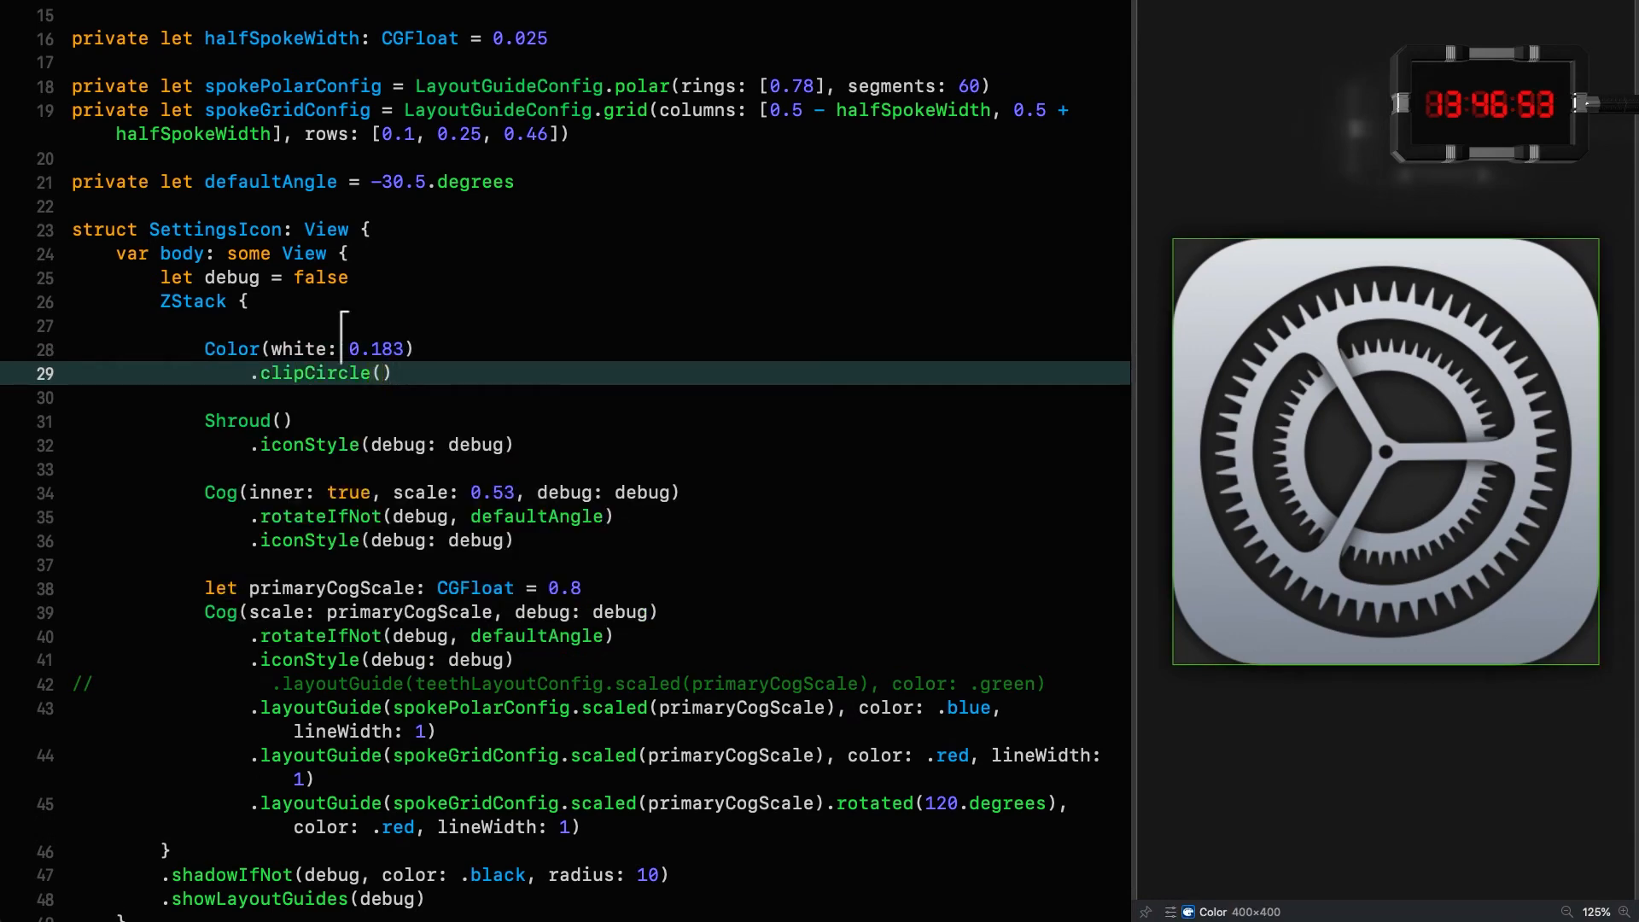
text(.opif)
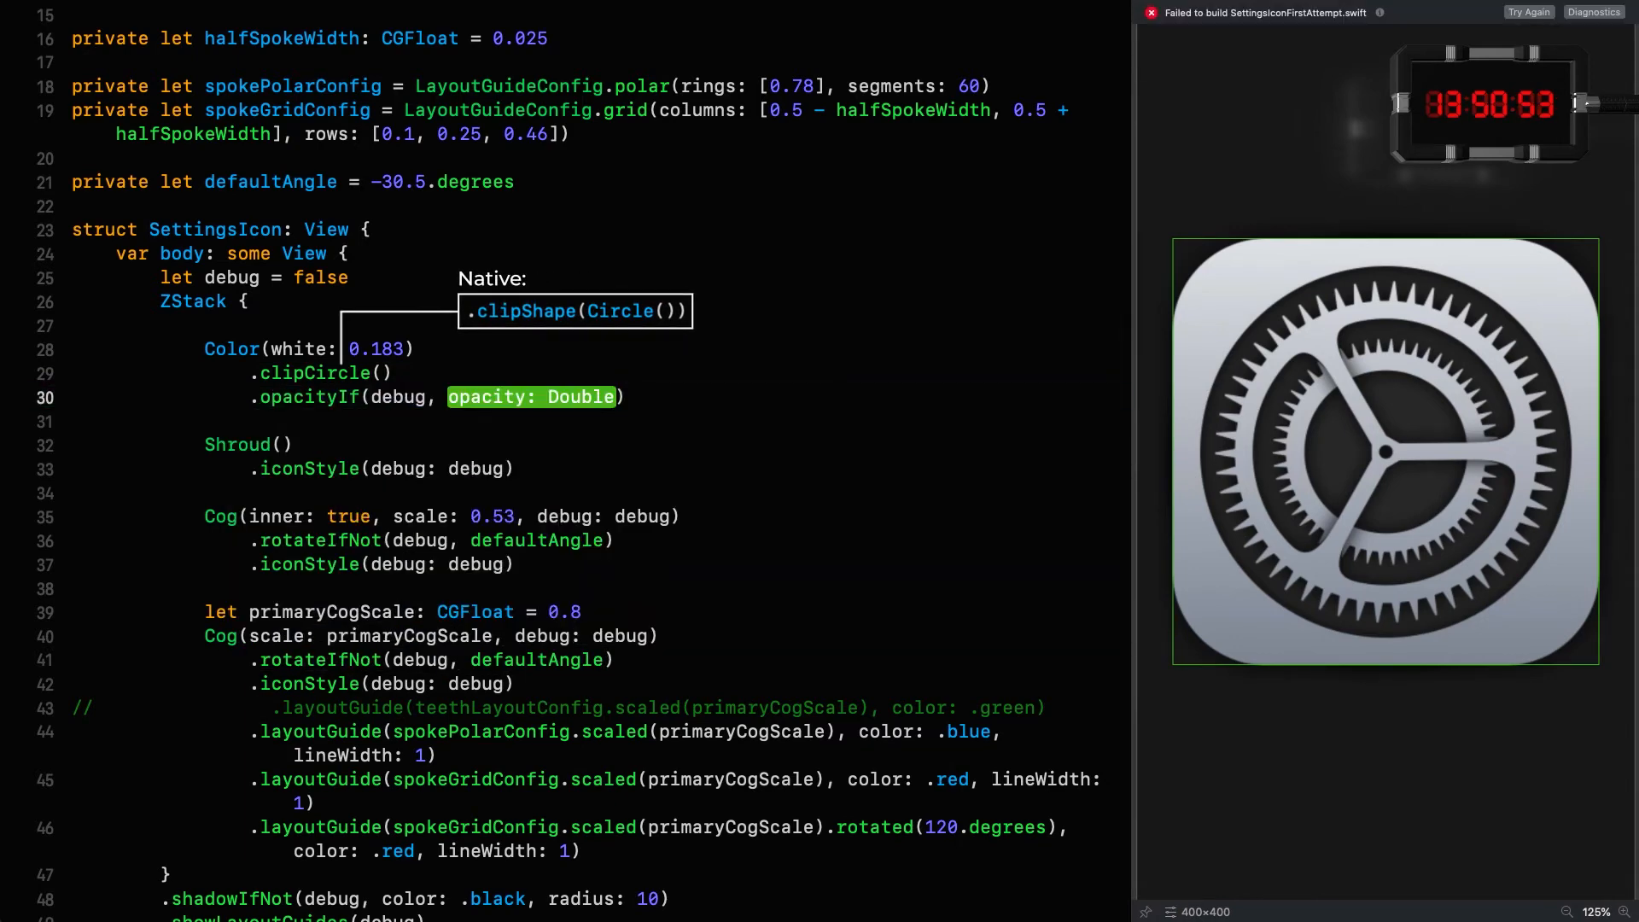
text(0)
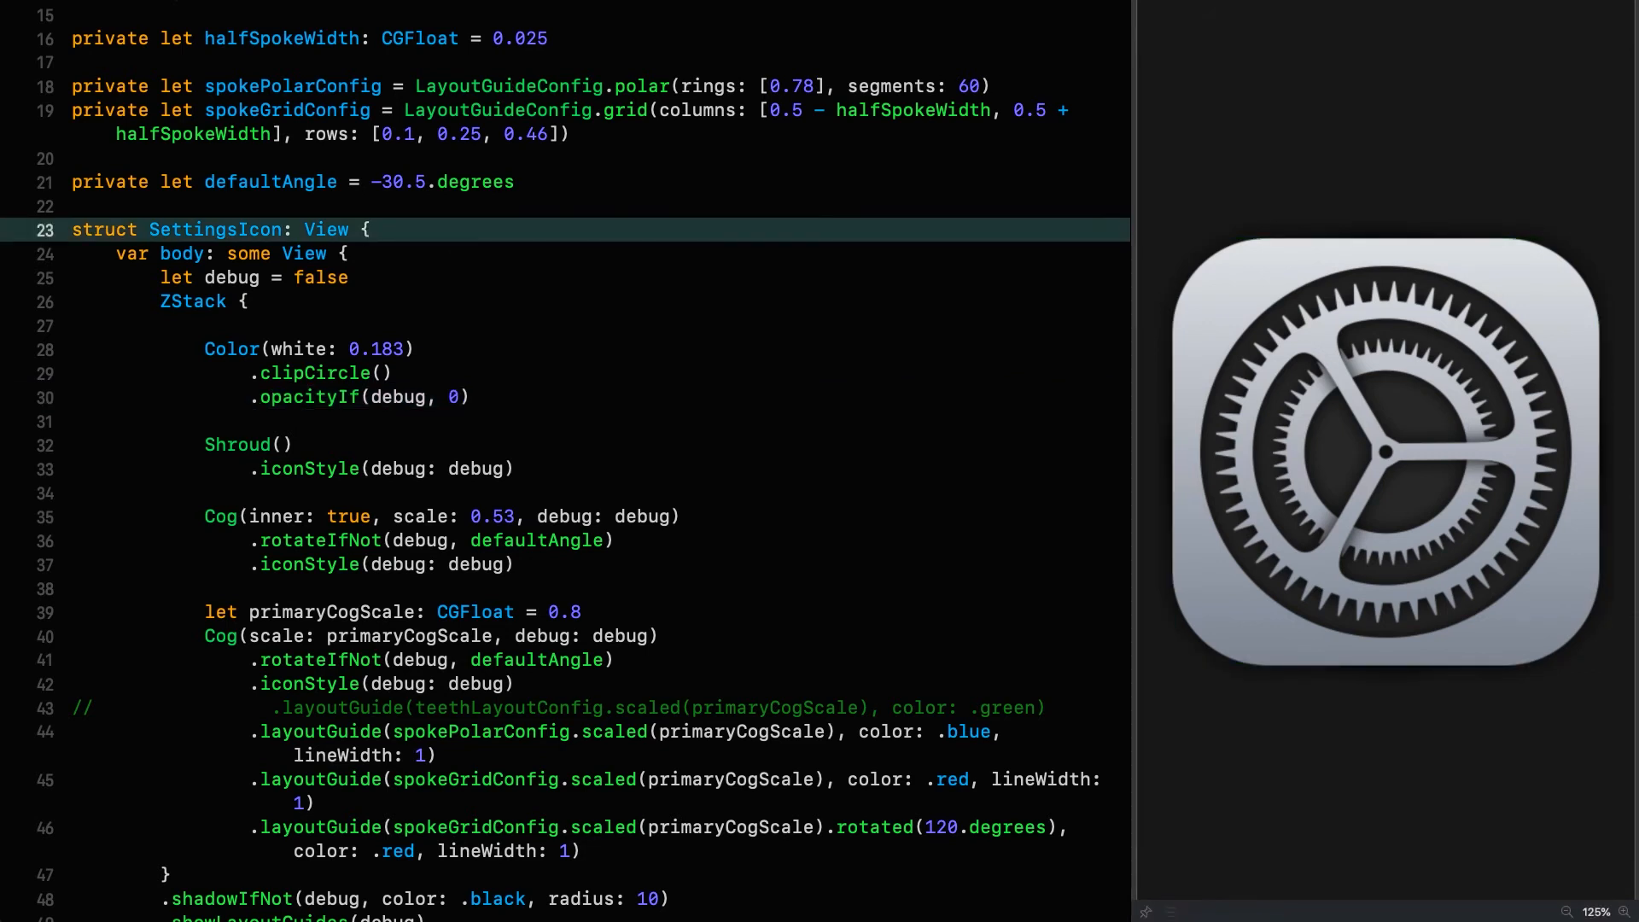
text(@State private var a = variableValue)
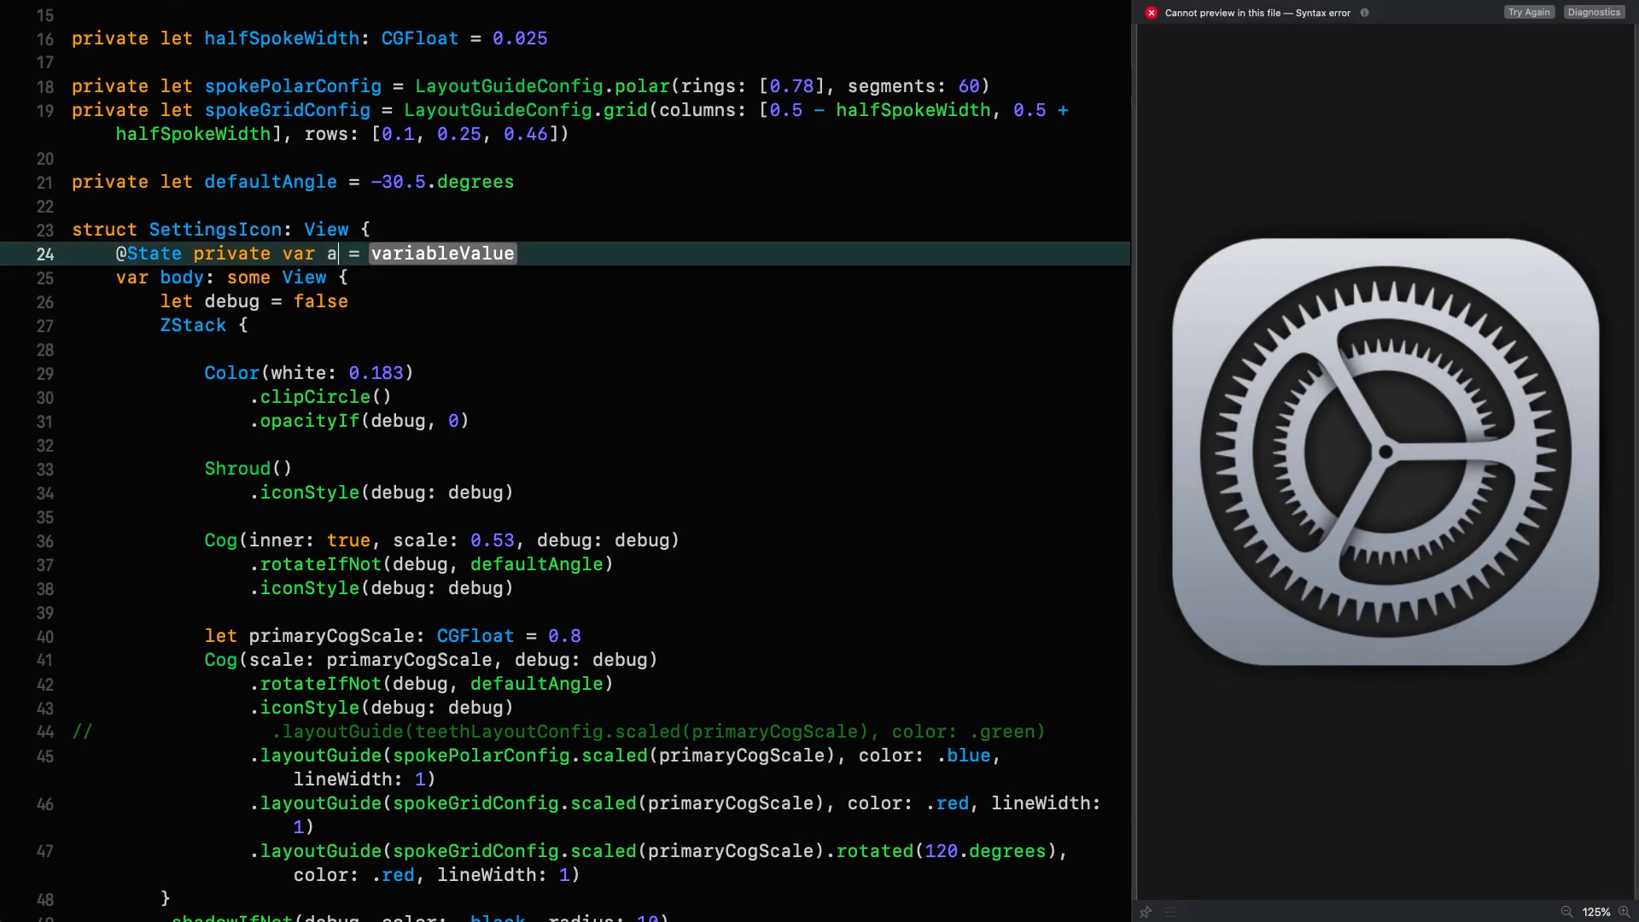
text(nimating = fals)
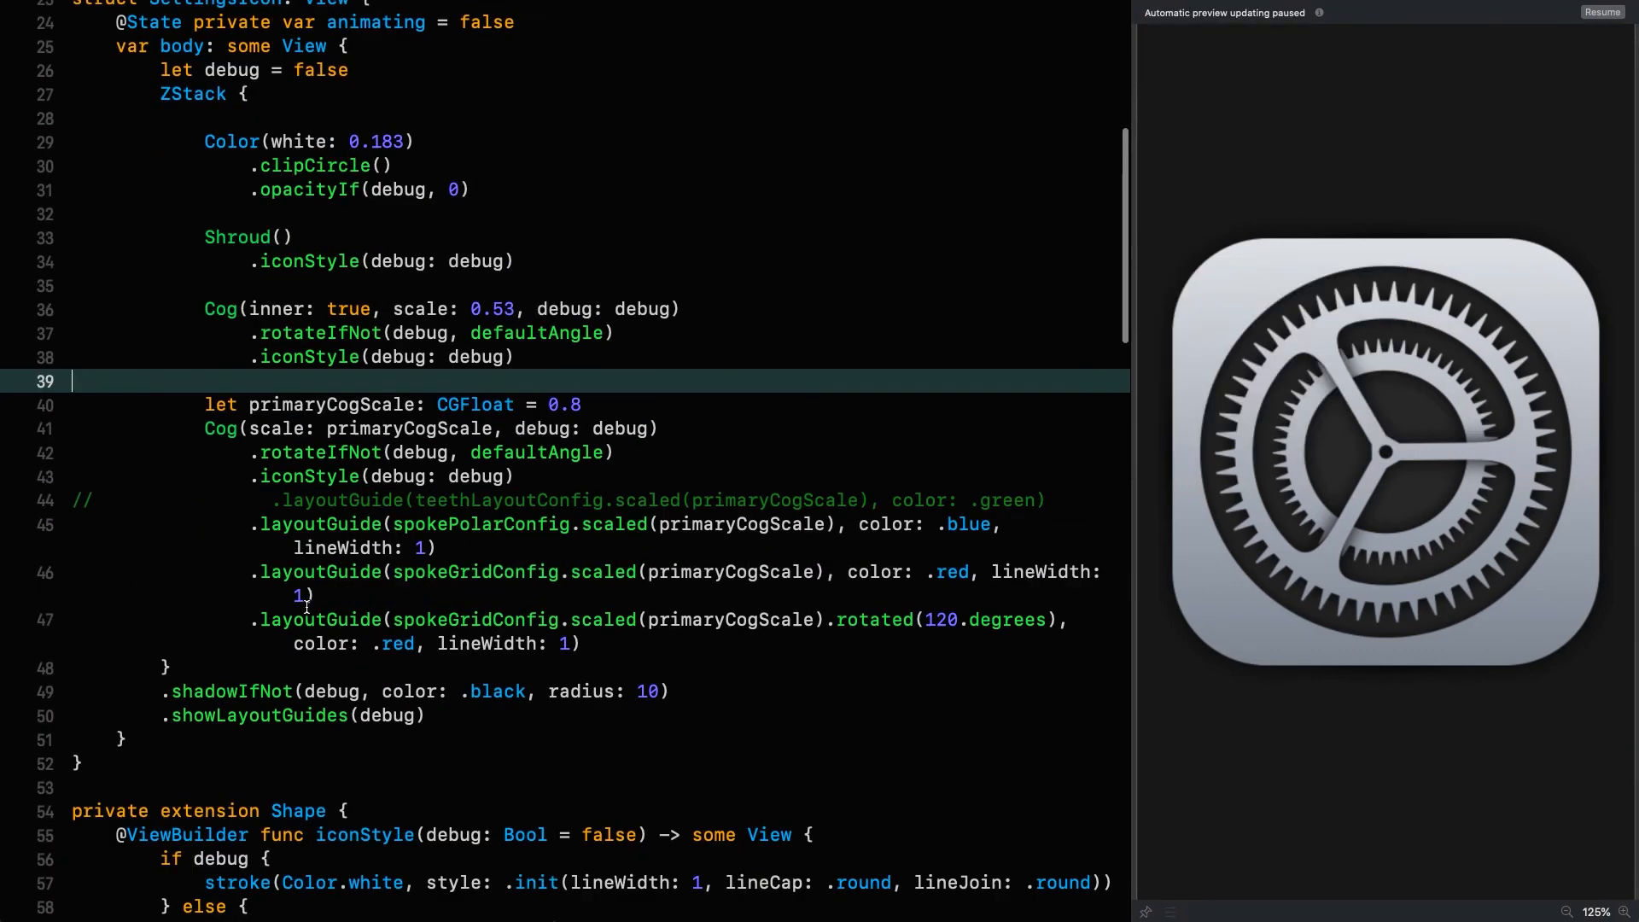
scroll(down, 3)
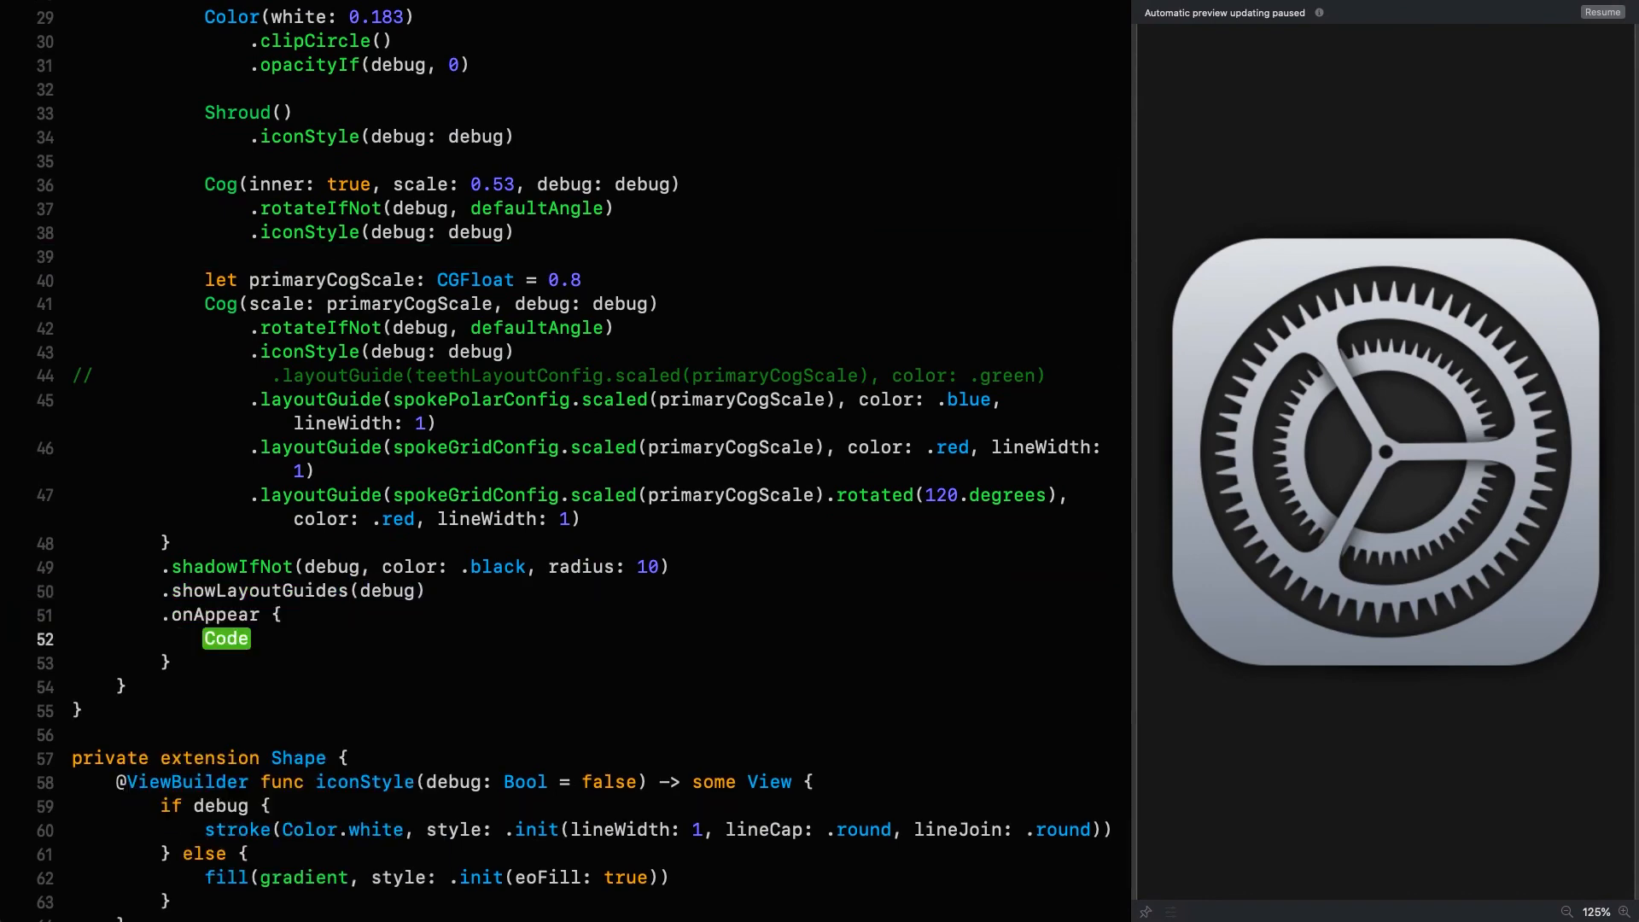
text(withAnimation(Animation.linear(duration: 15)
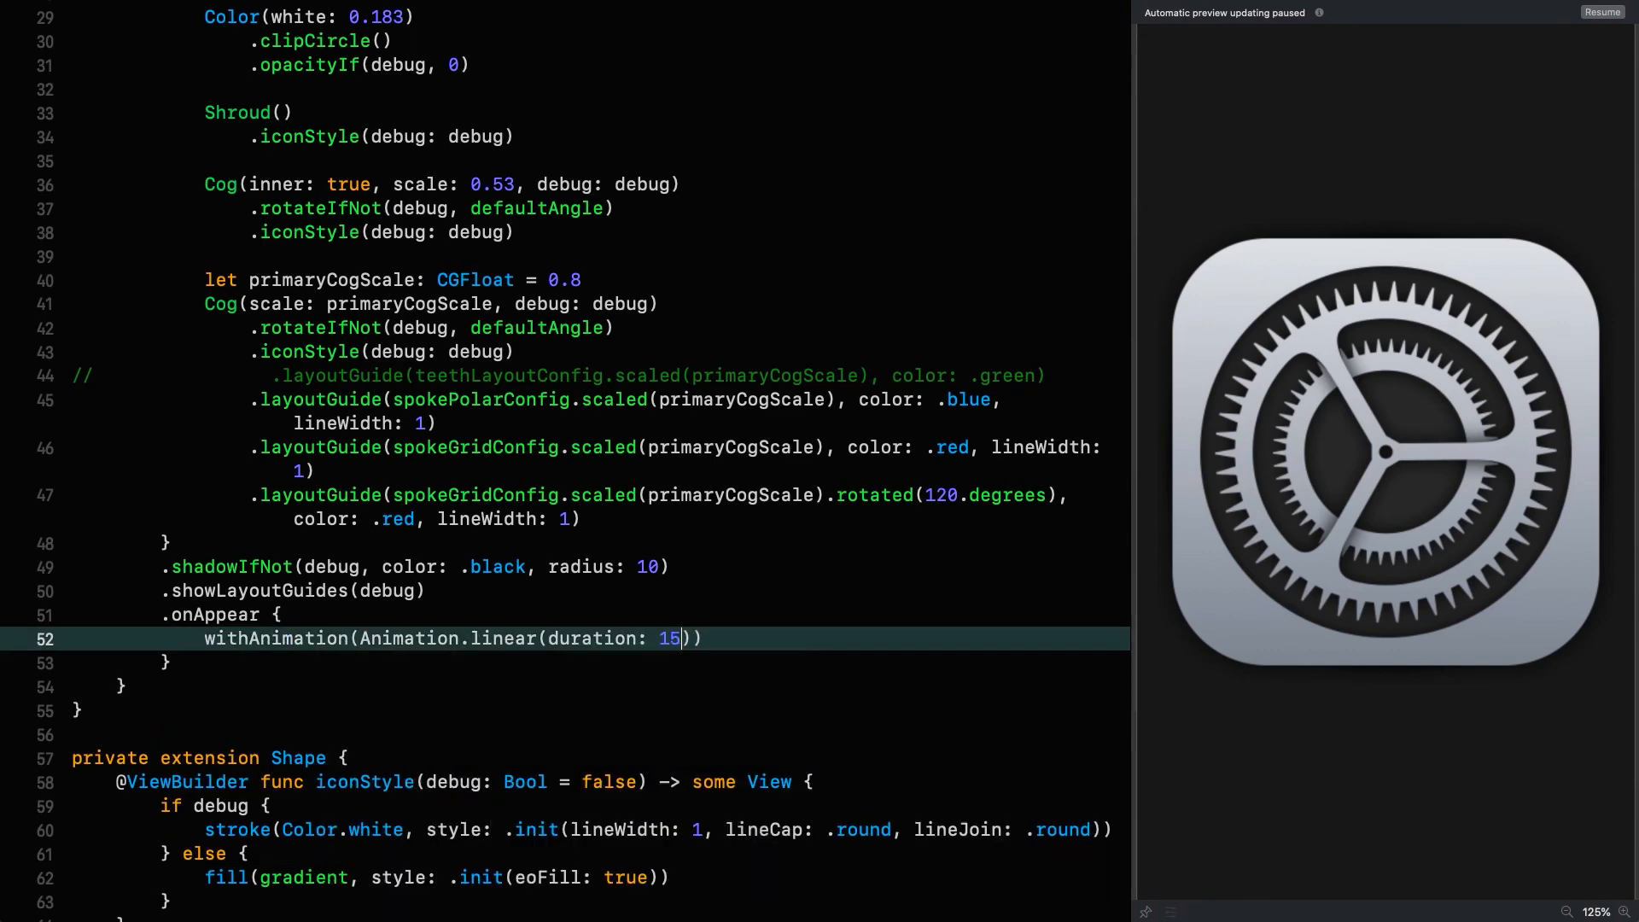
text(.re)
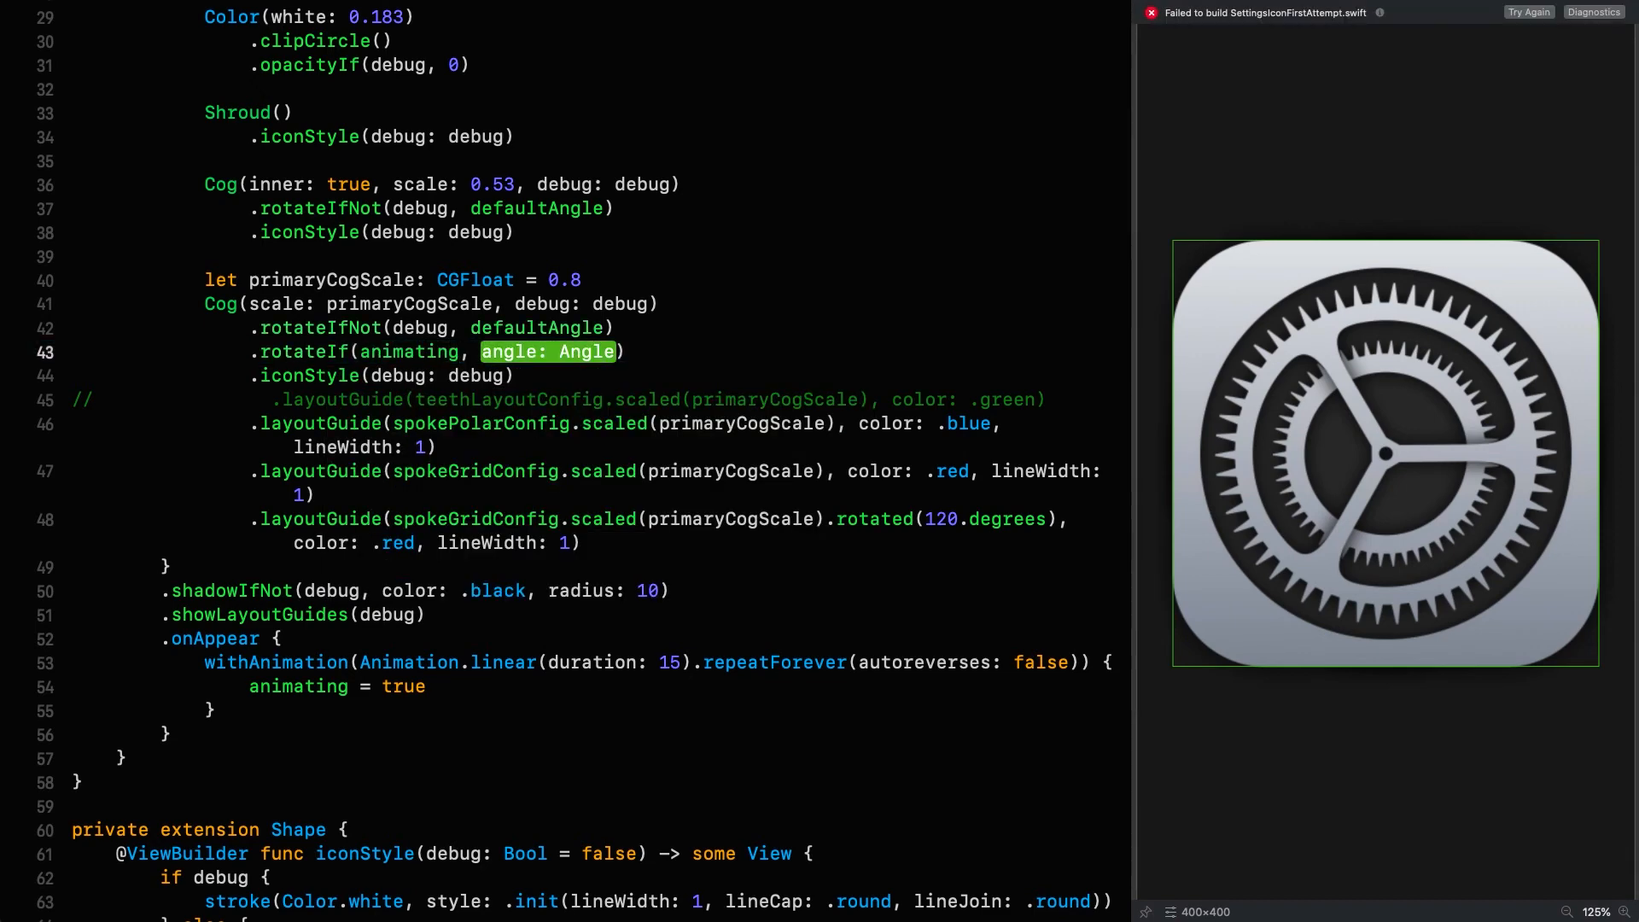
Rotate the outer cog 360 and the inner cog -360 degrees with .rotateIf(animating, ...).
text(360.degrees)
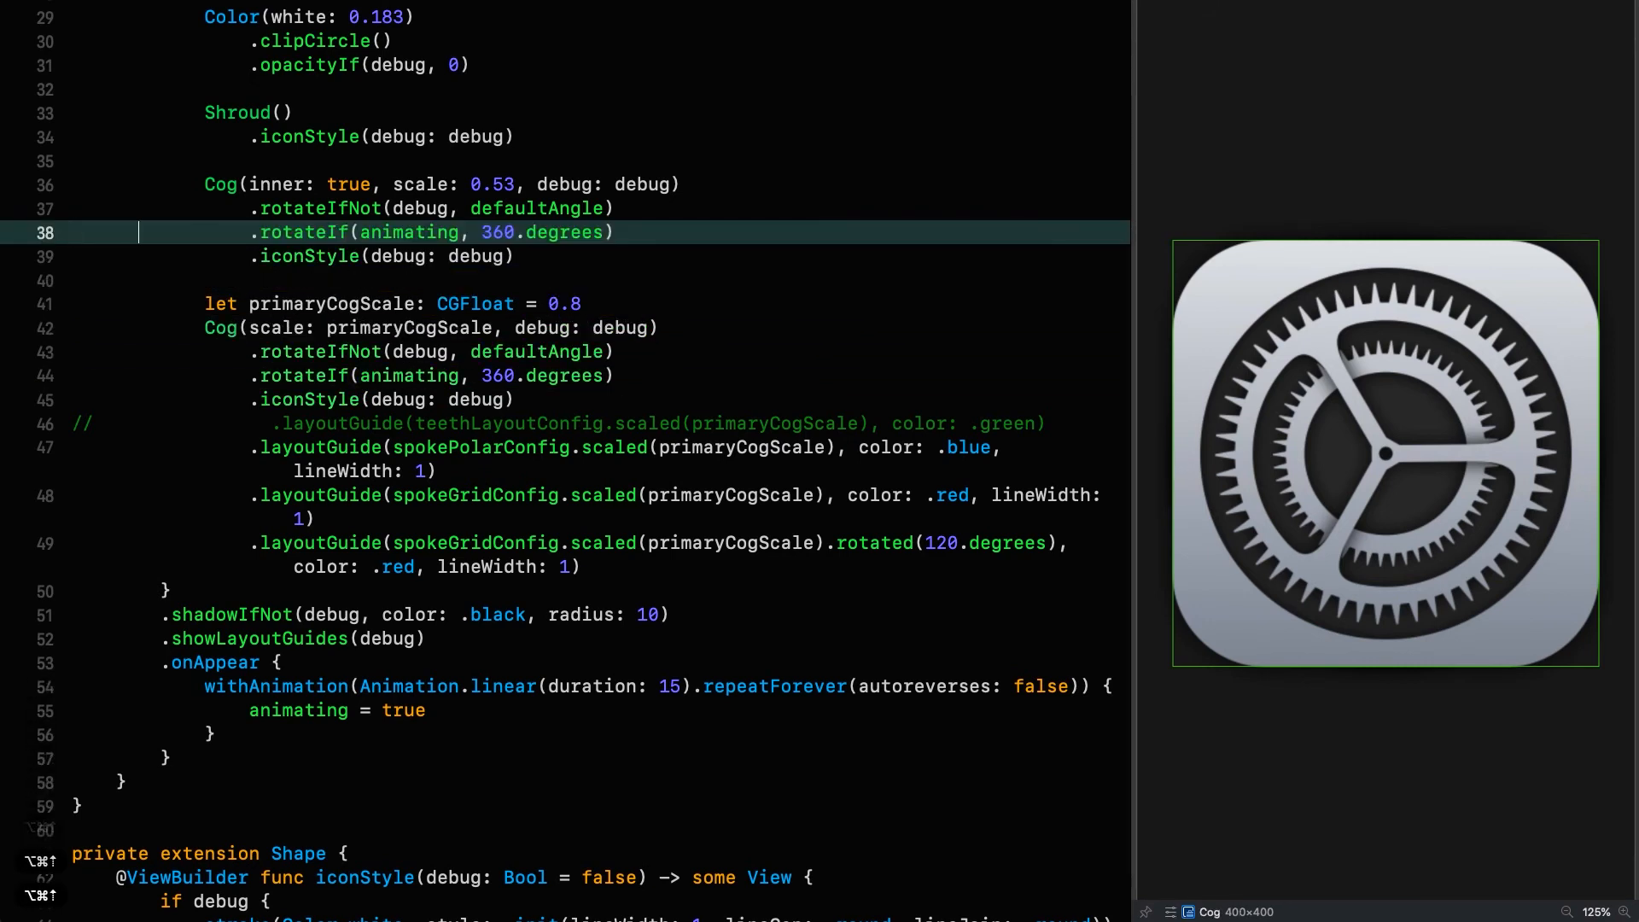
text(-)
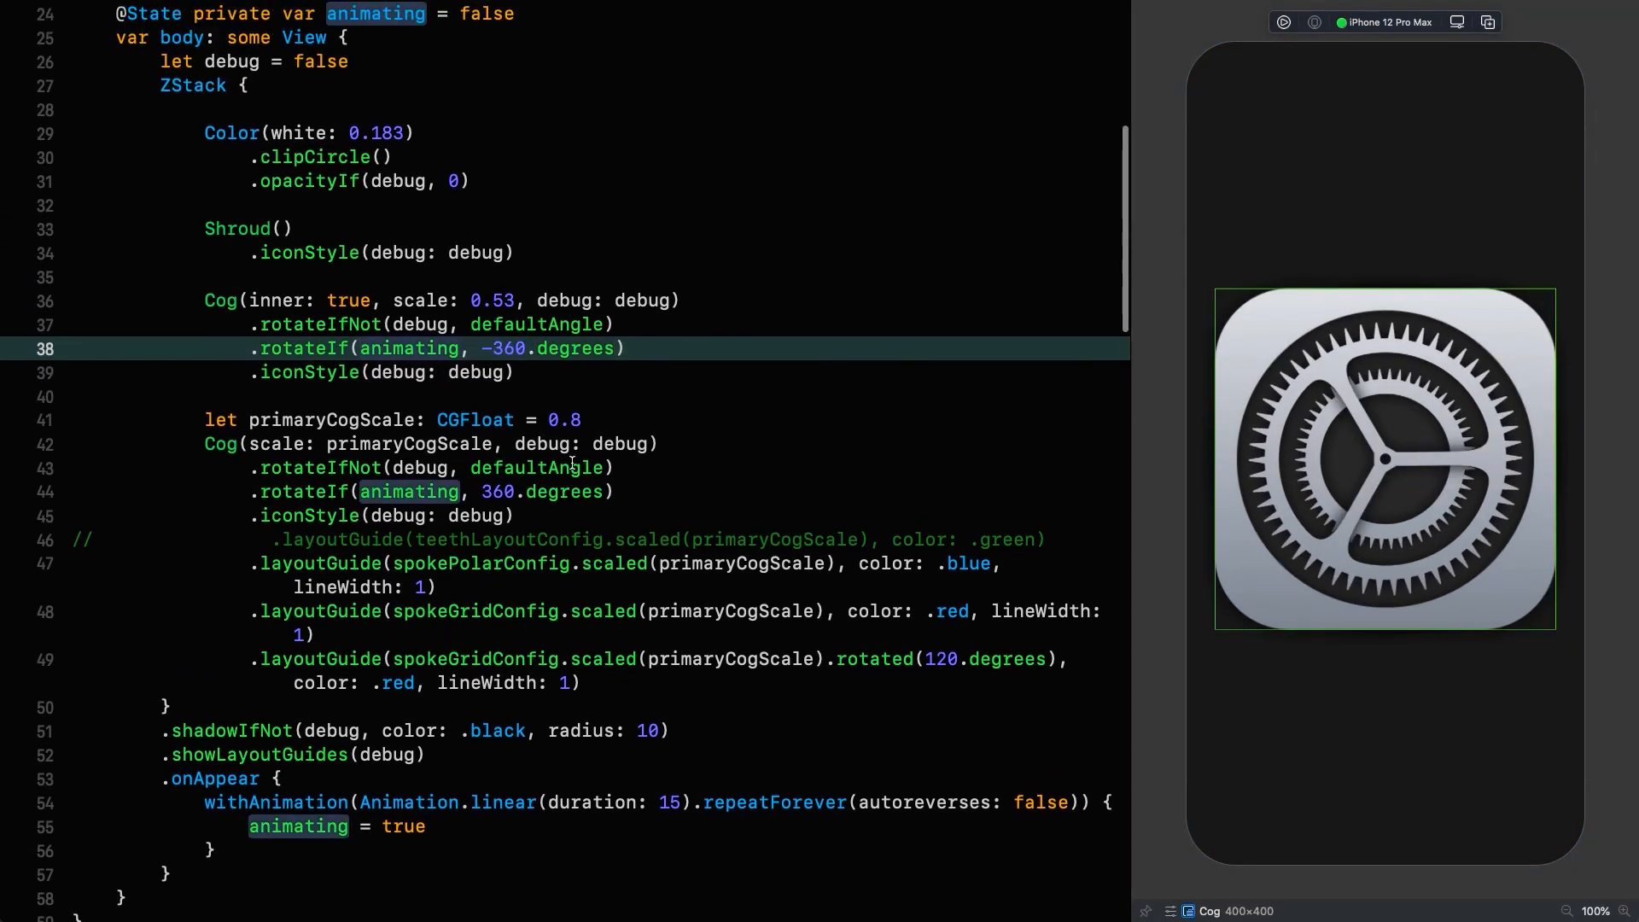
Change each rotateIf condition to !debug && animating and duplicate the inner Cog block.
scroll(up, 3)
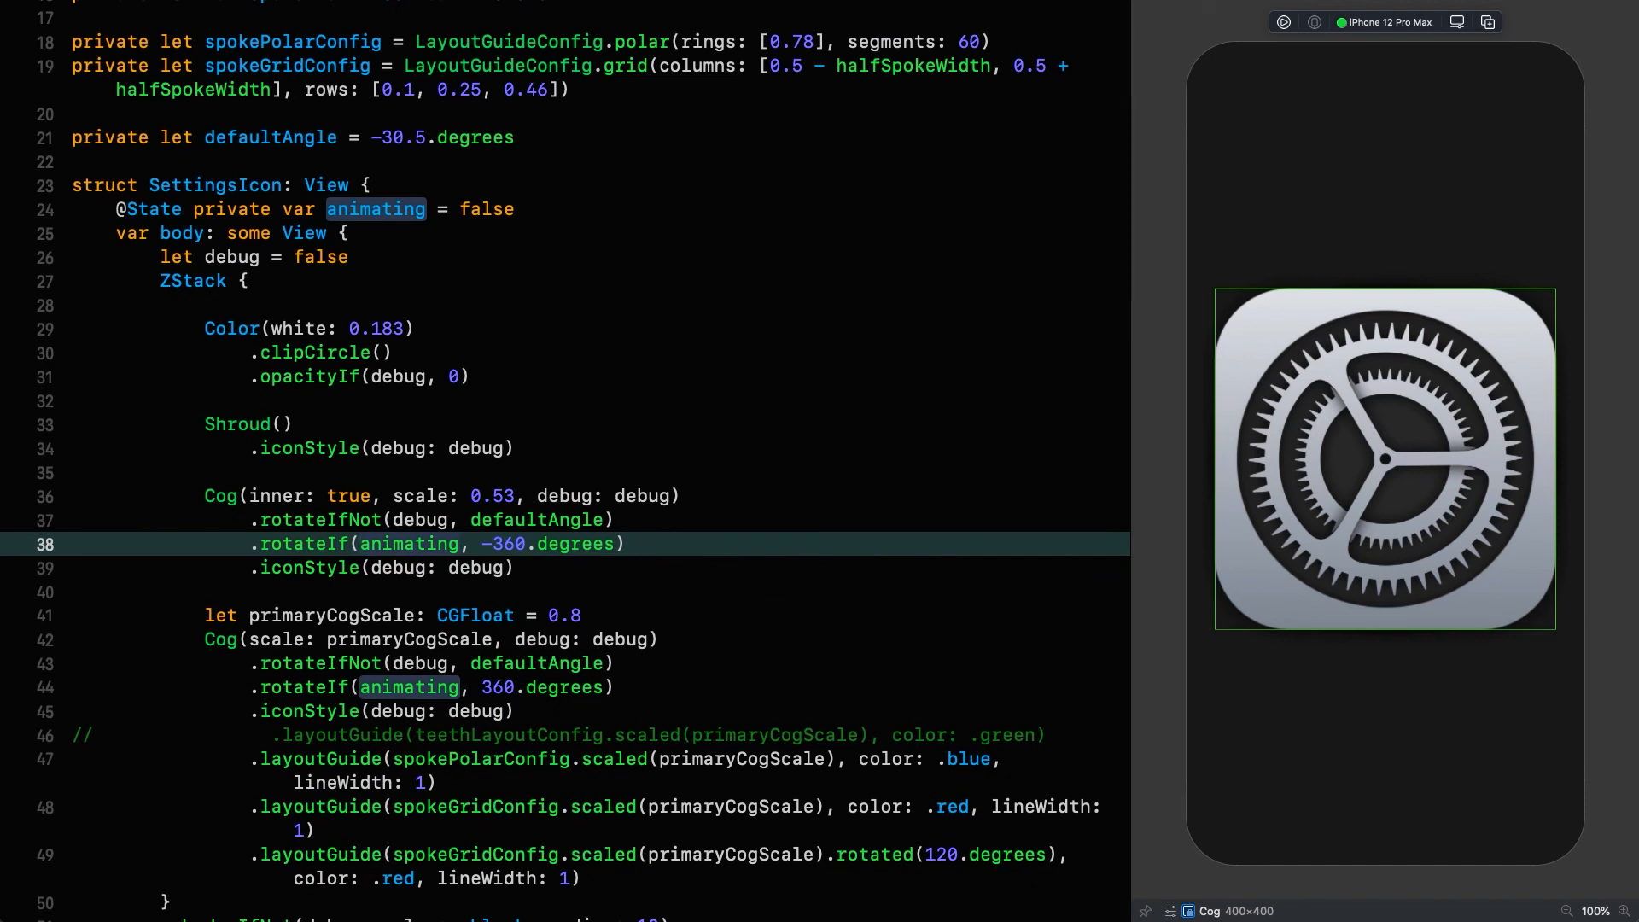
text(!debug &&)
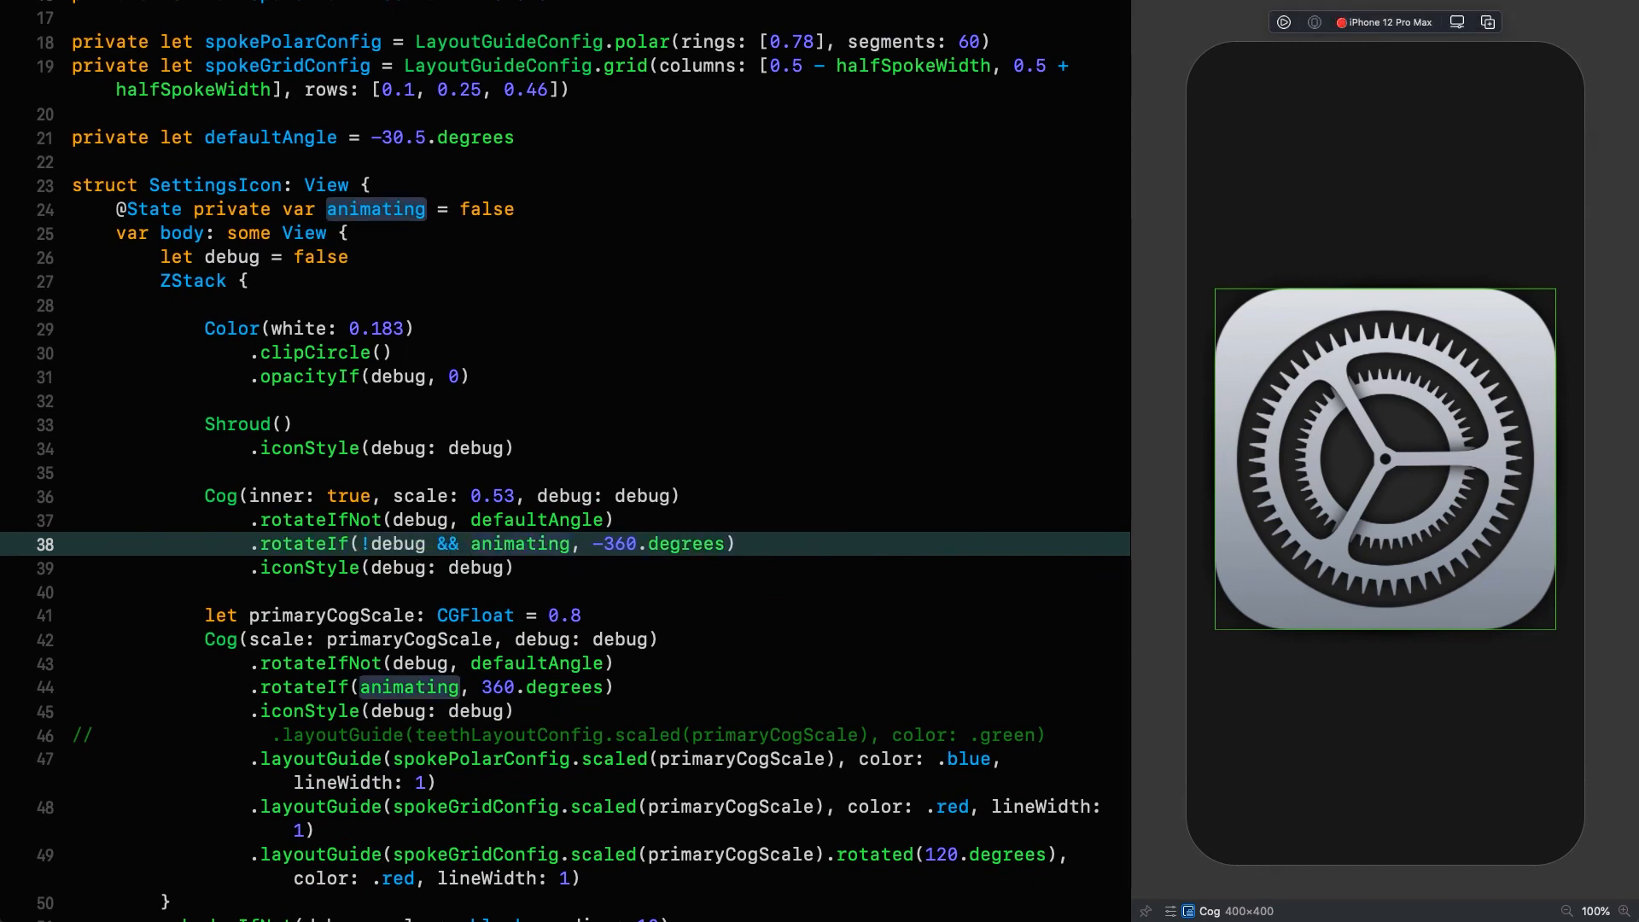
click(452, 543)
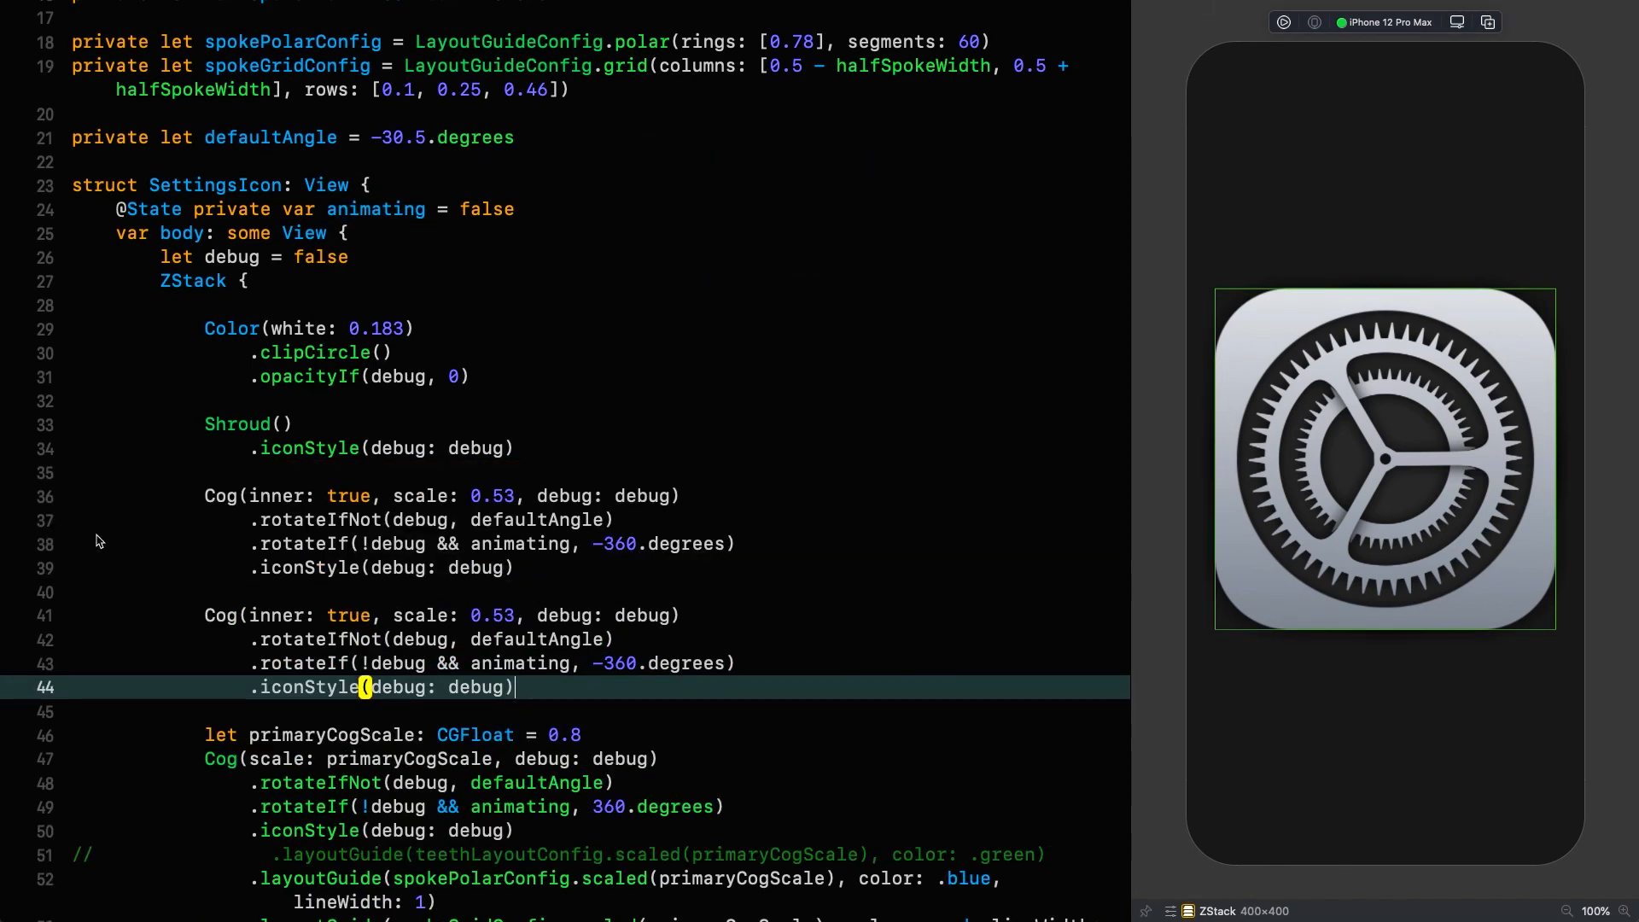
Make the copy Cog(scale: 0.3) with -defaultAngle spinning -720 degrees and run the live preview.
click(309, 495)
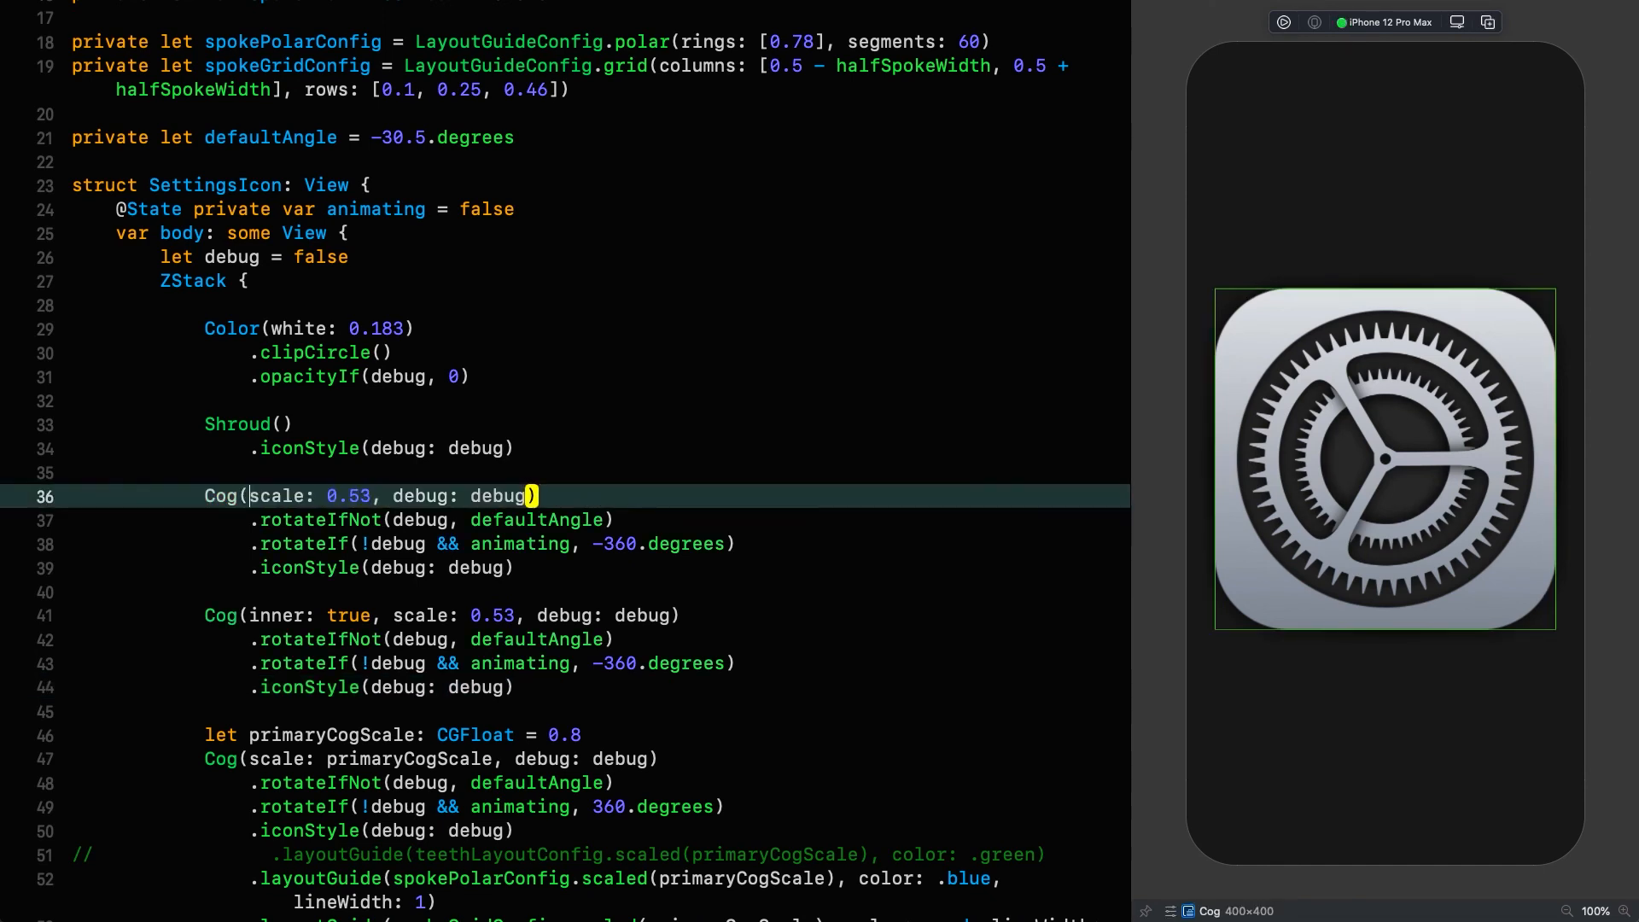
key(Backspace)
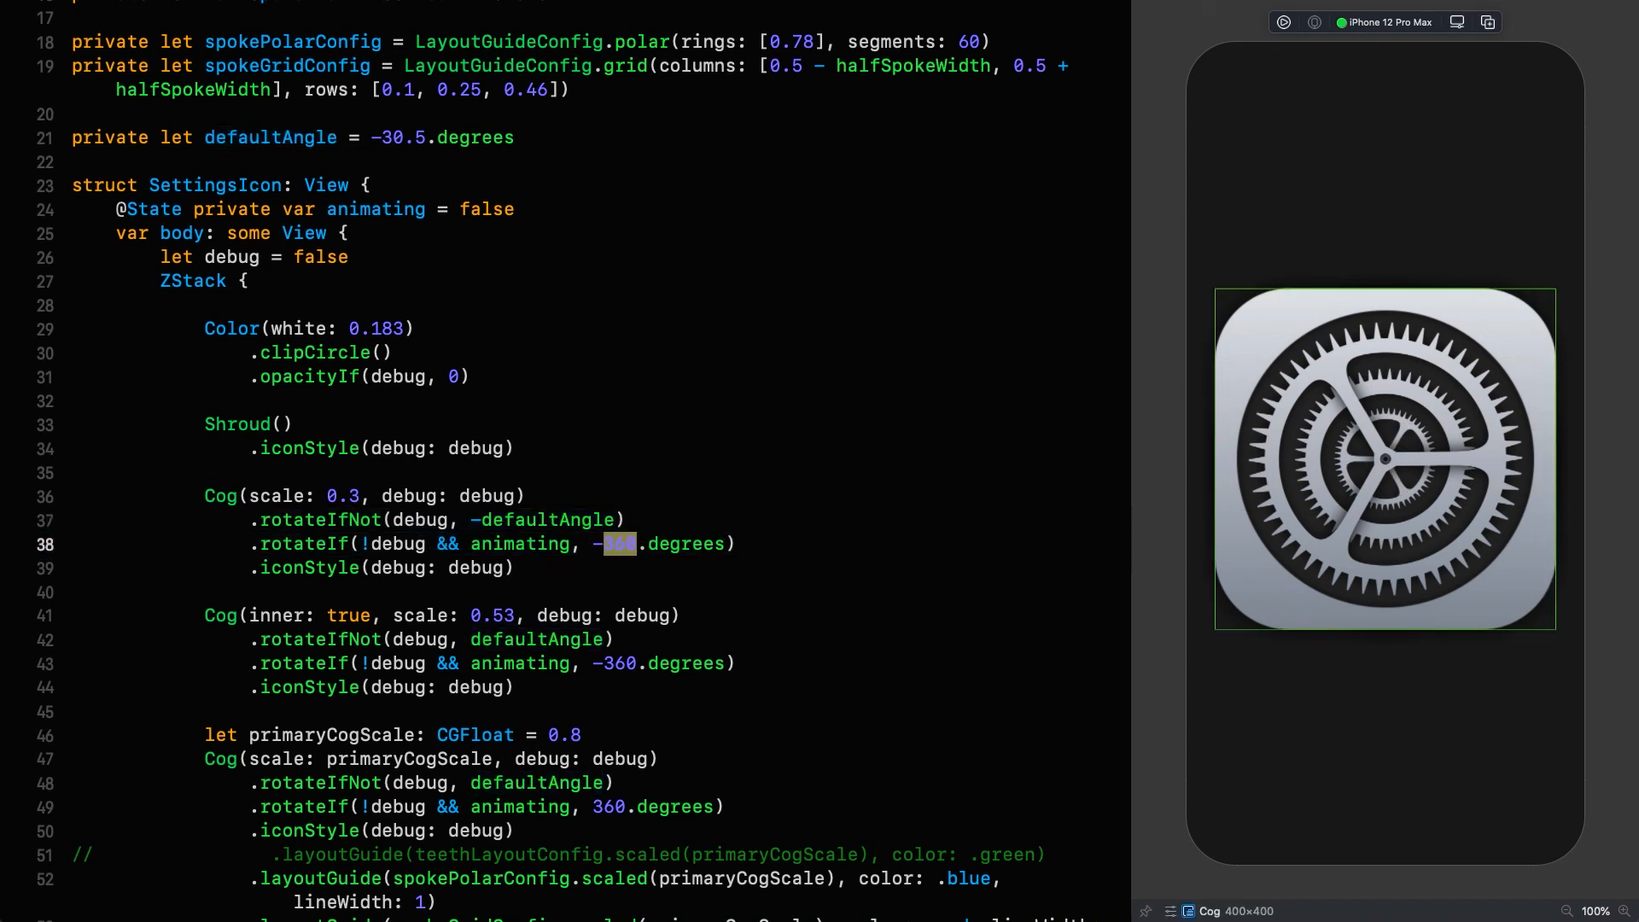
text(720)
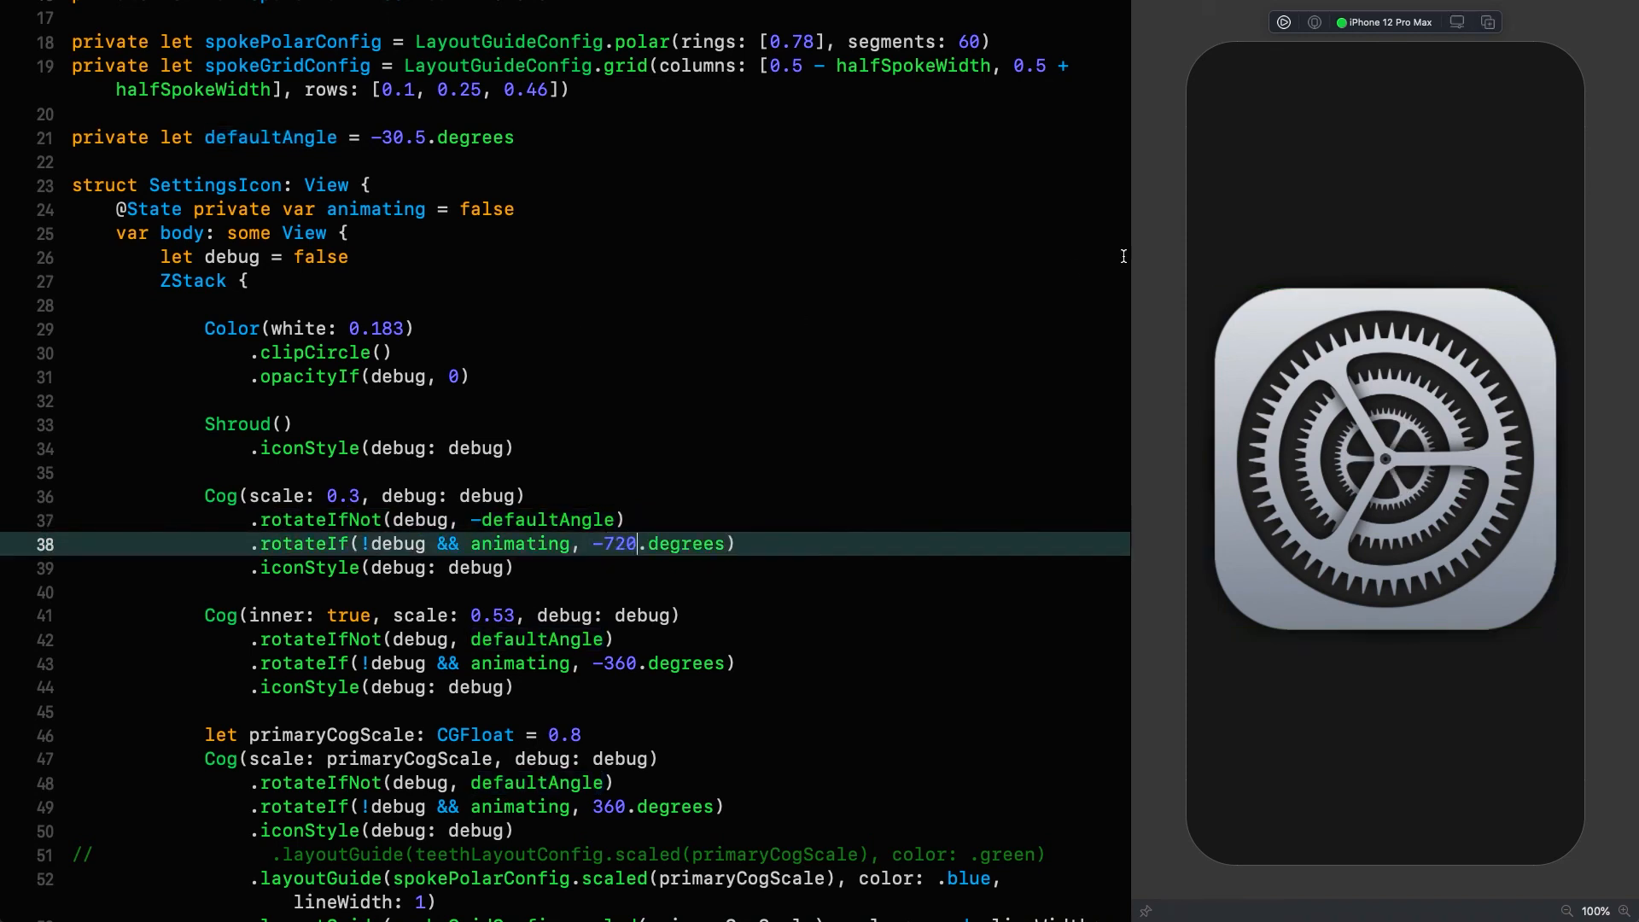
click(1383, 458)
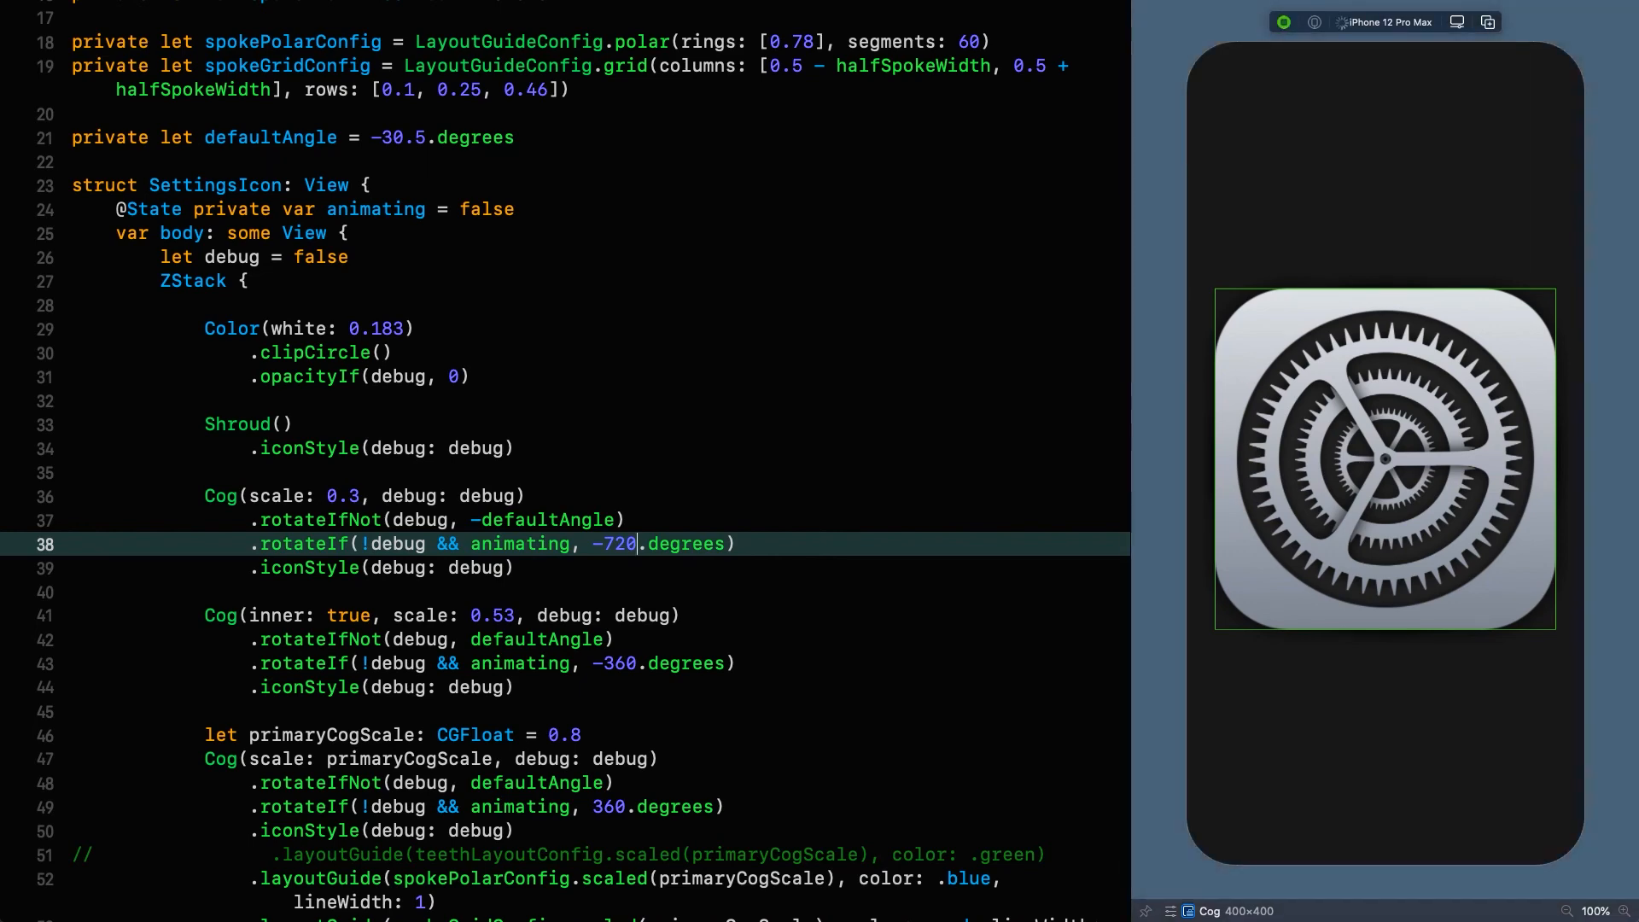